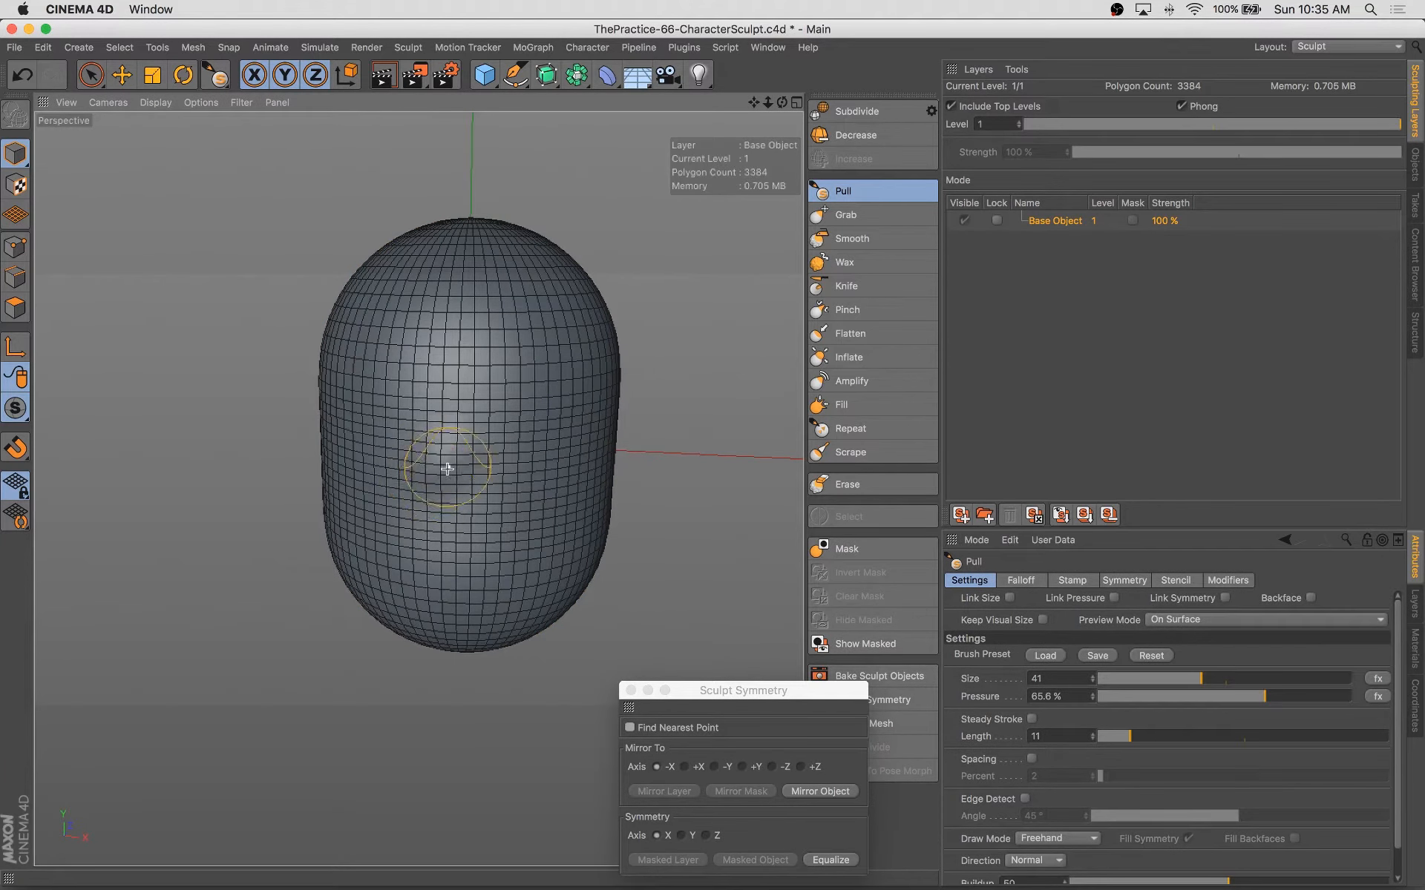
Press in the eye sockets and shape the face, sides and underside of the capsule head with sculpt strokes.
{"action": "left_click_drag", "start_coordinate": [445, 469], "coordinate": [419, 480]}
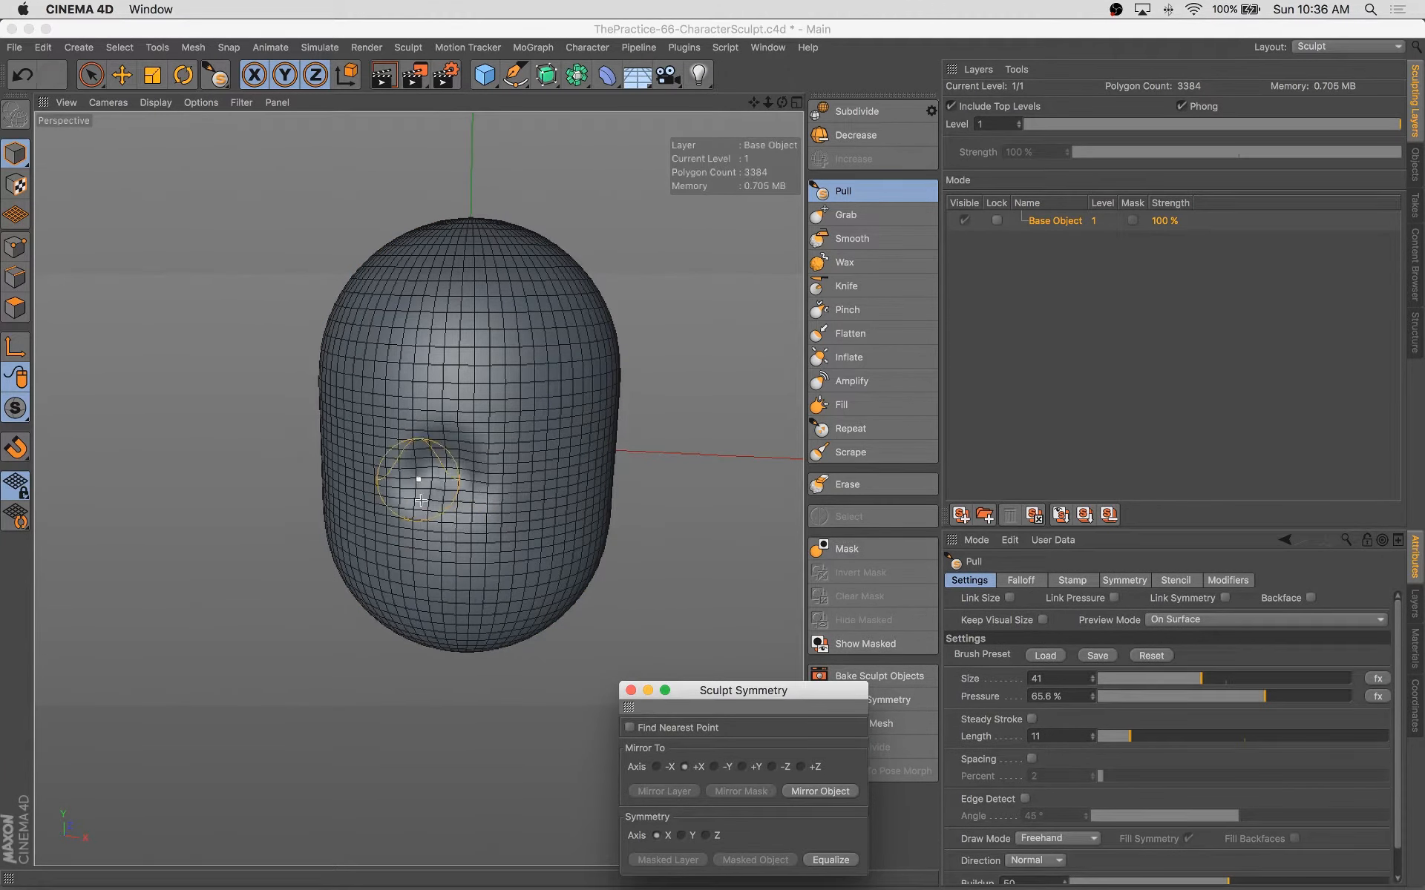
{"action": "left_click_drag", "start_coordinate": [420, 480], "coordinate": [505, 503]}
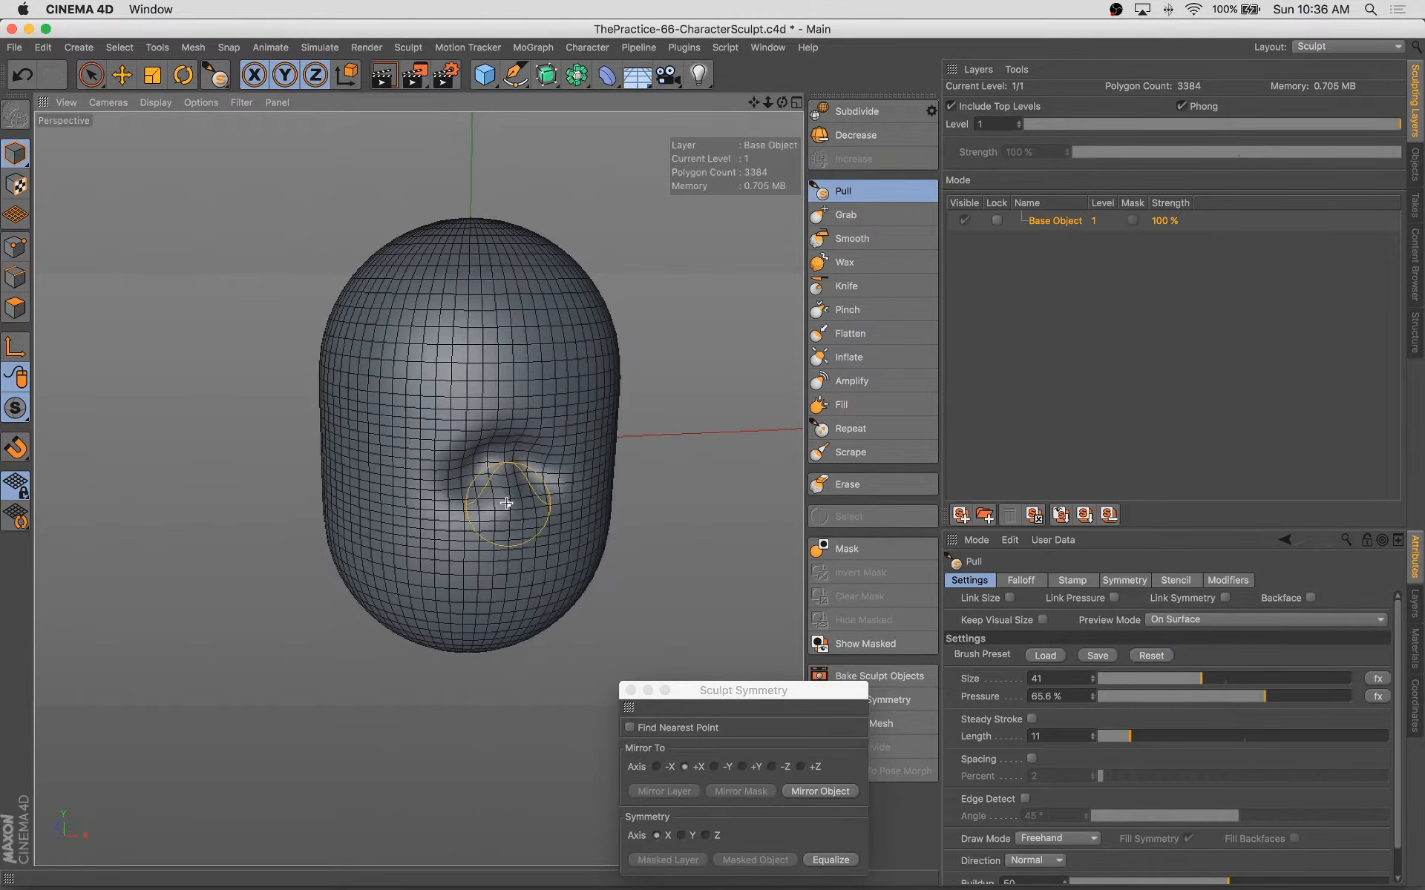
{"action": "left_click_drag", "start_coordinate": [506, 503], "coordinate": [492, 418]}
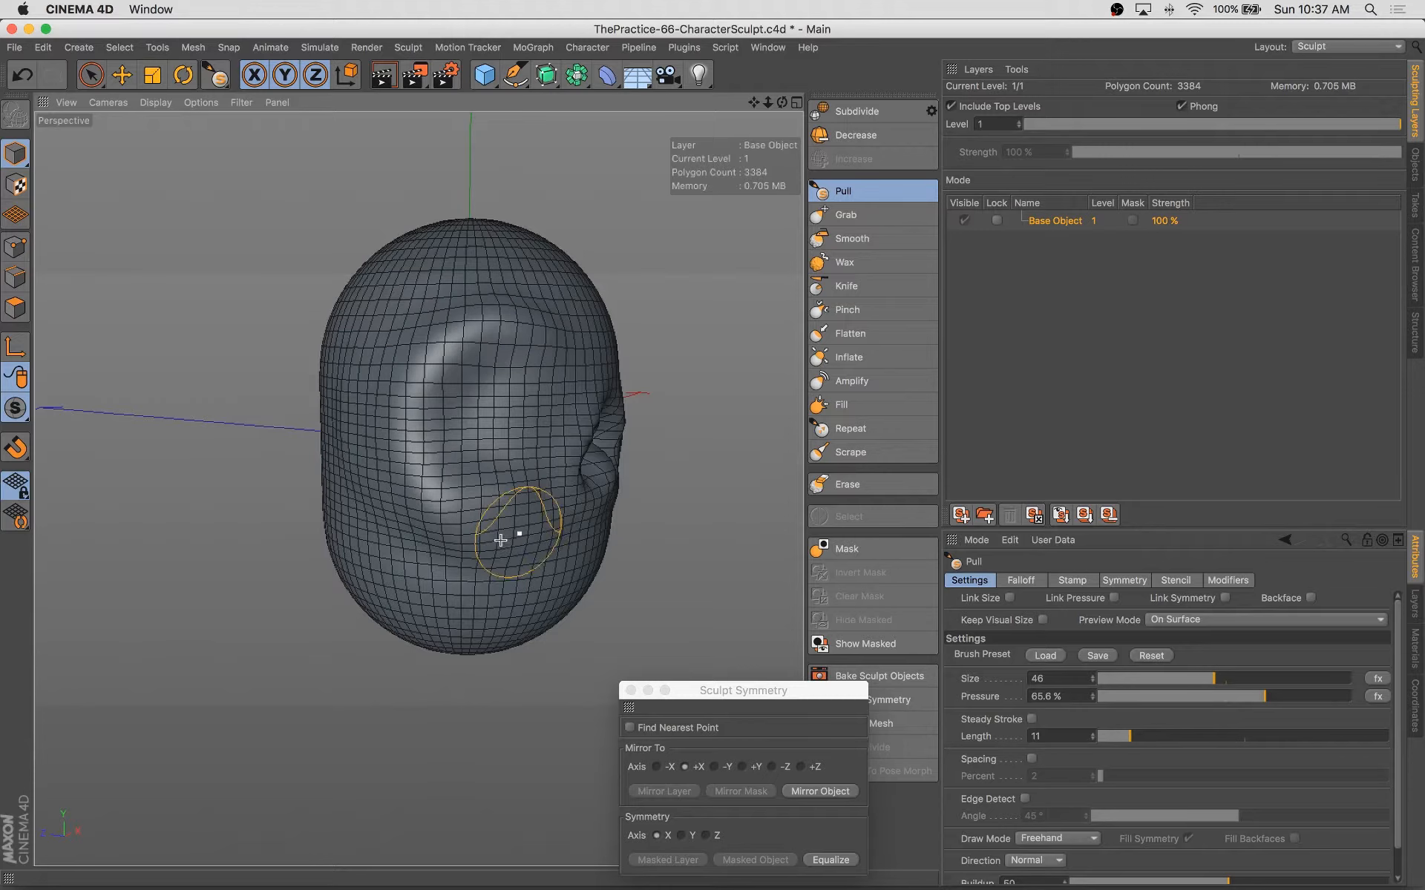
{"action": "left_click_drag", "start_coordinate": [500, 540], "coordinate": [343, 419]}
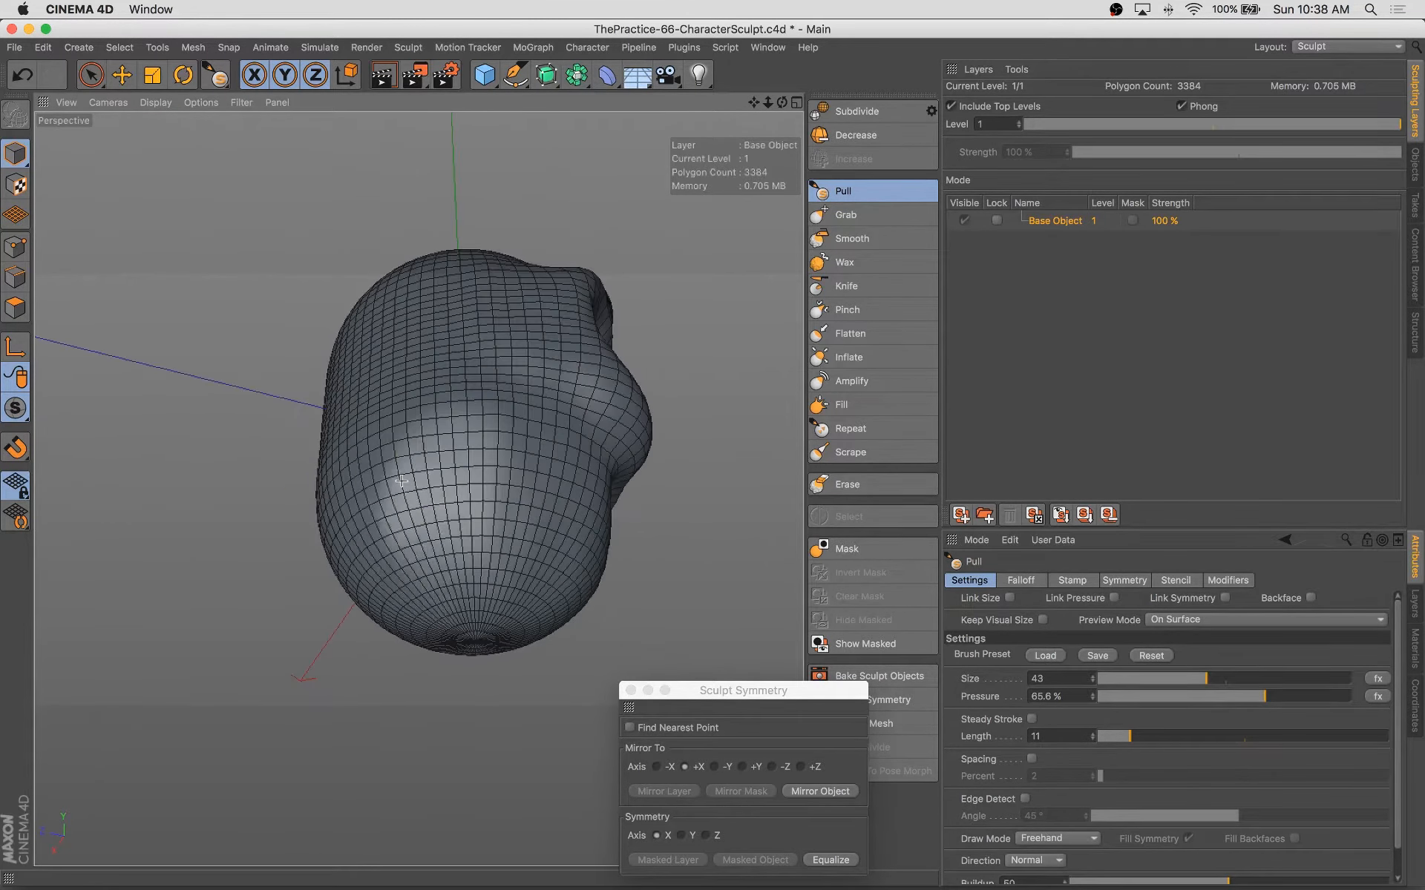
{"action": "left_click_drag", "start_coordinate": [399, 481], "coordinate": [480, 477]}
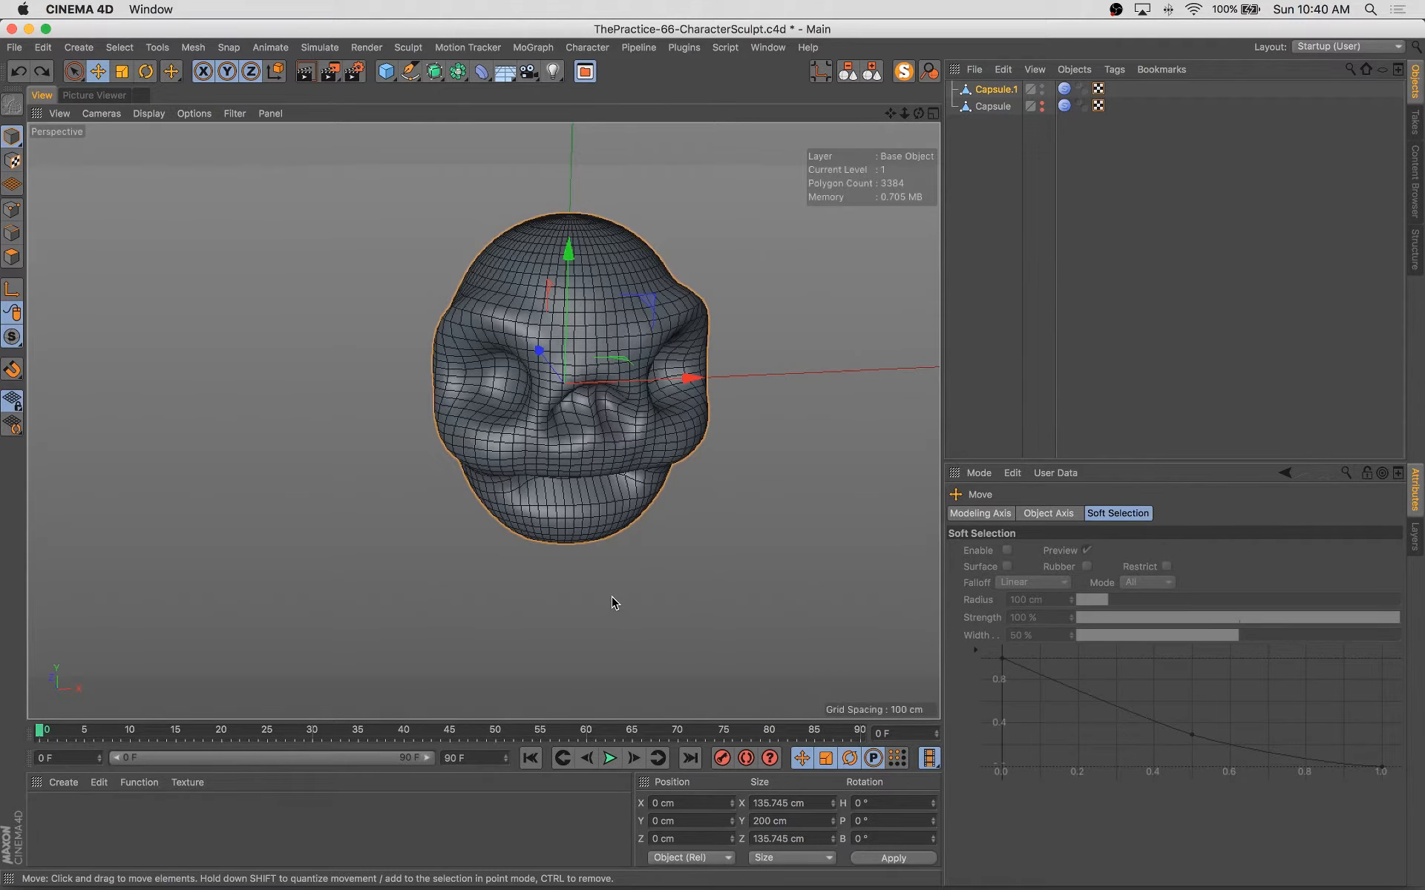
{"action": "mouse_move", "coordinate": [656, 540]}
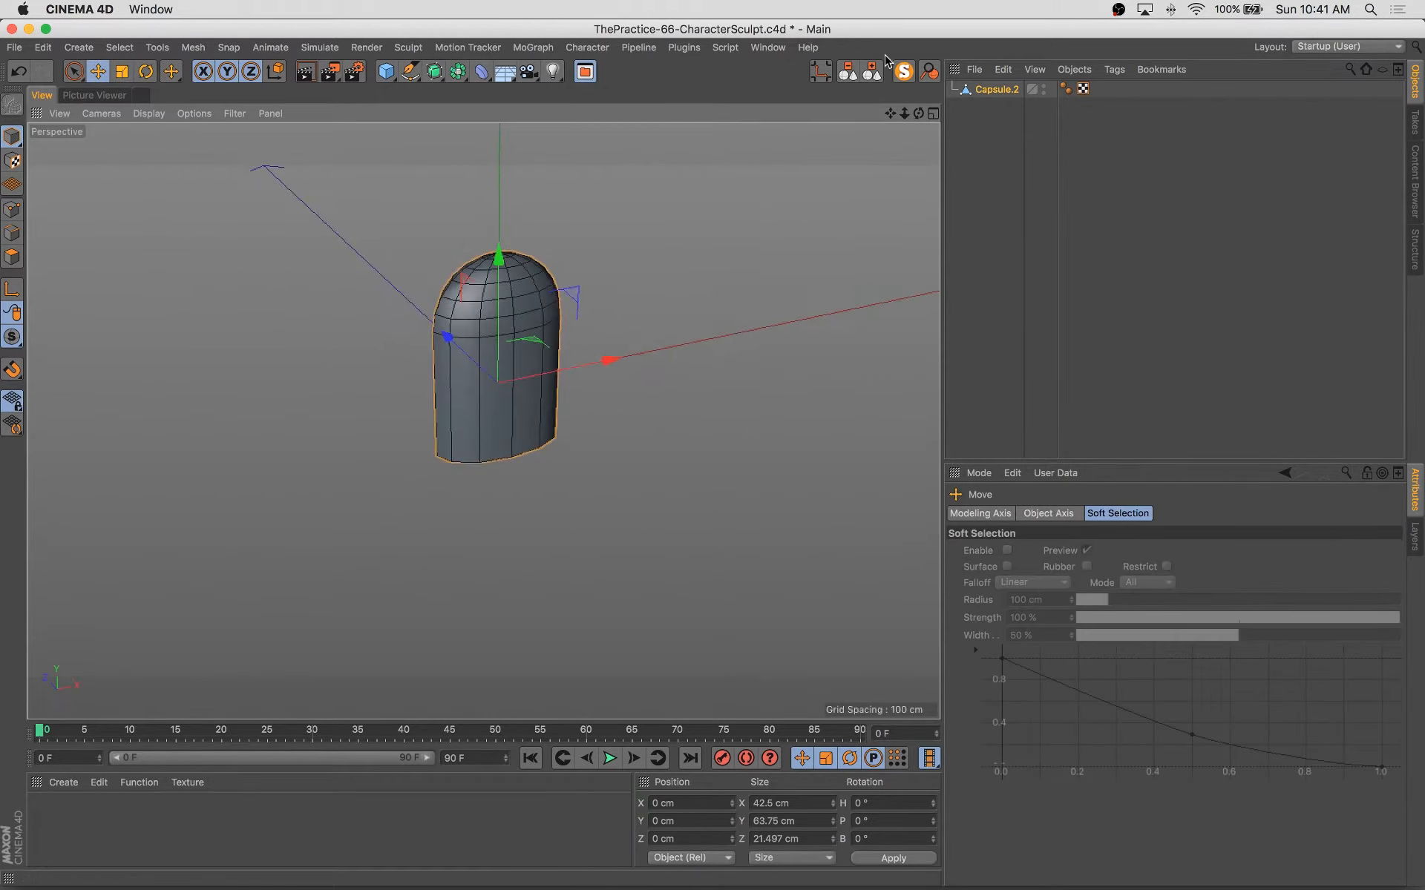
Add a MoGraph Cloner for the tooth capsule and arrange the cloned teeth across the mouth.
{"action": "left_click", "coordinate": [531, 47]}
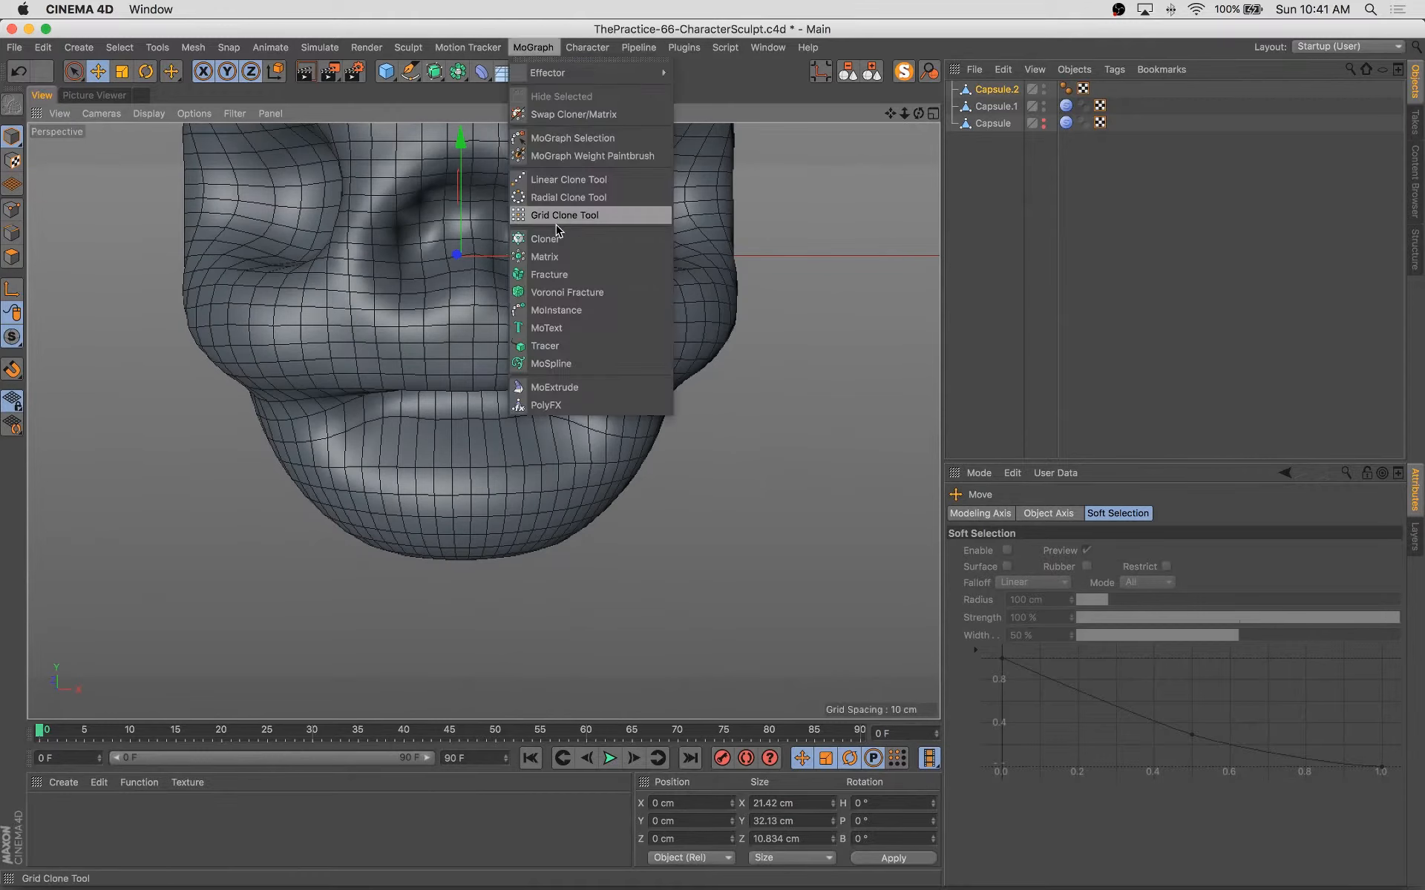
{"action": "left_click", "coordinate": [546, 238]}
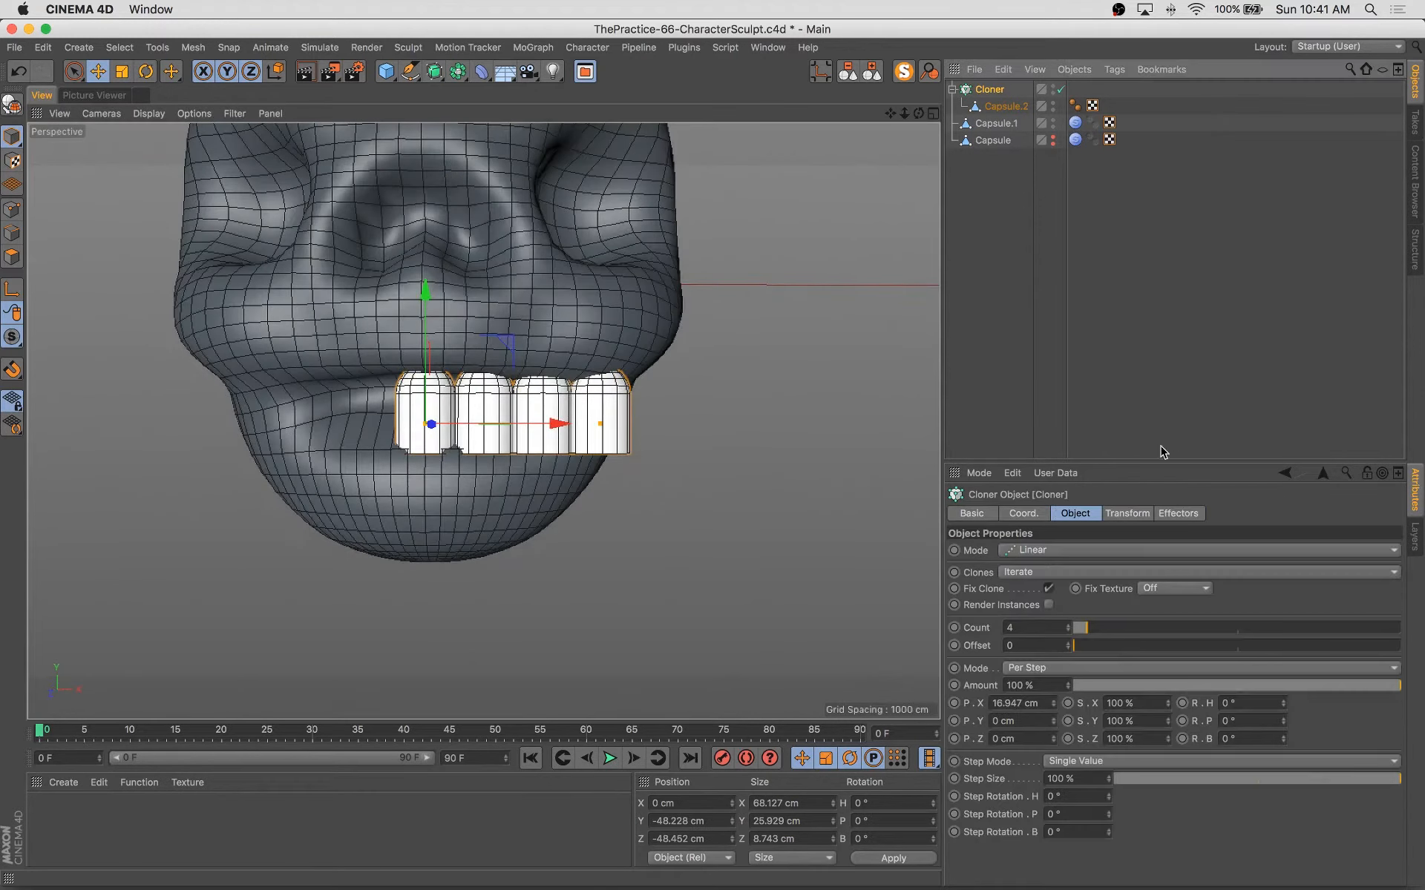
{"action": "left_click_drag", "start_coordinate": [549, 423], "coordinate": [470, 423]}
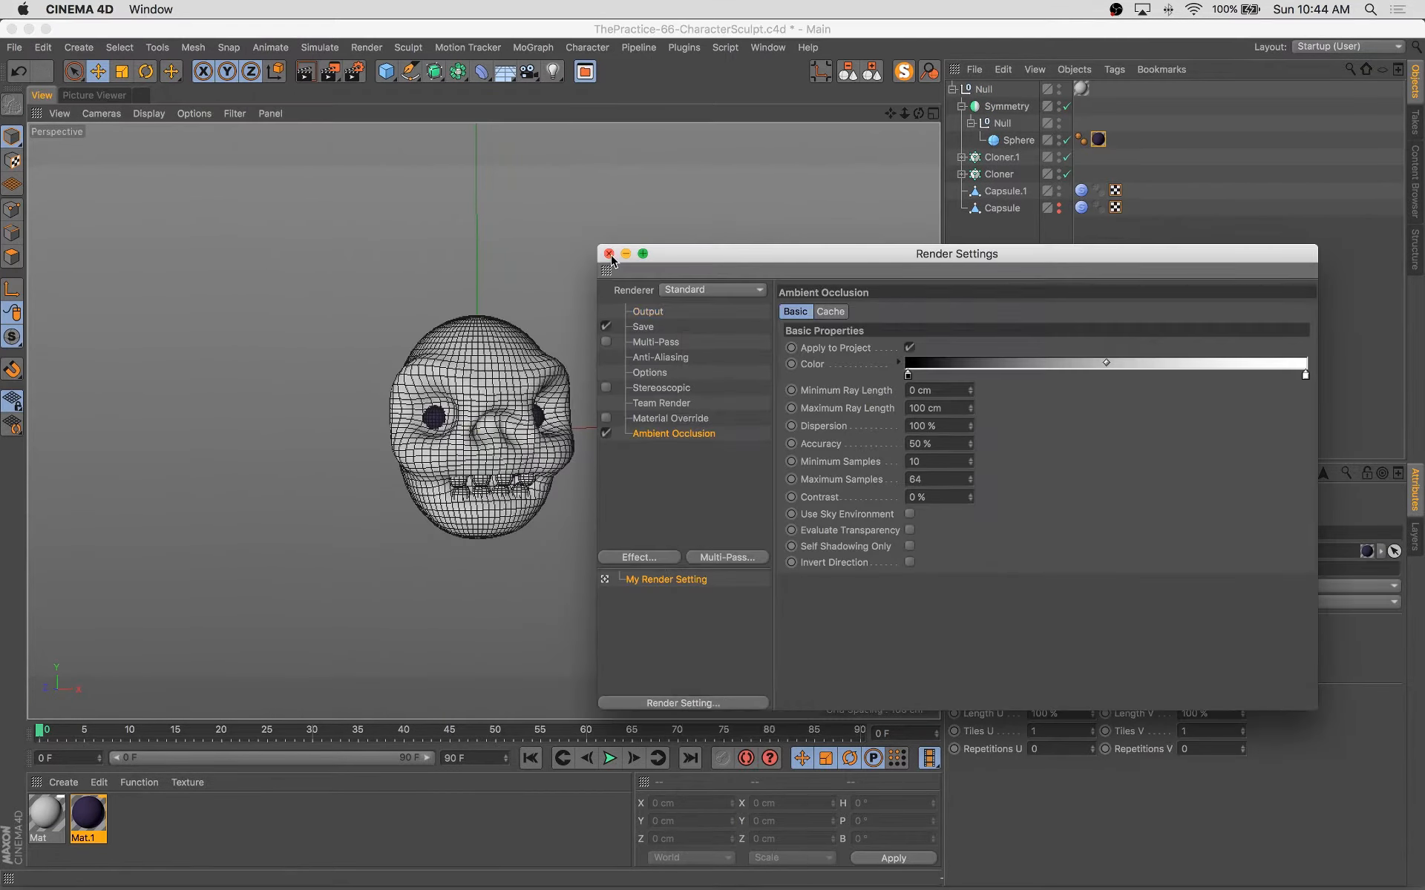
Close Render Settings and re-render the skull to the Picture Viewer to check the result.
{"action": "left_click", "coordinate": [607, 254]}
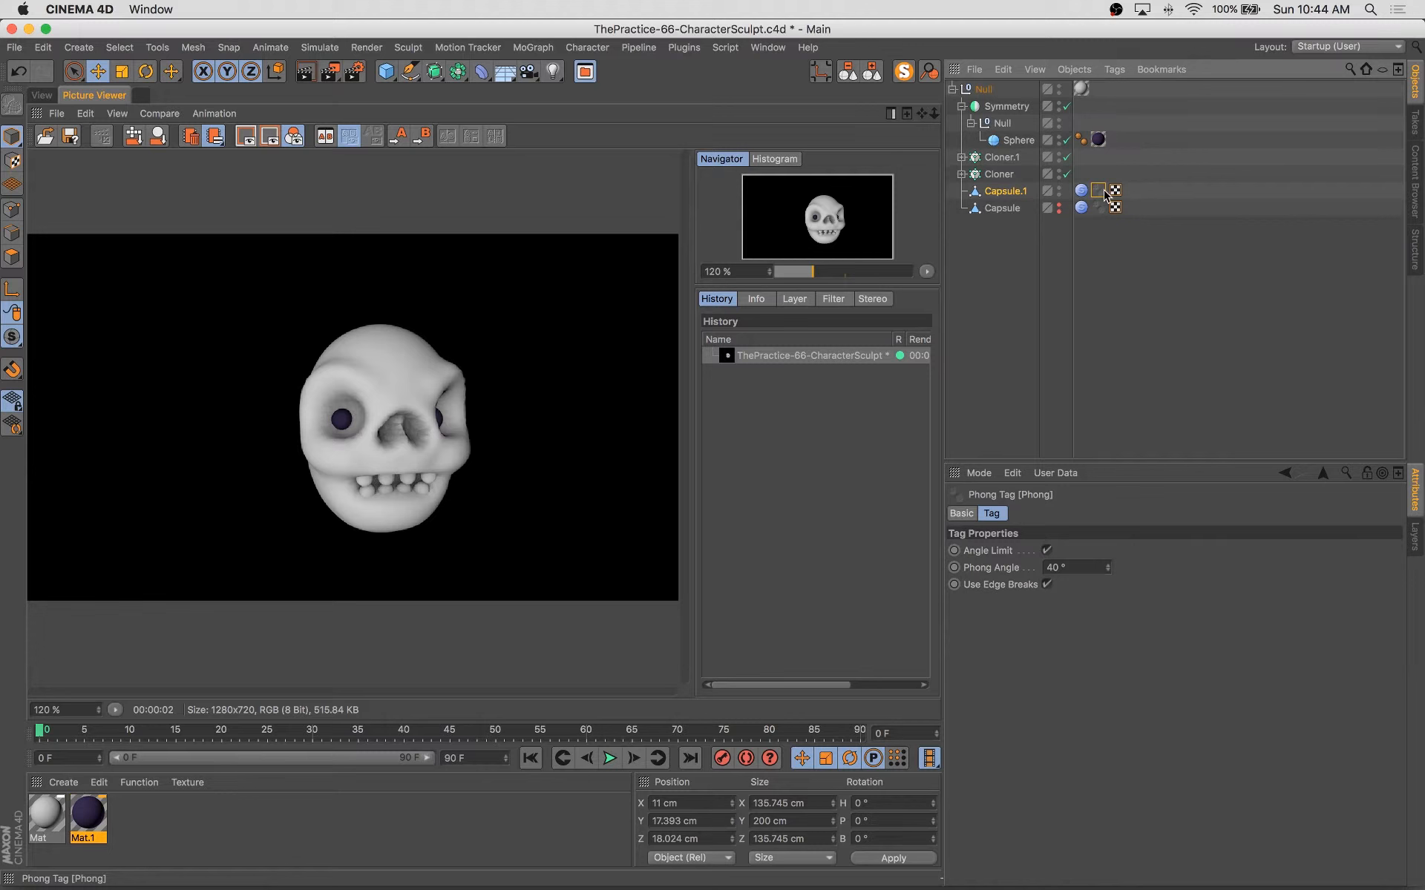
{"action": "left_click", "coordinate": [1080, 190]}
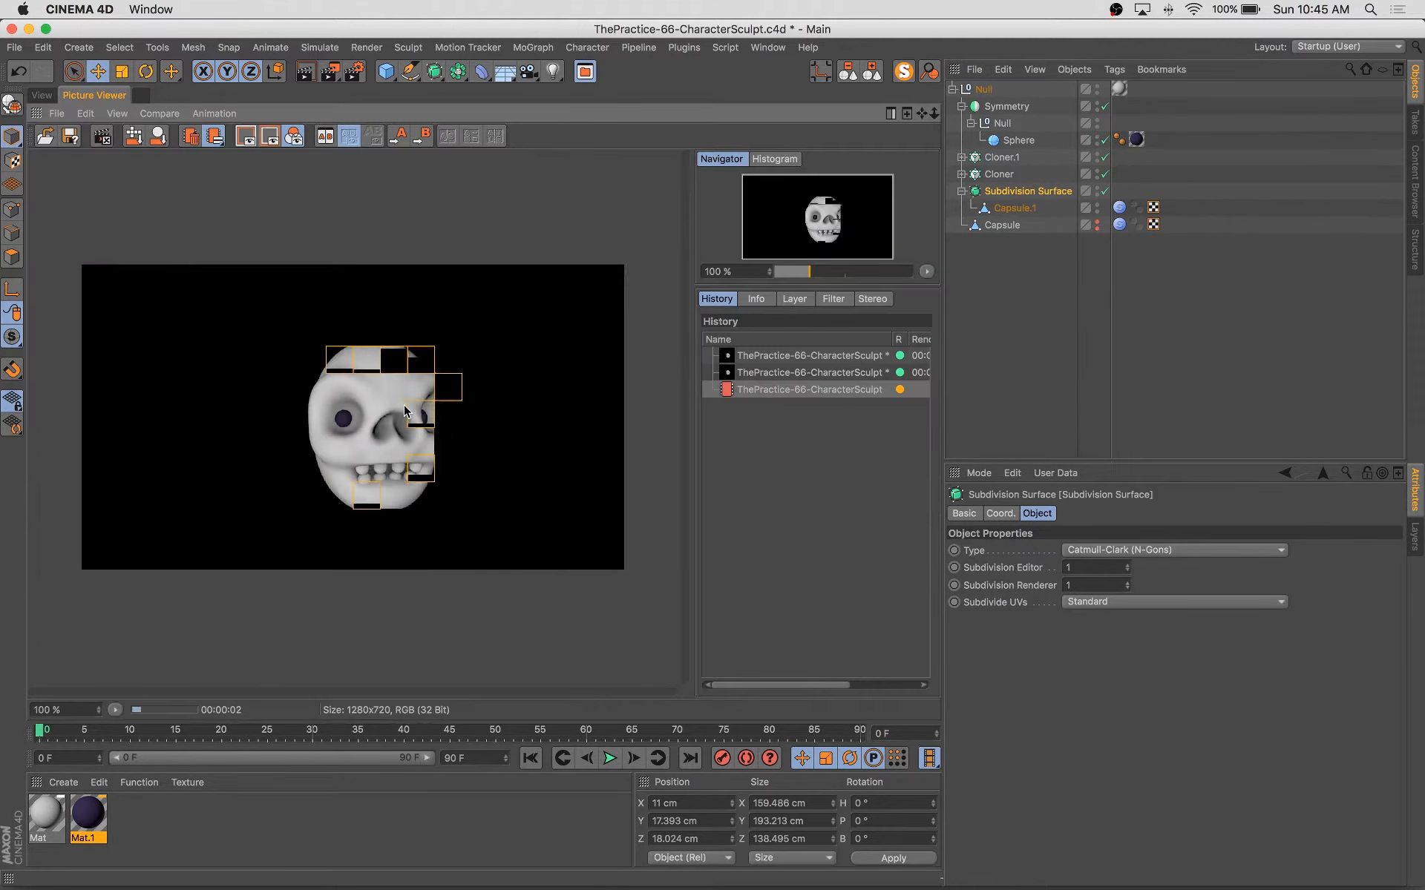
{"action": "left_click", "coordinate": [817, 388]}
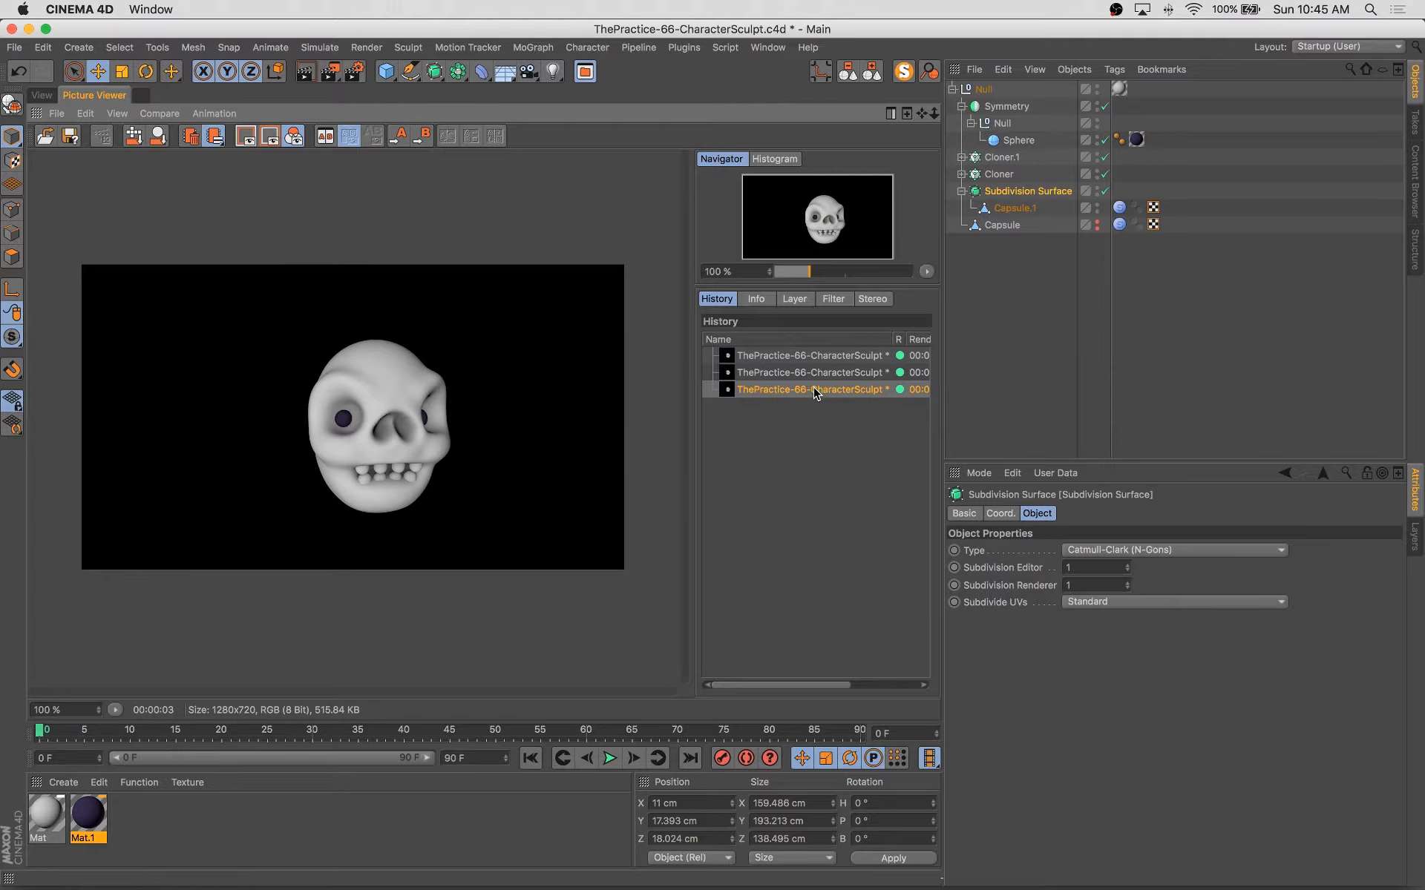
{"action": "left_click", "coordinate": [41, 95]}
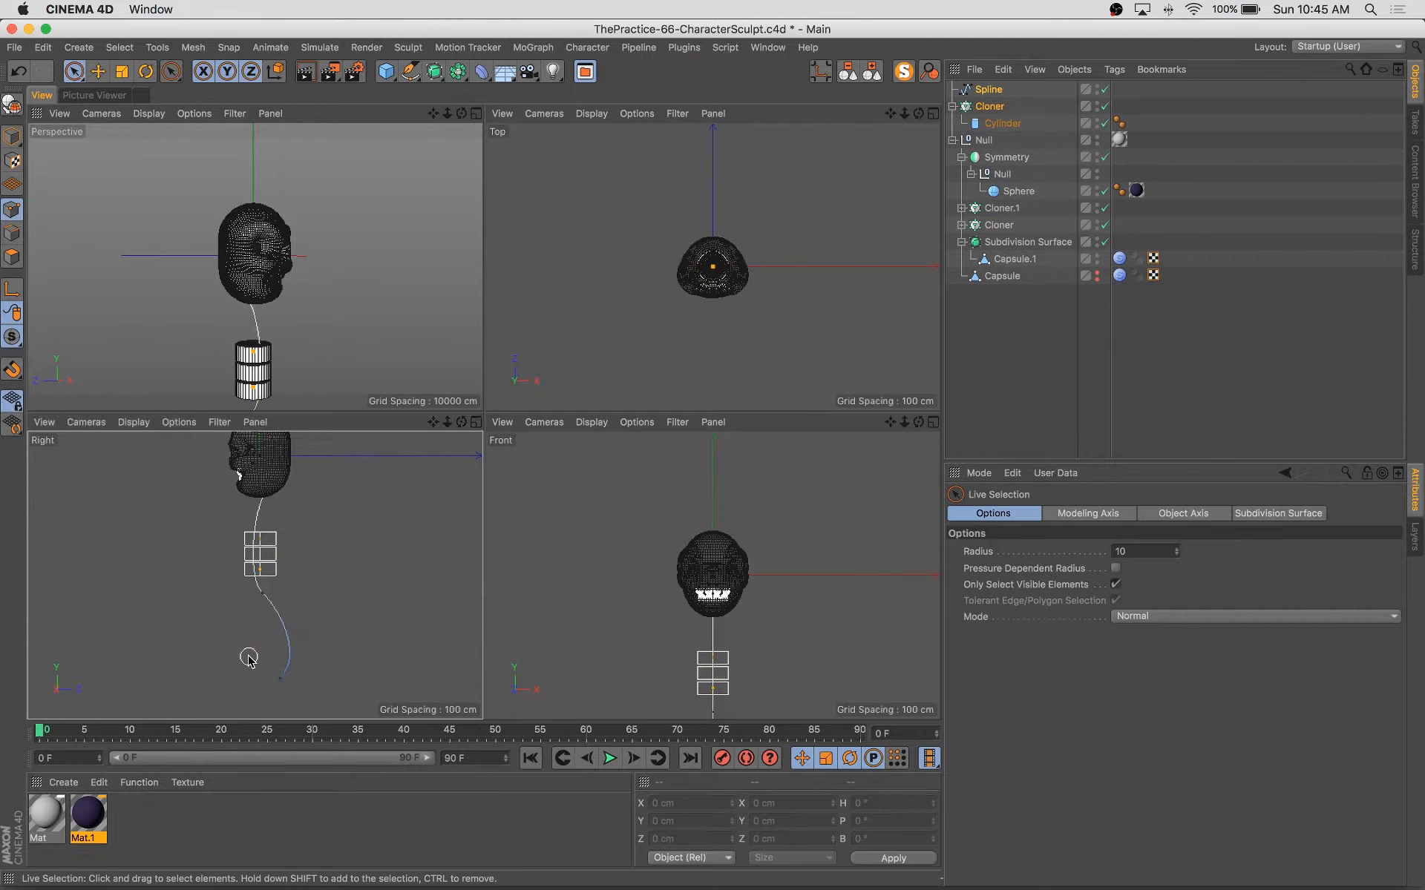
Target the Cloner at the spline and bend the spline points so the cylinder vertebrae form a curved spine.
{"action": "left_click", "coordinate": [92, 71]}
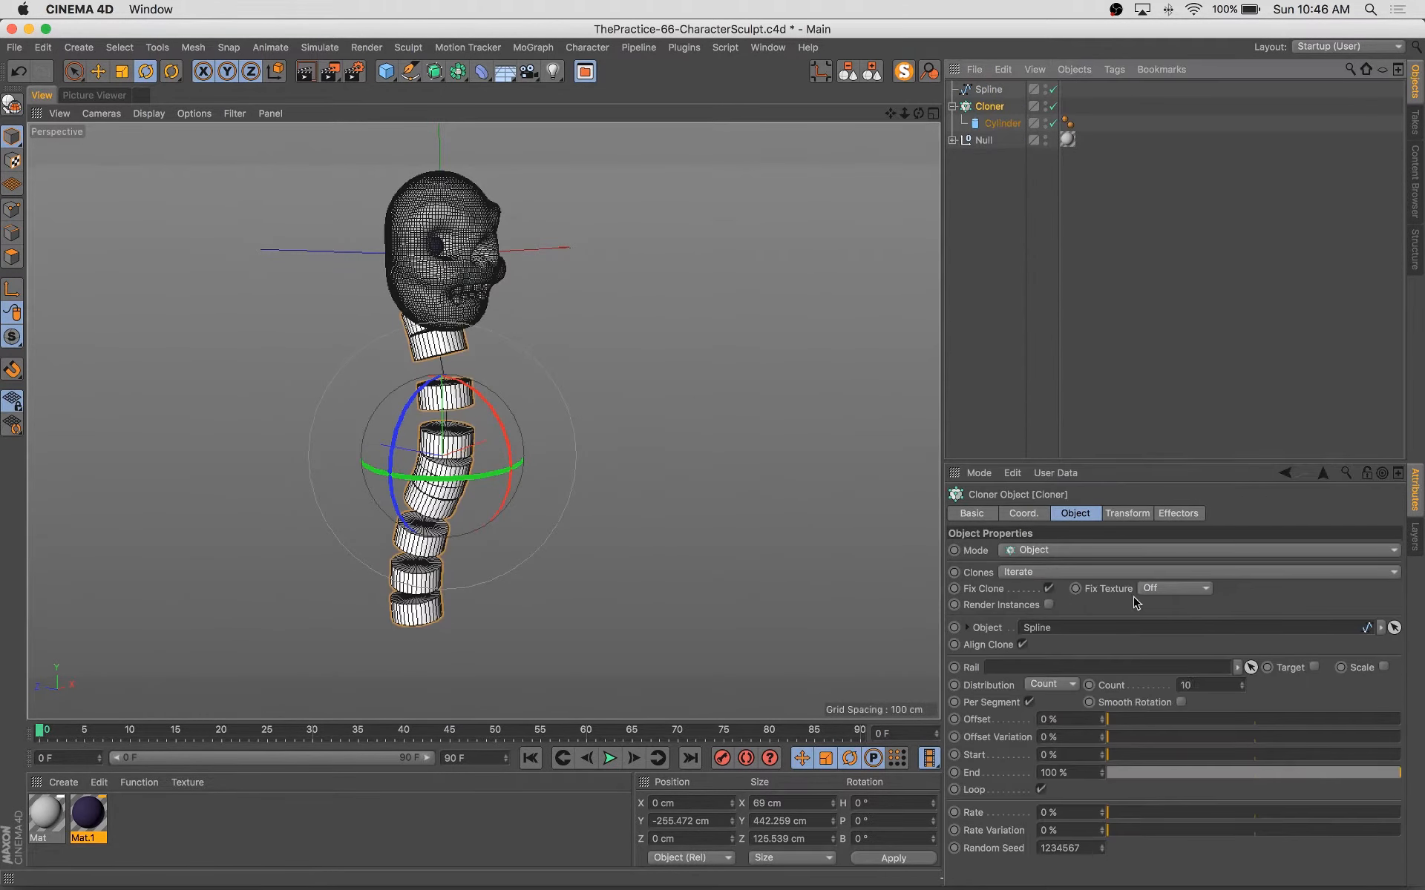
{"action": "left_click", "coordinate": [1003, 123]}
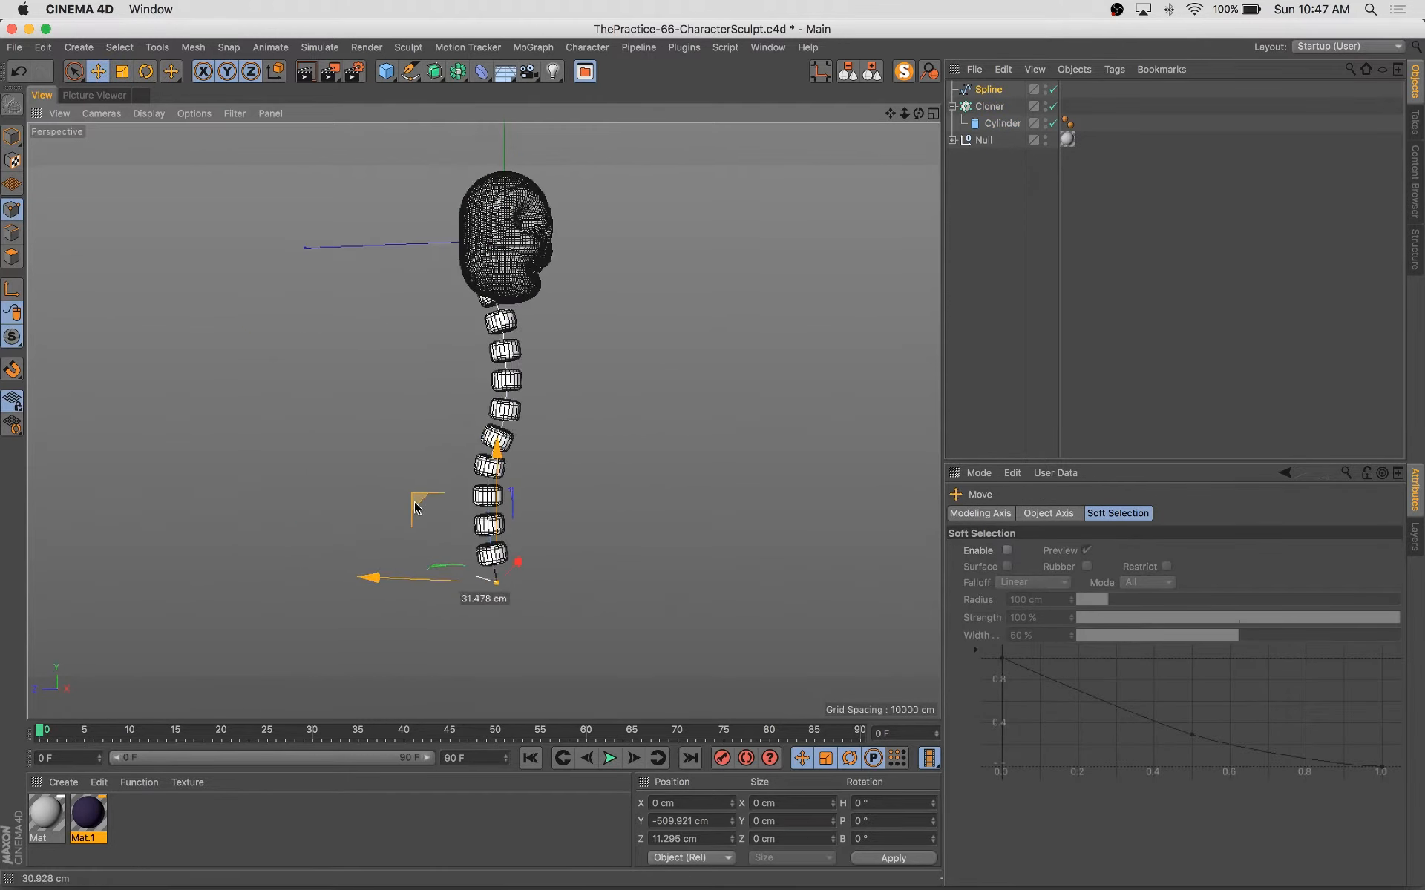
{"action": "left_click_drag", "start_coordinate": [414, 509], "coordinate": [406, 370]}
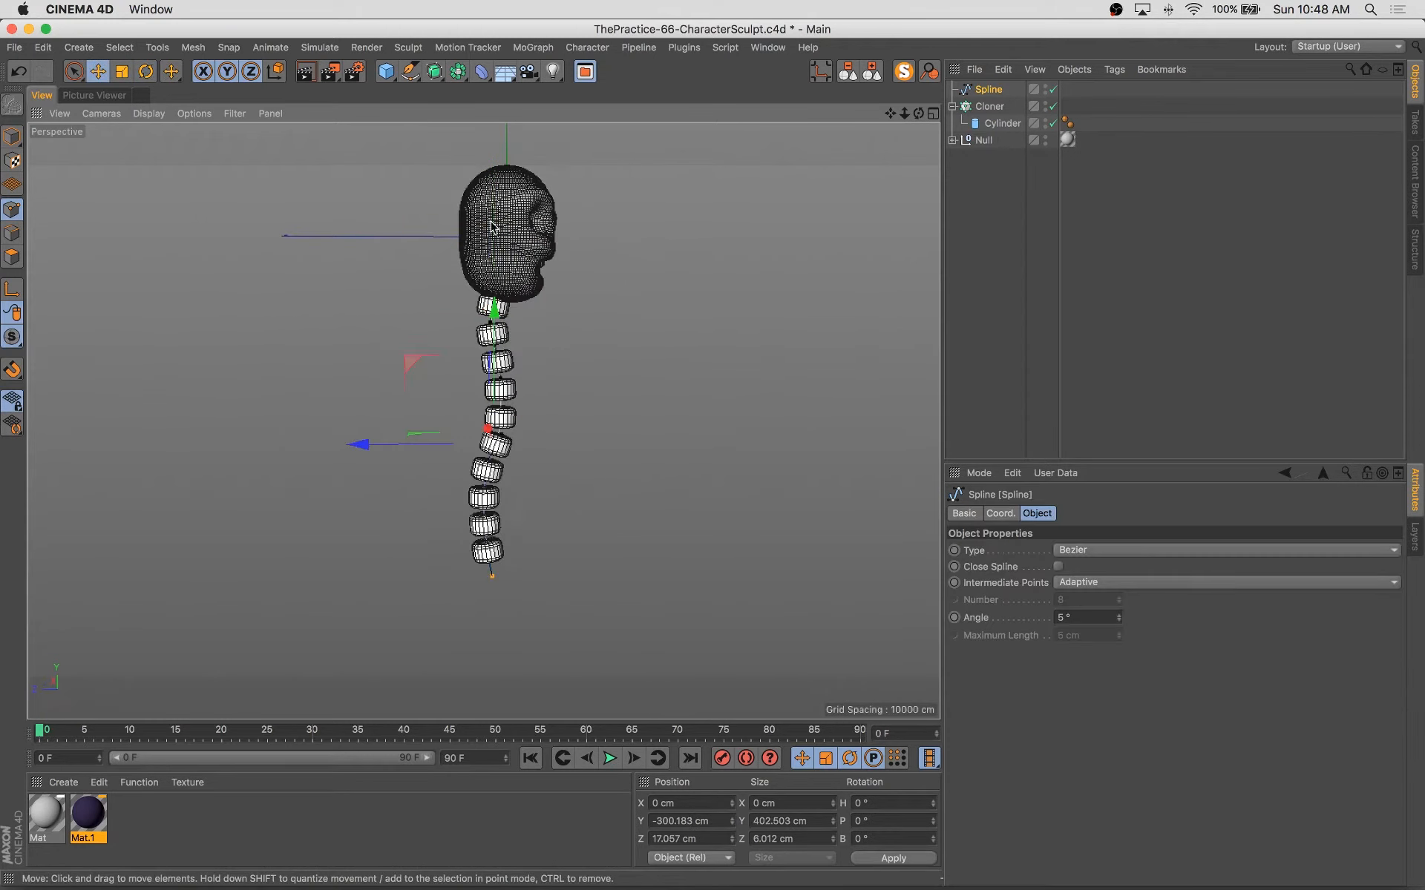
{"action": "left_click", "coordinate": [988, 107]}
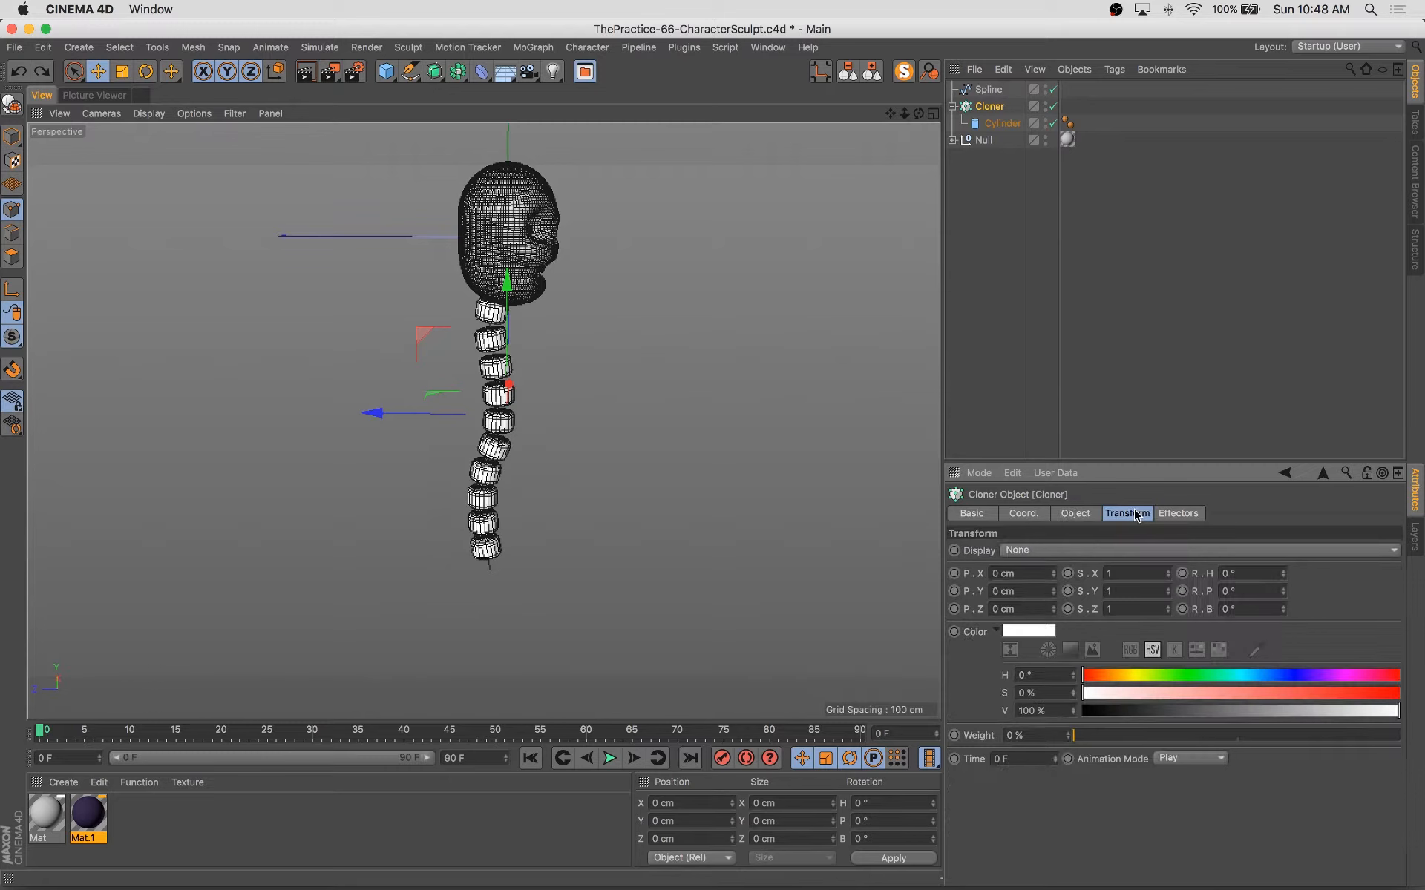
Add a Step effector to the spine cloner with a spherical falloff and adjust its scale parameters.
{"action": "left_click", "coordinate": [531, 47]}
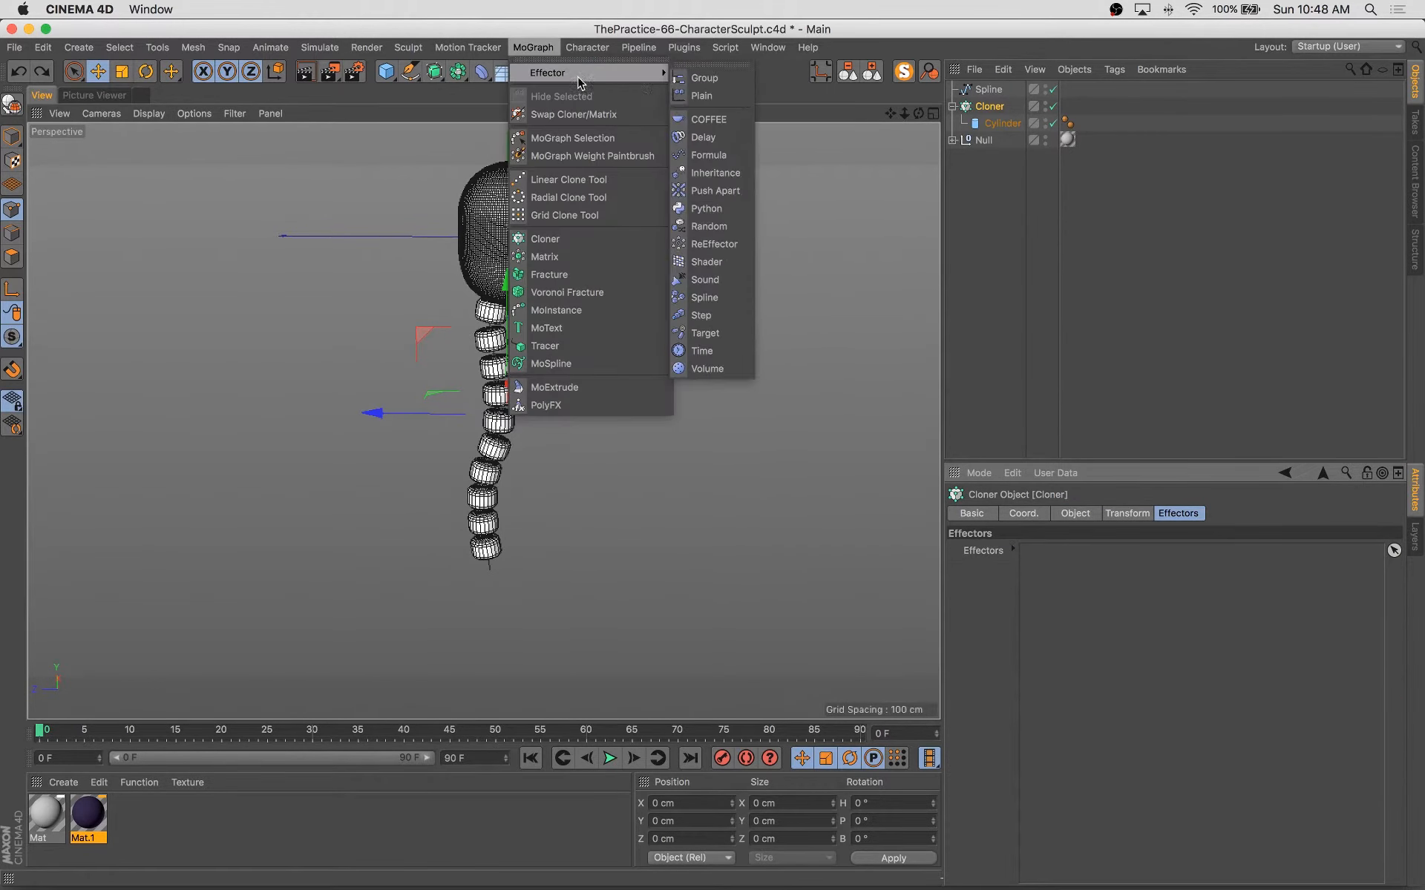
{"action": "left_click", "coordinate": [701, 315]}
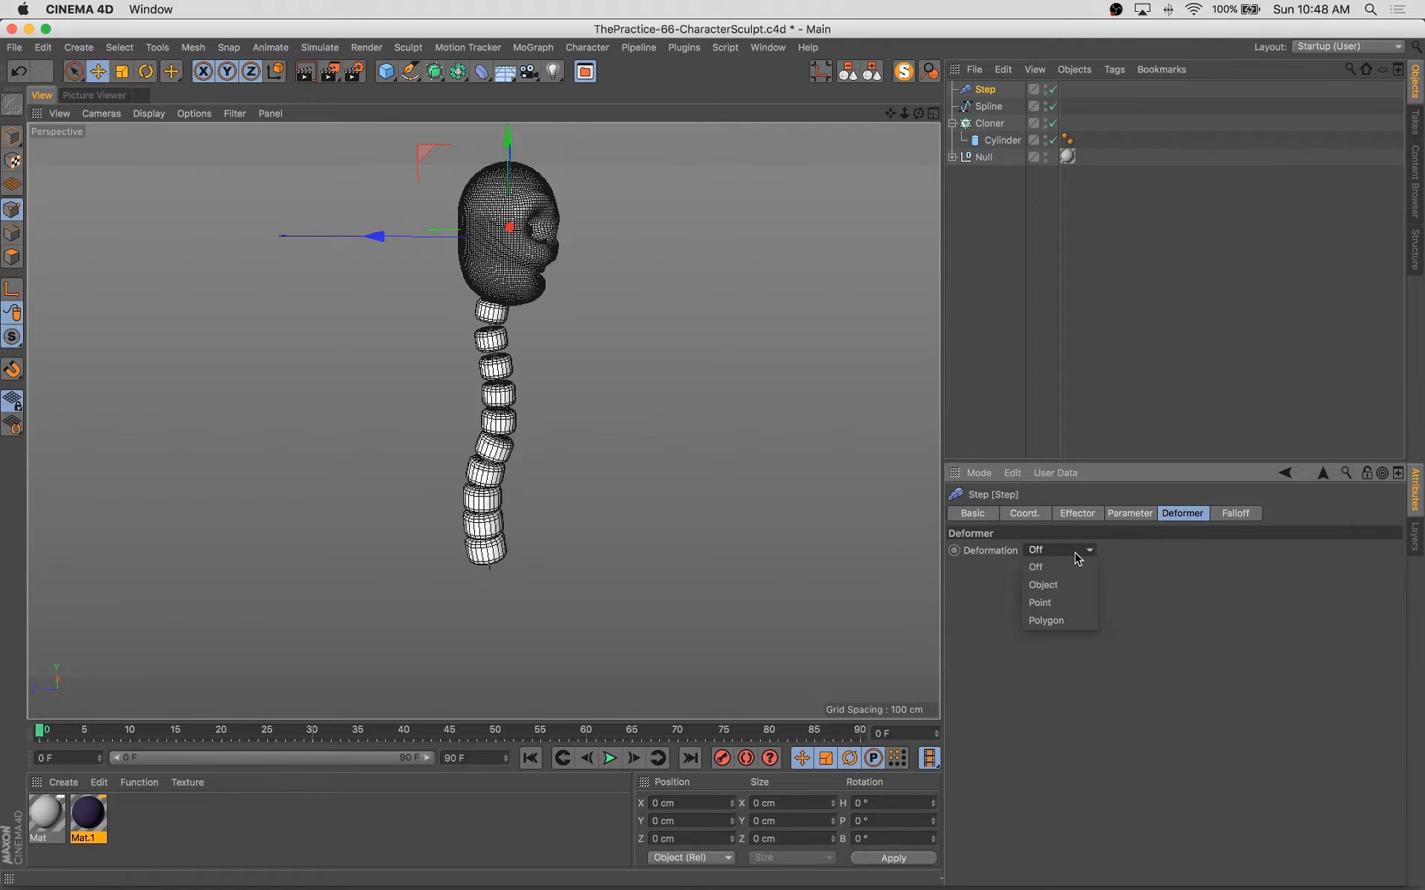
{"action": "left_click", "coordinate": [1235, 513]}
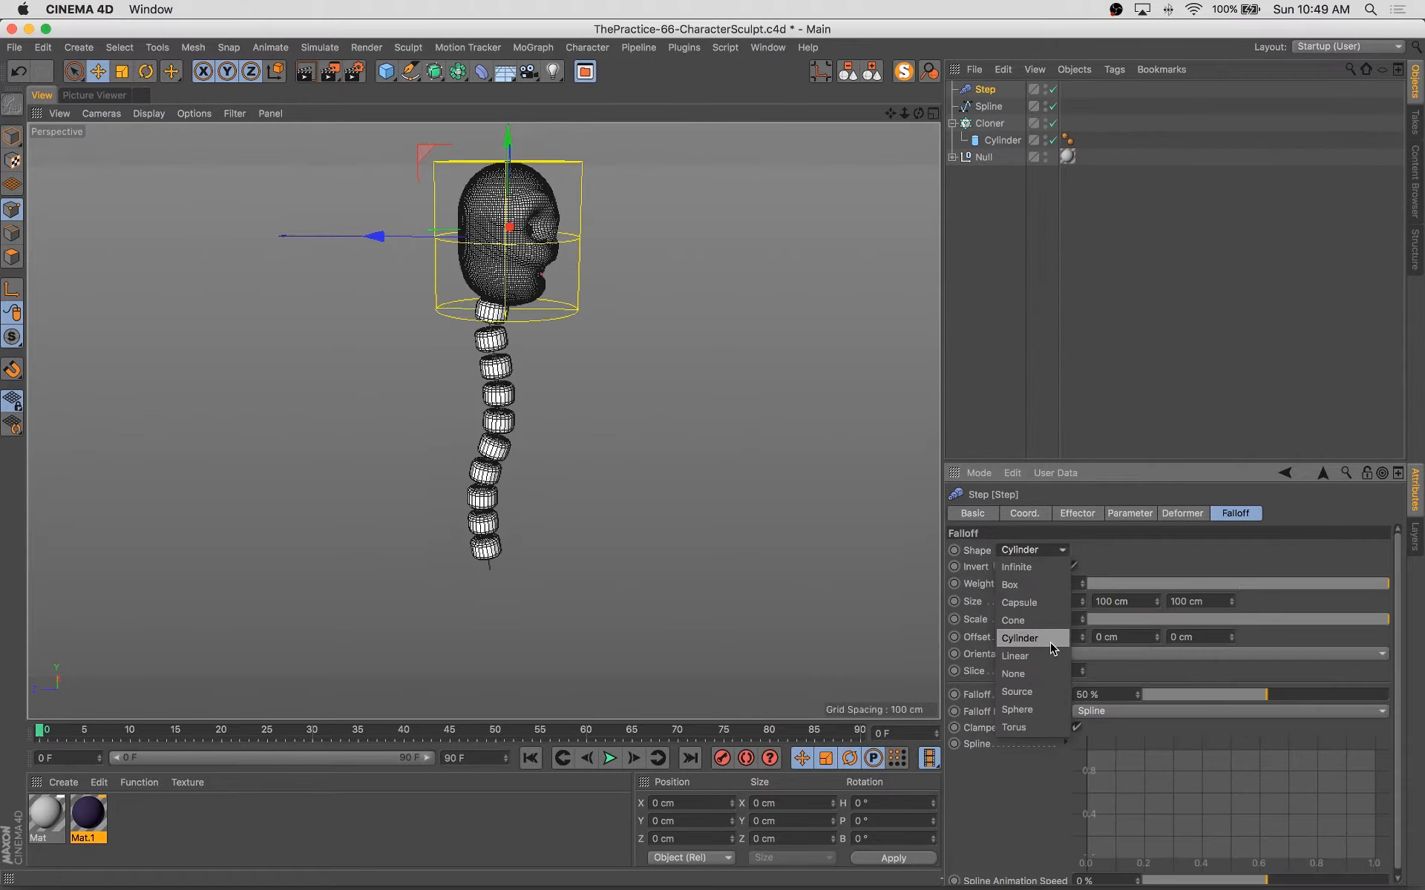
{"action": "left_click", "coordinate": [1017, 710]}
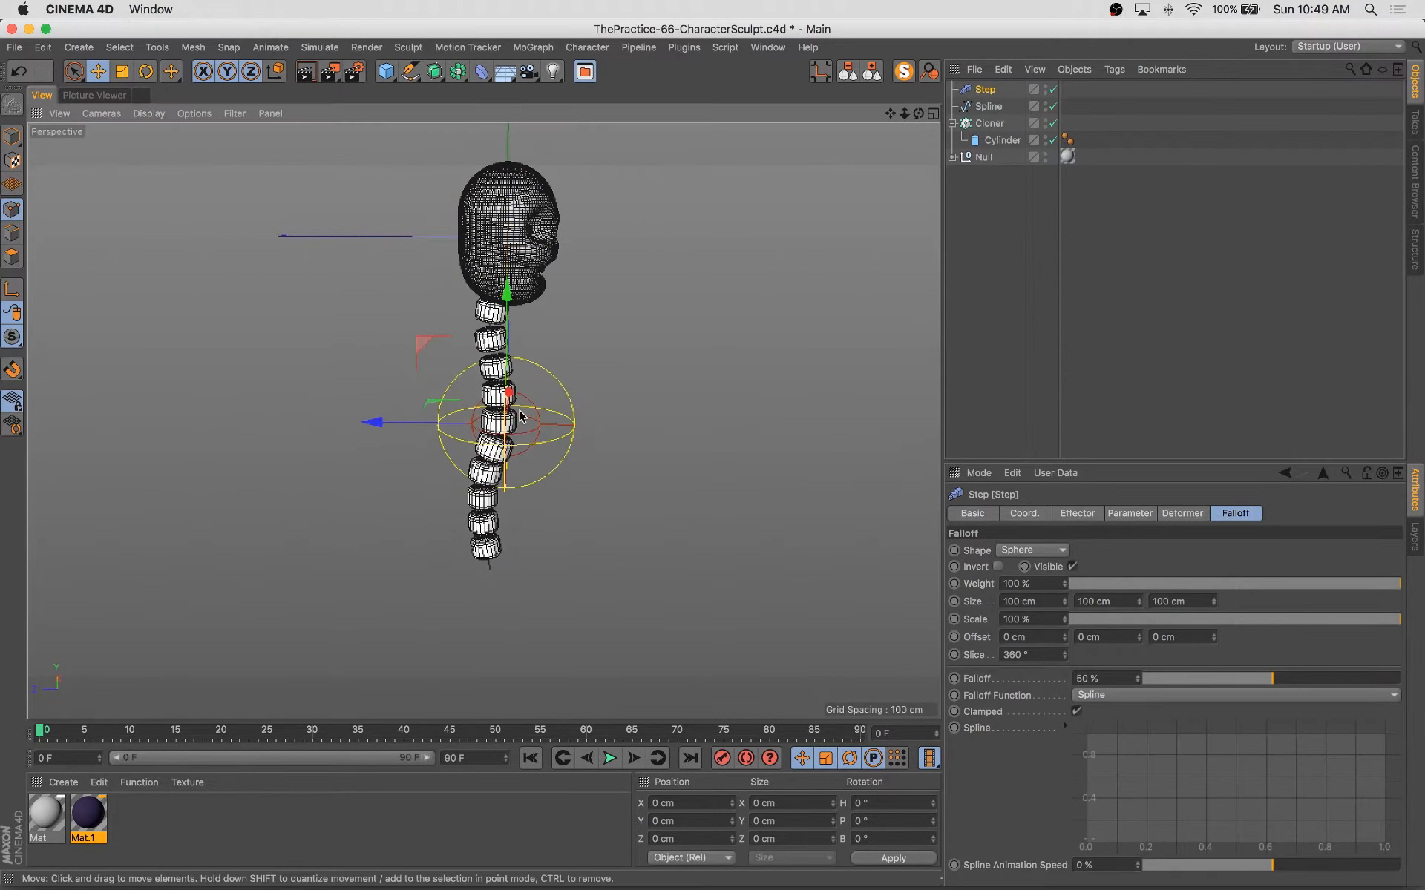
{"action": "left_click", "coordinate": [1130, 514]}
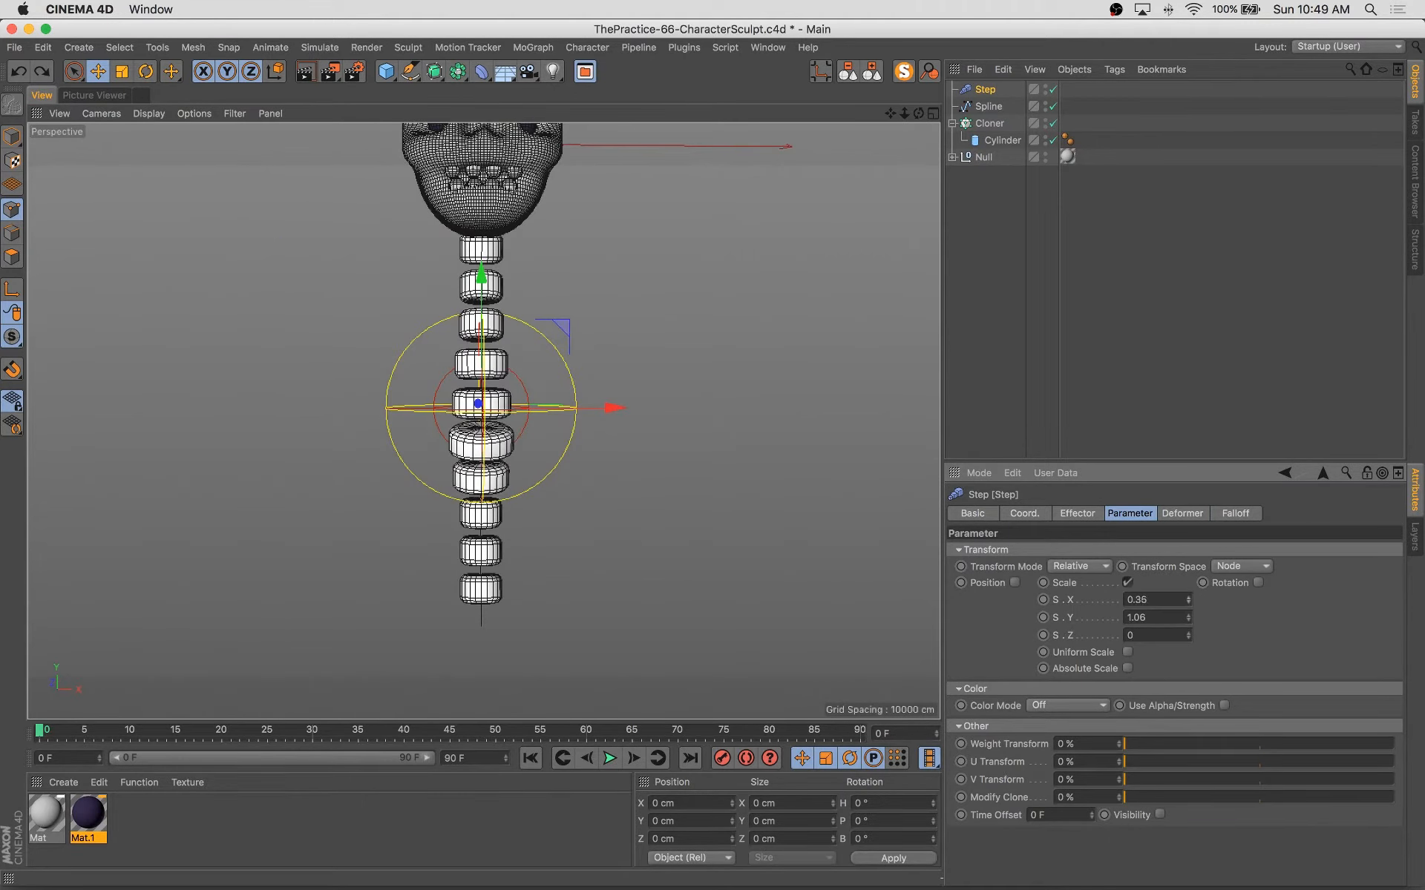
Select the vertebra cylinder to round its cap edges with a fillet.
{"action": "left_click", "coordinate": [1001, 139]}
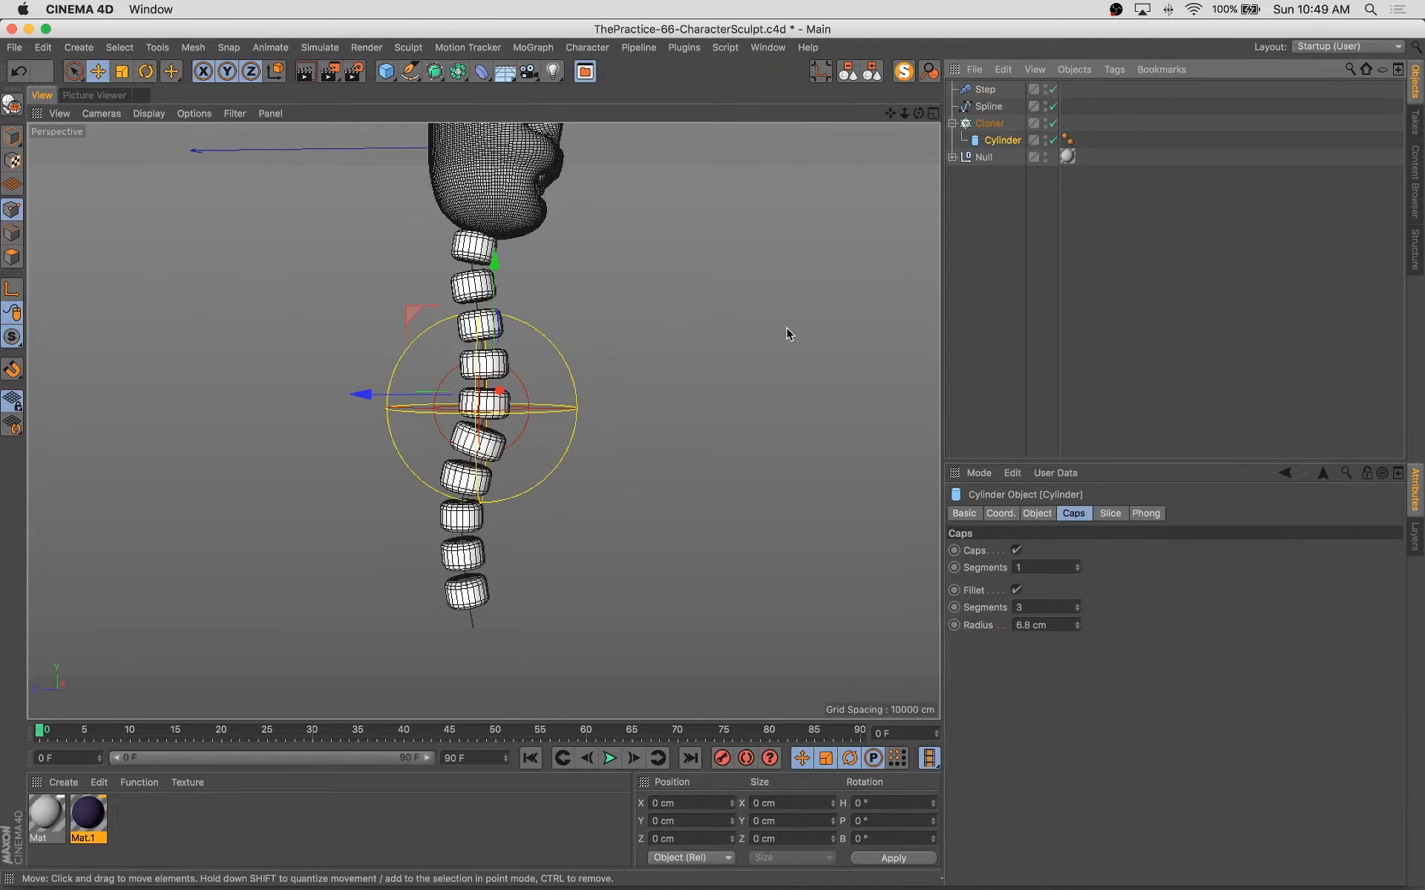
{"action": "left_click", "coordinate": [989, 124]}
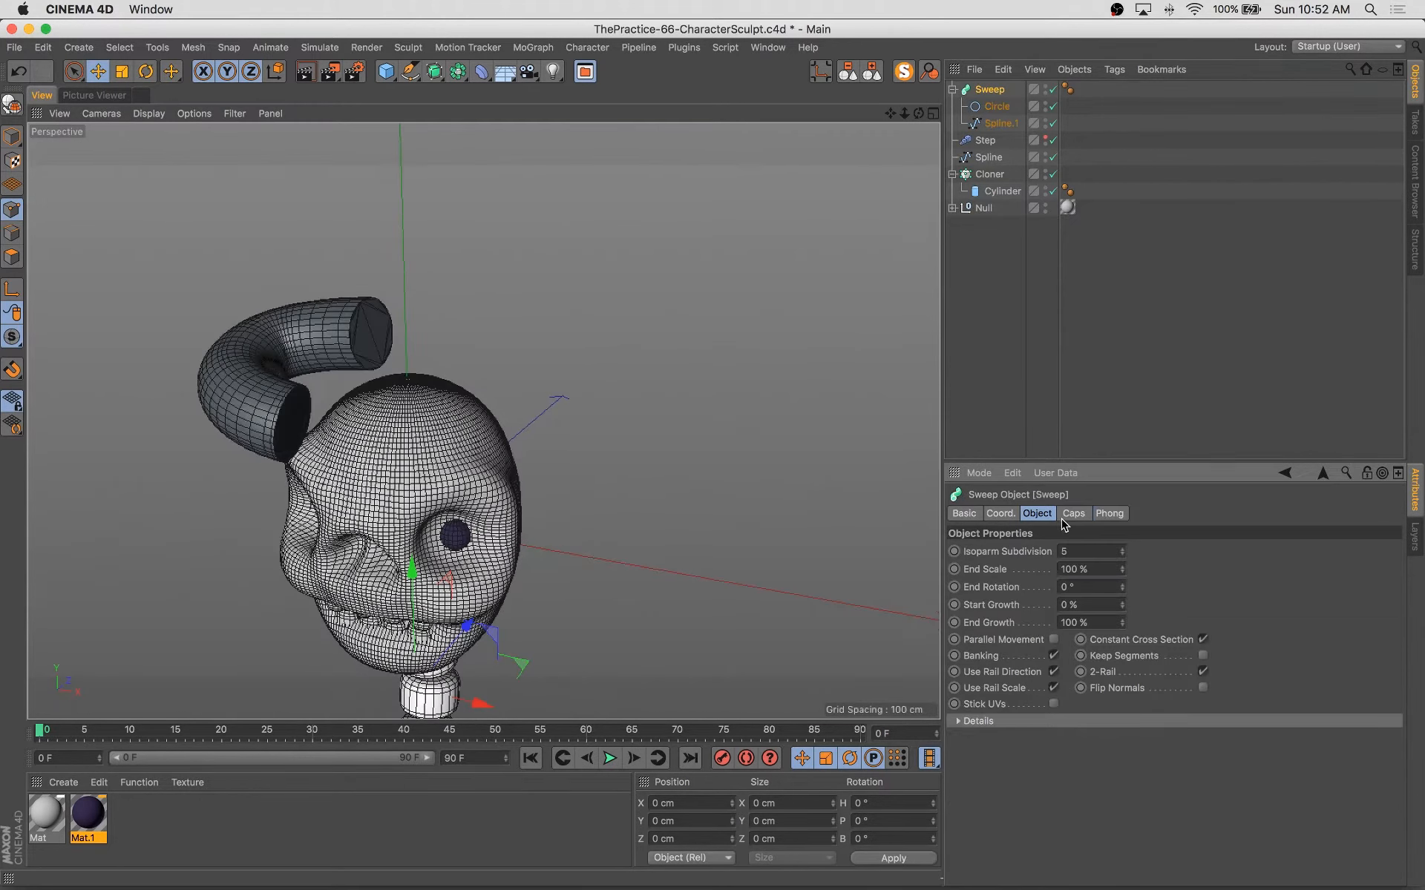
Adjust the rib sweep's cap settings.
{"action": "left_click", "coordinate": [1074, 513]}
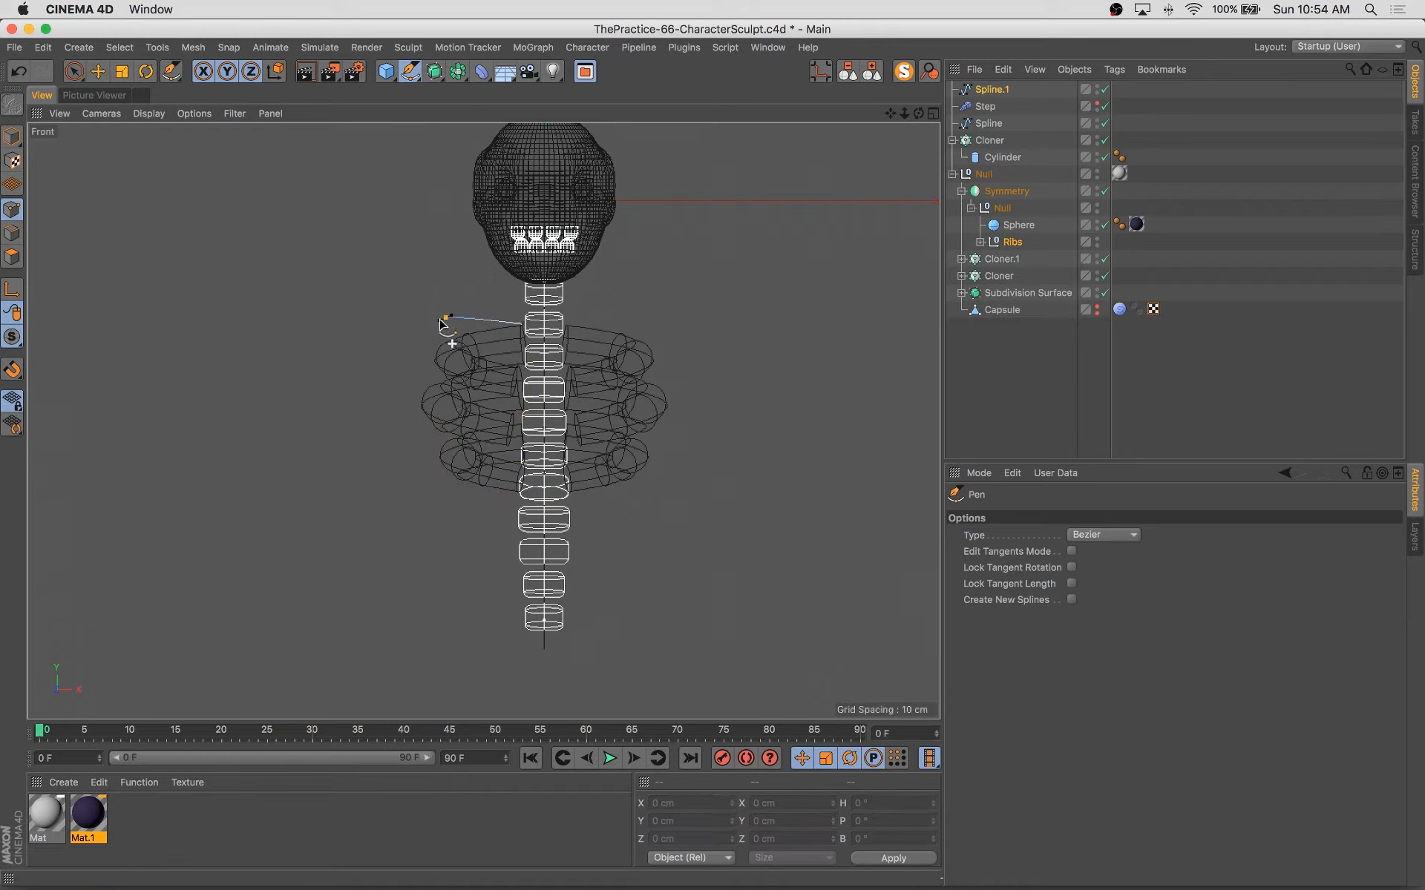
Draw points of a new arm spline beside the ribs and expand the Ribs group to reach its sweeps.
{"action": "left_click", "coordinate": [321, 502]}
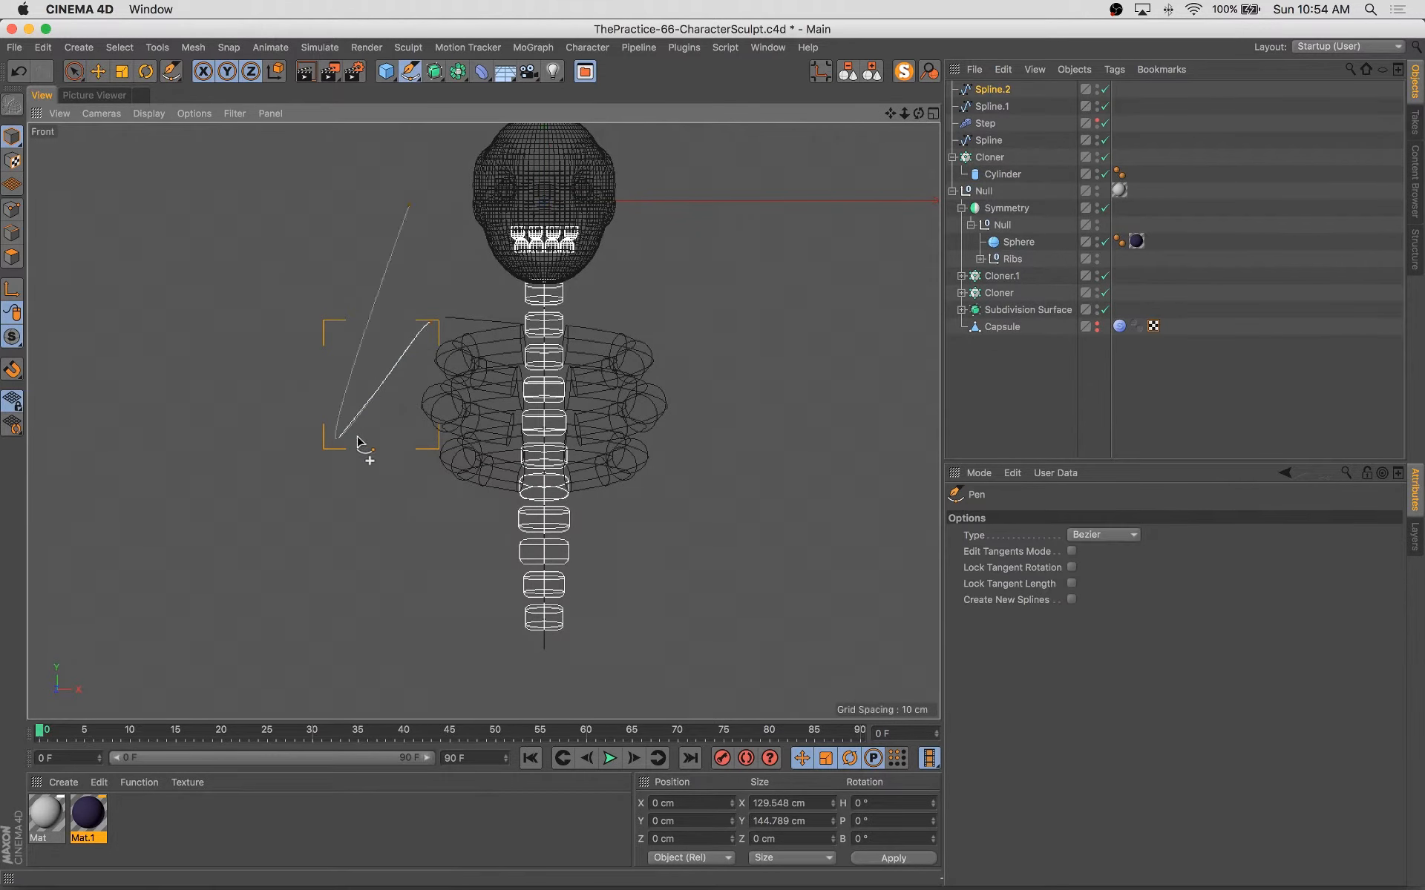
{"action": "left_click", "coordinate": [321, 549]}
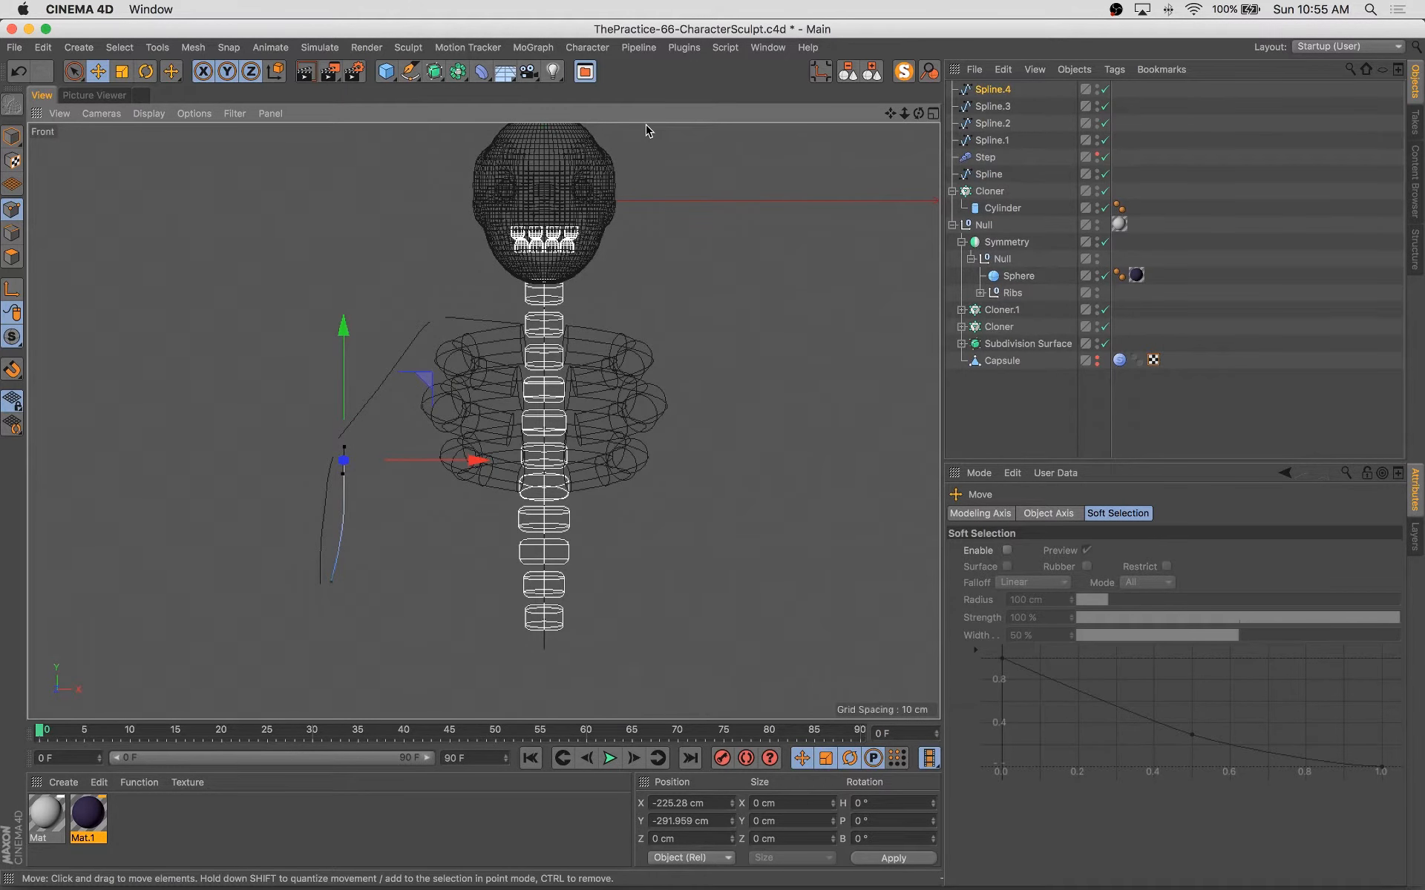
{"action": "left_click", "coordinate": [980, 294]}
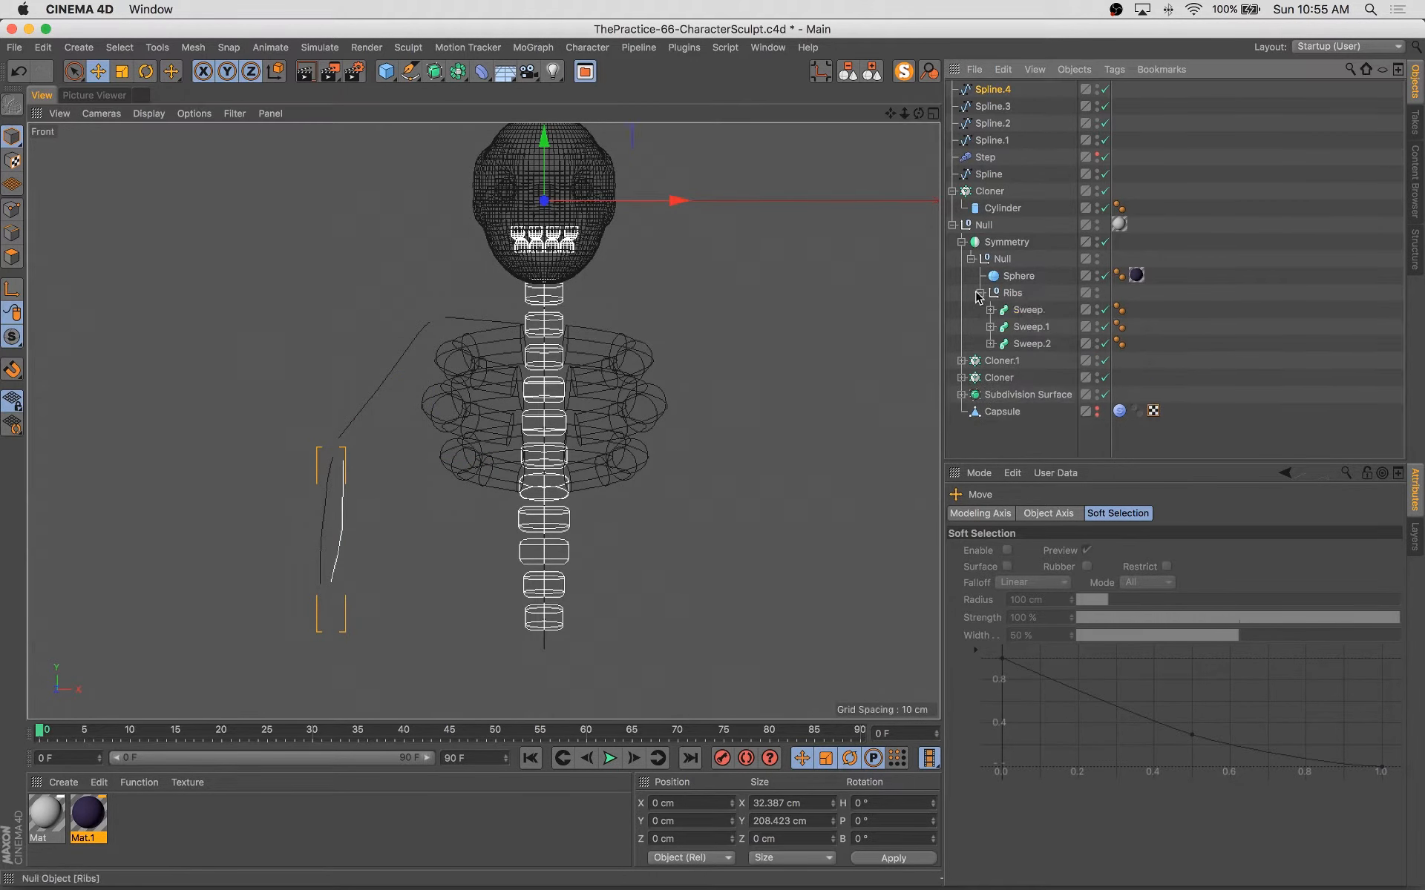
{"action": "left_click", "coordinate": [1030, 294]}
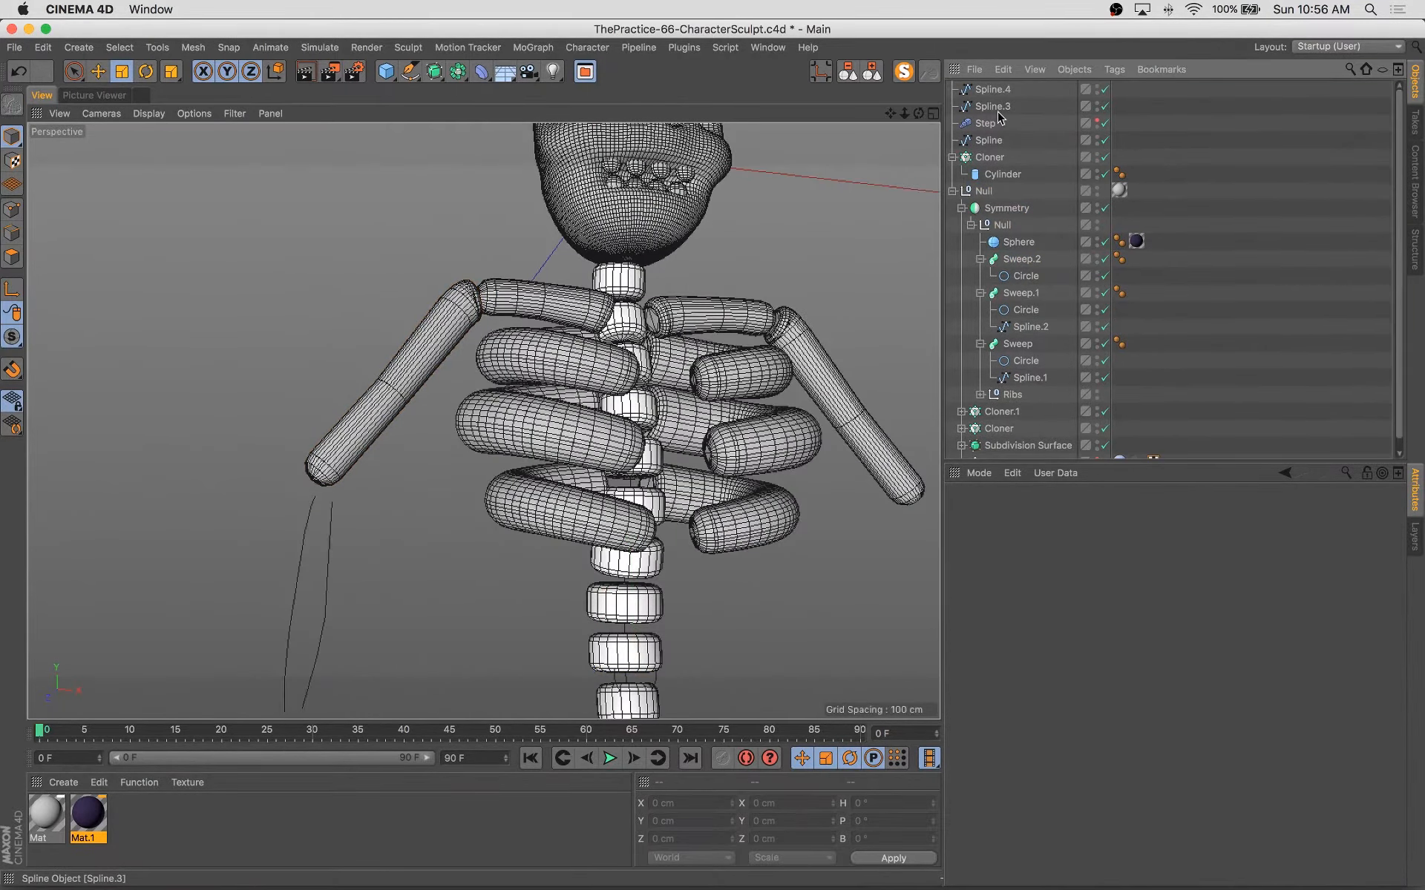
Place the forearm sweeps with the arm inside the Symmetry object and adjust the mirrored arm pieces.
{"action": "left_click", "coordinate": [1021, 242]}
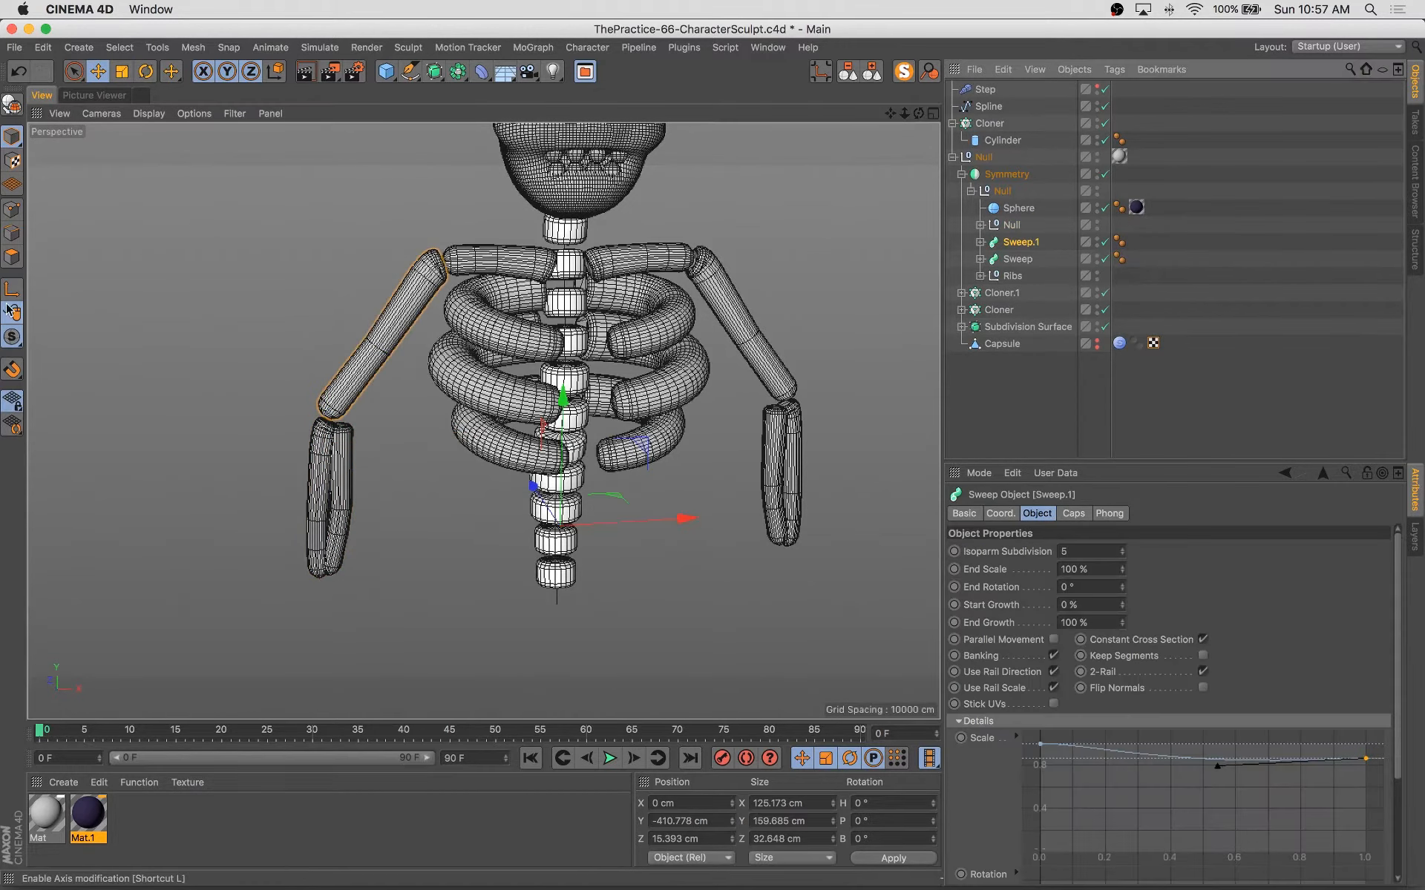
{"action": "left_click", "coordinate": [1006, 174]}
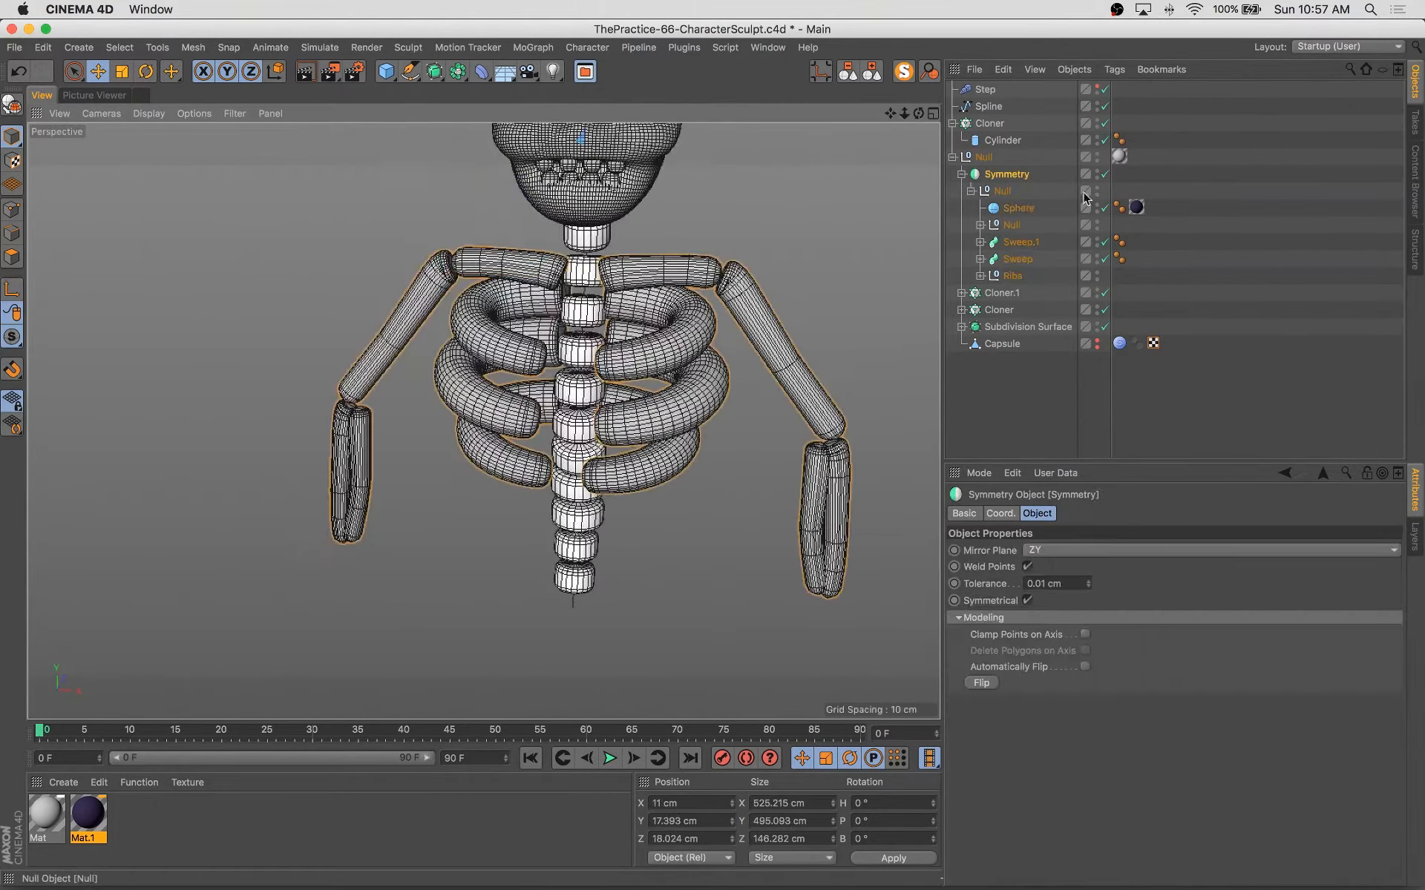
{"action": "left_click", "coordinate": [1016, 259]}
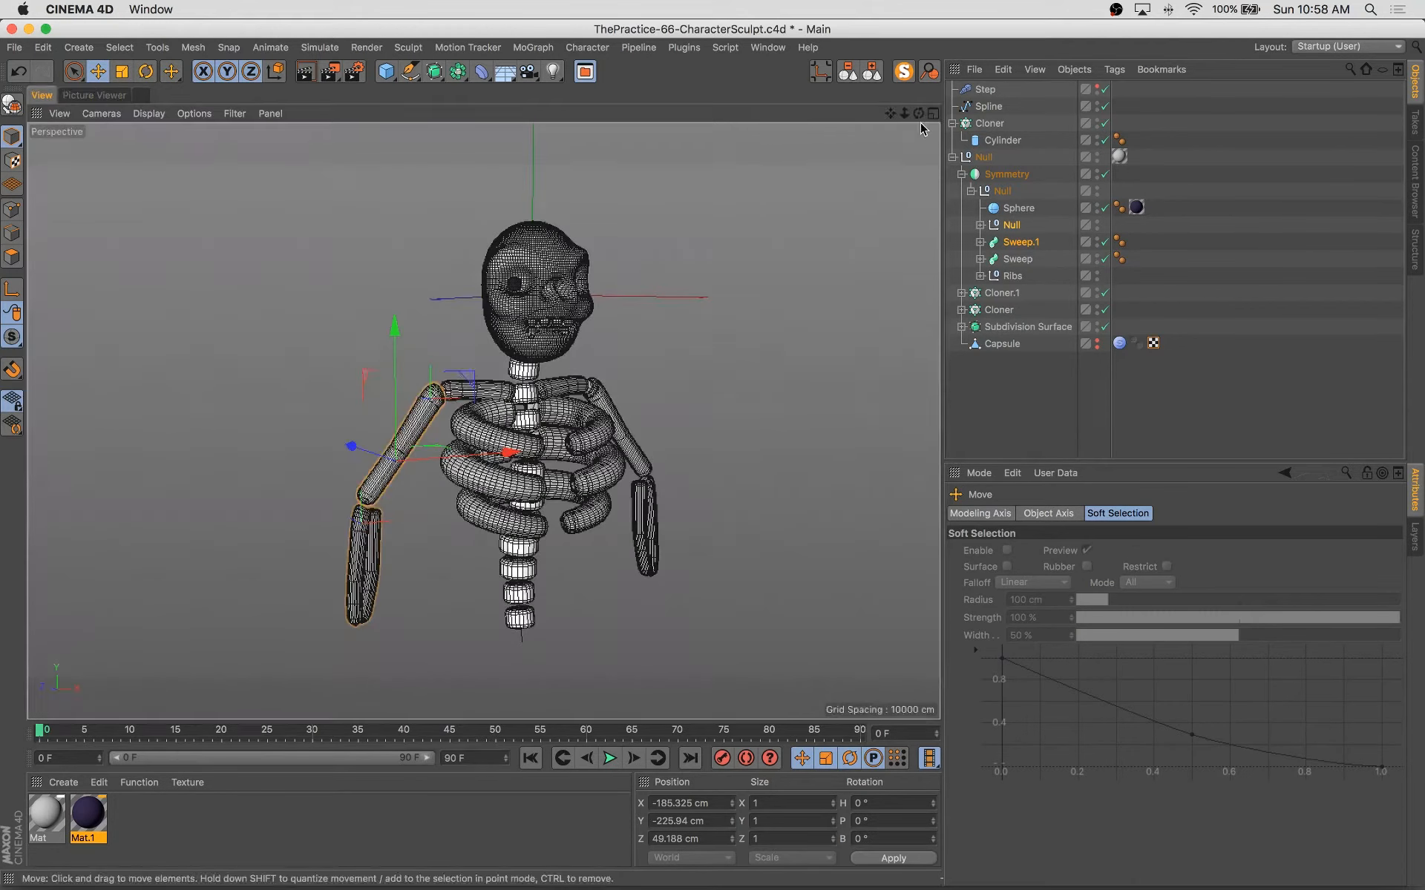
{"action": "left_click", "coordinate": [92, 95]}
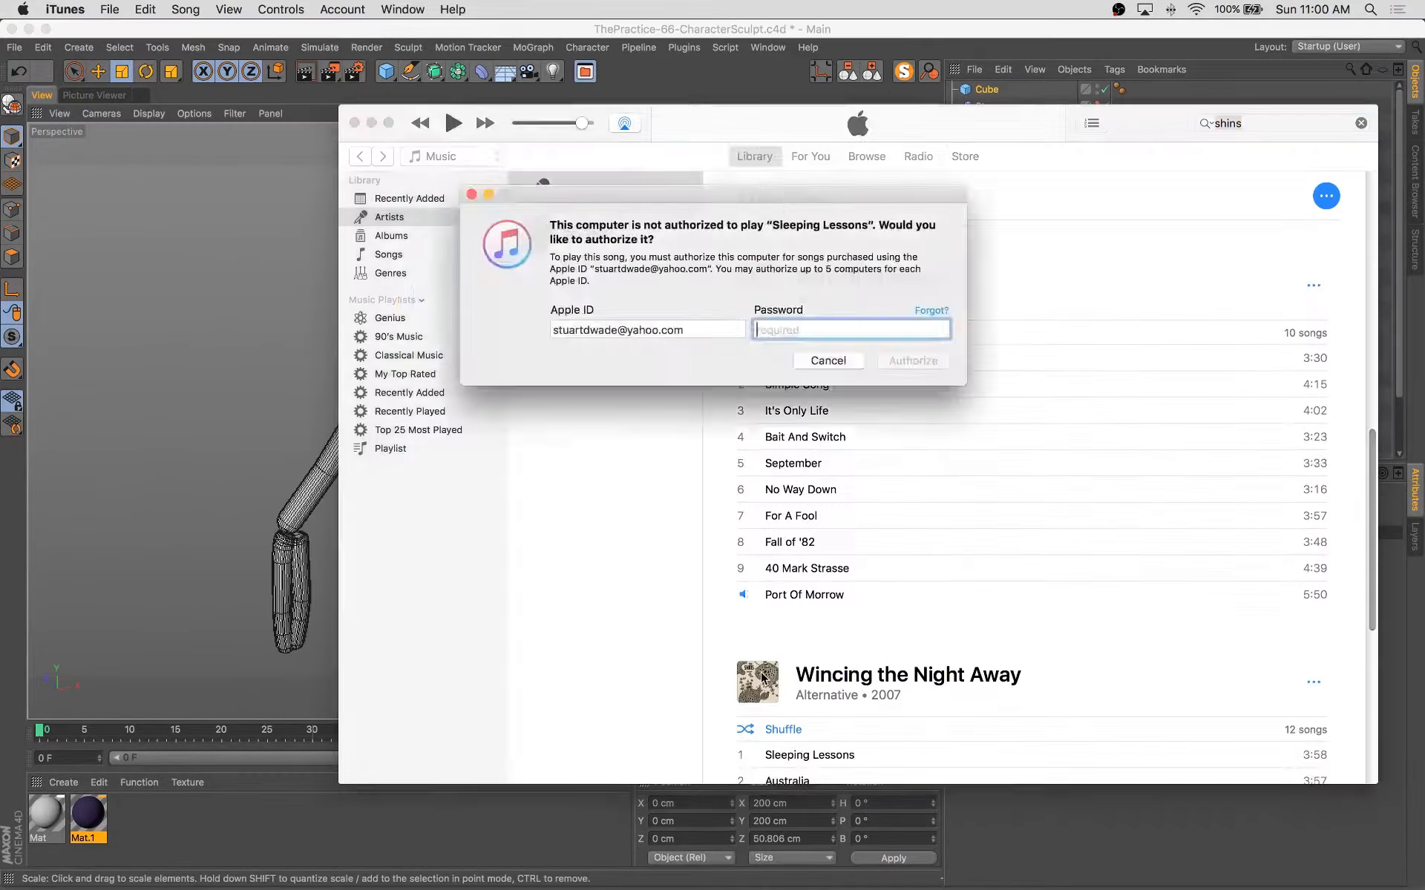
Dismiss the iTunes authorization prompt for the song Sleeping Lessons.
{"action": "left_click", "coordinate": [828, 360]}
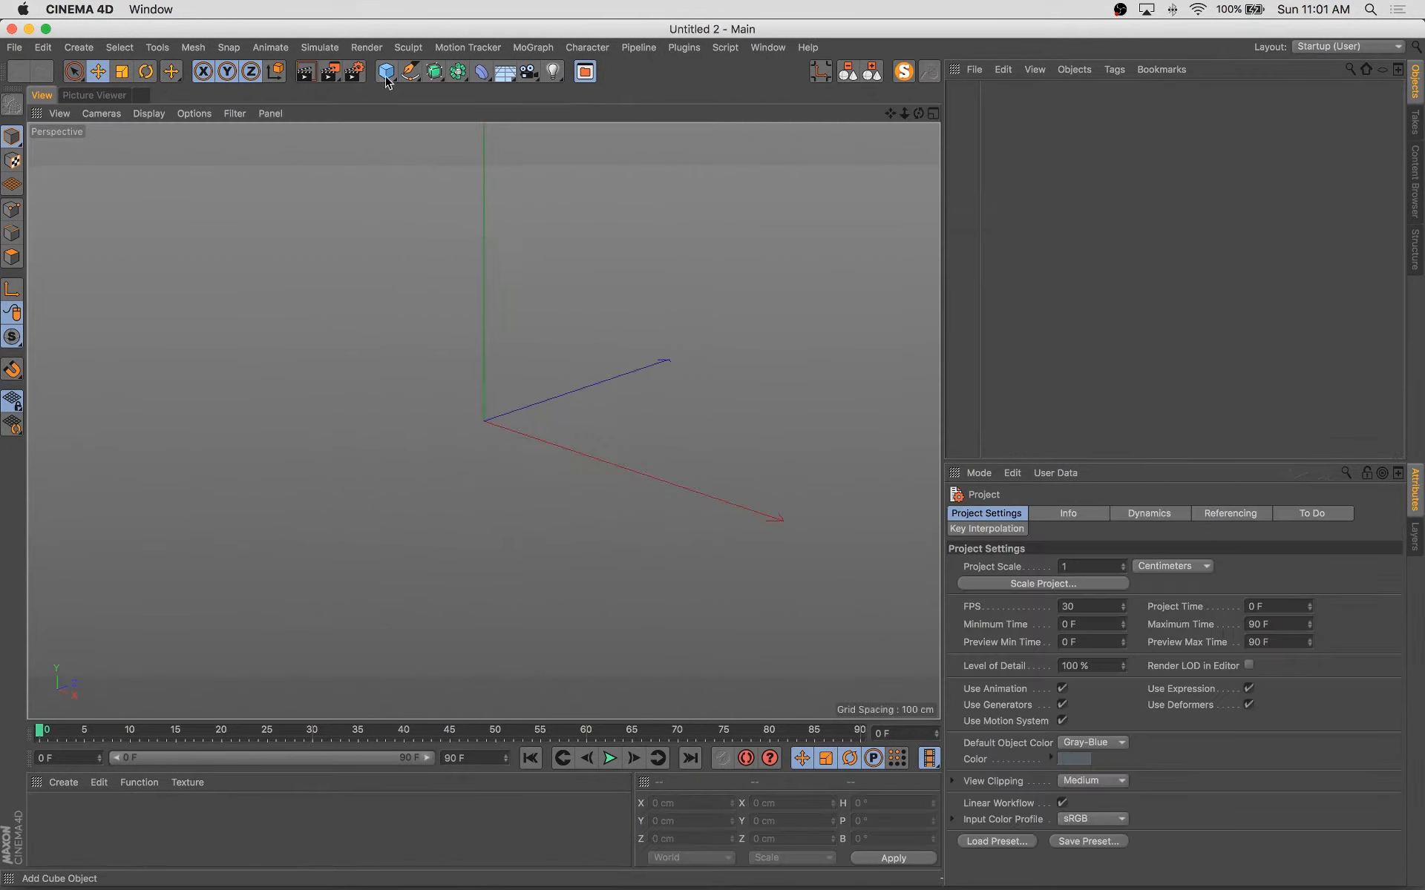
Add a cube for the palm bones and draw finger curve points for the new Hand scene.
{"action": "left_click", "coordinate": [385, 71]}
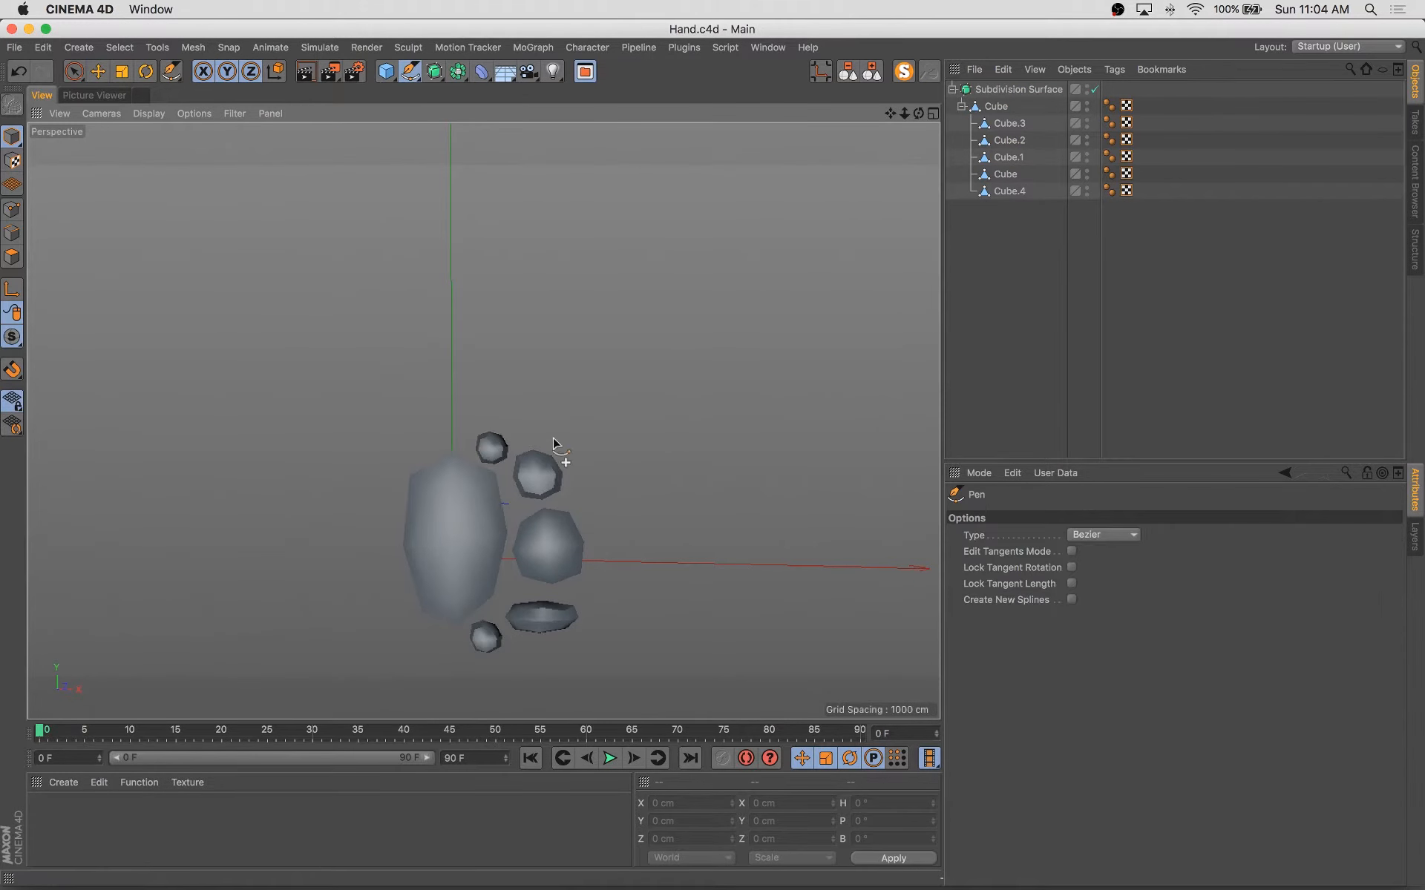
{"action": "left_click", "coordinate": [585, 547]}
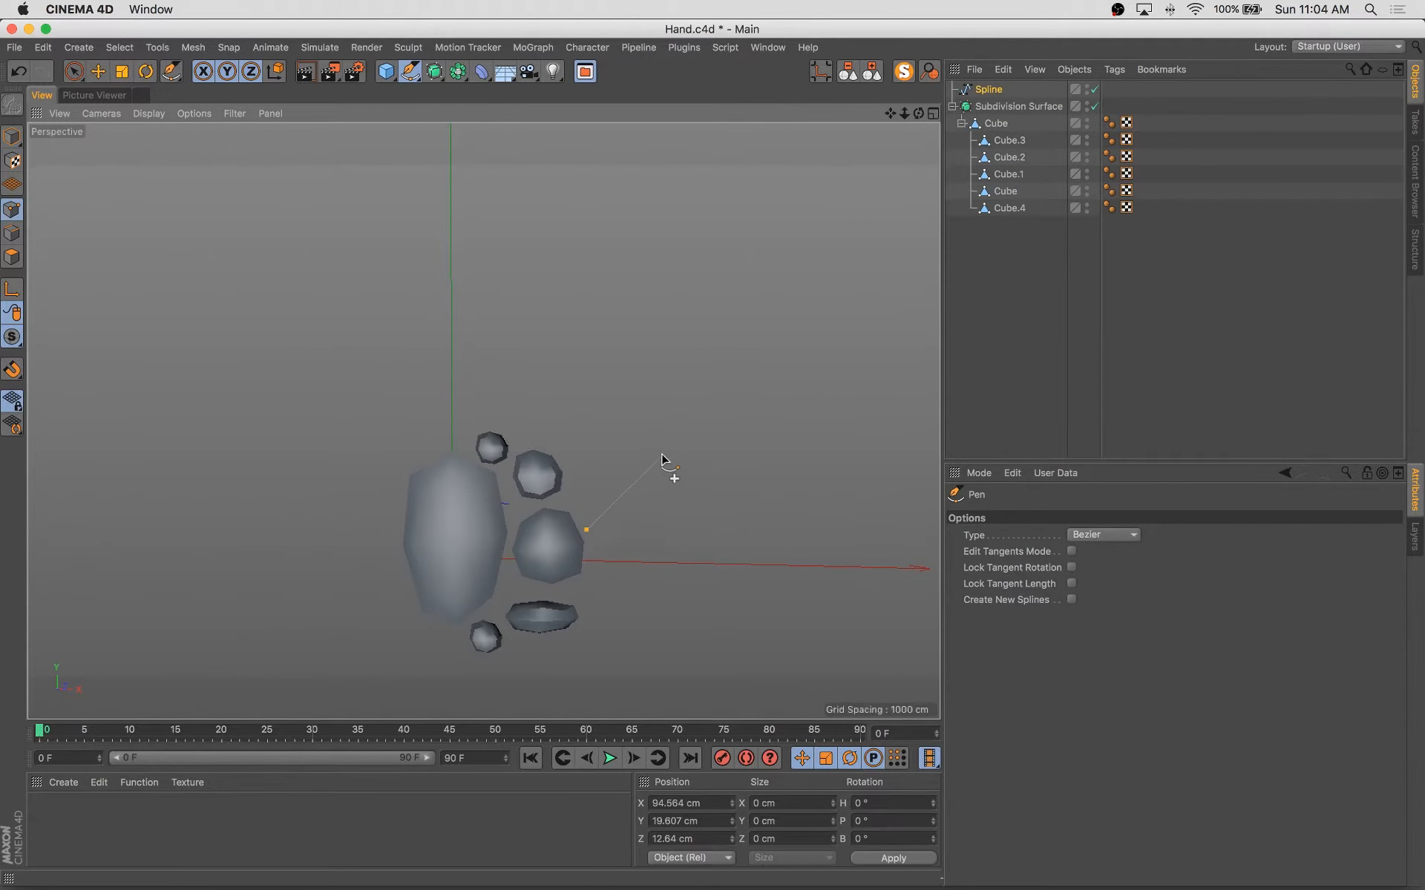
{"action": "left_click", "coordinate": [700, 372]}
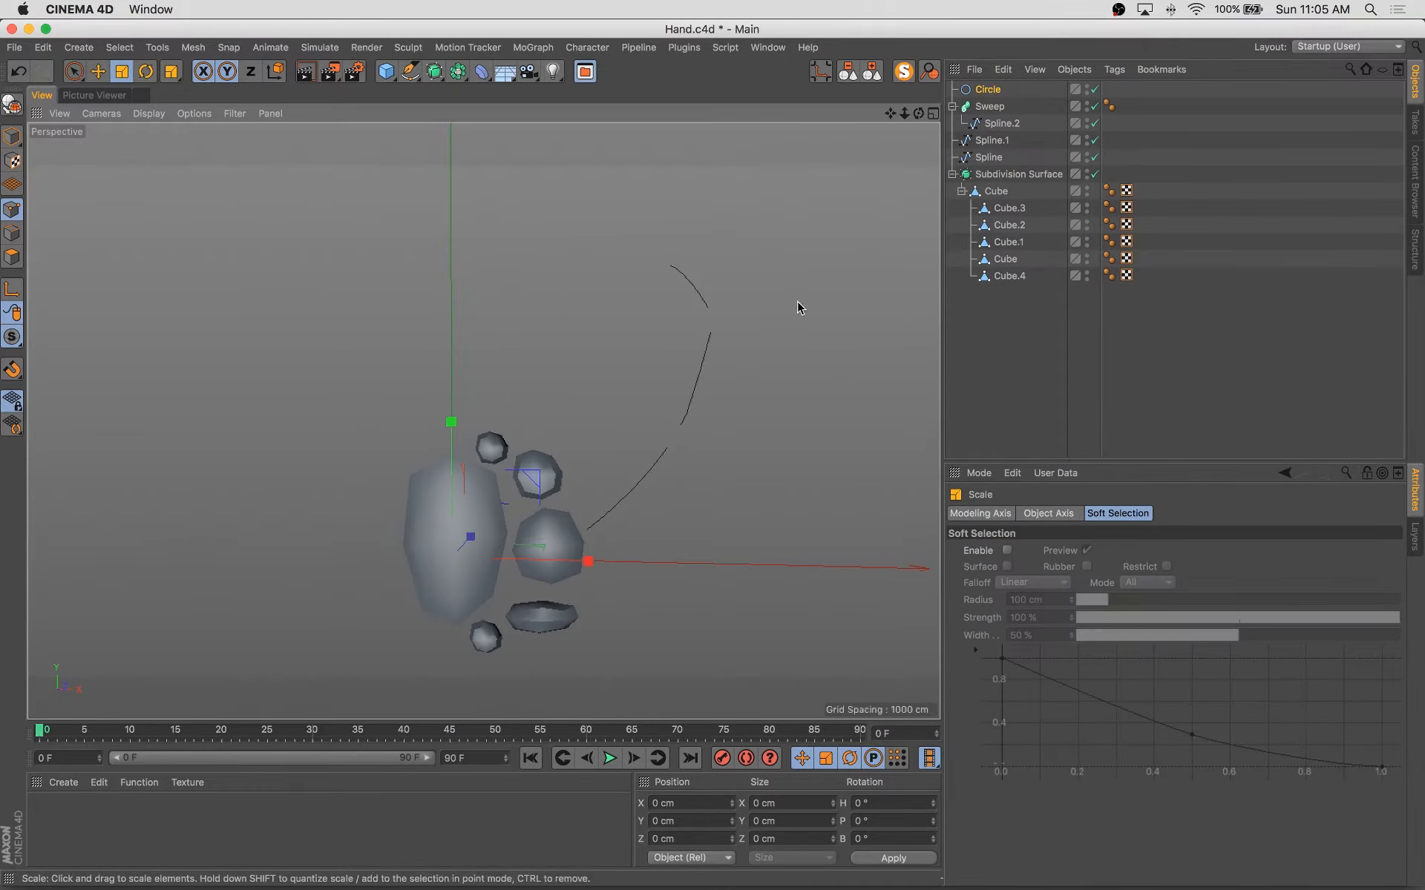
{"action": "left_click", "coordinate": [987, 89]}
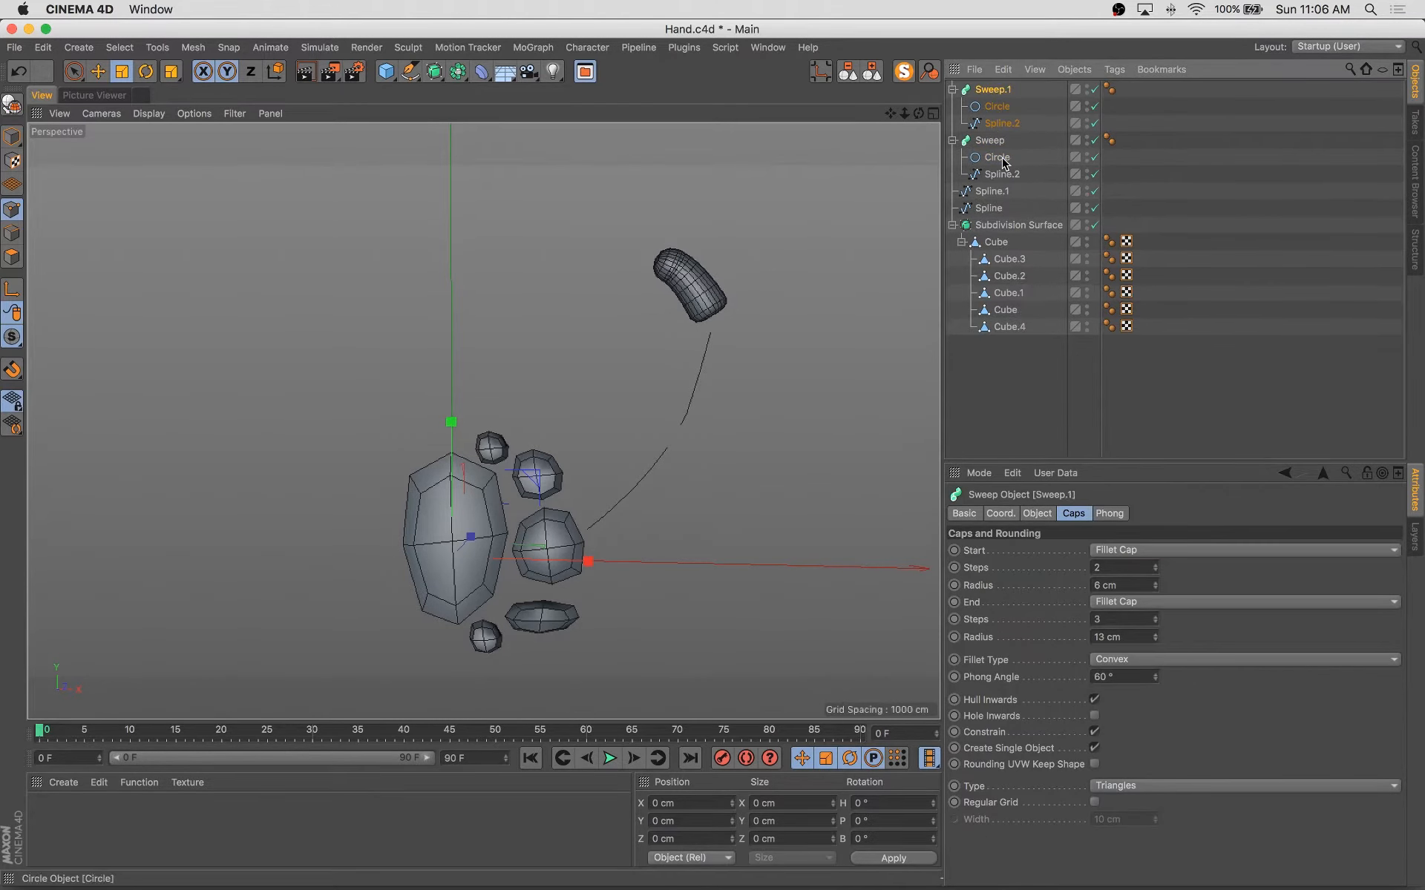
Build the curved three-segment thumb from sweeps with fillet caps, duplicating a palm bone.
{"action": "left_click", "coordinate": [989, 140]}
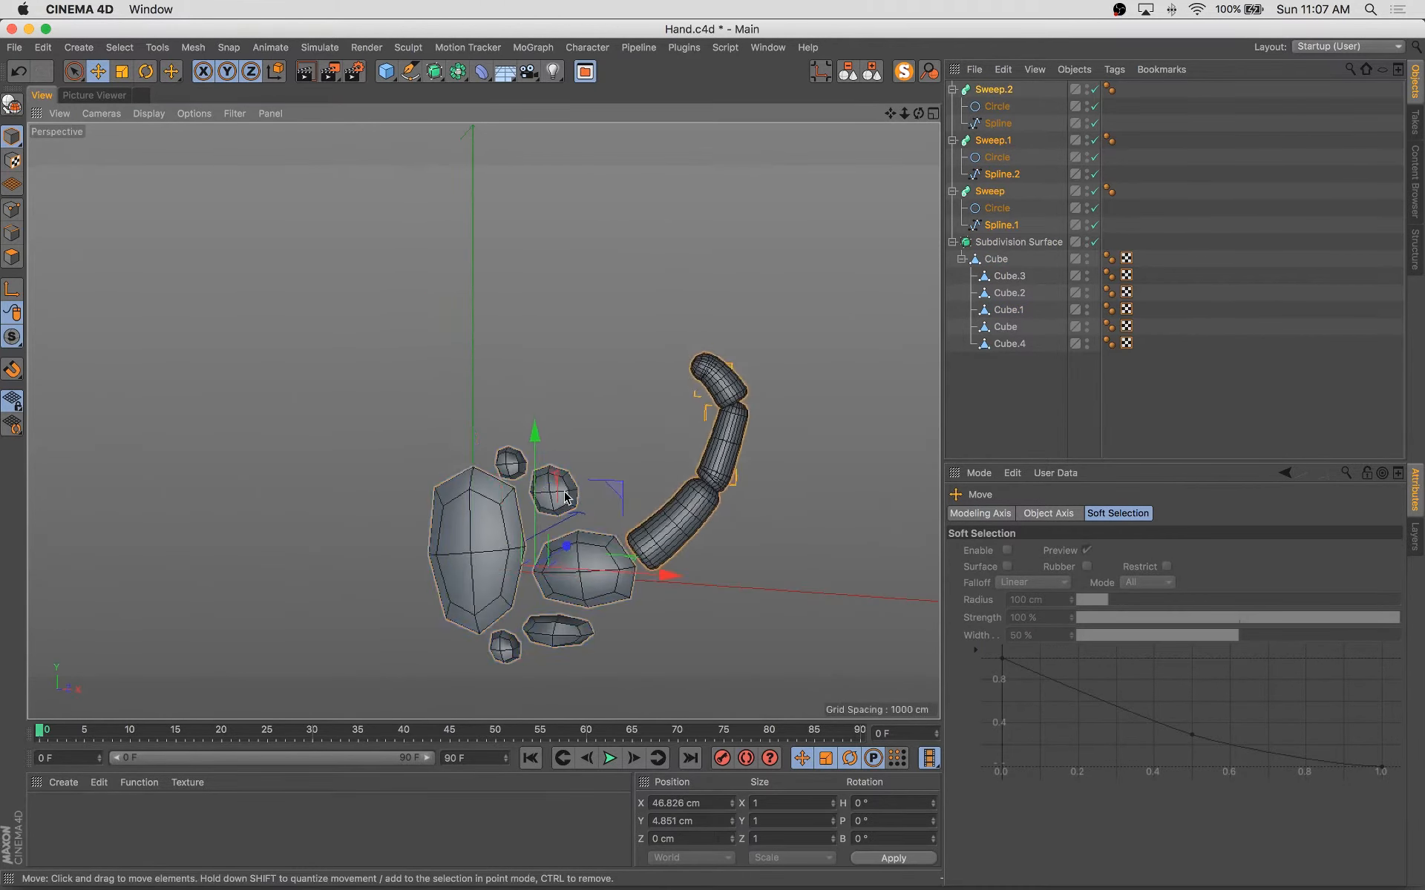
{"action": "left_click", "coordinate": [1018, 242]}
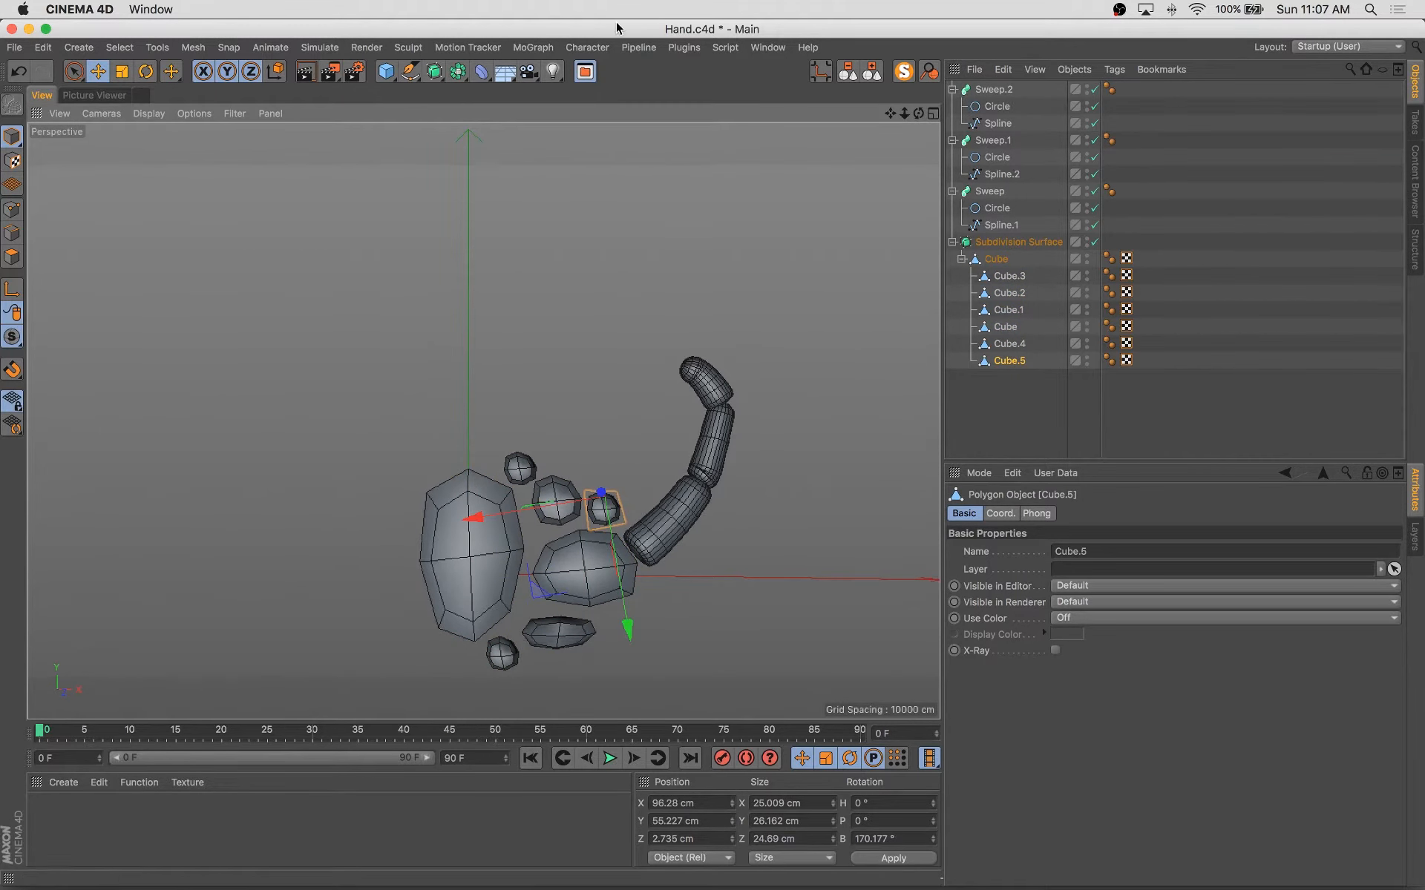
{"action": "left_click", "coordinate": [411, 72]}
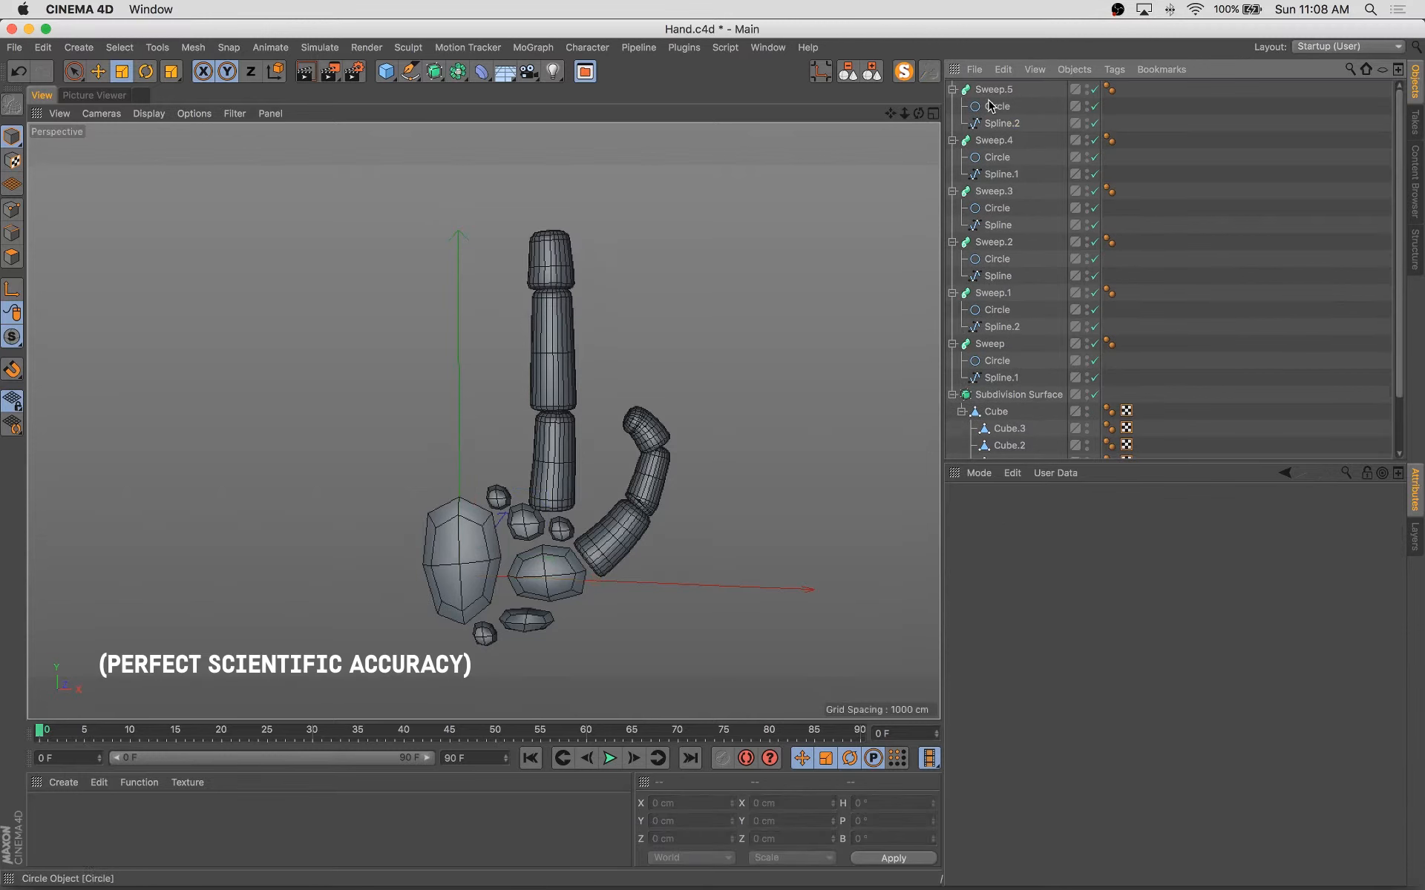
Taper the straight three-segment finger via its Scale curve and group the sweeps under a null.
{"action": "left_click", "coordinate": [997, 158]}
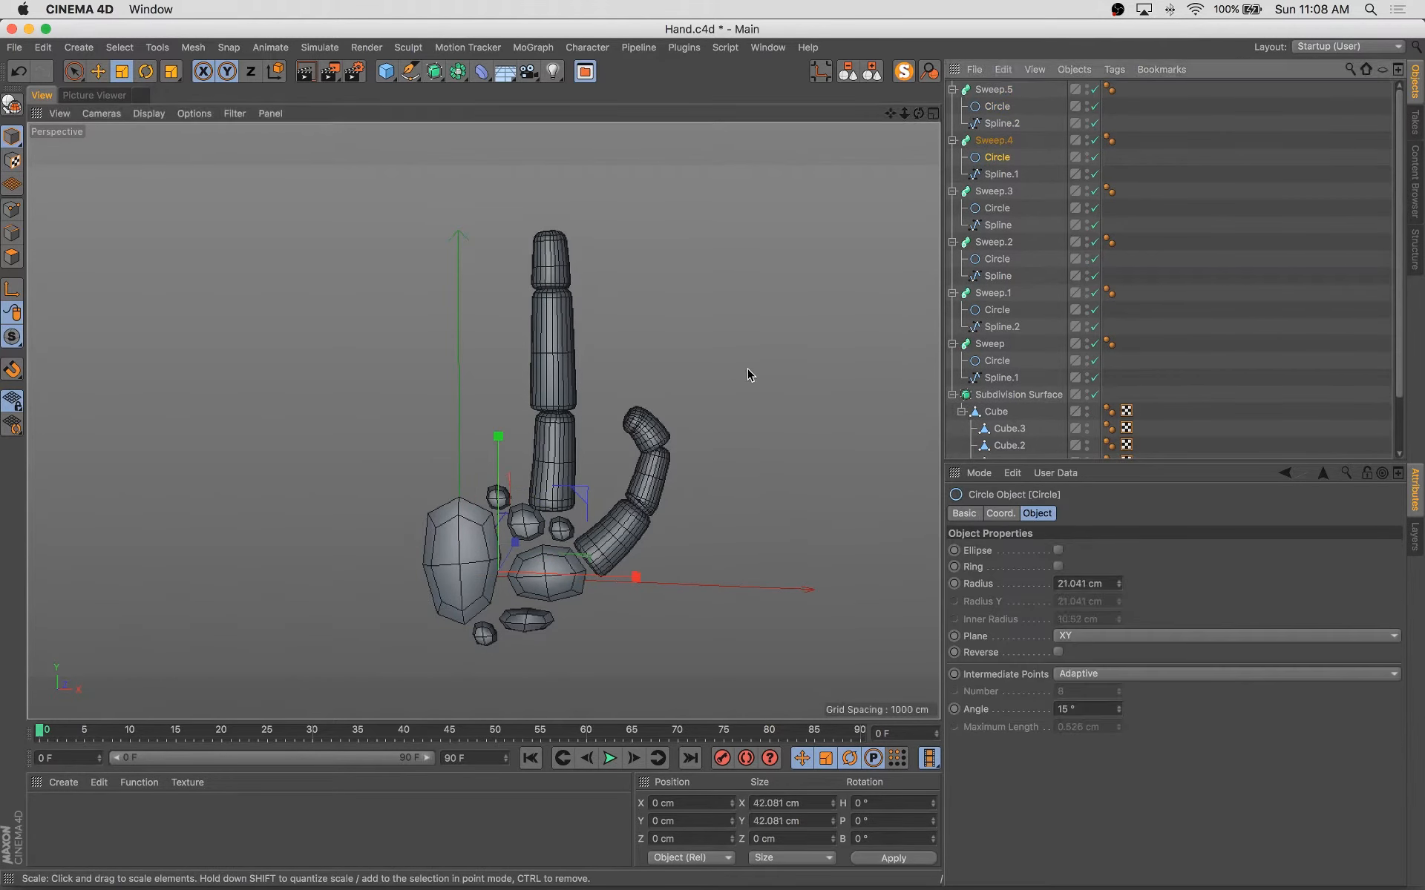
{"action": "left_click", "coordinate": [995, 139]}
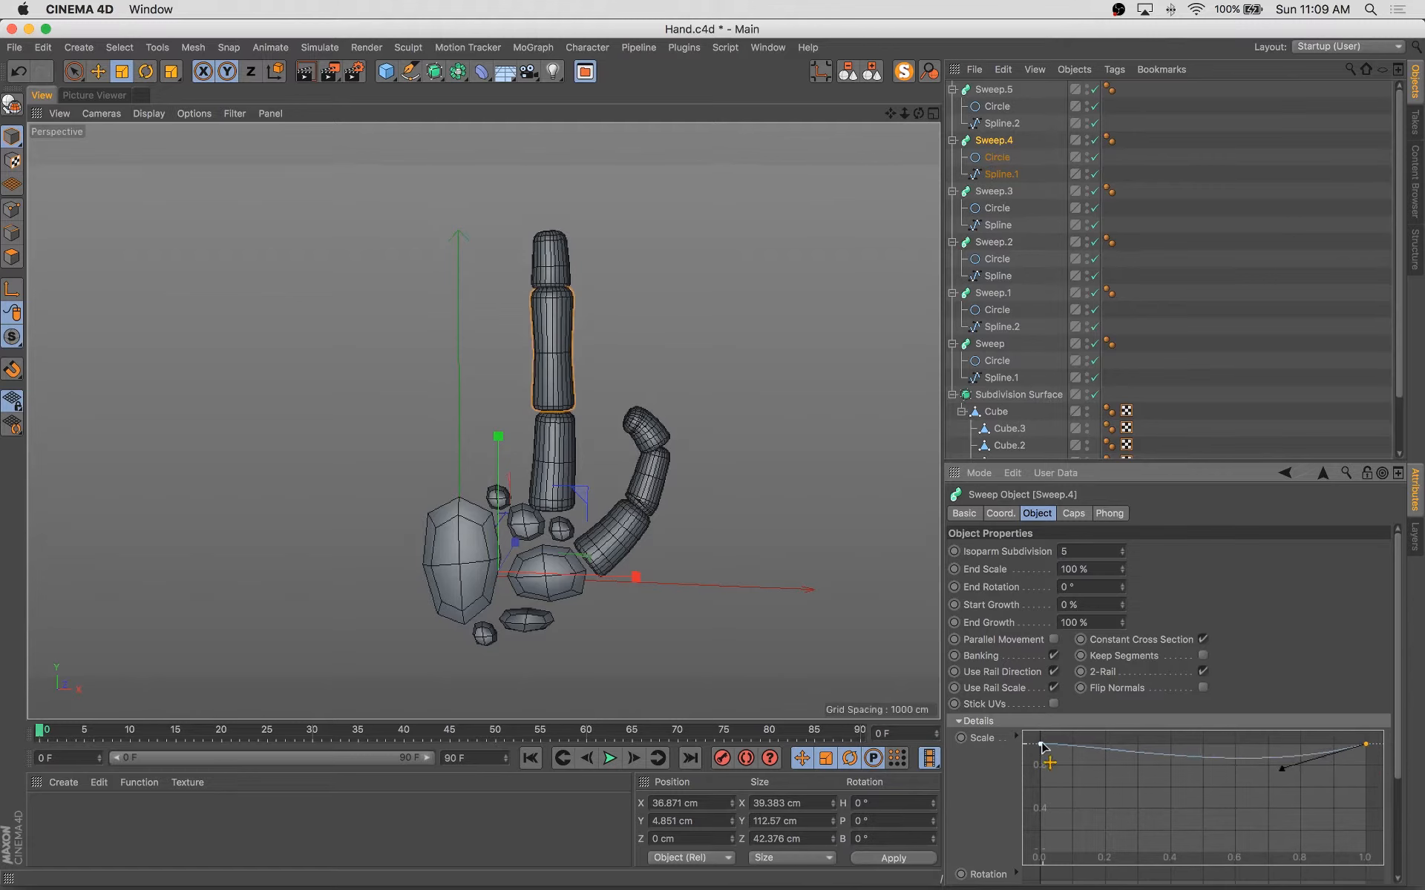
{"action": "left_click", "coordinate": [994, 89]}
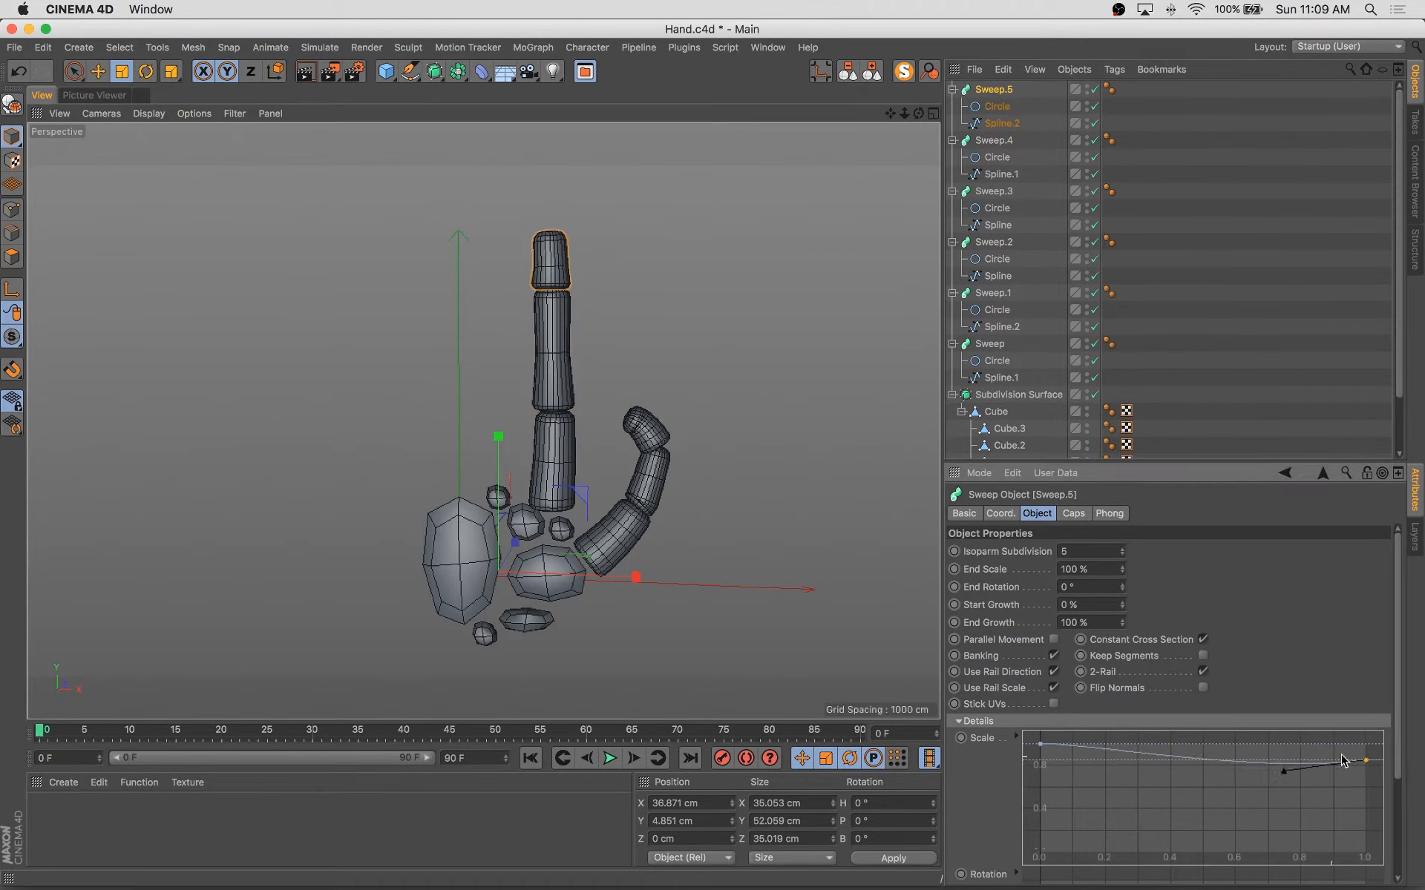
{"action": "left_click", "coordinate": [994, 190]}
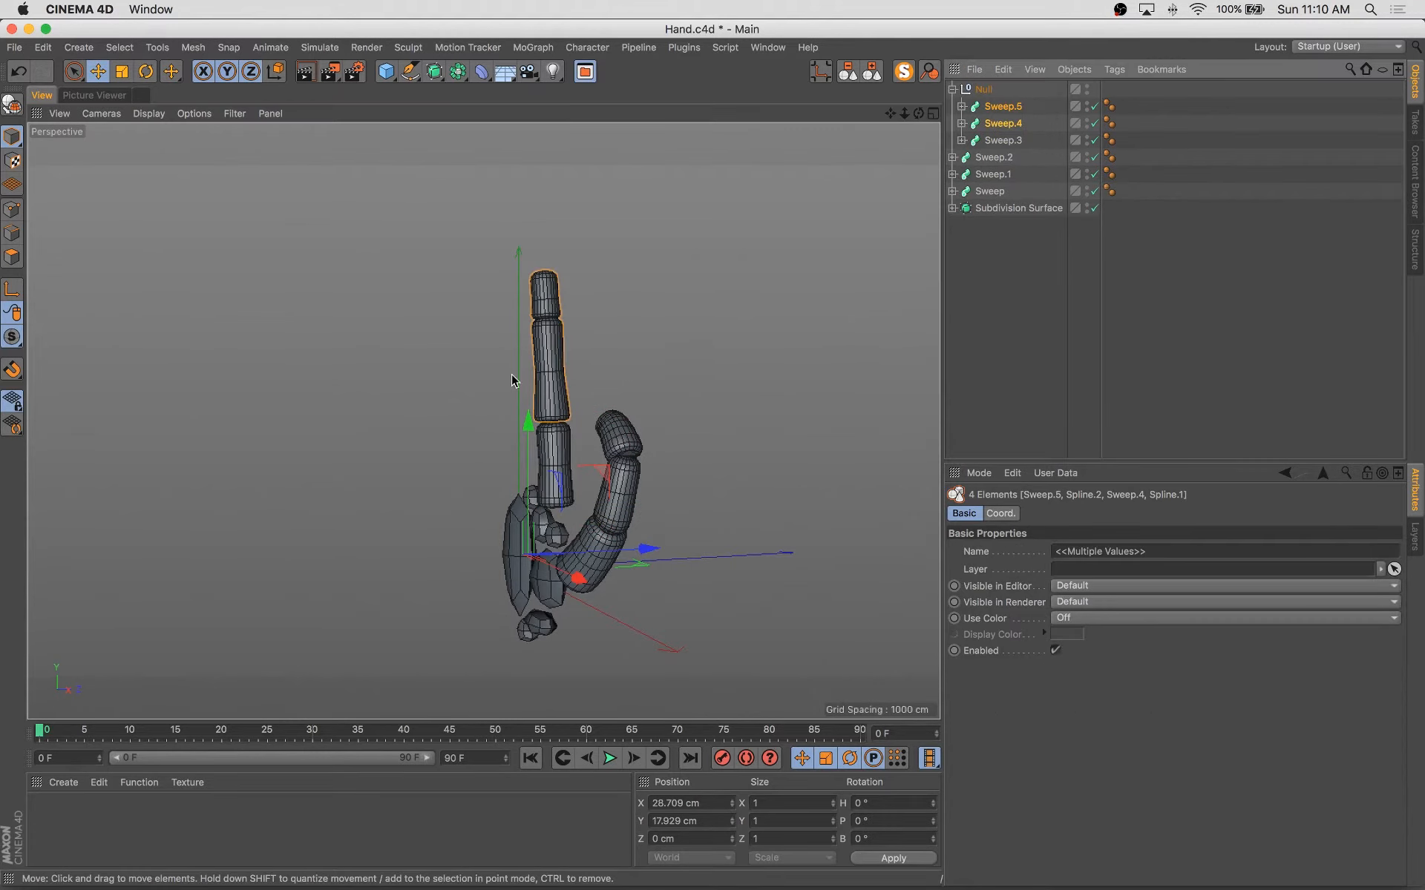
Duplicate the finger null into four fanned fingers beside the thumb and group them into a Hand null.
{"action": "left_click", "coordinate": [1003, 123]}
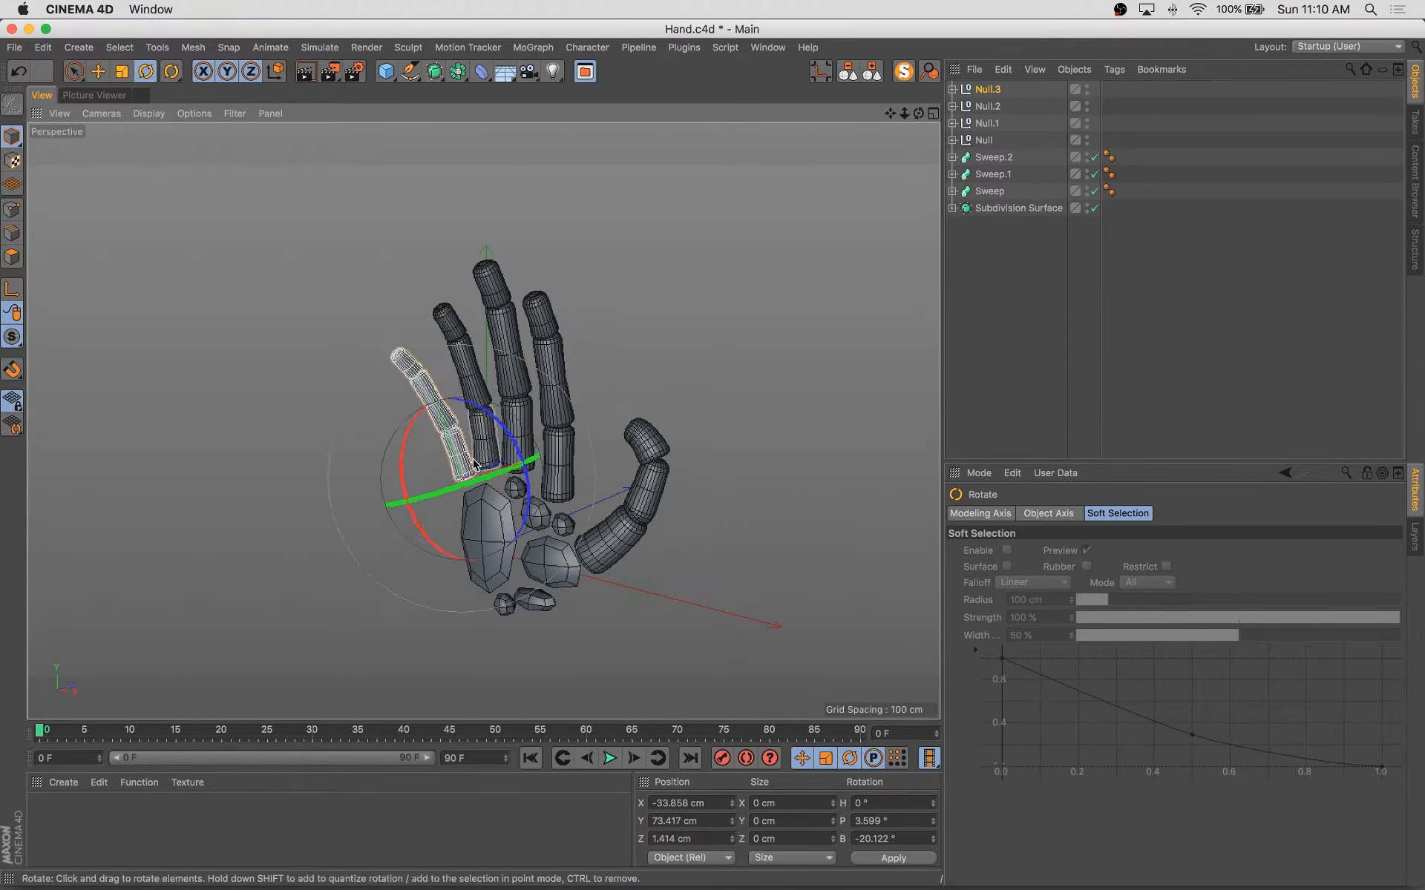
{"action": "left_click", "coordinate": [98, 72]}
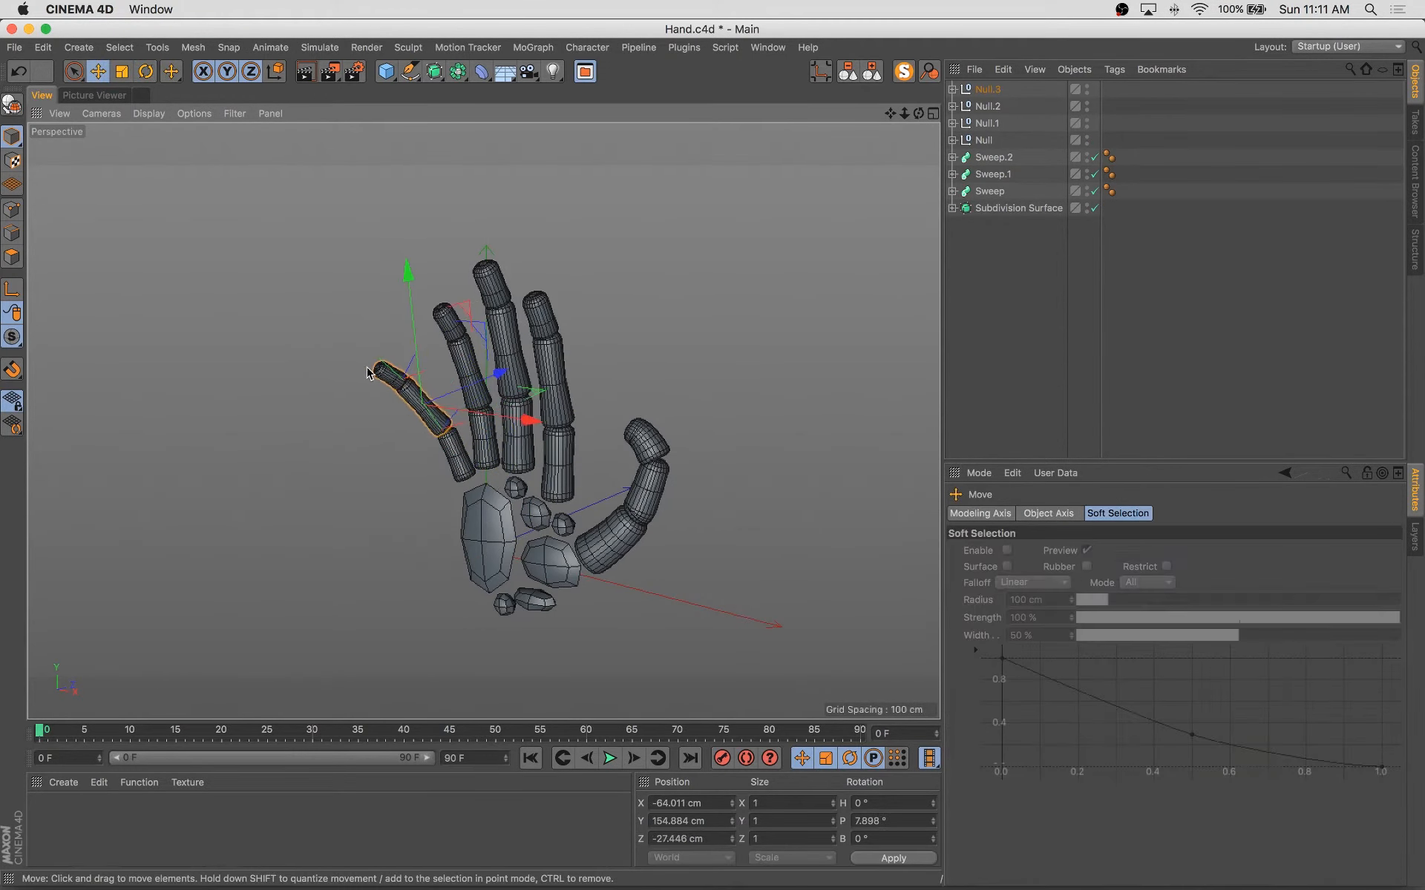
{"action": "left_click_drag", "start_coordinate": [368, 373], "coordinate": [381, 479]}
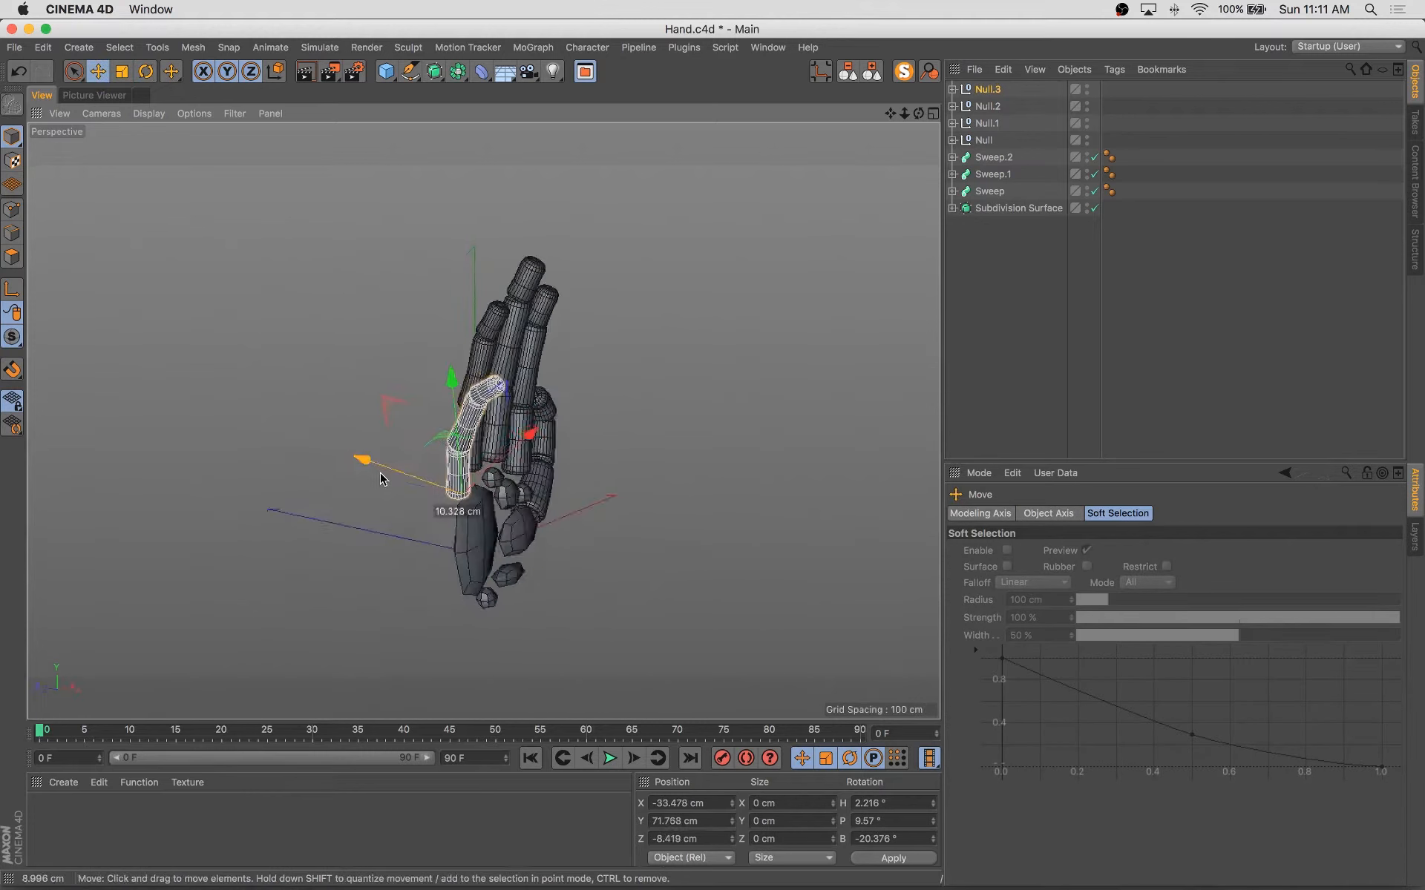
{"action": "left_click", "coordinate": [989, 123]}
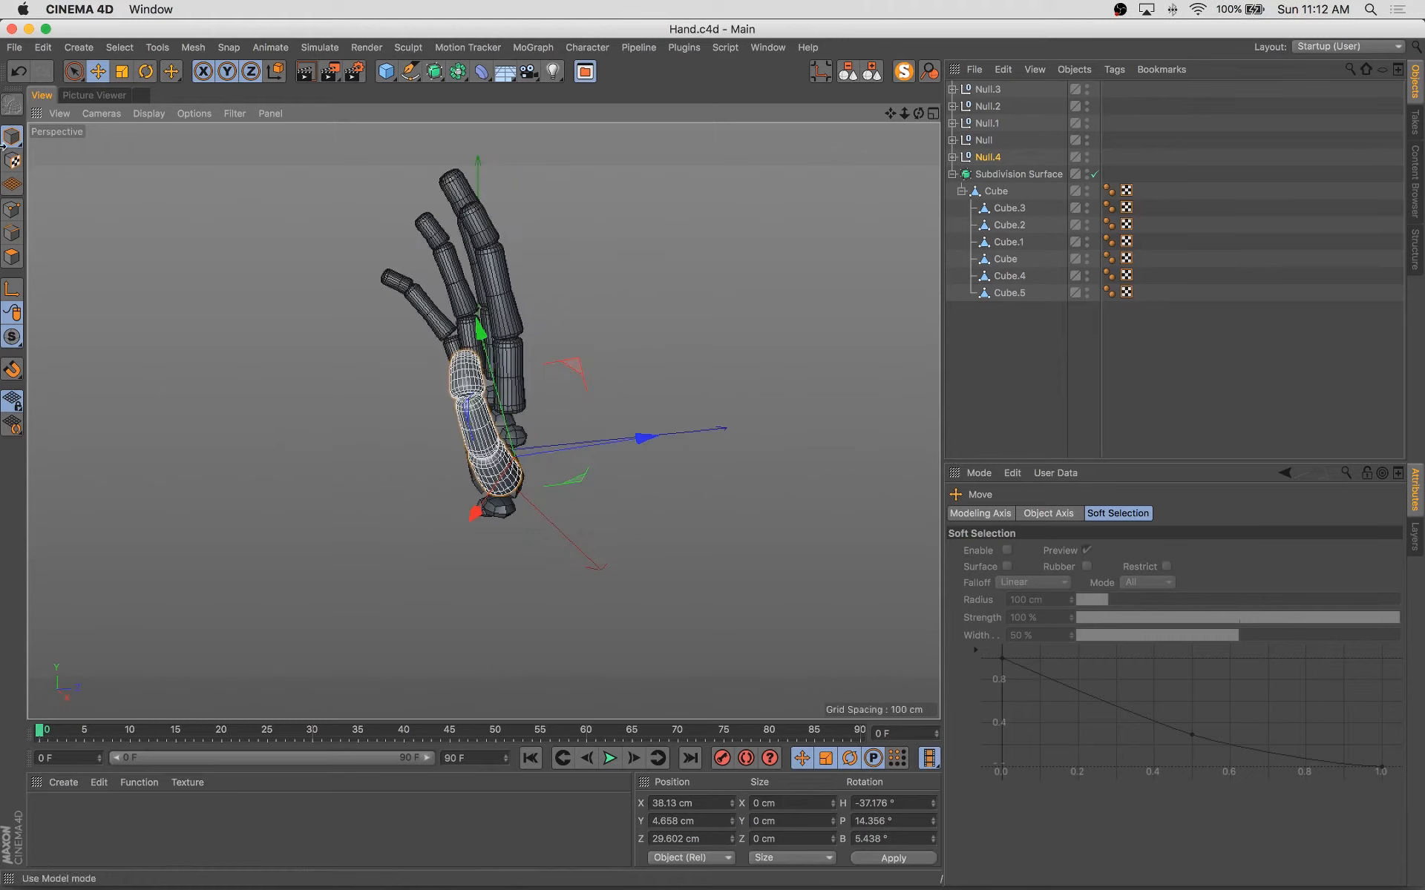
{"action": "left_click", "coordinate": [769, 48]}
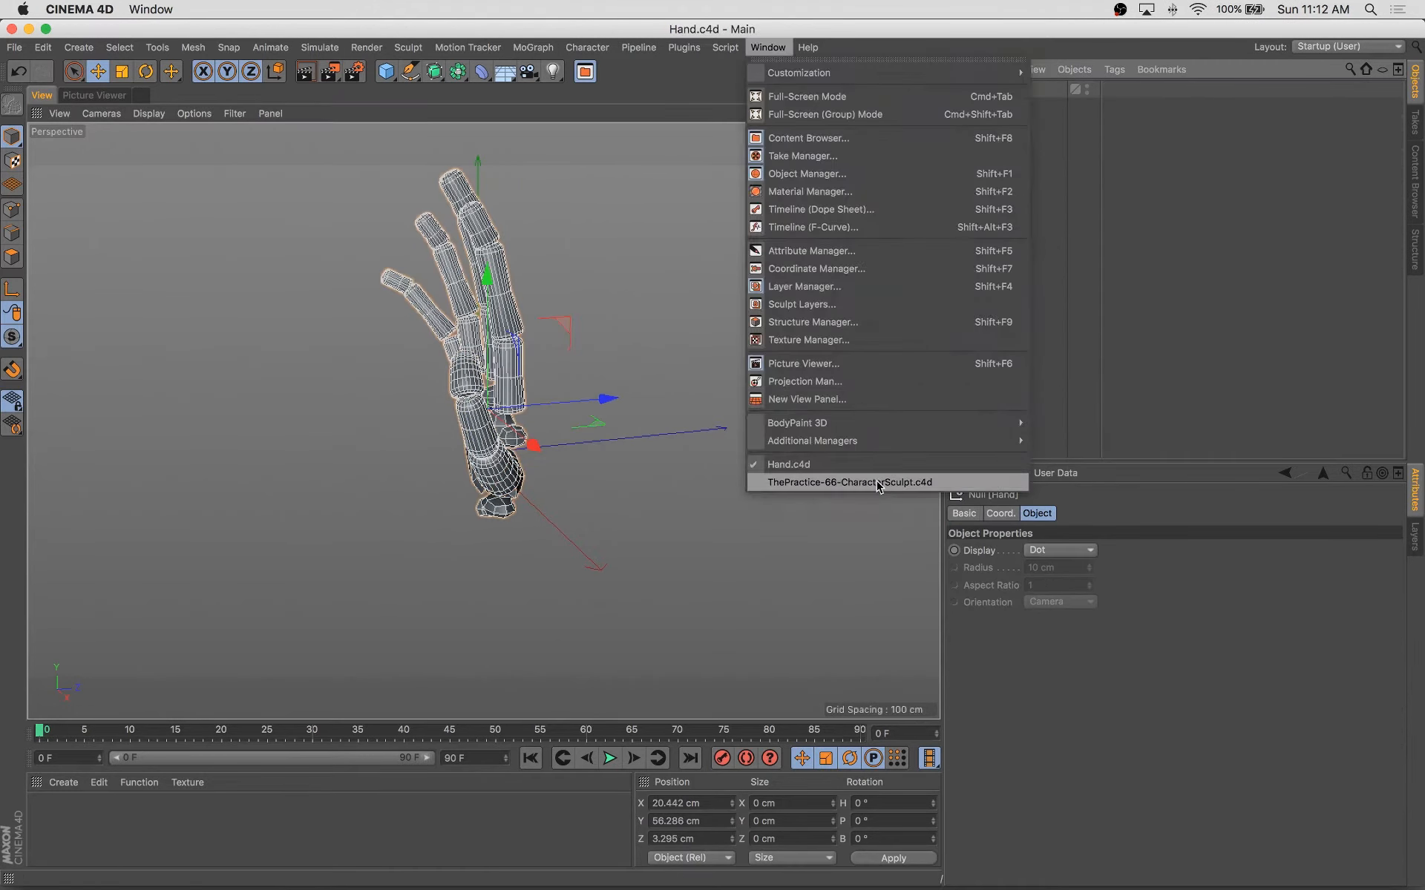
Paste the hand into the skeleton character scene under the arm and render to Picture Viewer.
{"action": "left_click", "coordinate": [847, 482]}
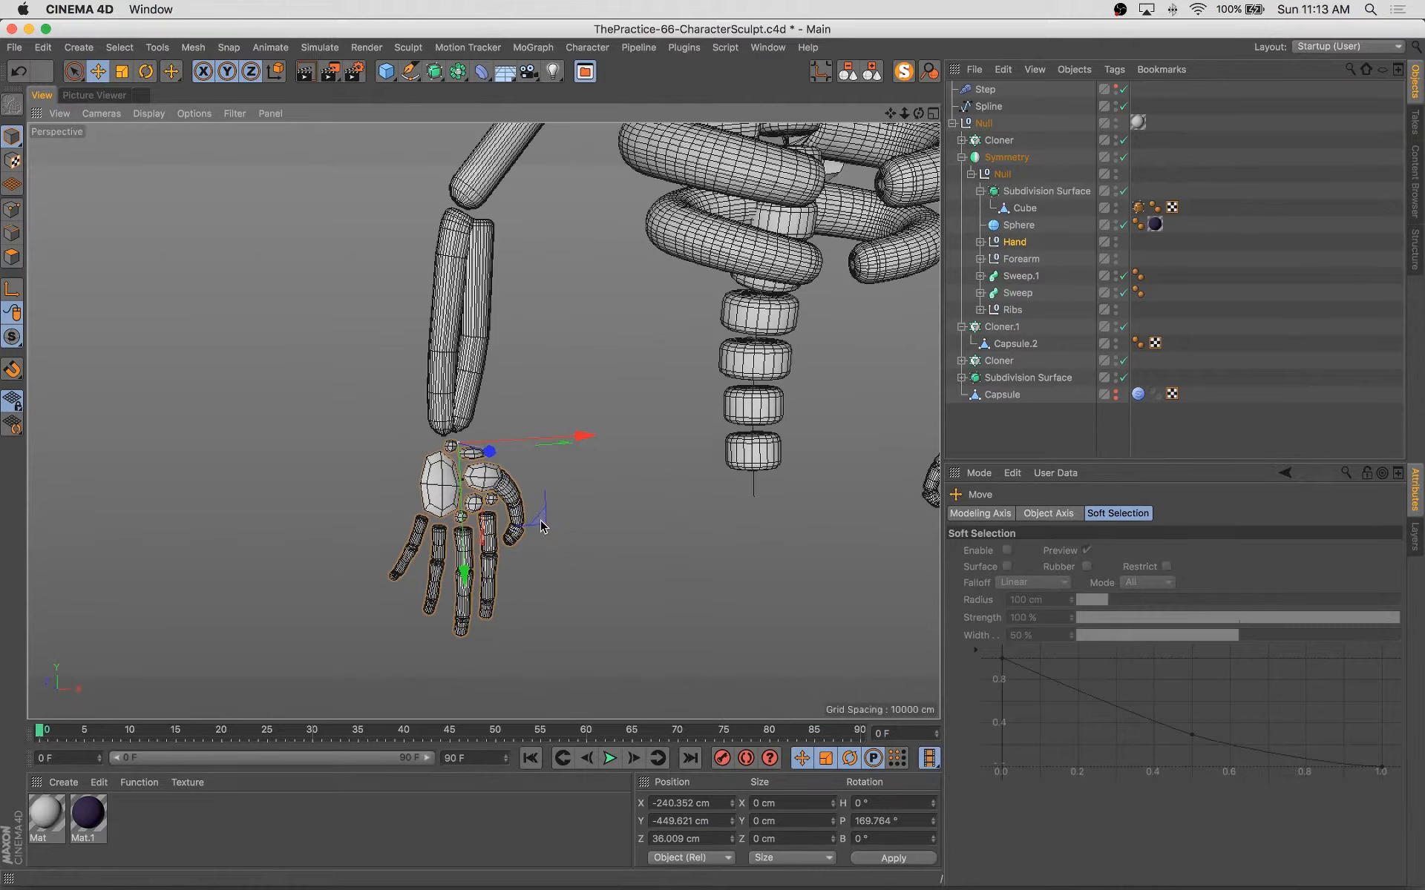
{"action": "left_click", "coordinate": [1006, 157]}
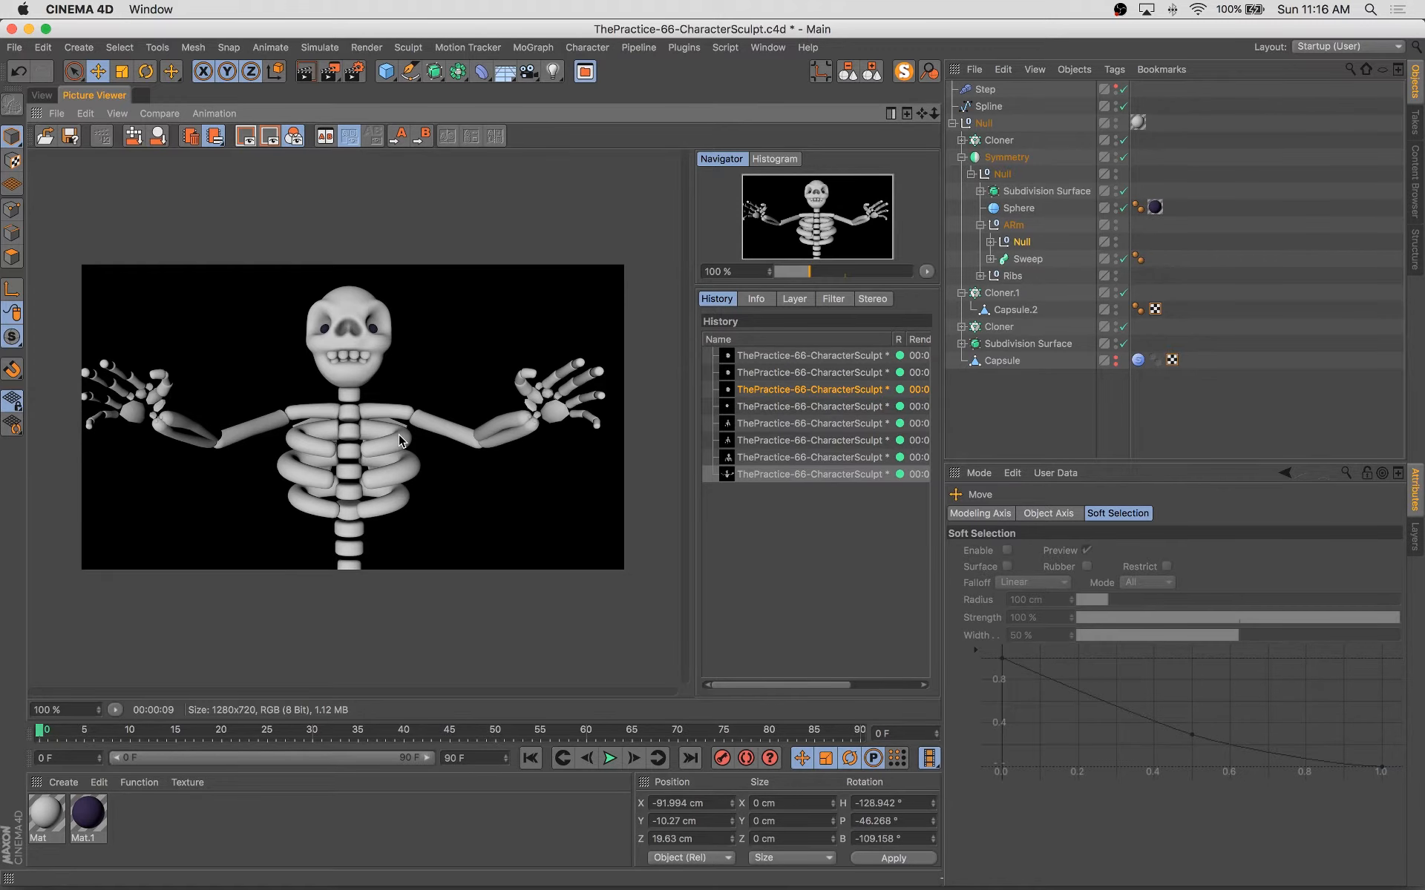
Swing the arms forward across the ribcage, splitting the Symmetry into R Arm and L Arm nulls.
{"action": "left_click", "coordinate": [41, 95]}
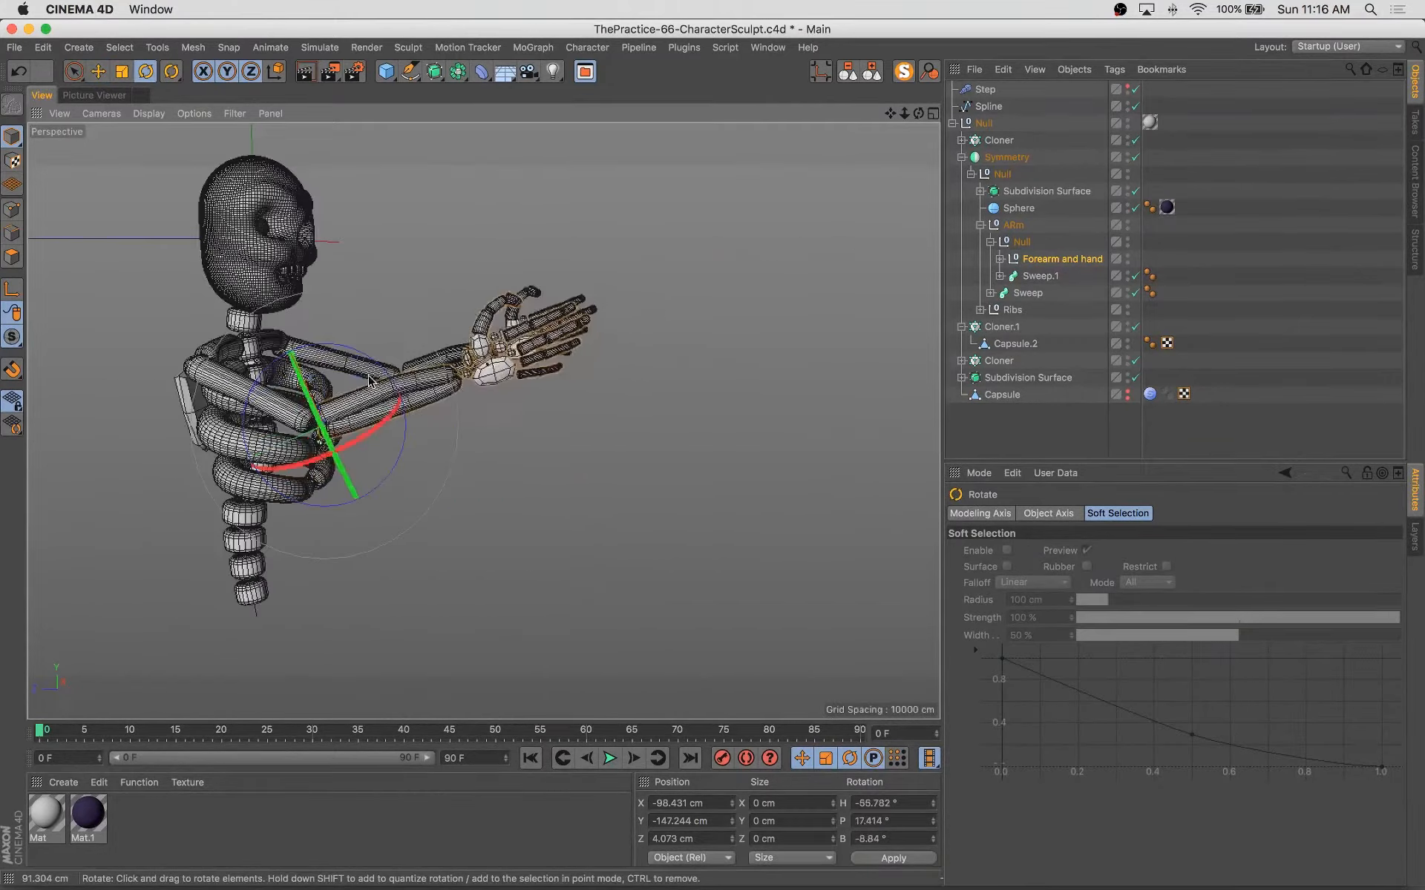
{"action": "left_click_drag", "start_coordinate": [364, 381], "coordinate": [273, 472]}
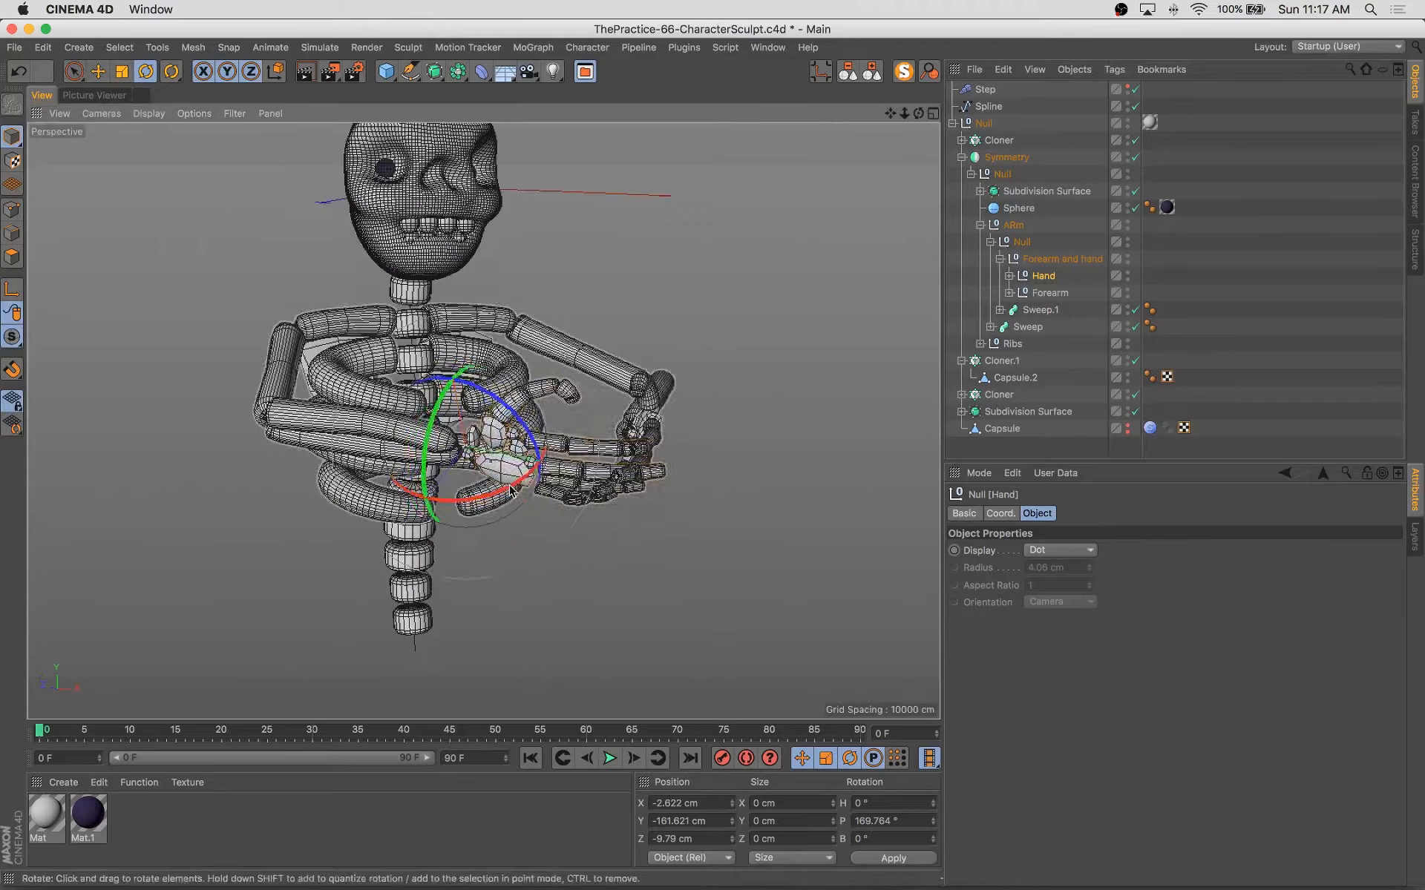
{"action": "left_click", "coordinate": [1061, 258]}
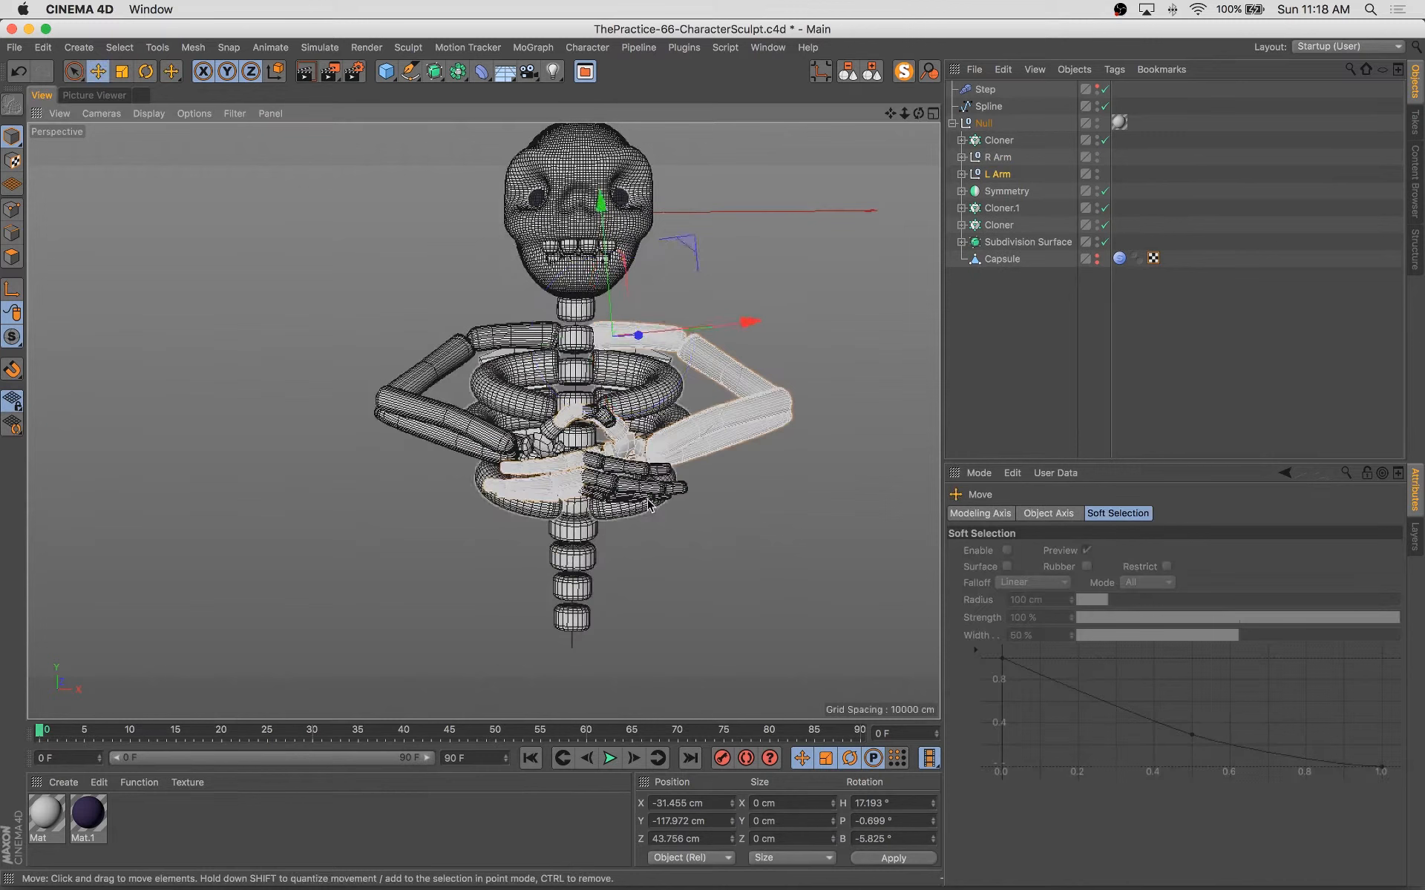
Curl the finger segments into a cupping pose, add a Camera and volumetric omni Light, and render.
{"action": "left_click", "coordinate": [961, 157]}
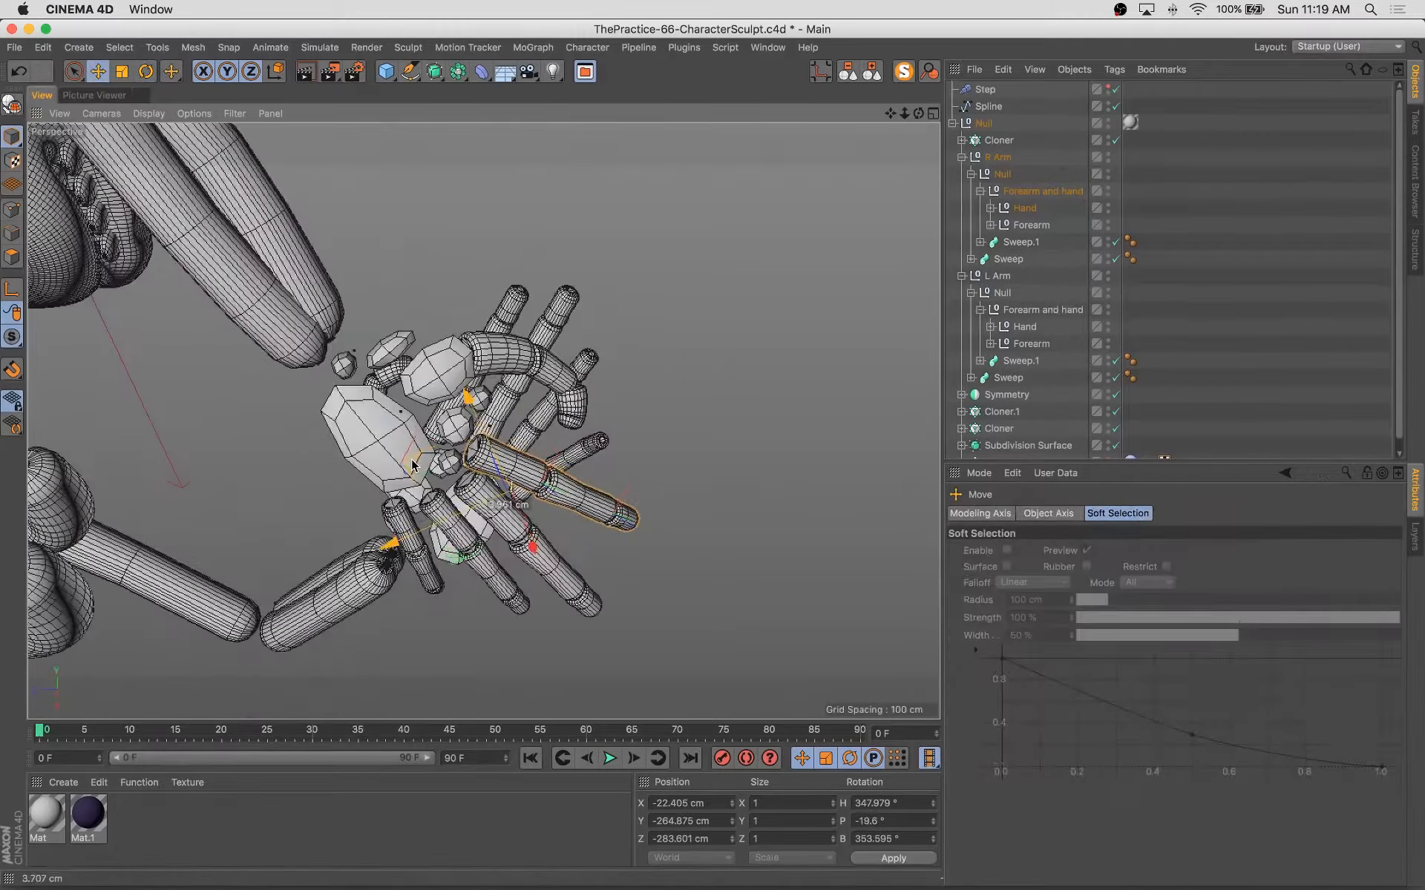
{"action": "left_click", "coordinate": [145, 73]}
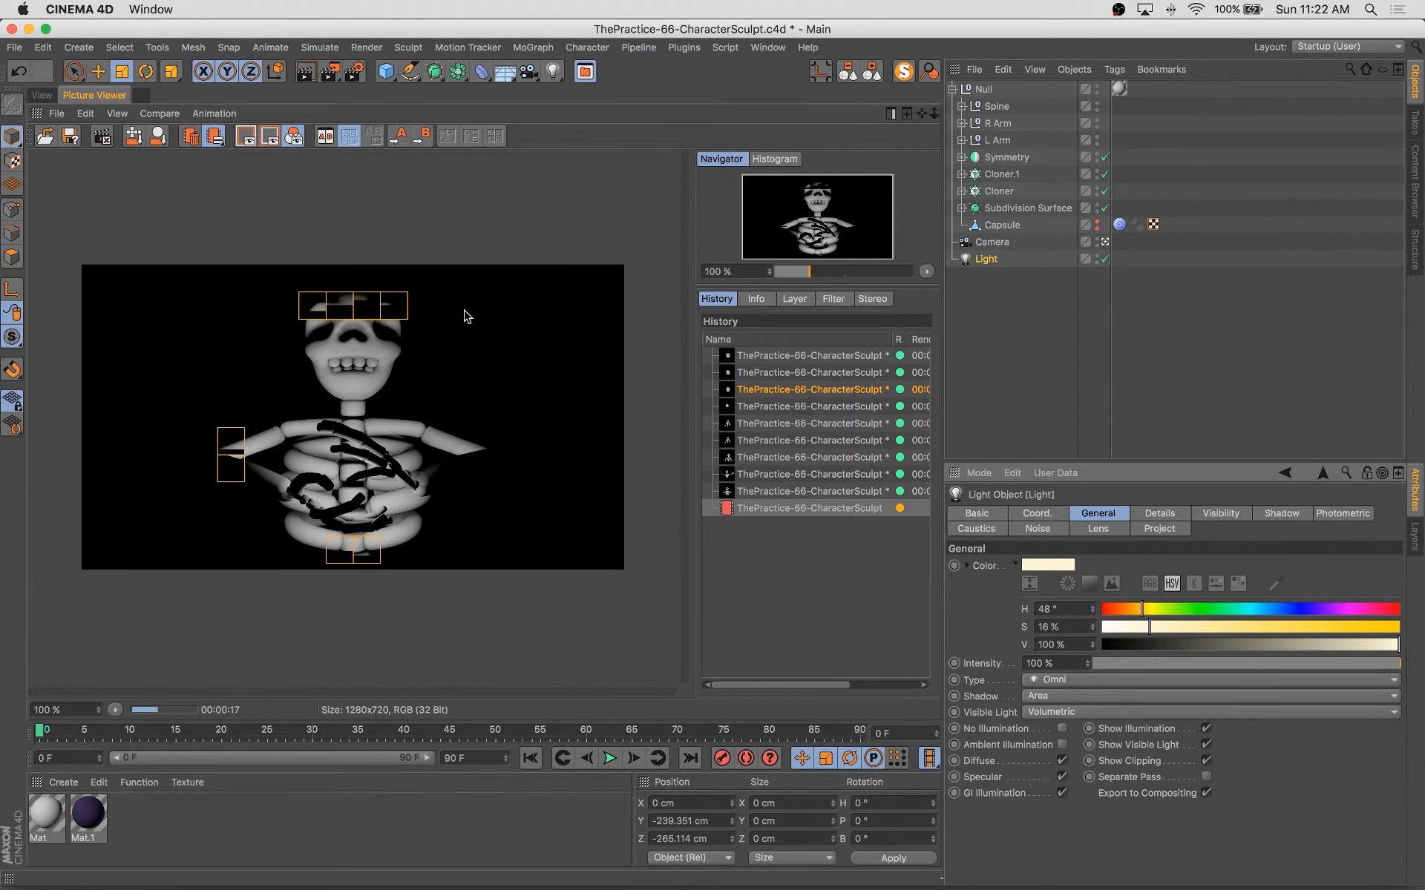
Check the volumetric-light render, then surround the scene with a Sky using new dark material Mat.2.
{"action": "left_click", "coordinate": [40, 95]}
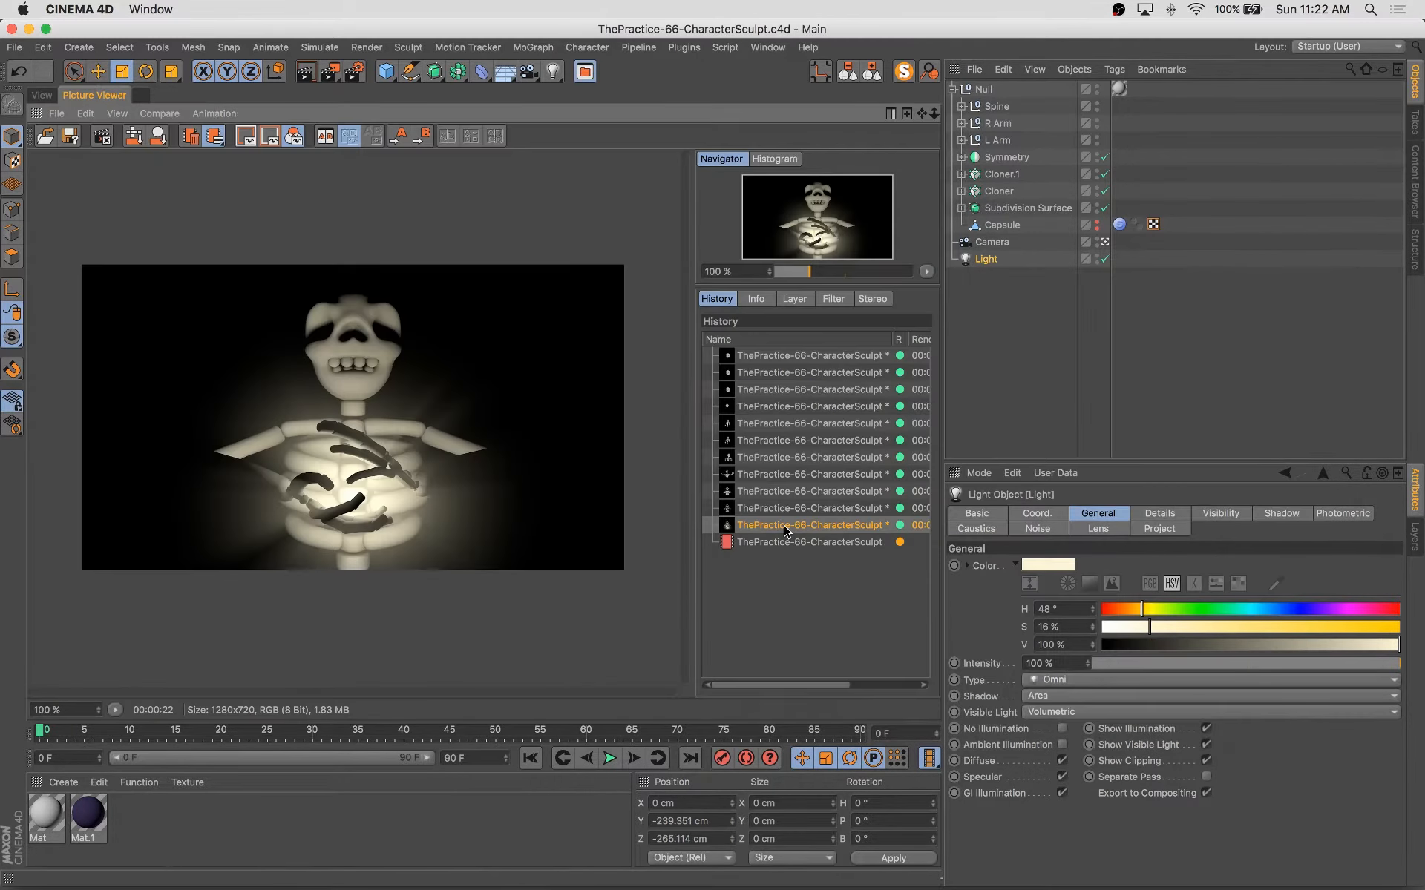
{"action": "left_click", "coordinate": [814, 507]}
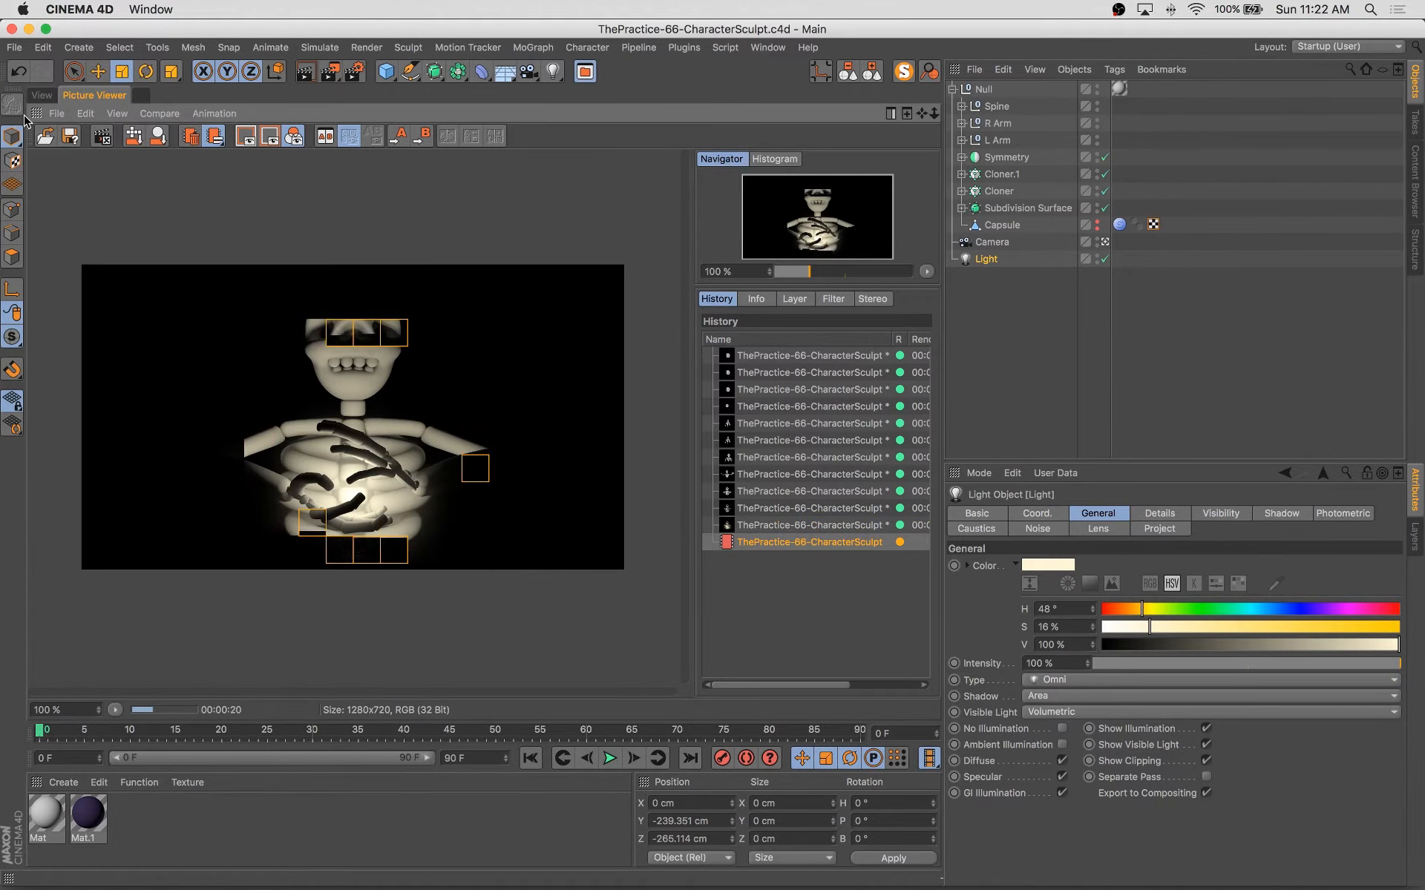
{"action": "left_click", "coordinate": [40, 95]}
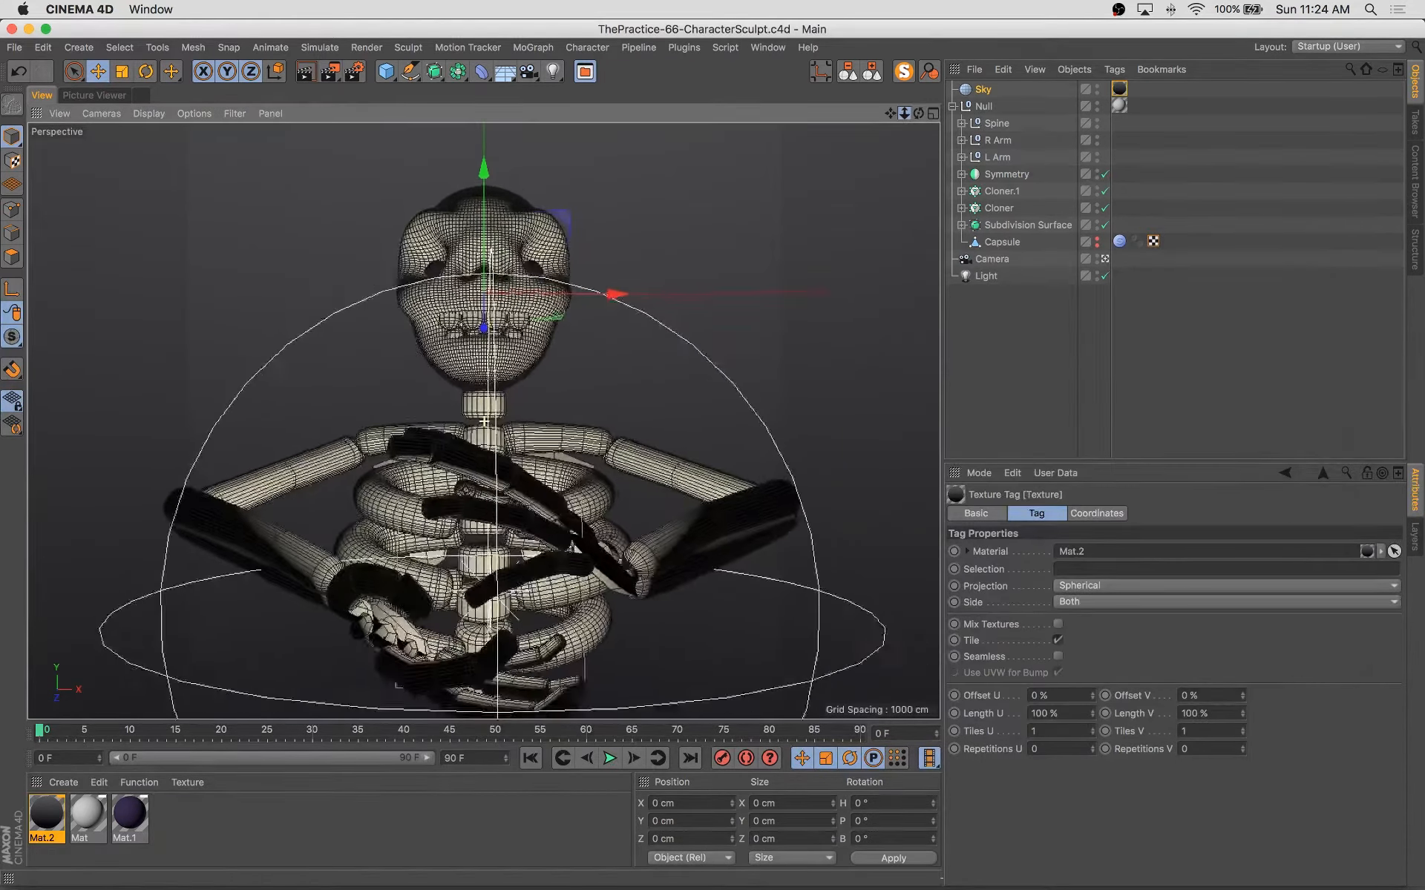
Render the scene with the sky, then change Mat.1 to red for the skeleton's eyes.
{"action": "left_click", "coordinate": [992, 258]}
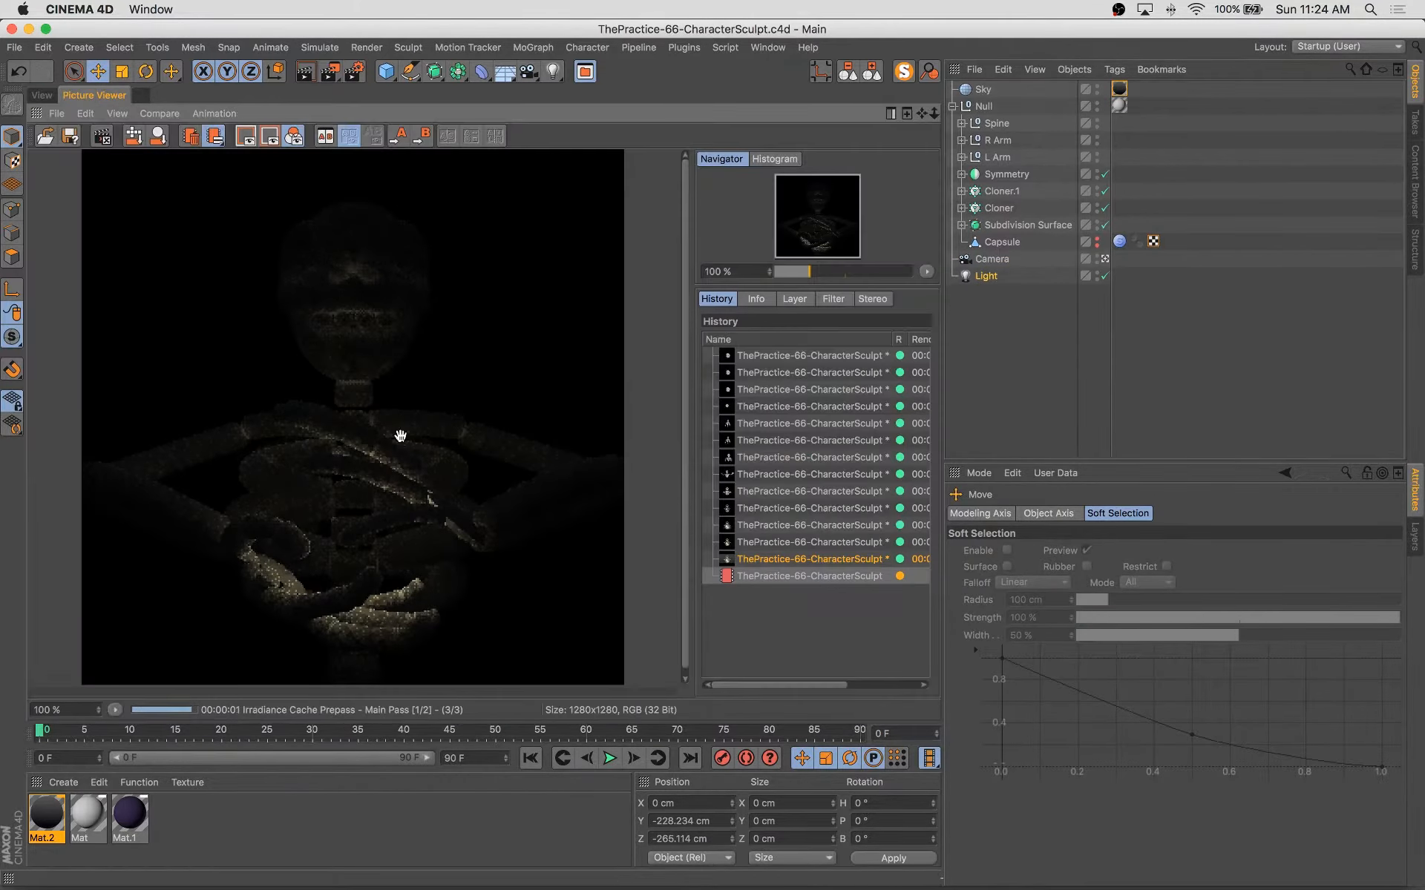
{"action": "double_click", "coordinate": [130, 819]}
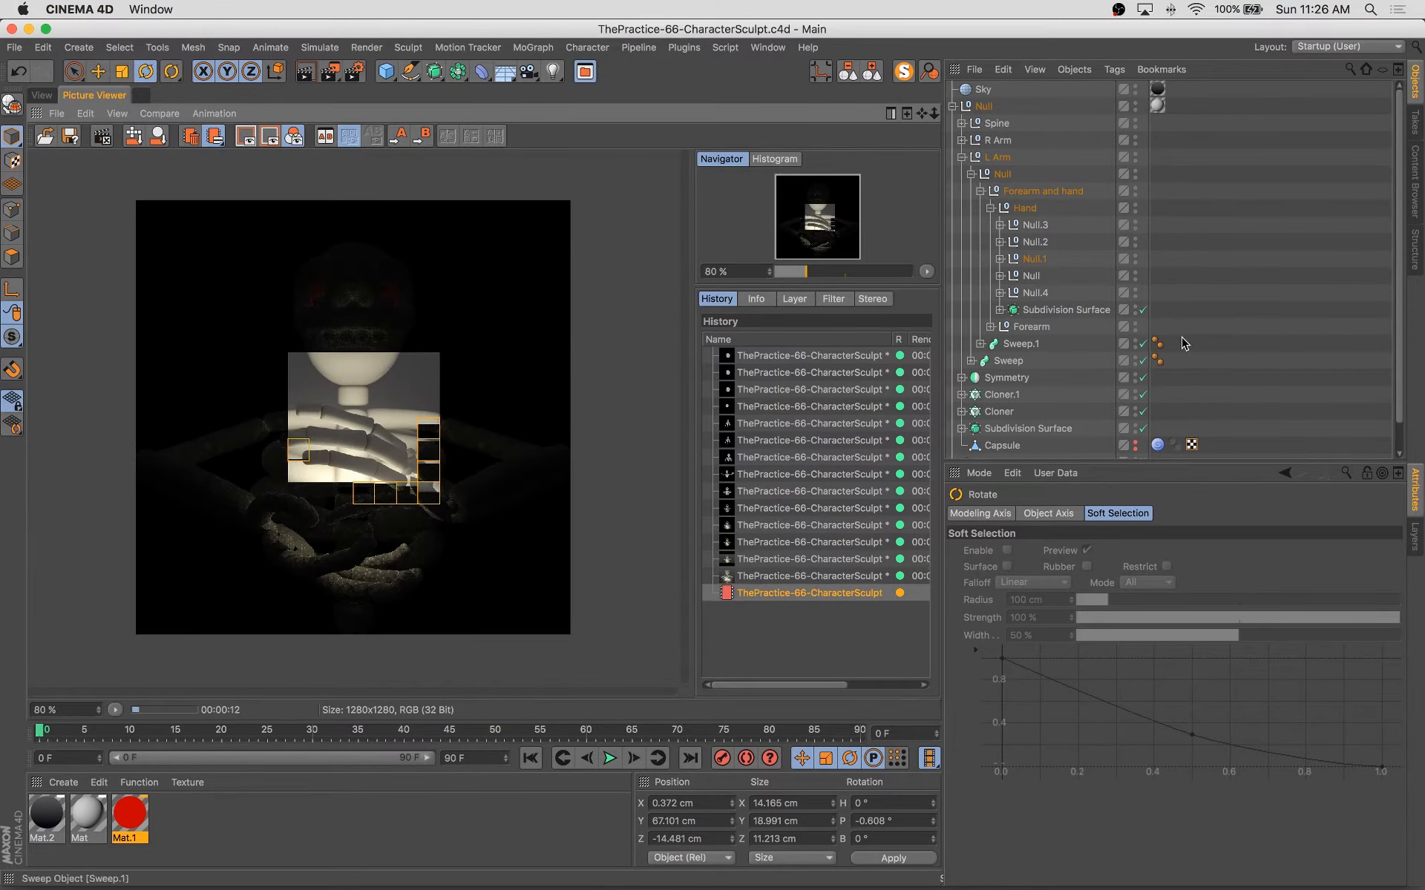
Render the red-eyed skeleton, then recolour the sky material Mat.2 to dark blue.
{"action": "left_click", "coordinate": [41, 95]}
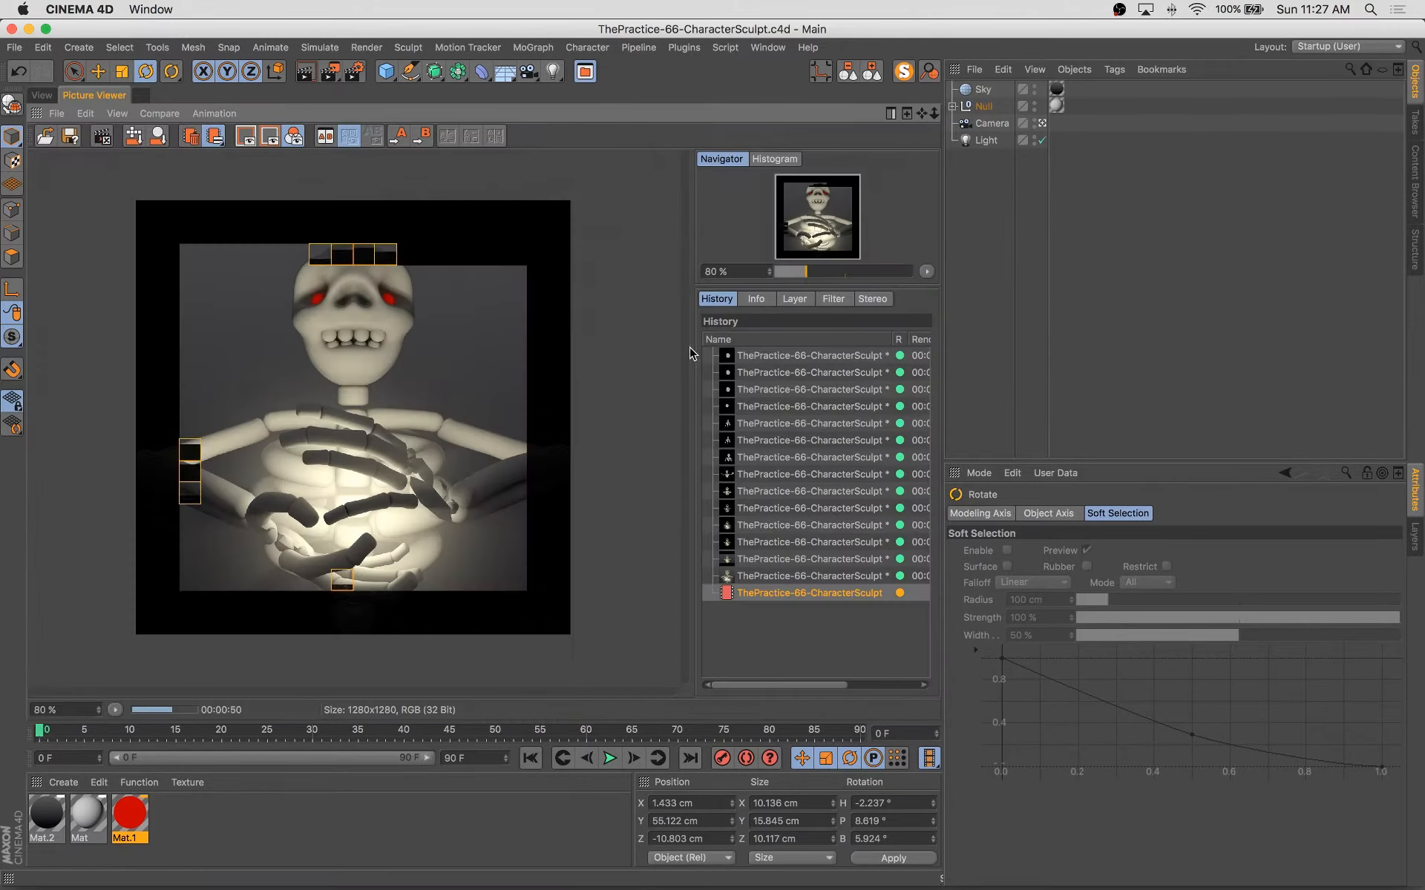
{"action": "double_click", "coordinate": [43, 819]}
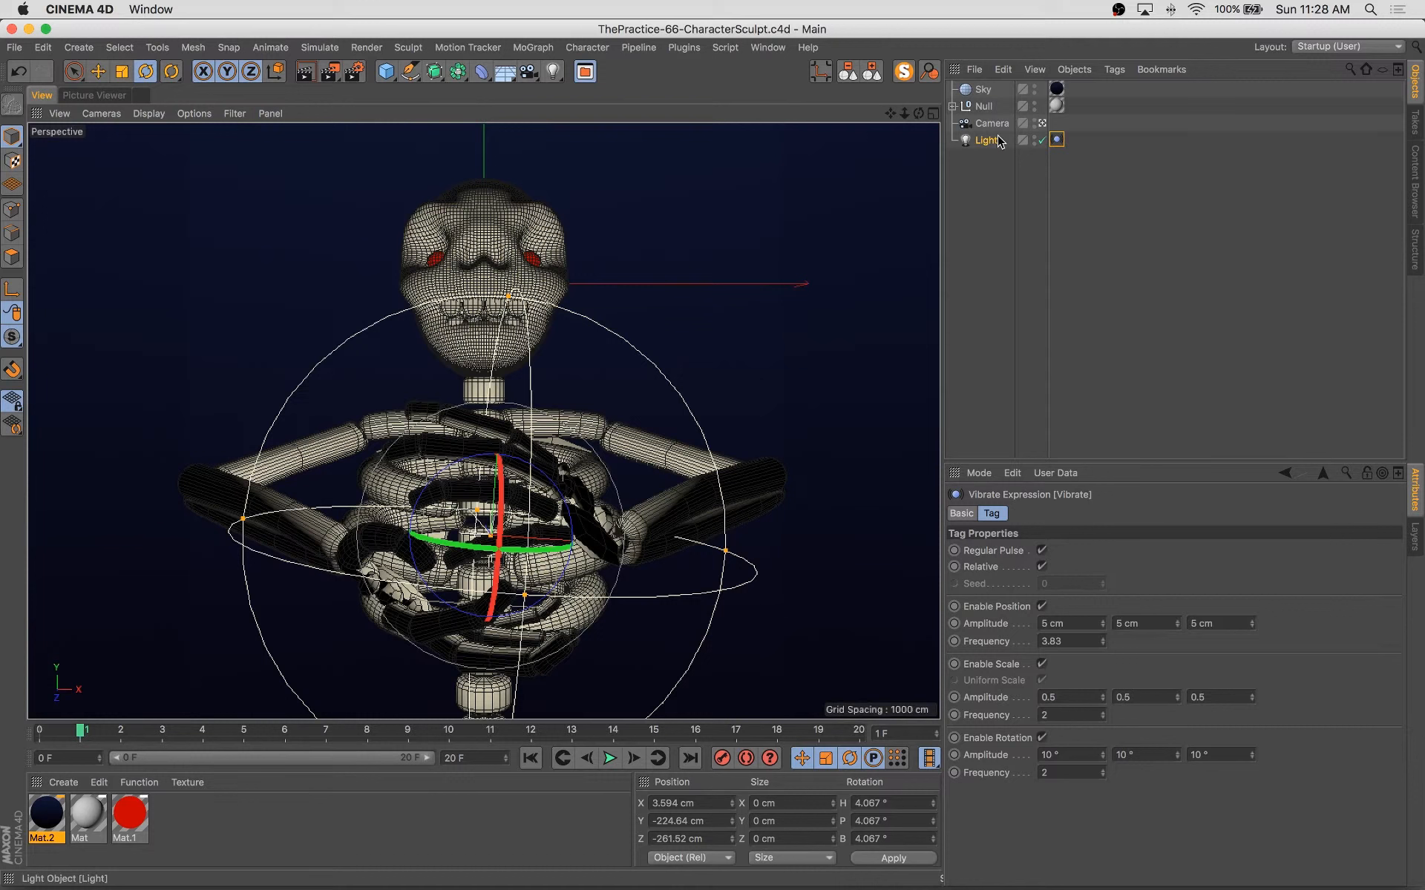
Render the finished frame of the red-eyed skeleton against the dark blue sky.
{"action": "left_click", "coordinate": [1003, 242]}
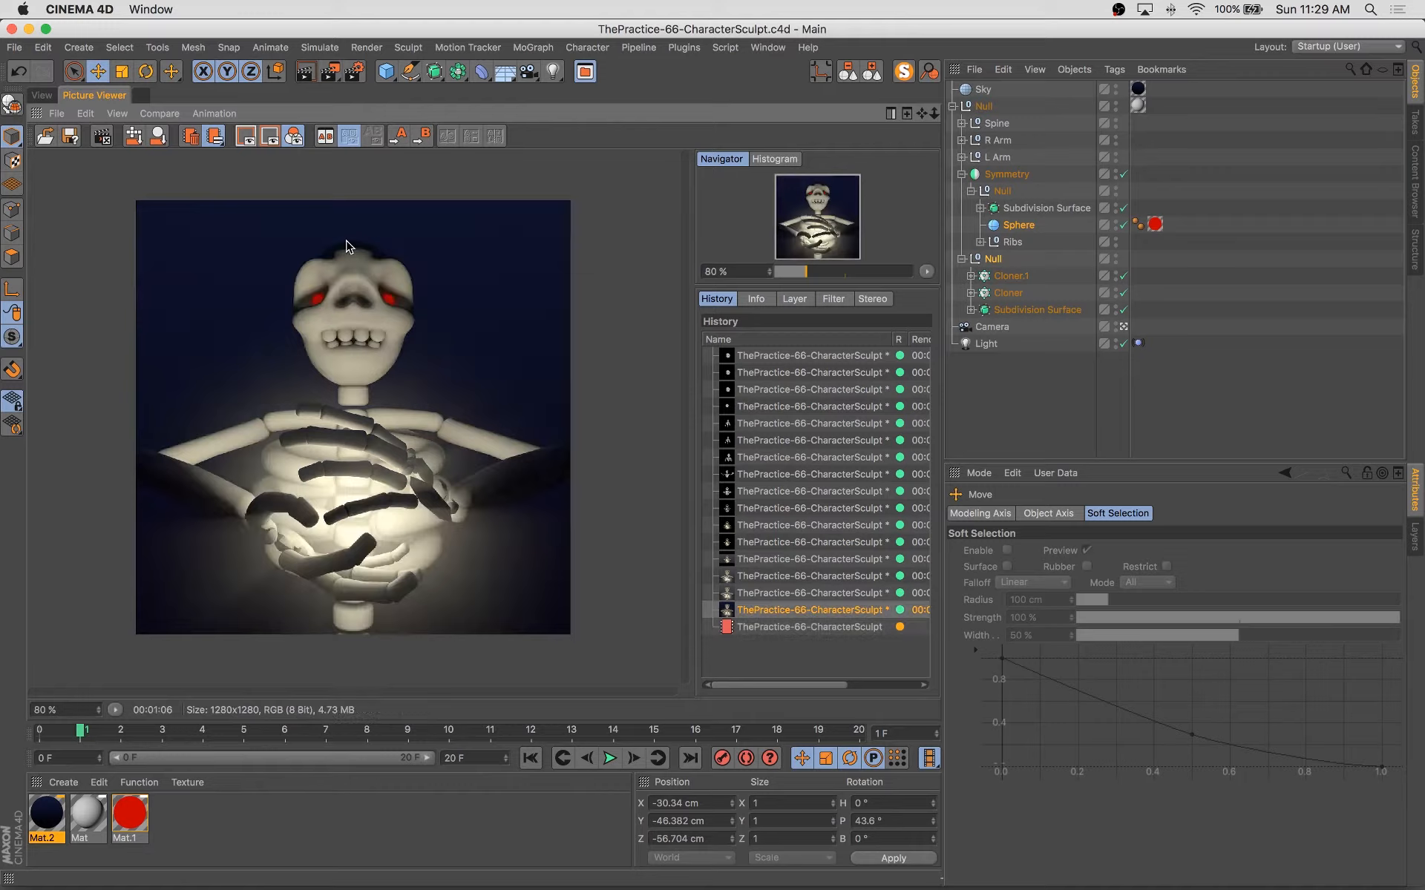
{"action": "left_click", "coordinate": [42, 95]}
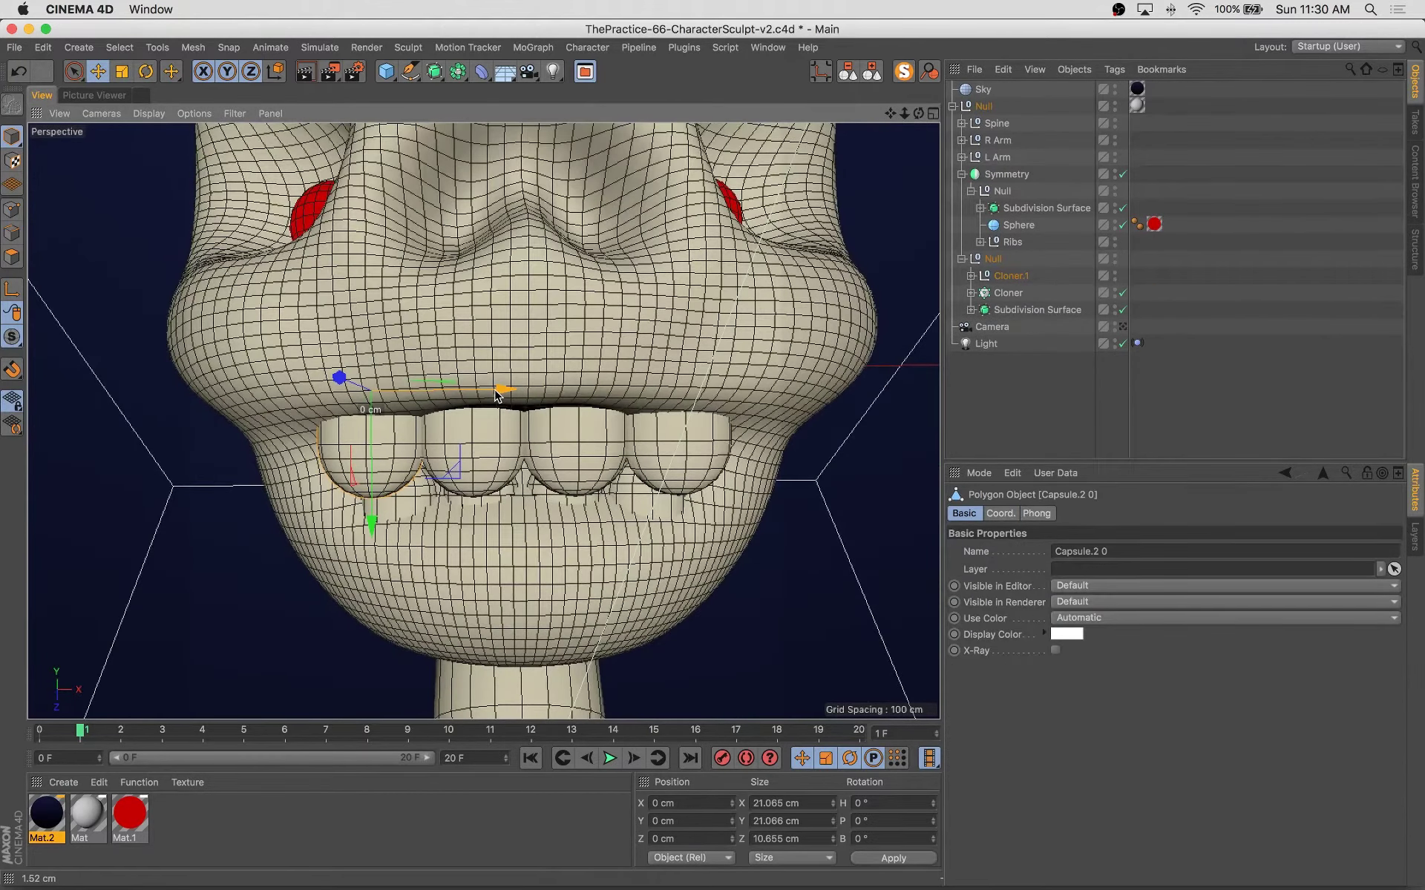
Save a ThePractice-66-CharacterSculpt-v2.c4d copy and select the head's Subdivision Surface for sculpting.
{"action": "left_click", "coordinate": [1012, 276]}
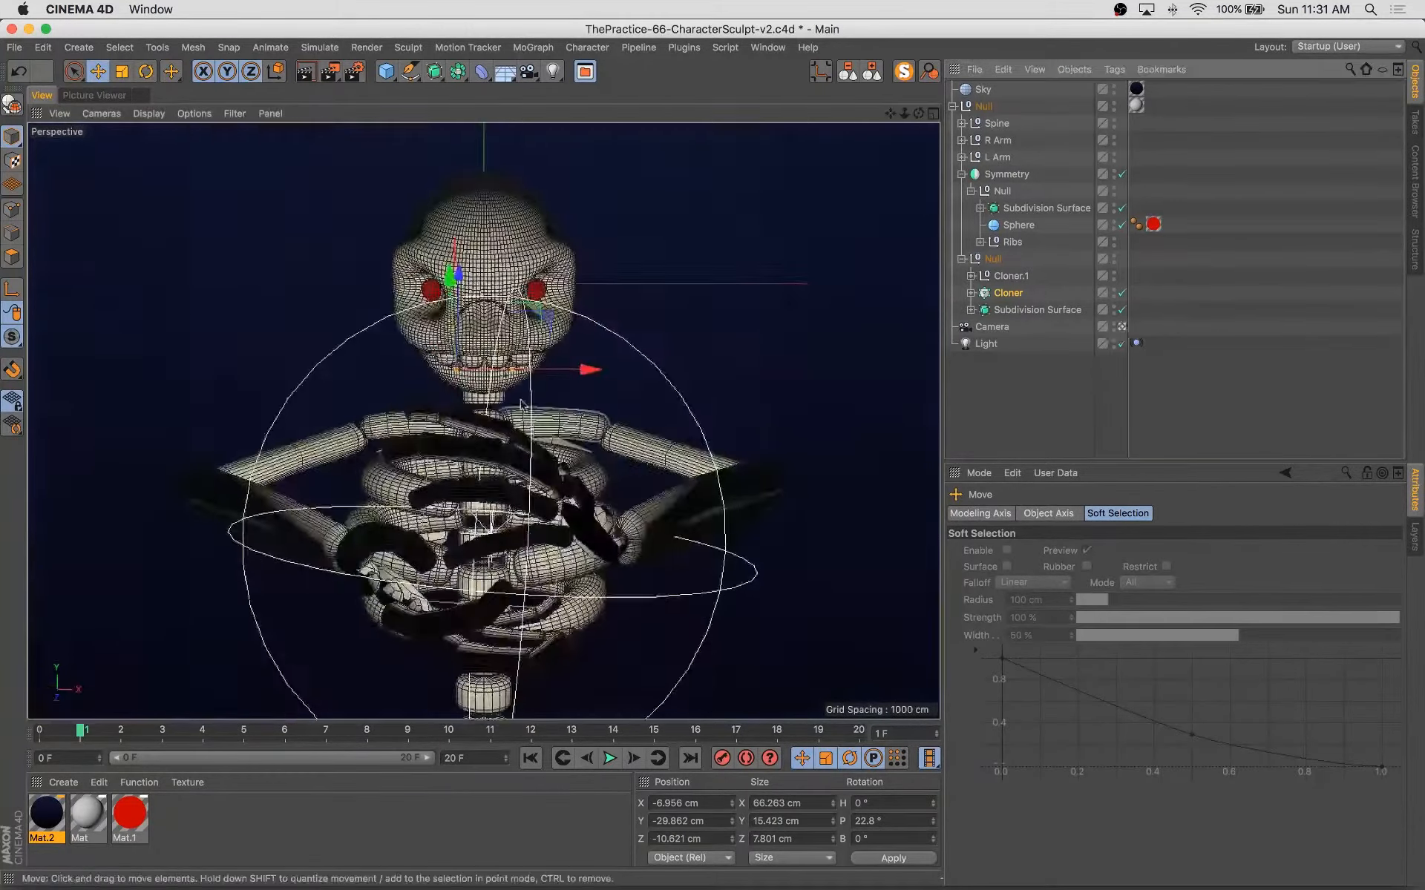
{"action": "double_click", "coordinate": [48, 822]}
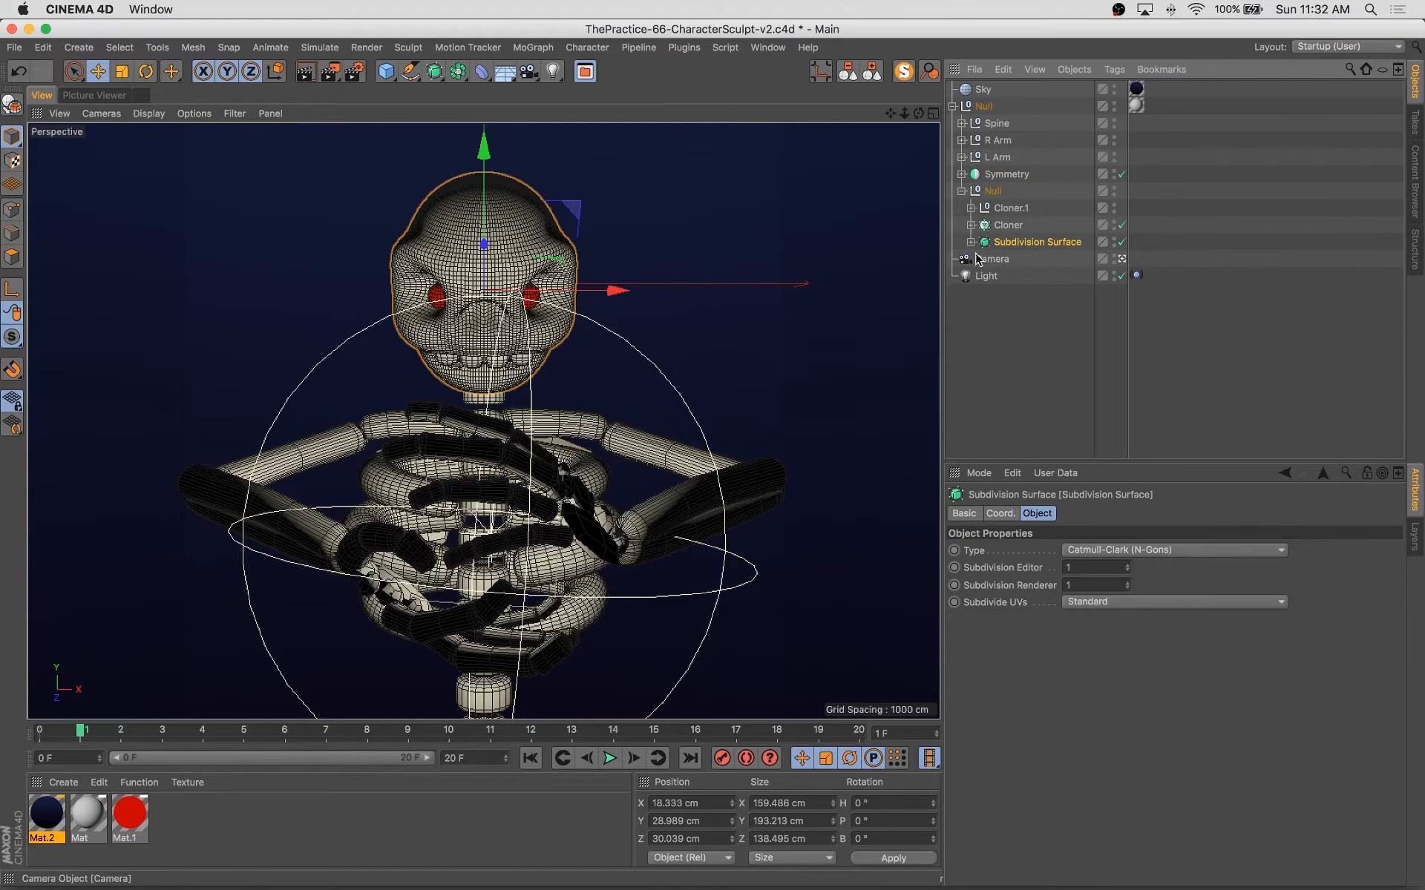
{"action": "left_click", "coordinate": [1351, 44]}
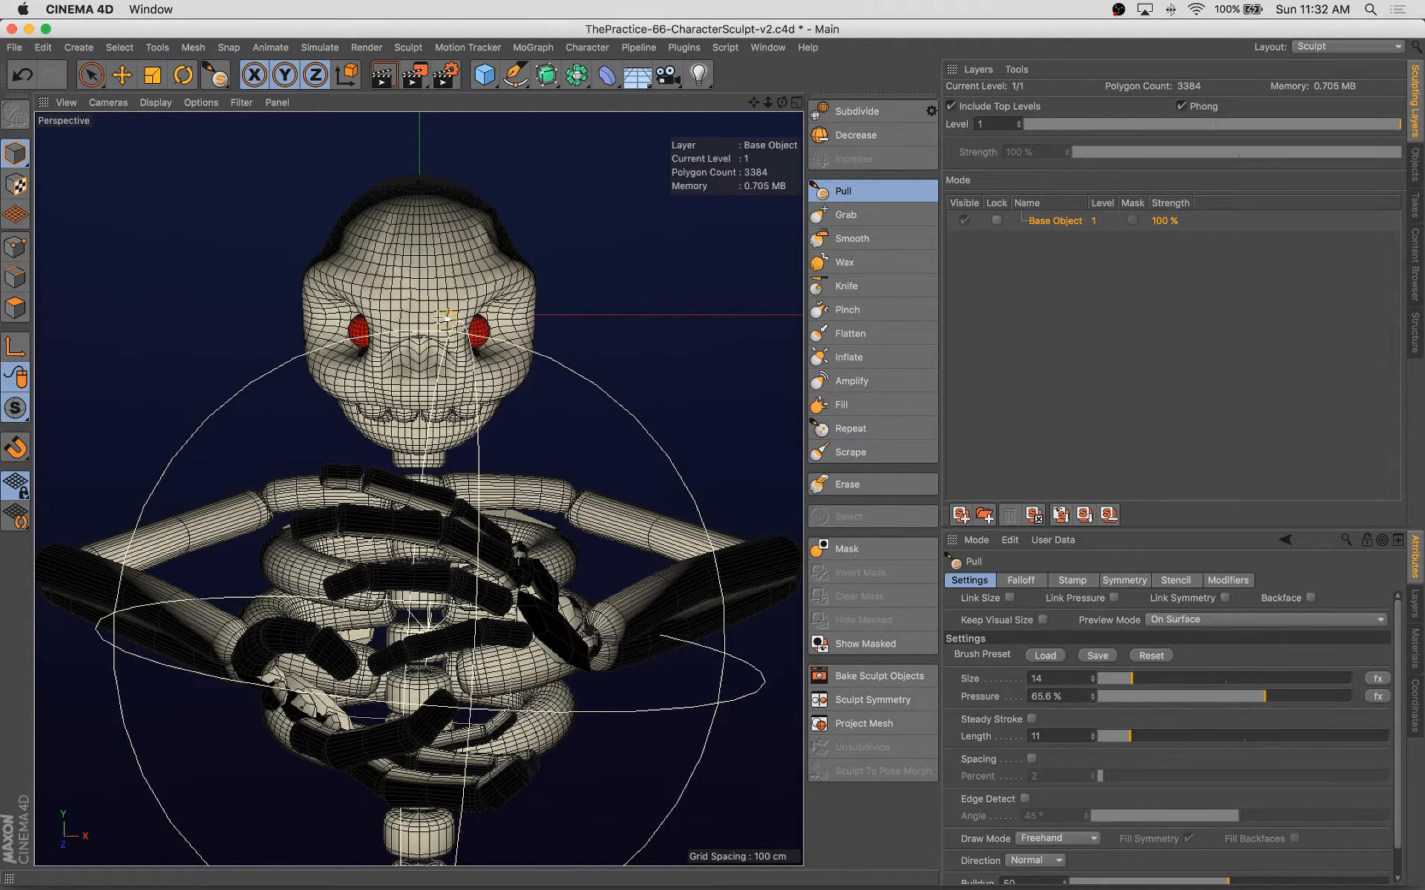
Carve a crack into the top of the skull with the Pull brush and check it in a fresh render.
{"action": "left_click", "coordinate": [1386, 44]}
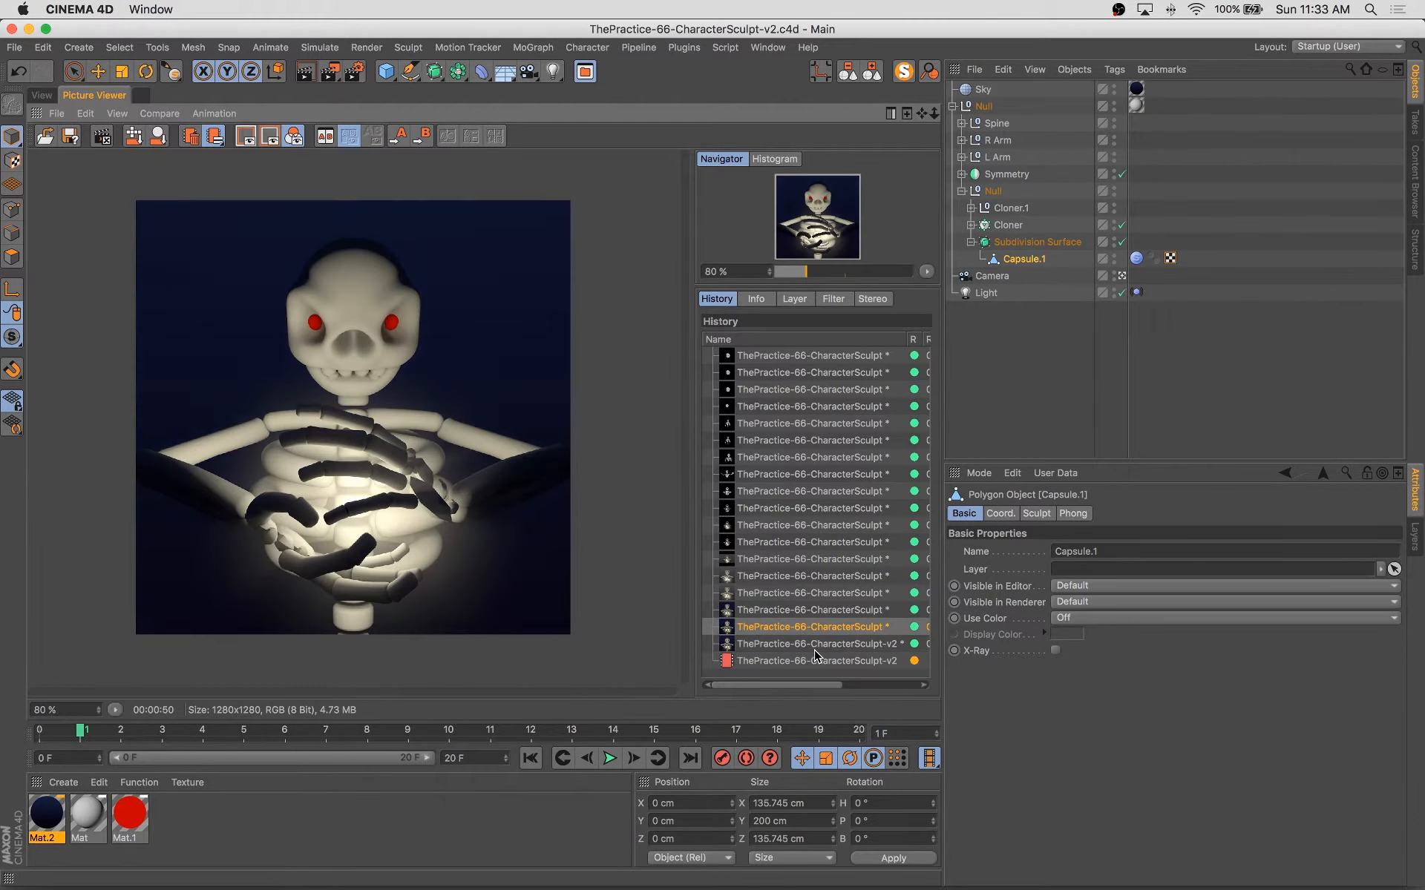
{"action": "left_click", "coordinate": [42, 95]}
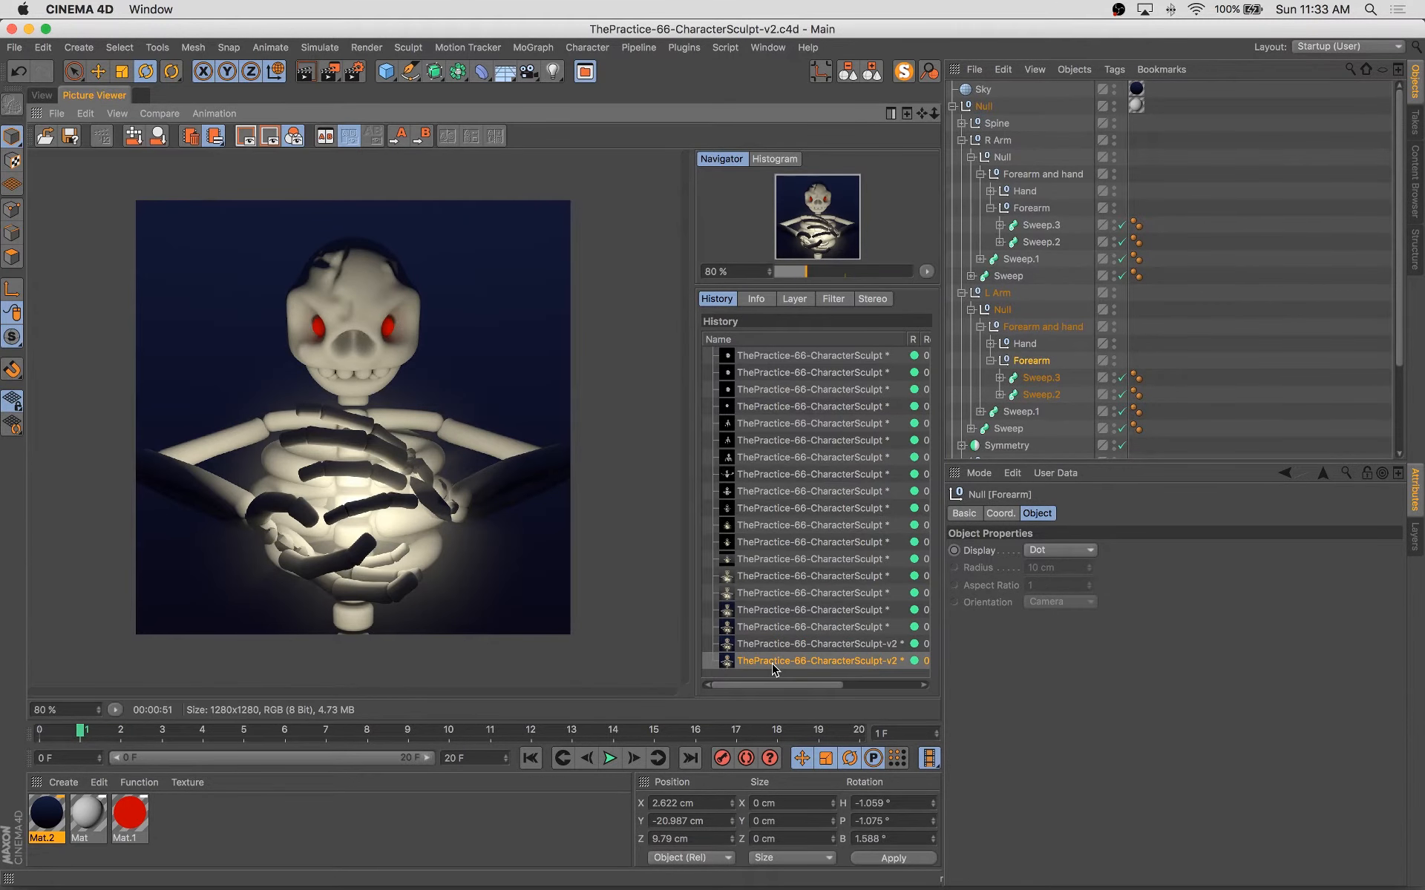
{"action": "double_click", "coordinate": [129, 817]}
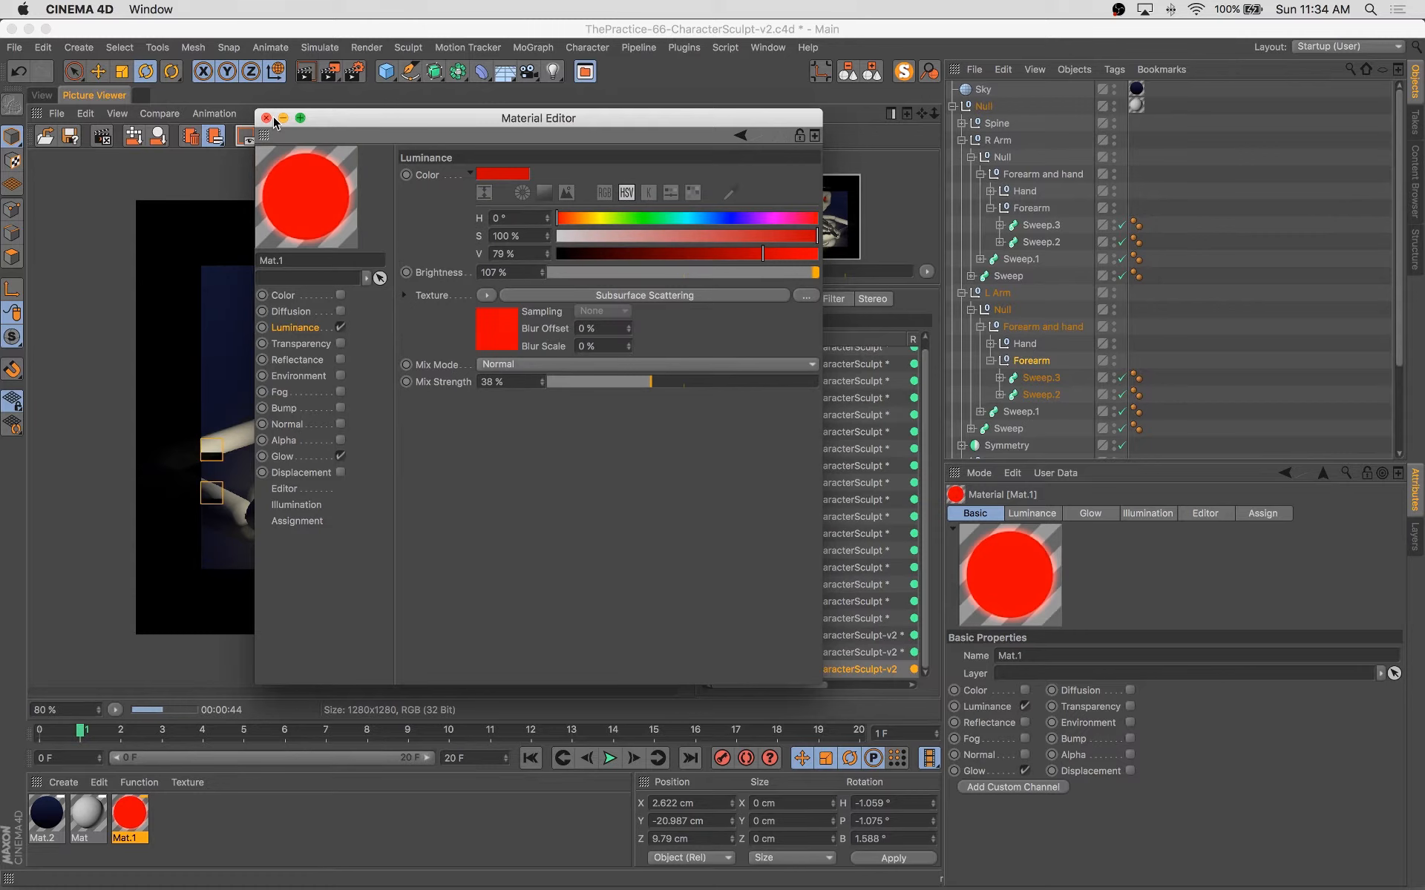
Adjust Mat.1's Luminance brightness and mix strength for the eye glow, then close the editor.
{"action": "left_click", "coordinate": [267, 118]}
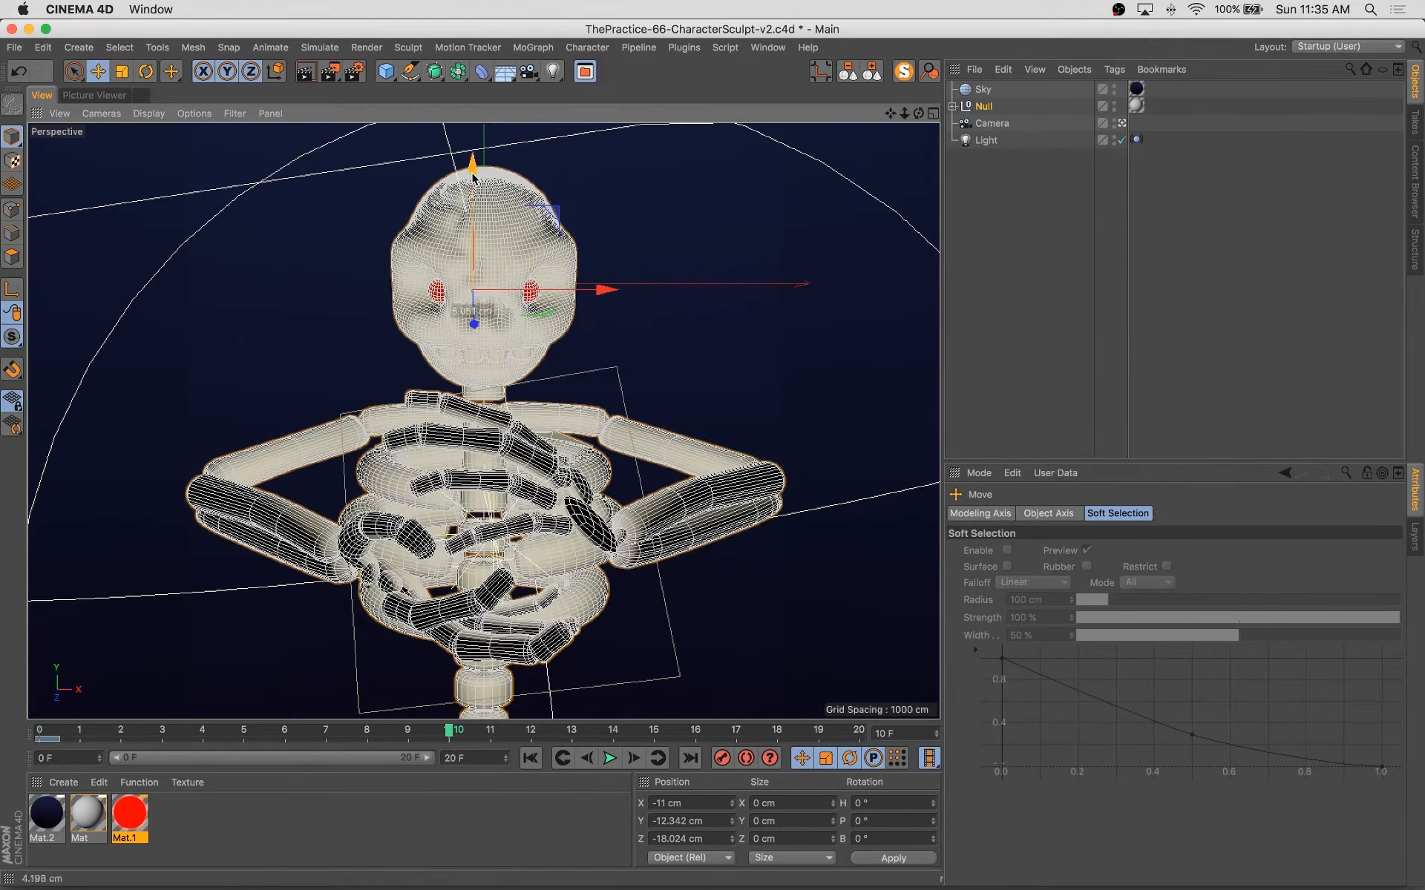
Check the latest render and move the timeline to frame 10.
{"action": "left_click", "coordinate": [609, 759]}
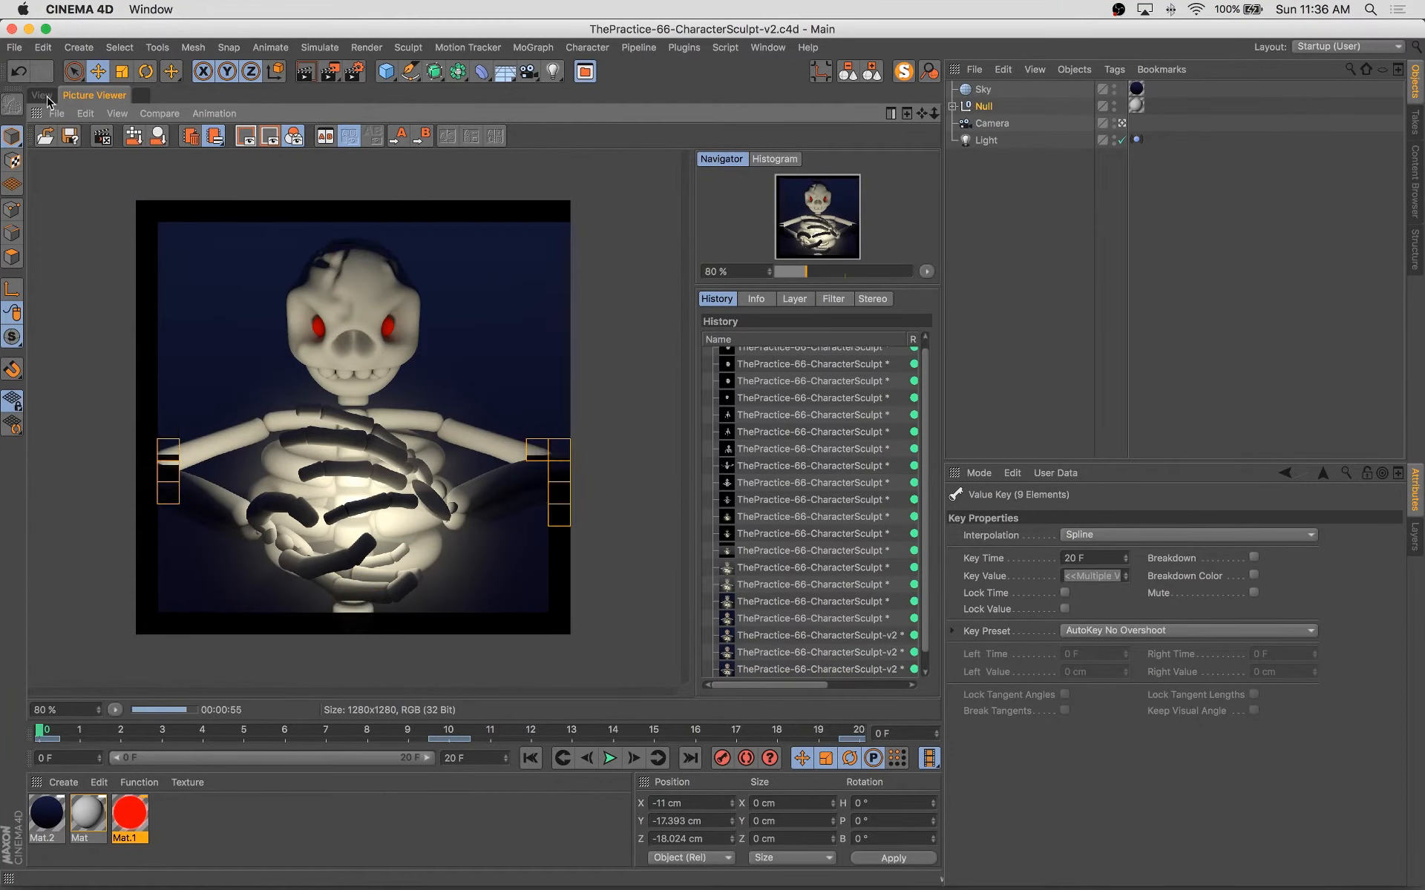
{"action": "left_click", "coordinate": [40, 95]}
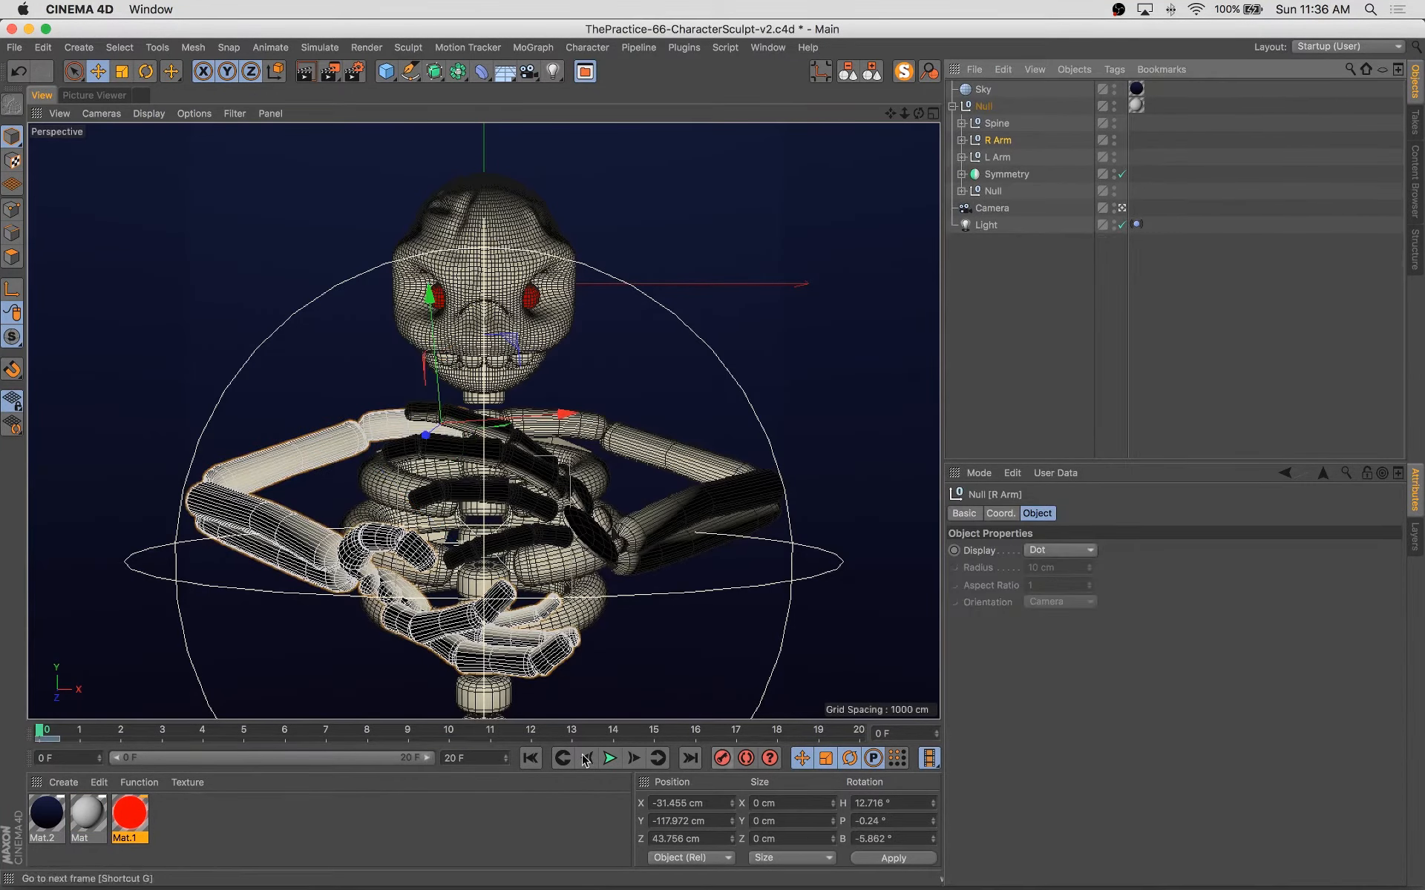
{"action": "left_click", "coordinate": [609, 759]}
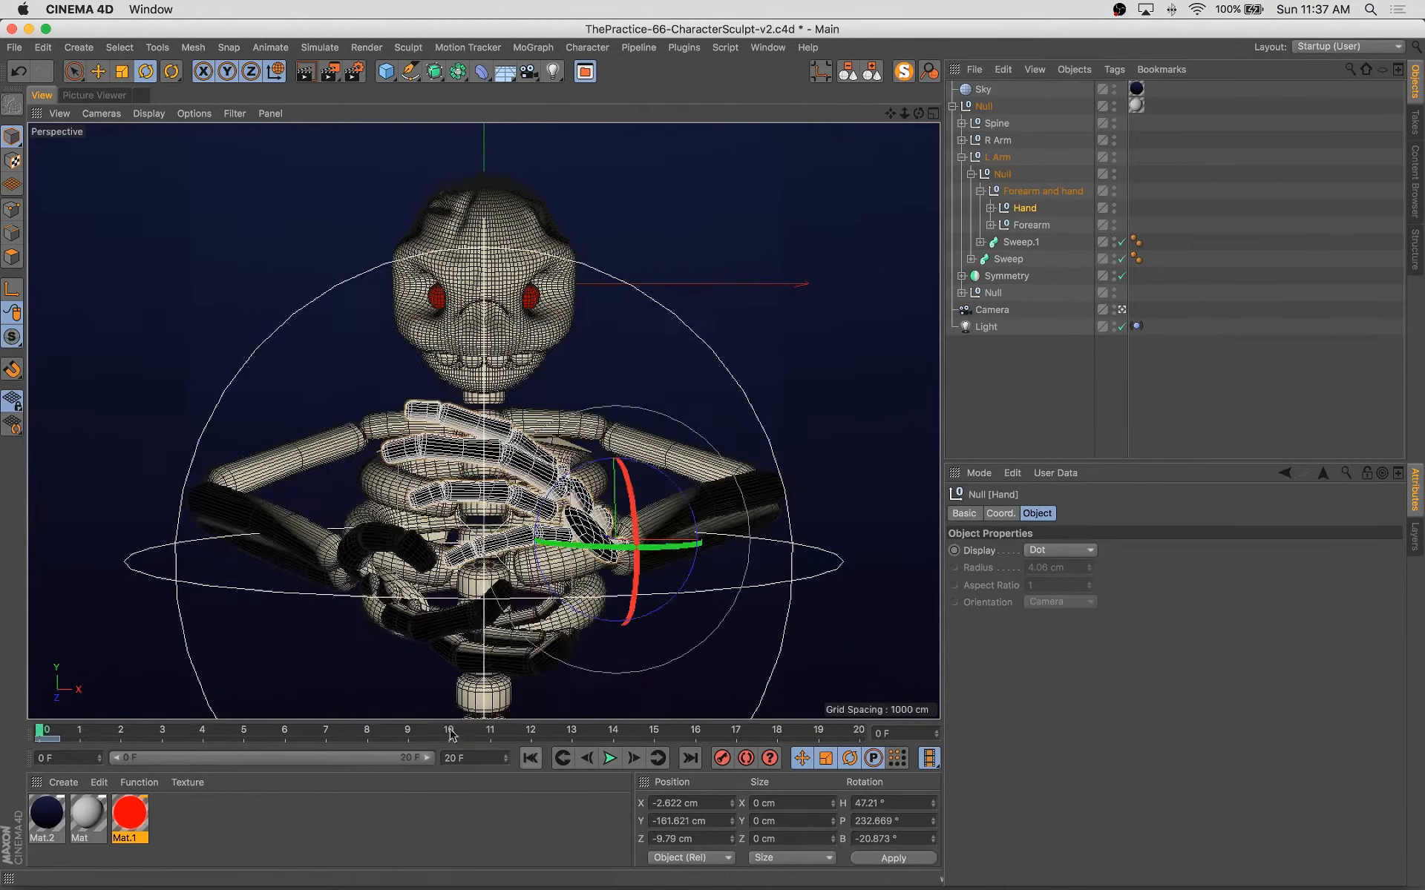
{"action": "left_click", "coordinate": [448, 729]}
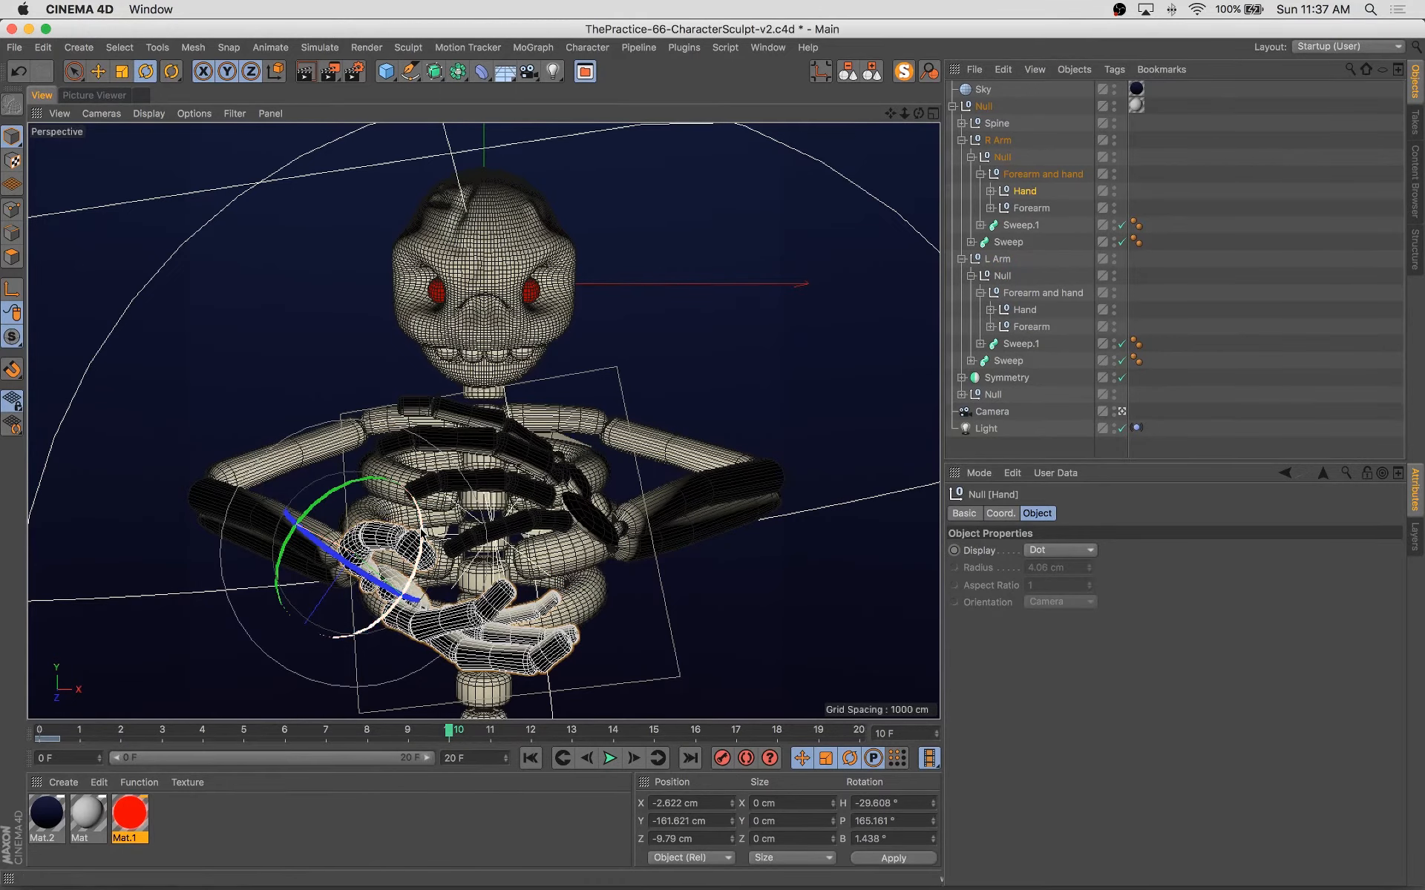
Rotate each Hand null at frame 10, record keyframes, and play the loop.
{"action": "left_click", "coordinate": [608, 758]}
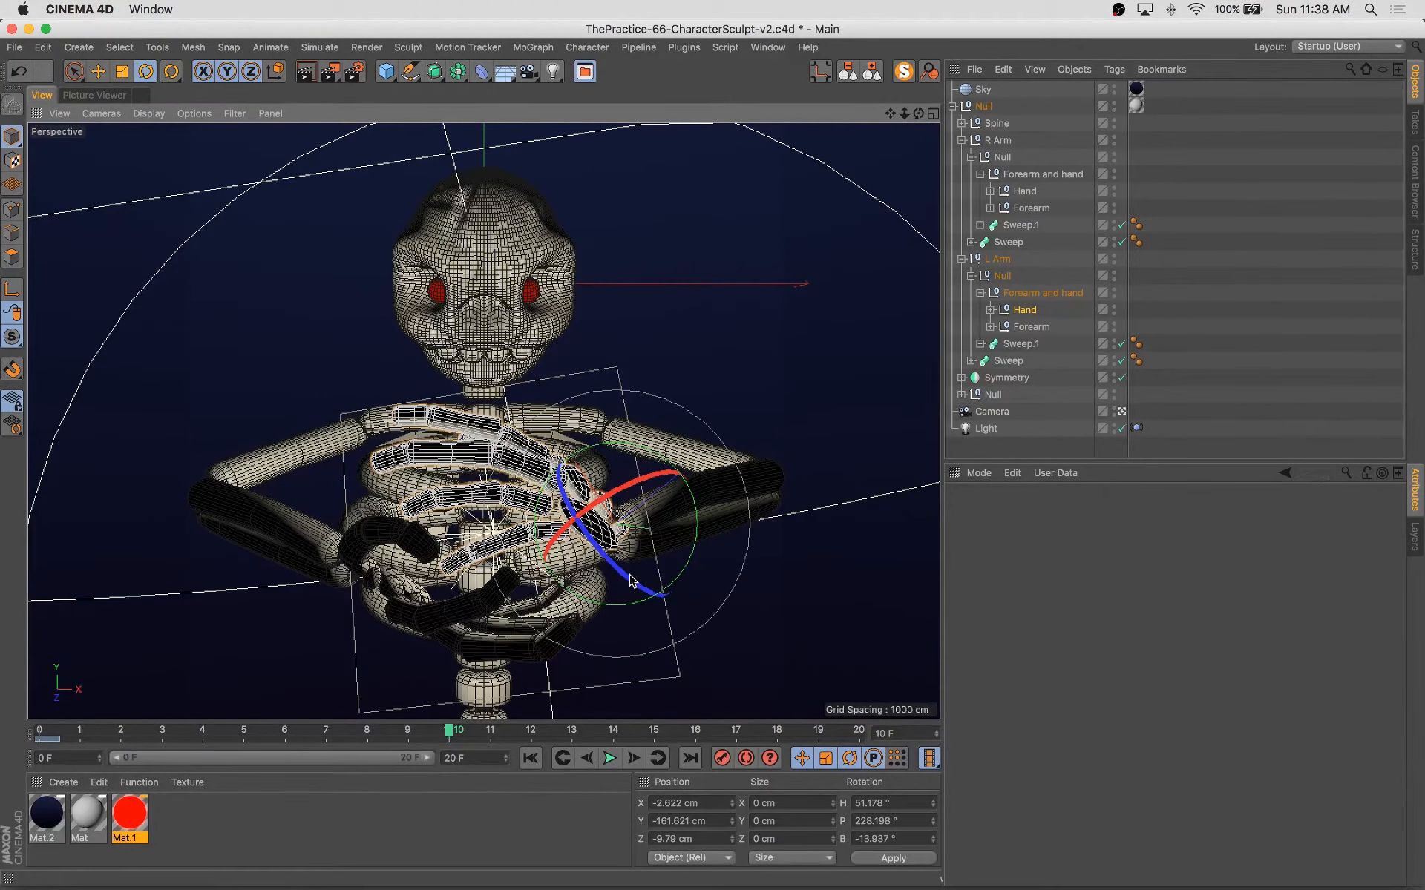
{"action": "left_click", "coordinate": [612, 758]}
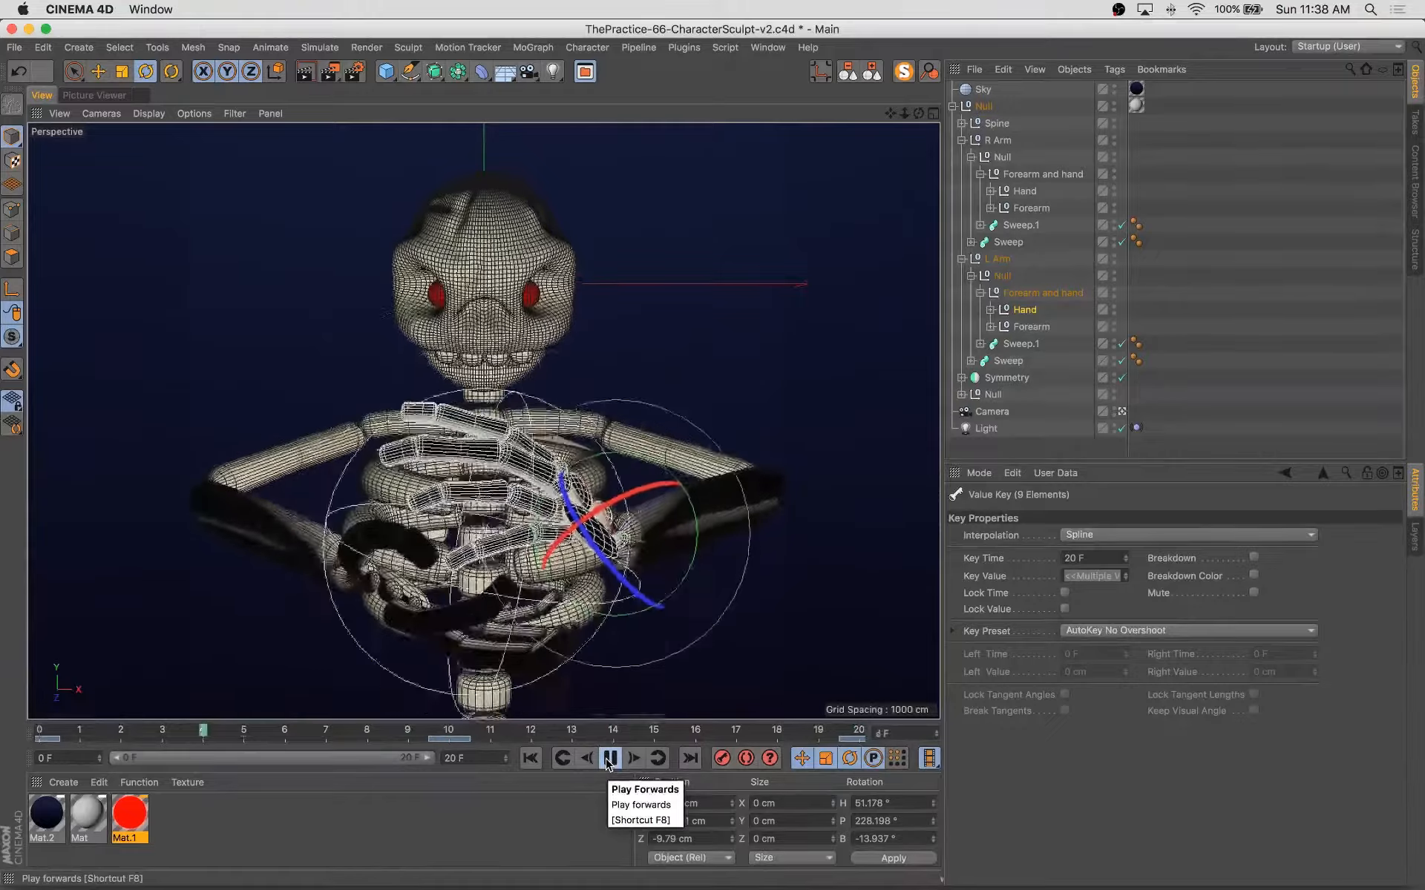
{"action": "left_click", "coordinate": [610, 758]}
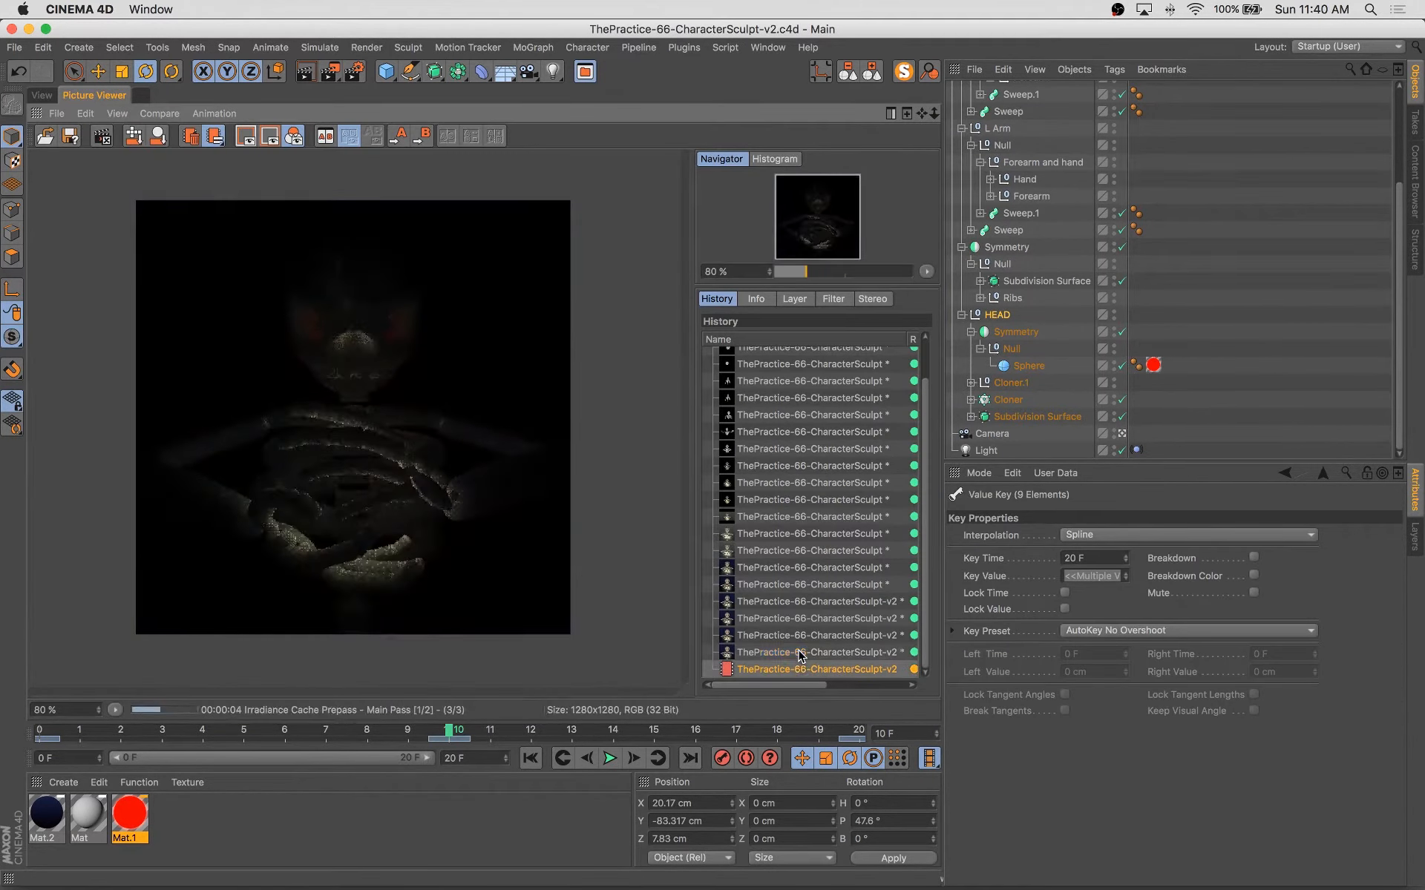
Lower the Light's Vibrate tag Scale Amplitude to 0.2 and preview the subtler pulse.
{"action": "left_click", "coordinate": [609, 758]}
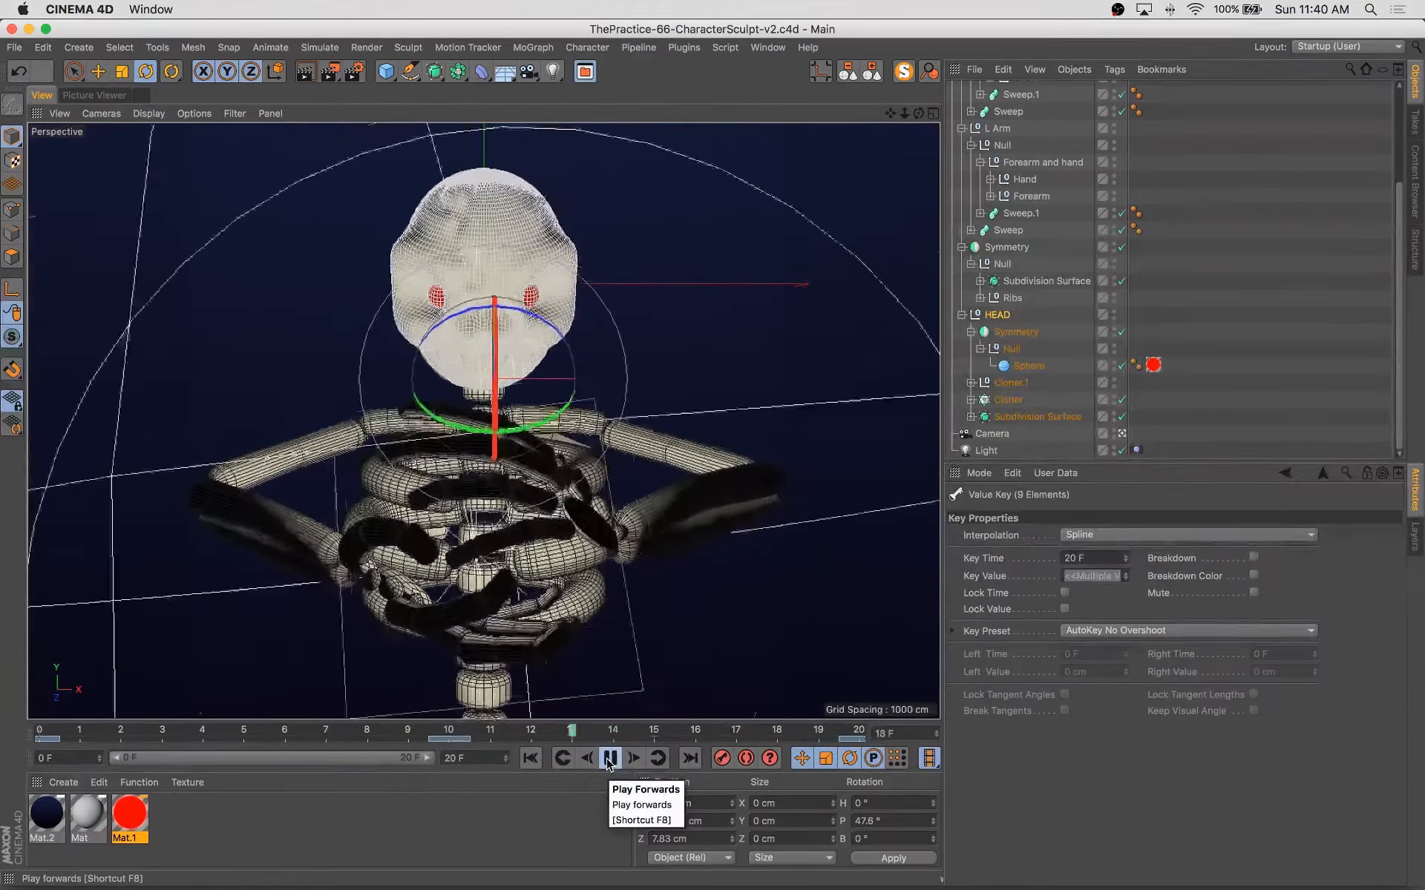
{"action": "left_click", "coordinate": [610, 758]}
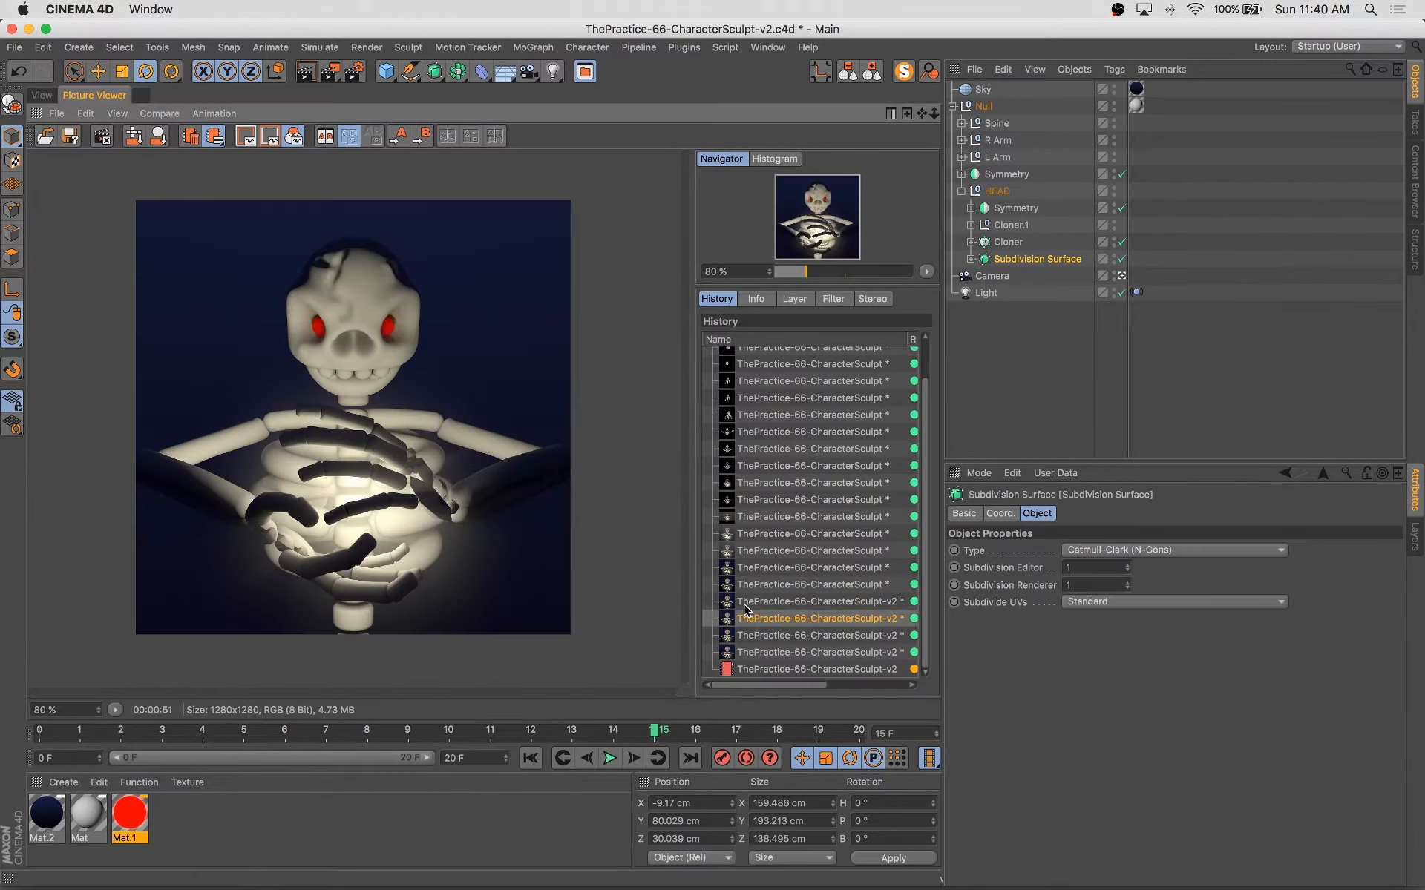
{"action": "left_click", "coordinate": [818, 653]}
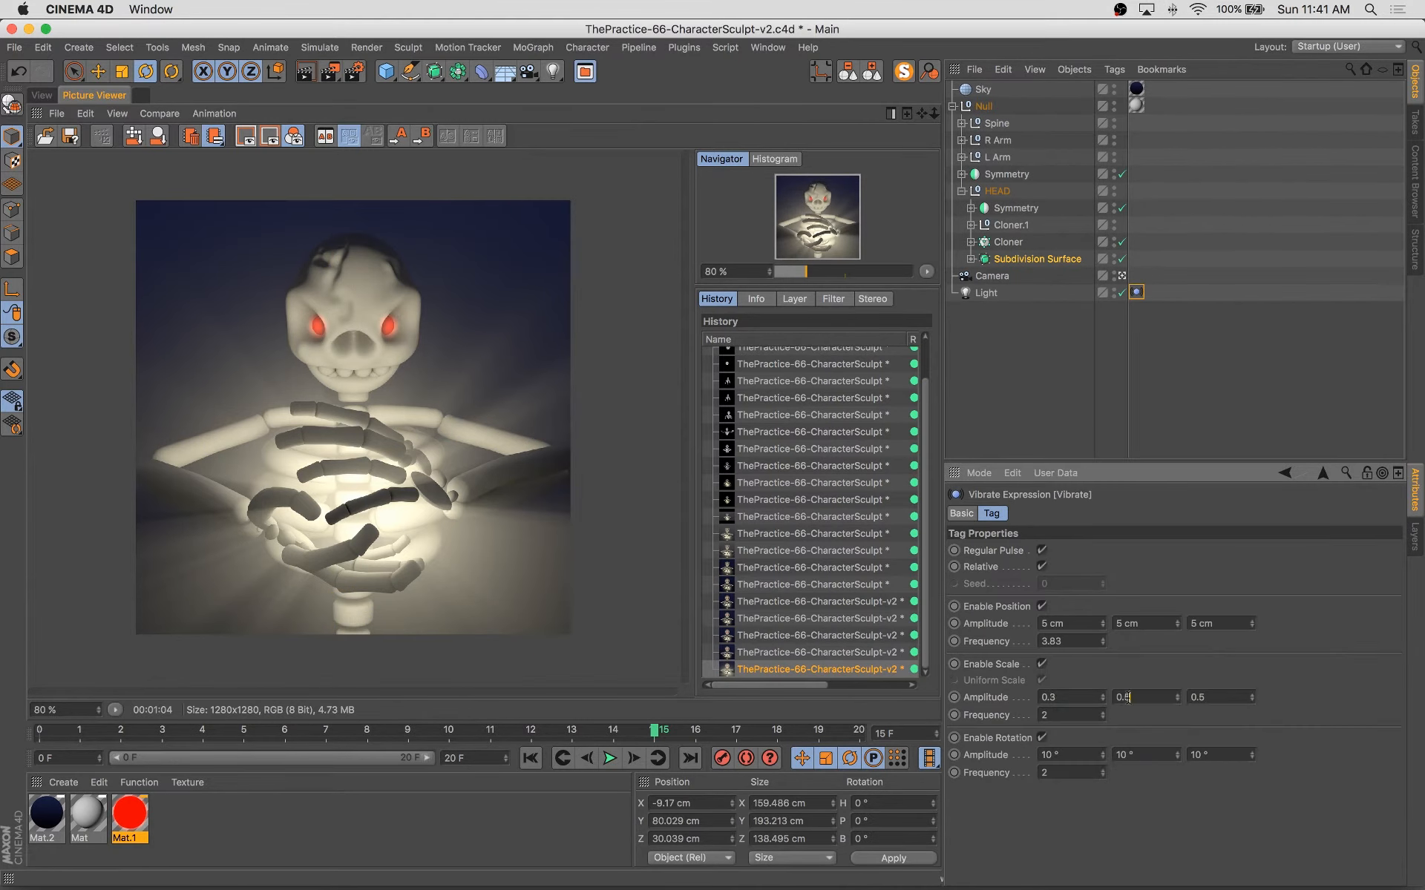
{"action": "left_click", "coordinate": [608, 759]}
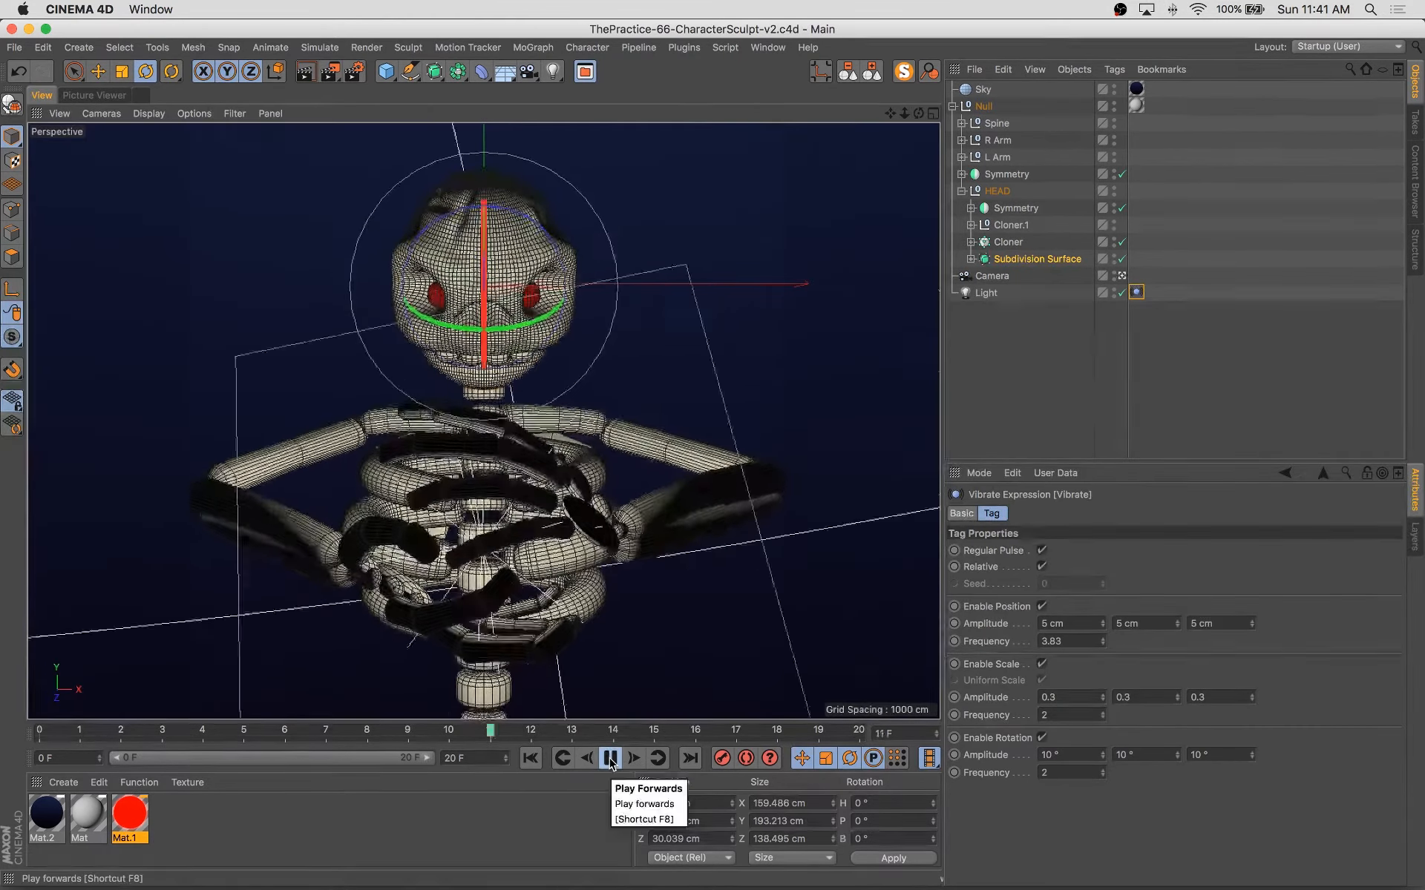
{"action": "left_click", "coordinate": [610, 758]}
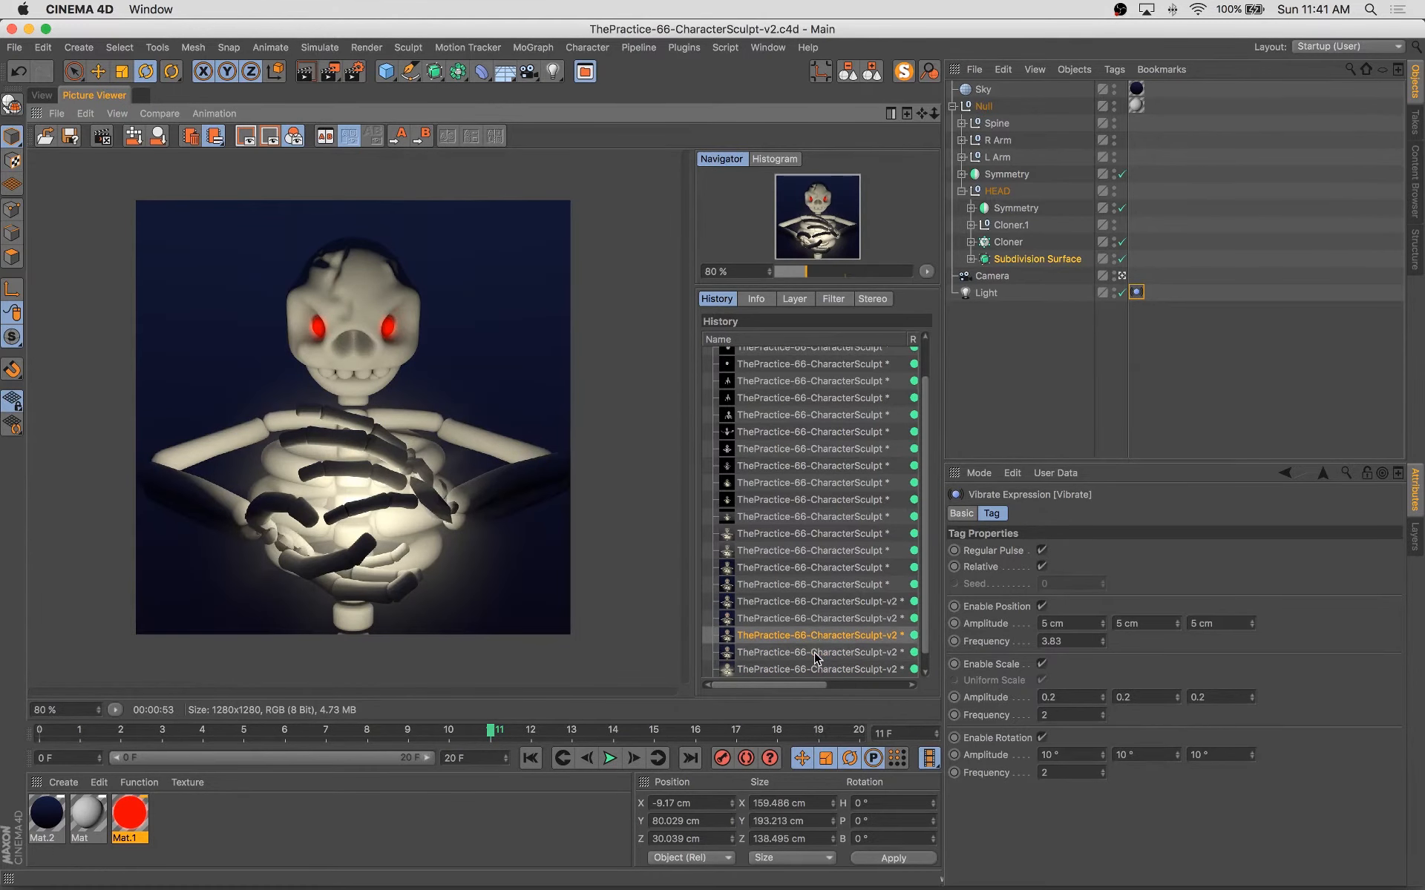
Enable Glow on the red eye material, render to Picture Viewer, and check the Output frame range.
{"action": "double_click", "coordinate": [131, 814]}
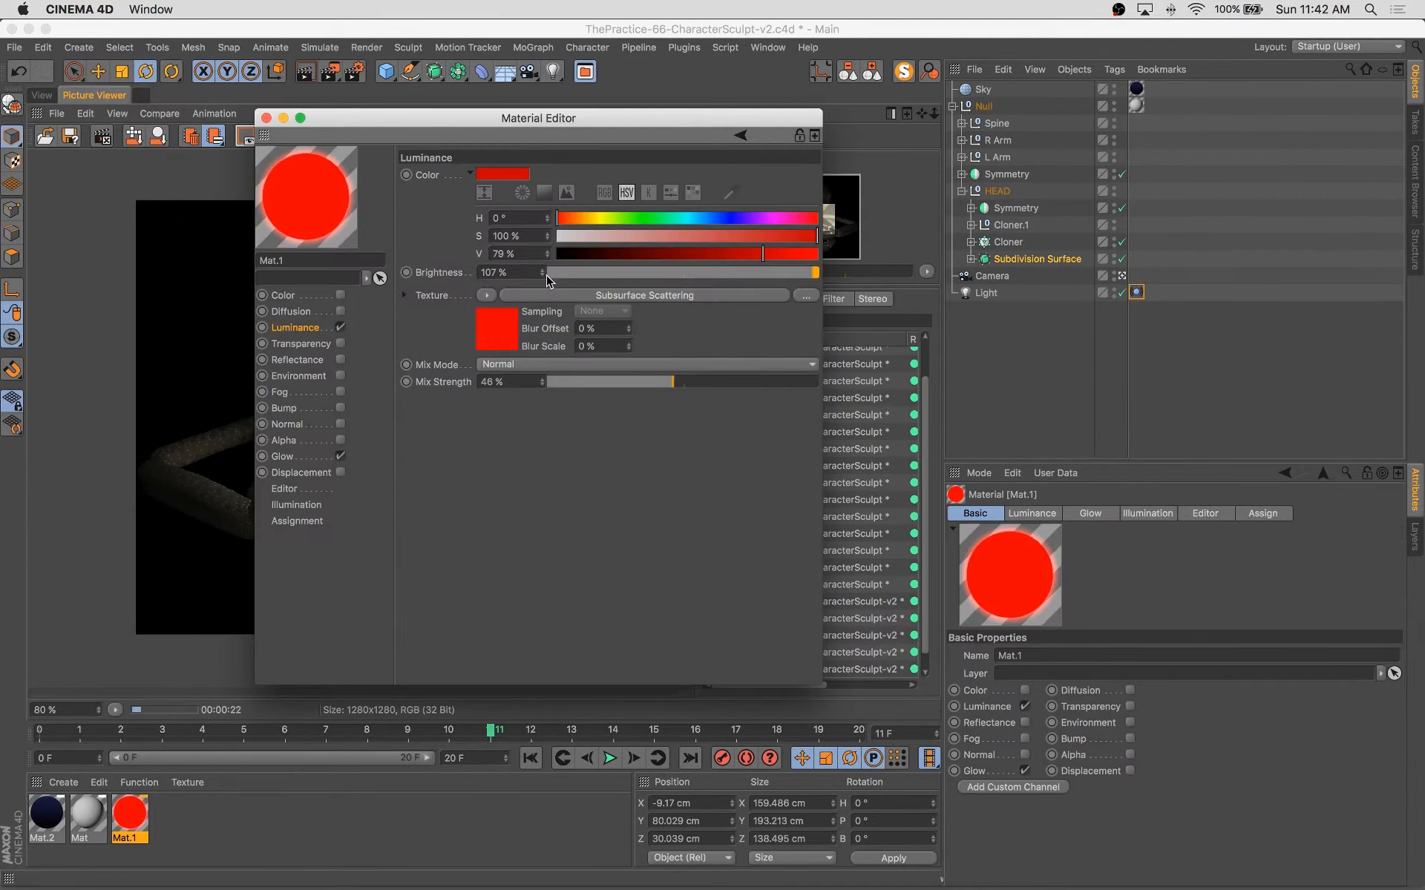
{"action": "left_click", "coordinate": [282, 457]}
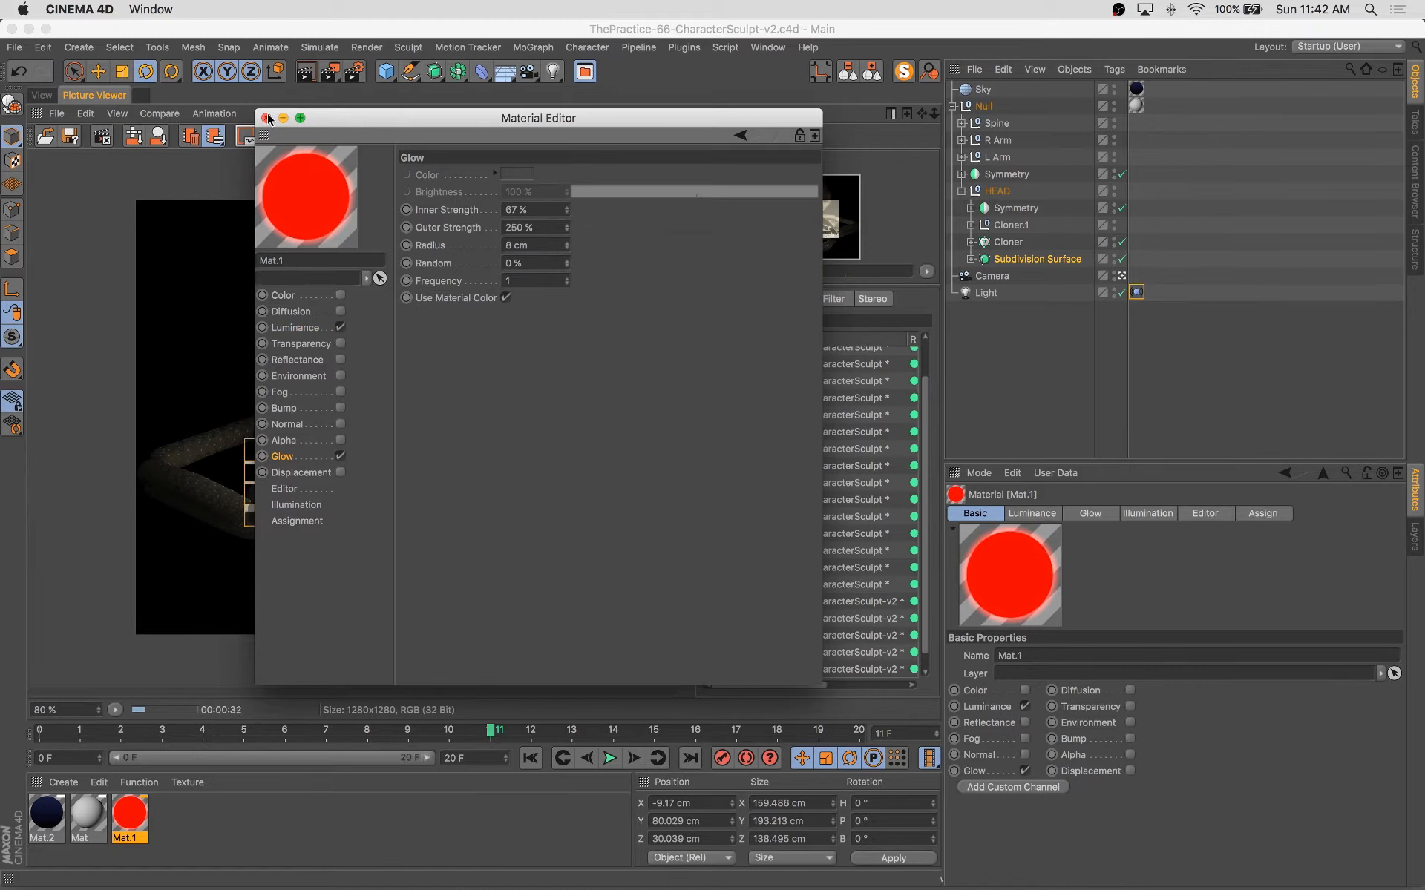
{"action": "left_click", "coordinate": [264, 118]}
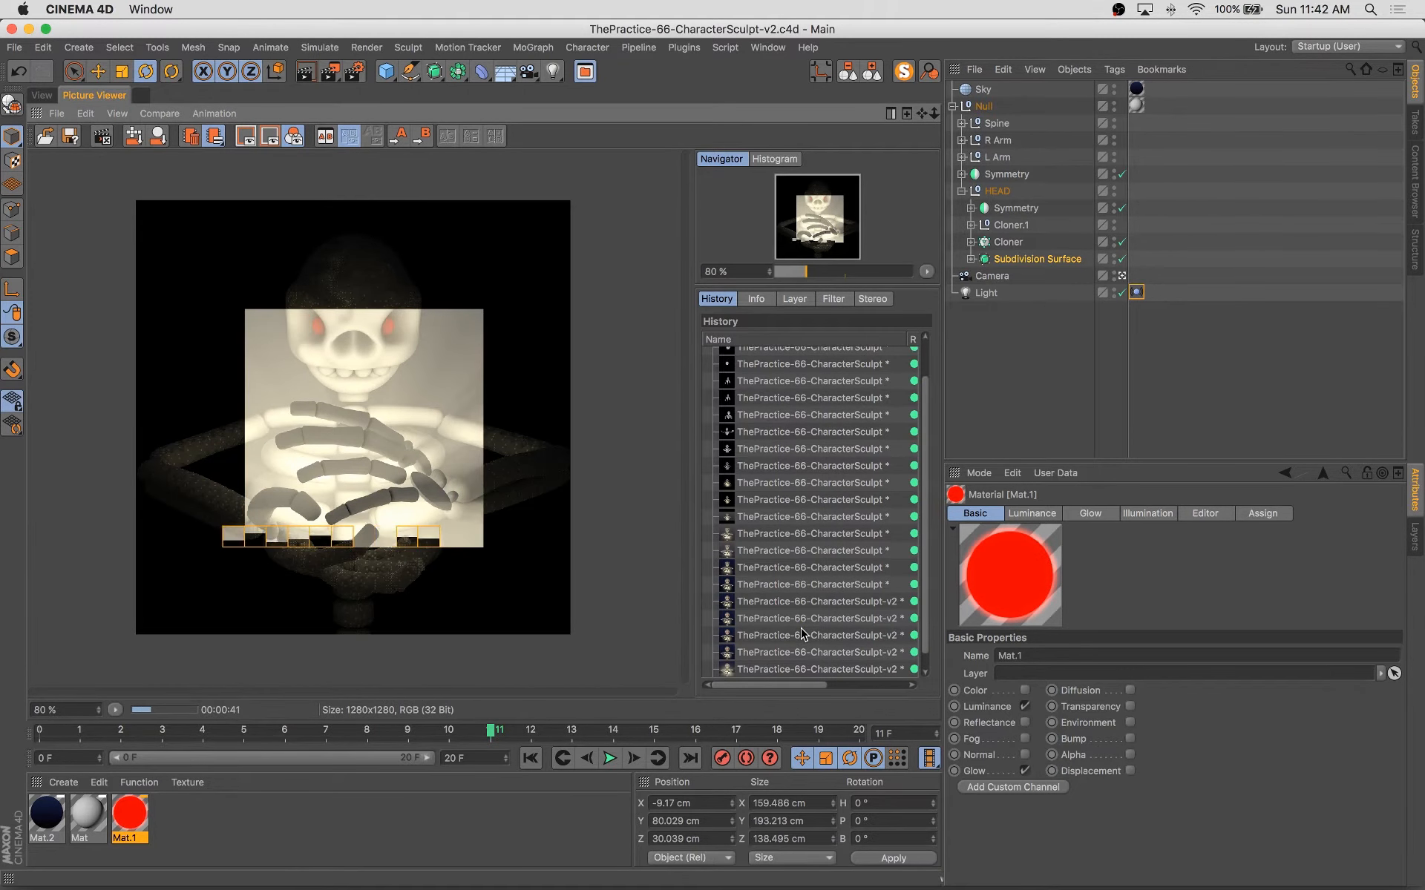
{"action": "left_click", "coordinate": [350, 73]}
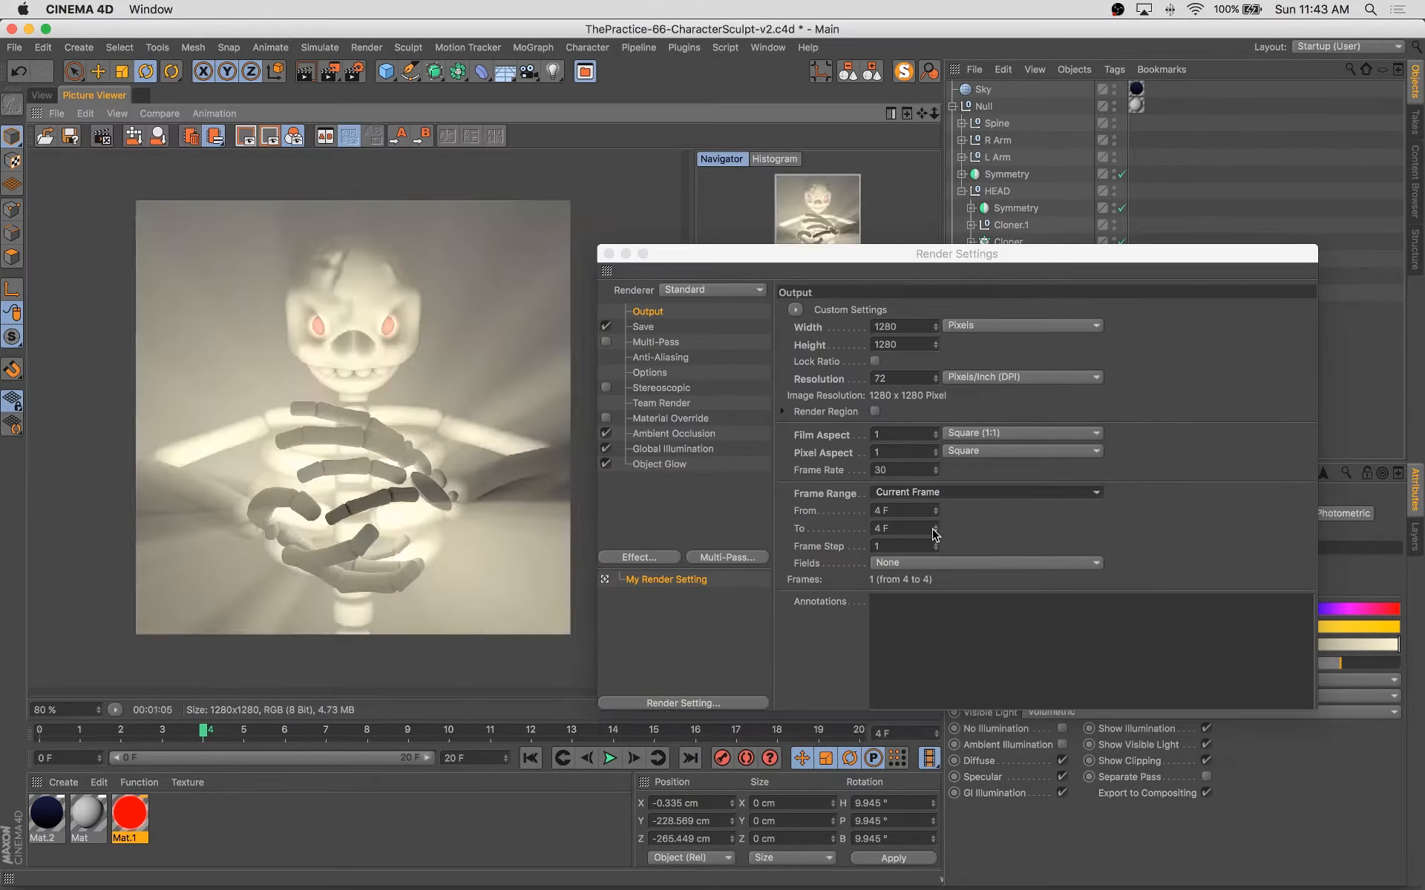
Raise the Light Vibrate tag's Scale Frequency to 2.81.
{"action": "left_click", "coordinate": [36, 95]}
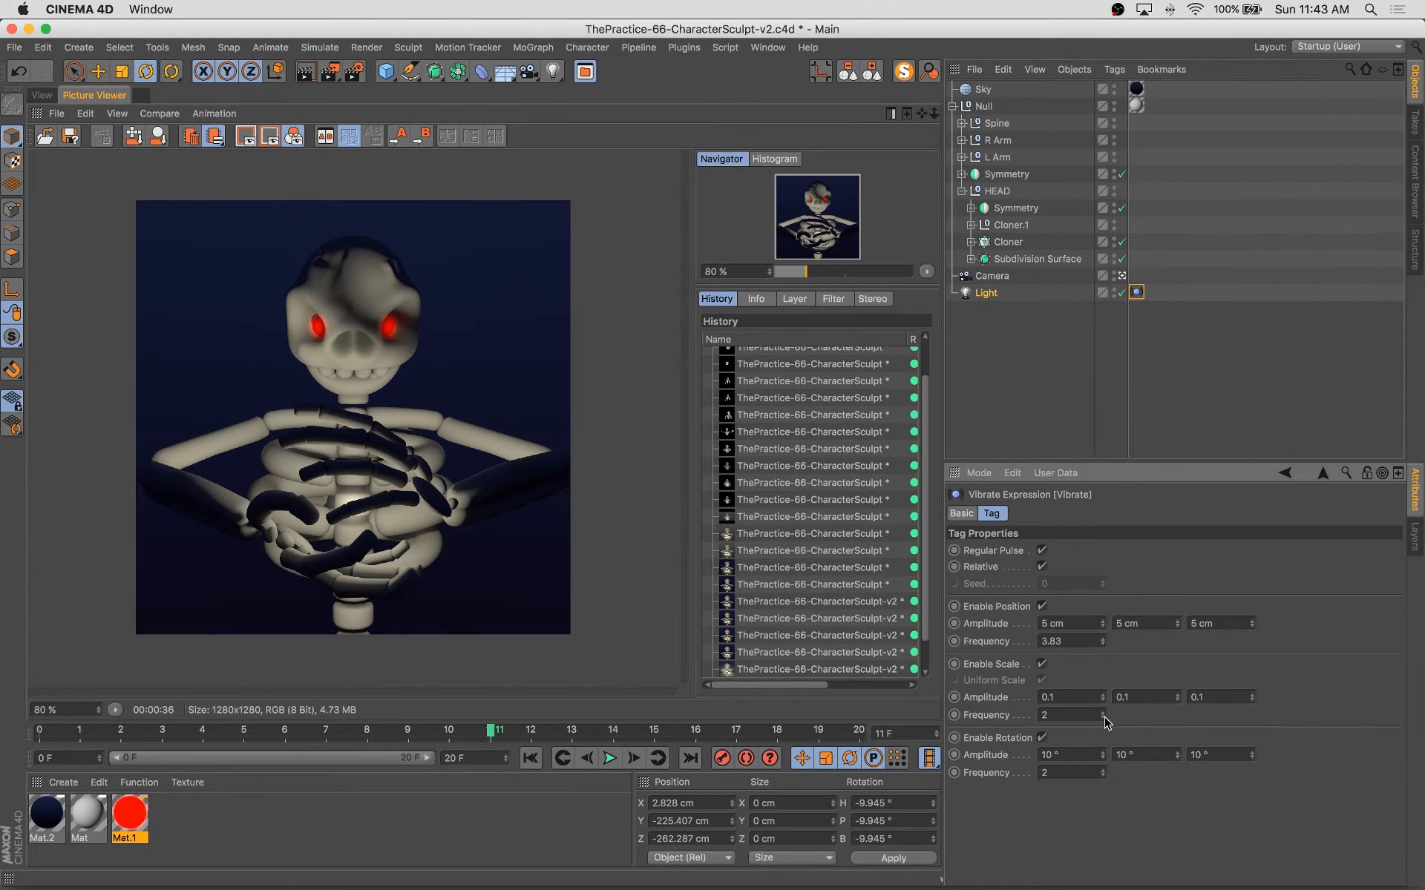
{"action": "left_click", "coordinate": [41, 95]}
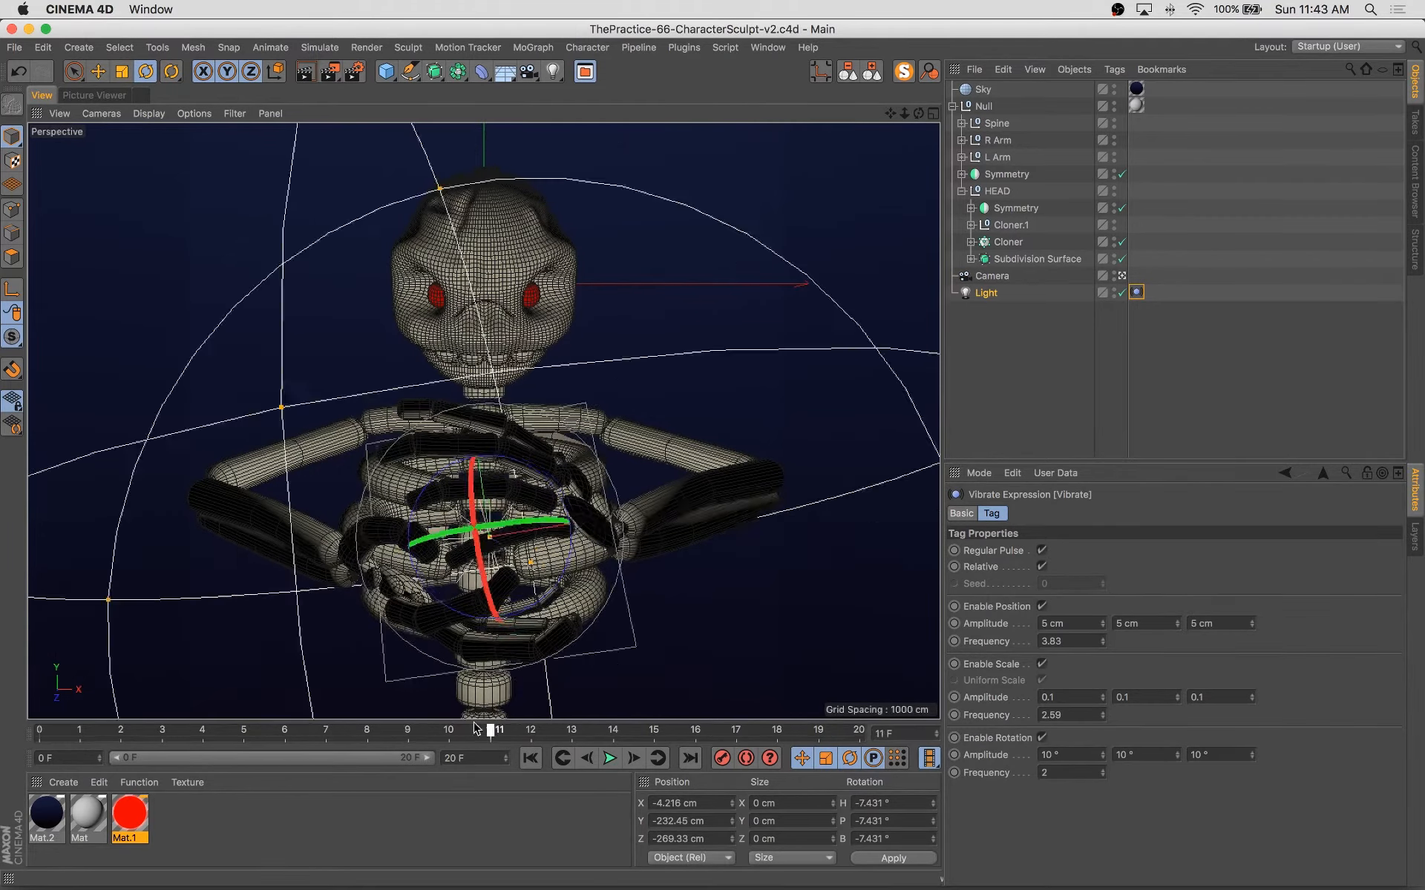
{"action": "left_click", "coordinate": [243, 730]}
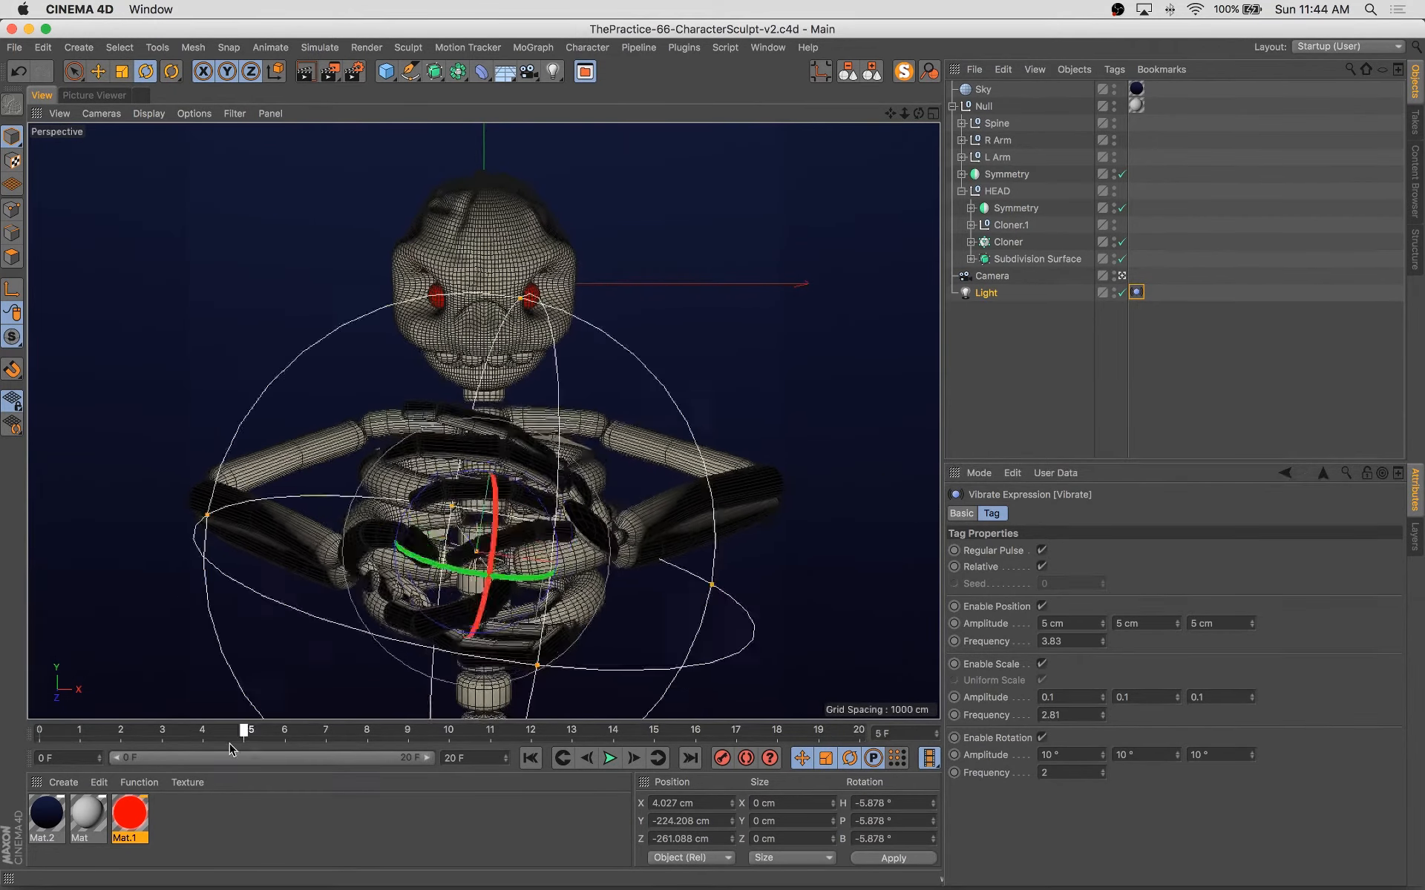
Set the light's volumetric noise to soft turbulence and render the frame.
{"action": "left_click", "coordinate": [851, 730]}
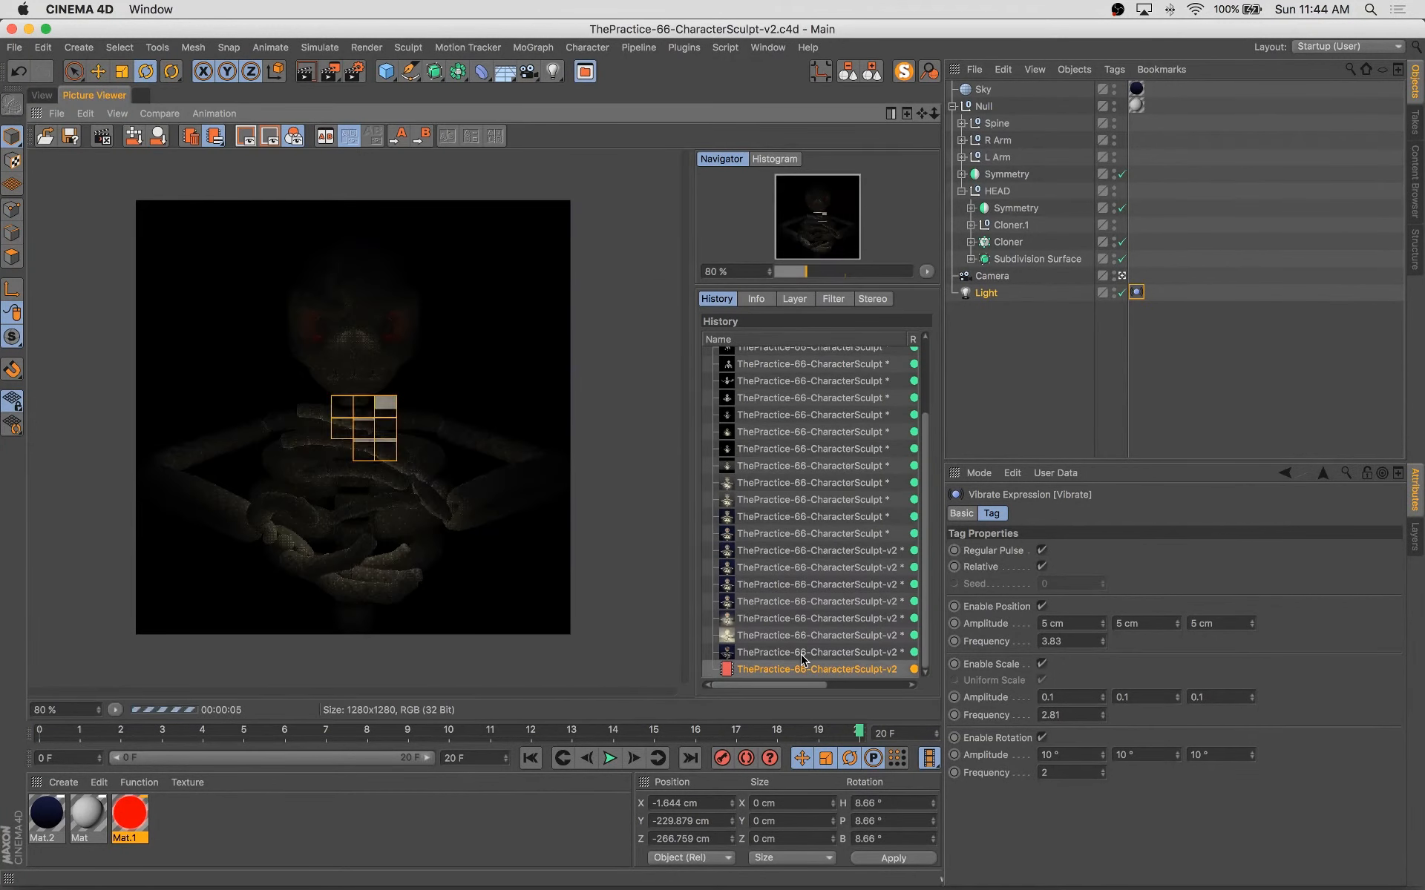
{"action": "left_click", "coordinate": [609, 759]}
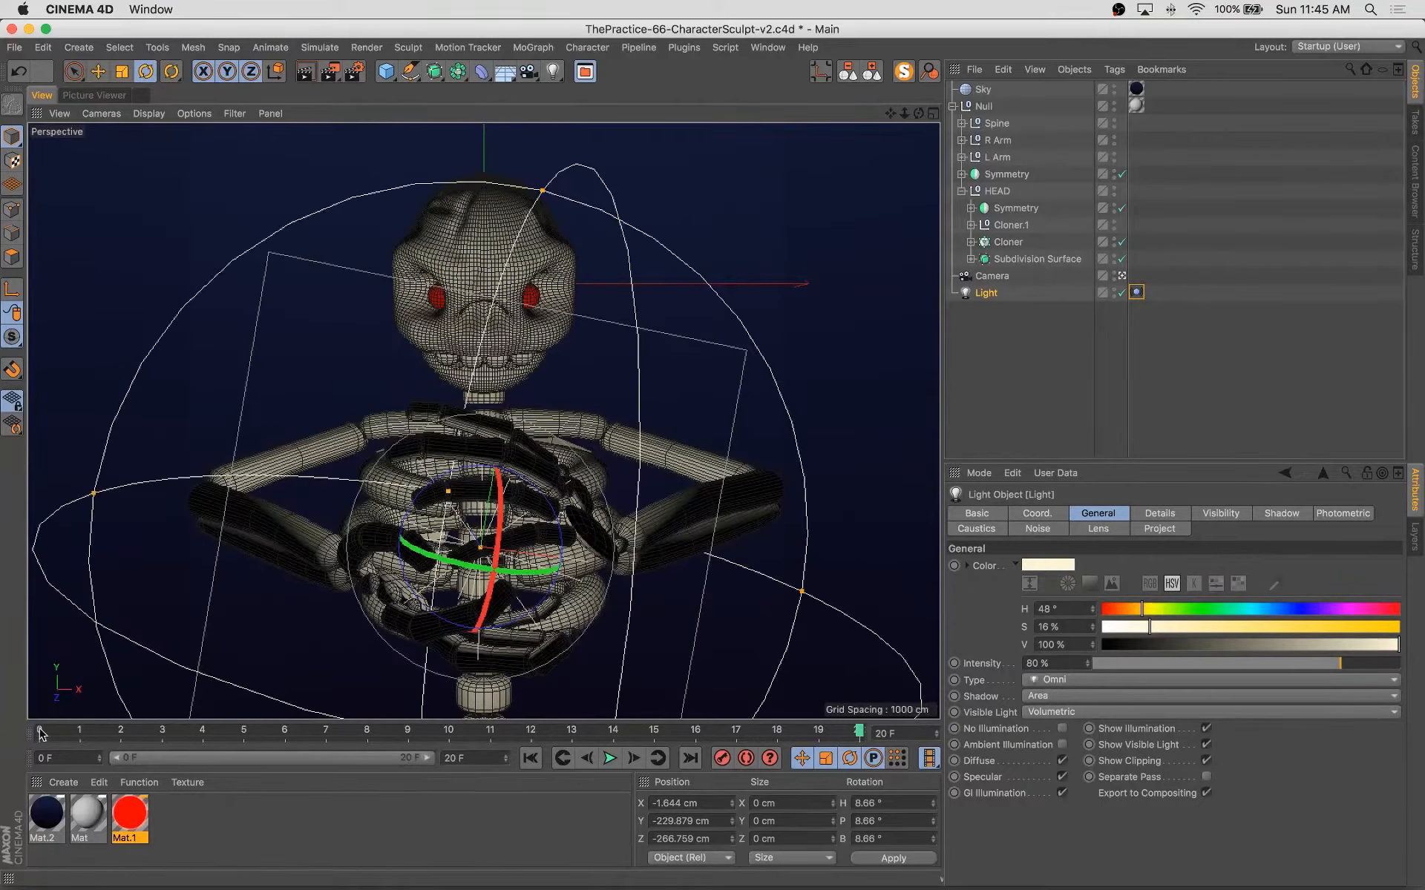
{"action": "left_click", "coordinate": [348, 71]}
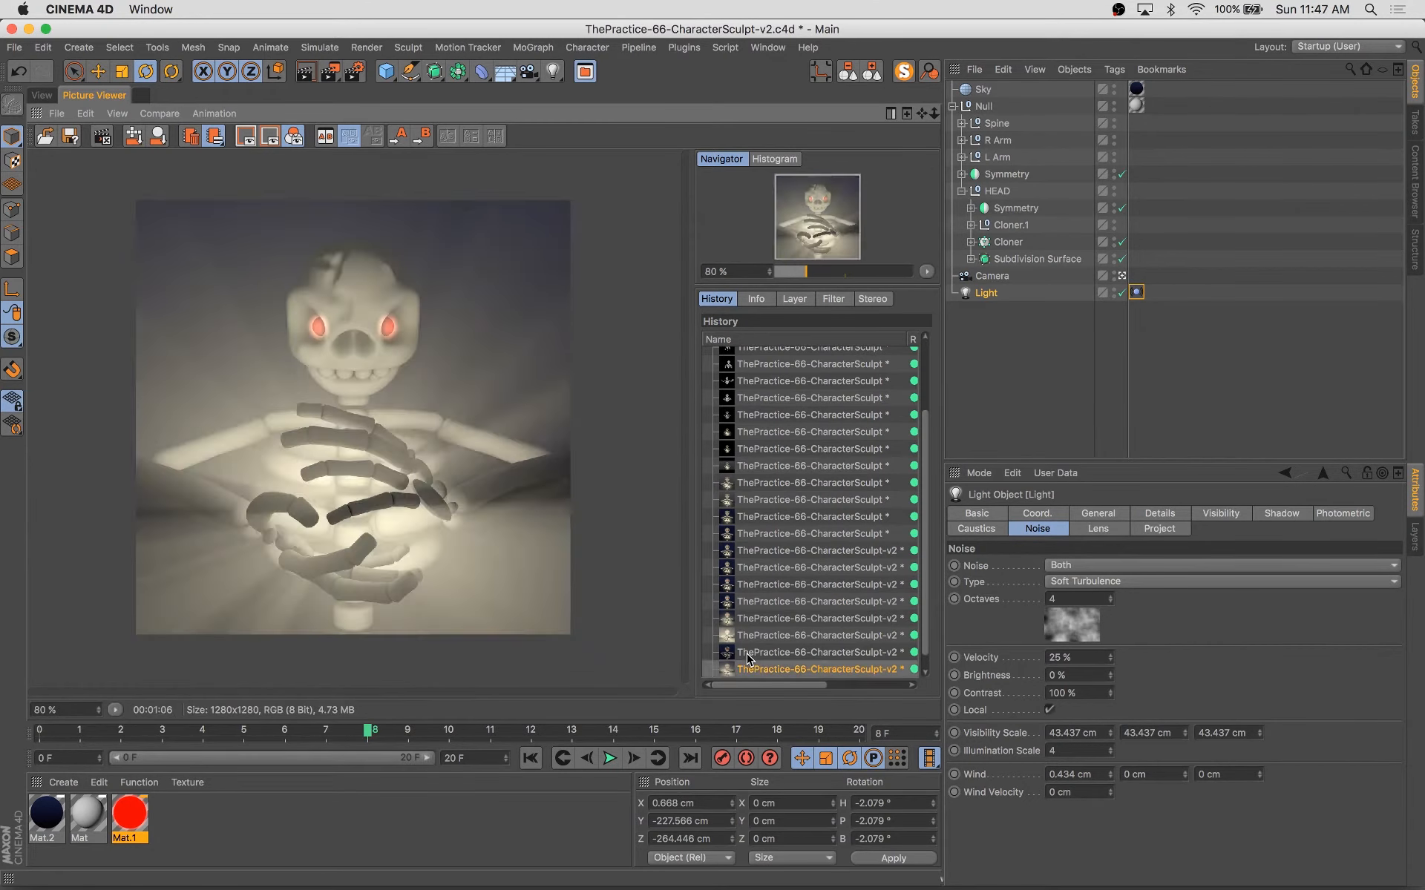
Compare the hazy new render against earlier renders in Picture Viewer History.
{"action": "left_click", "coordinate": [817, 653]}
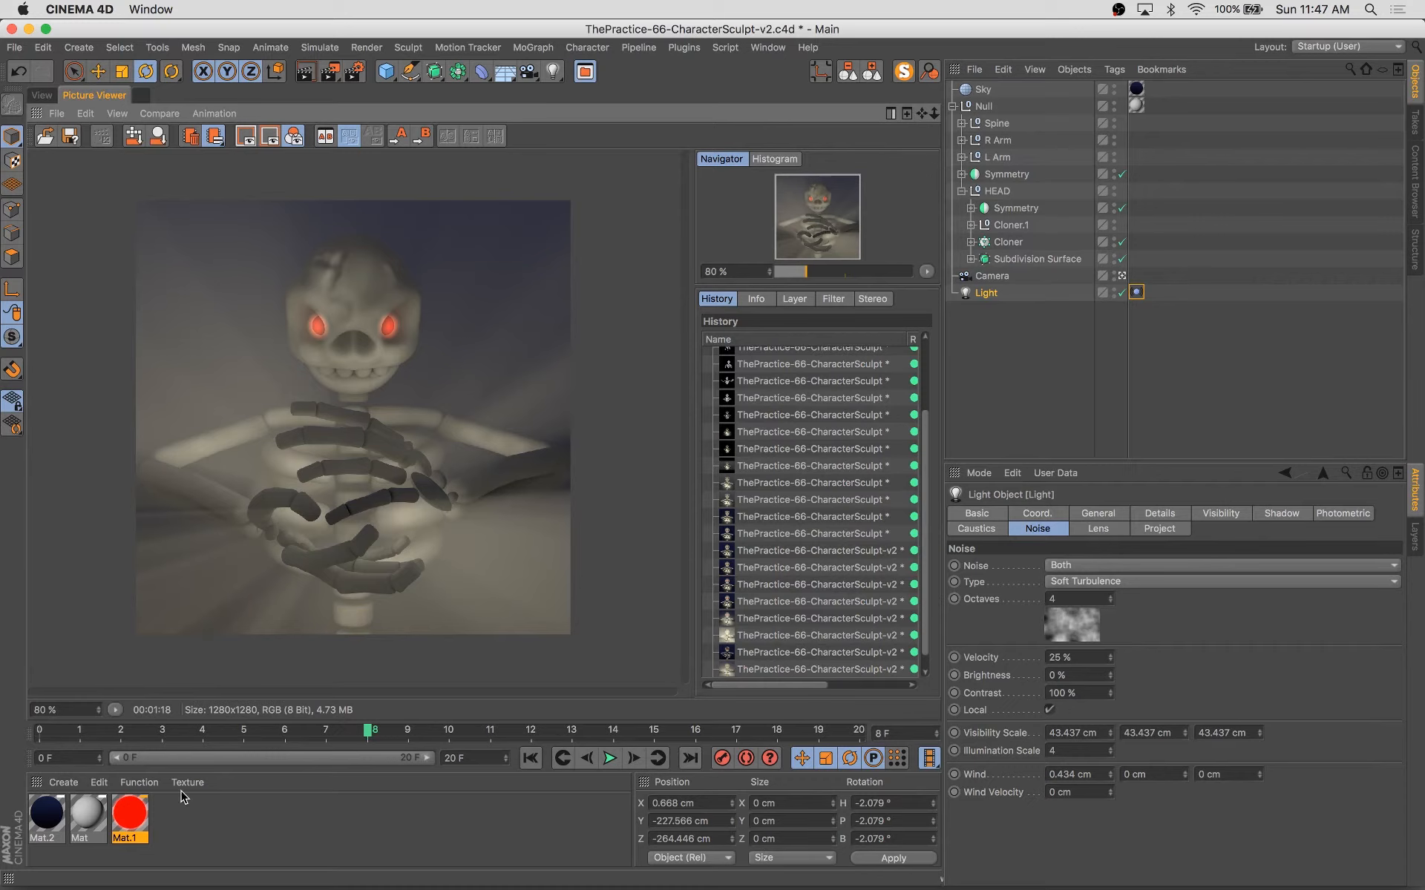
{"action": "double_click", "coordinate": [129, 816]}
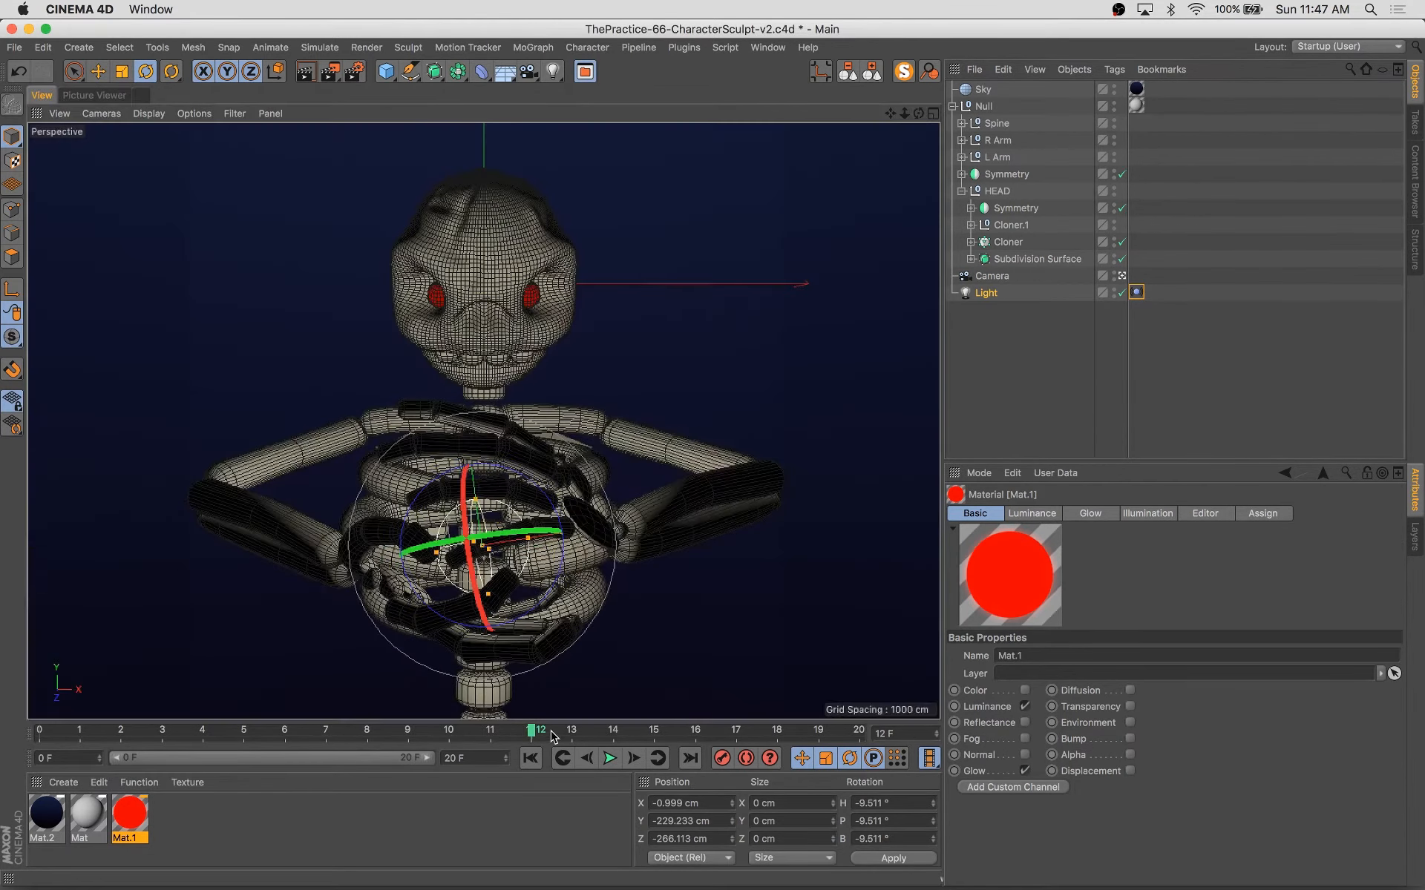
{"action": "left_click", "coordinate": [94, 95]}
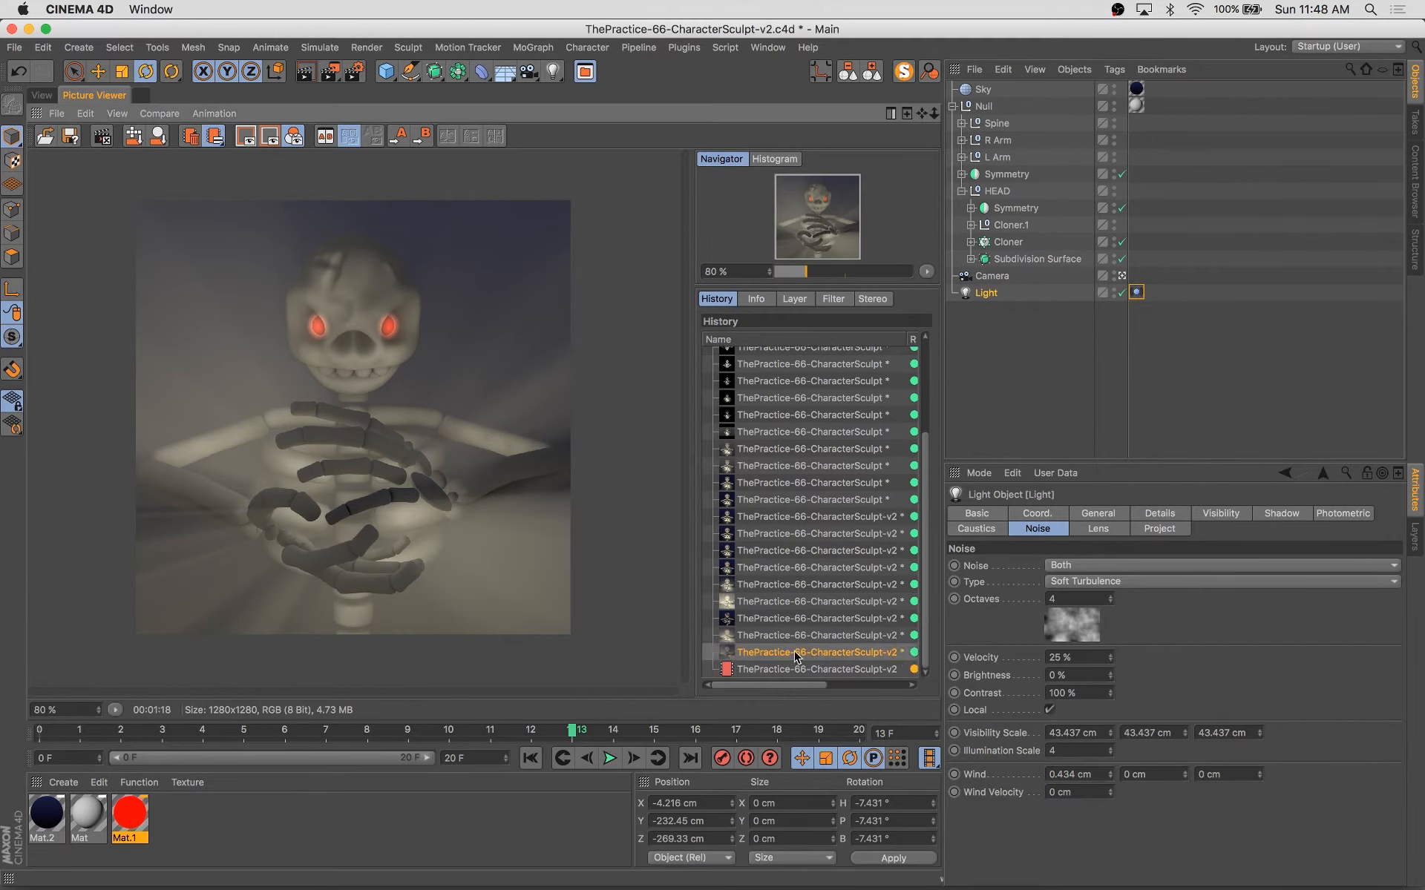
{"action": "left_click", "coordinate": [814, 498]}
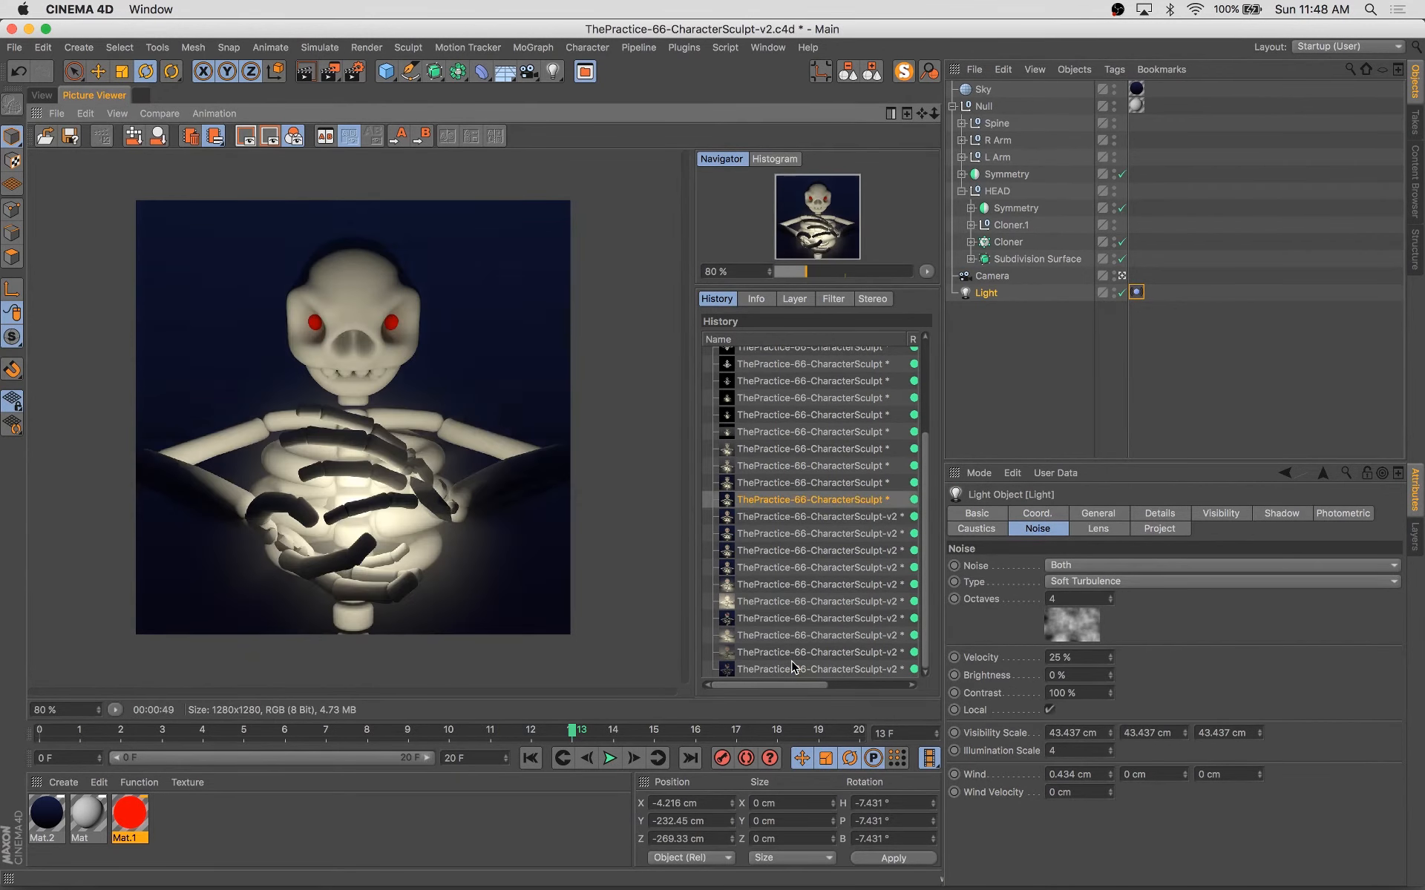
{"action": "left_click", "coordinate": [695, 730]}
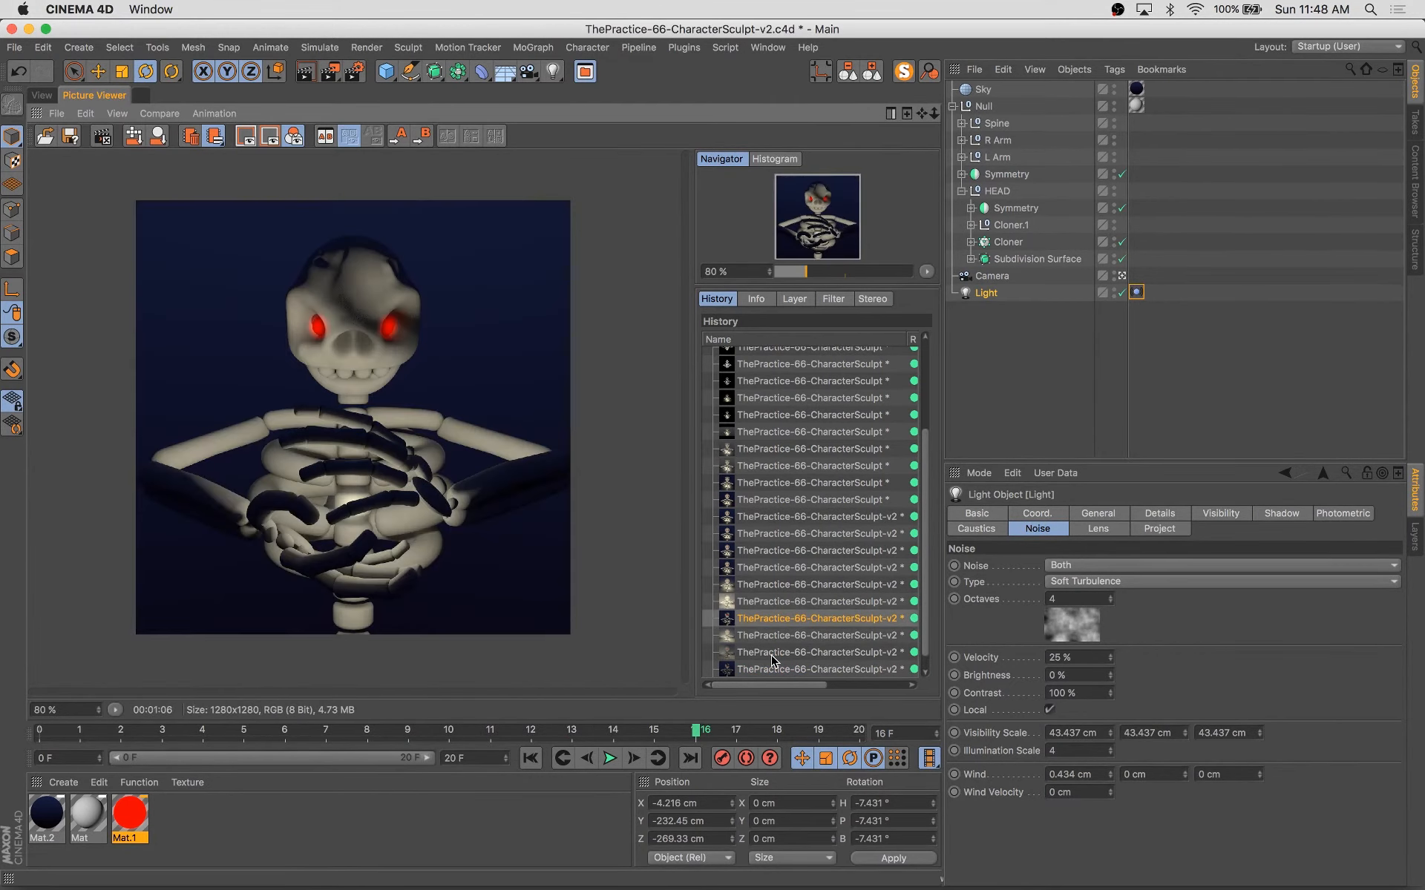
Set Light Intensity to 90% and saturation to 18%, then switch to the 4-view layout.
{"action": "left_click", "coordinate": [1098, 514]}
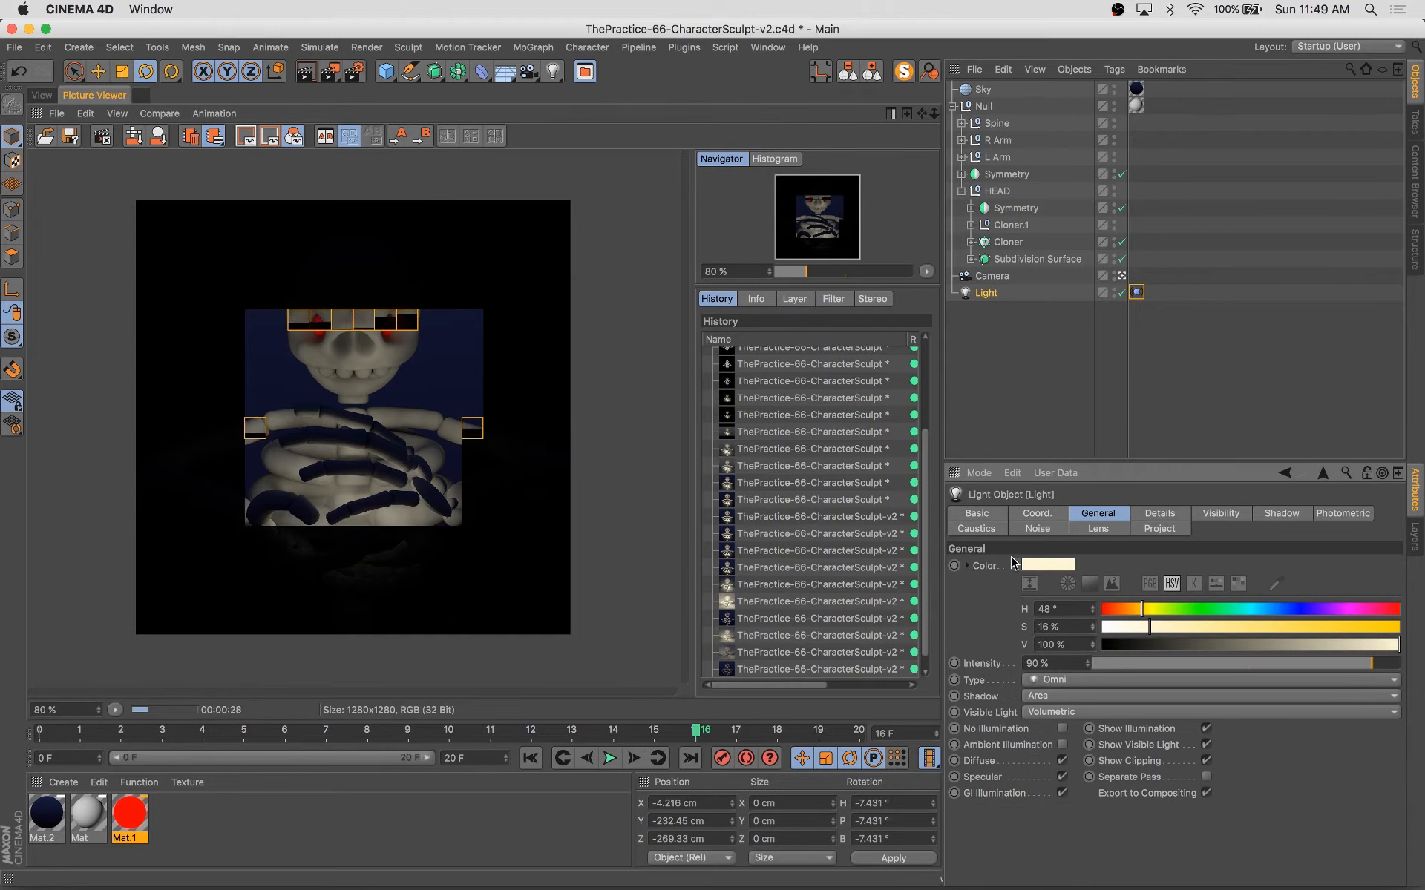
{"action": "left_click", "coordinate": [816, 653]}
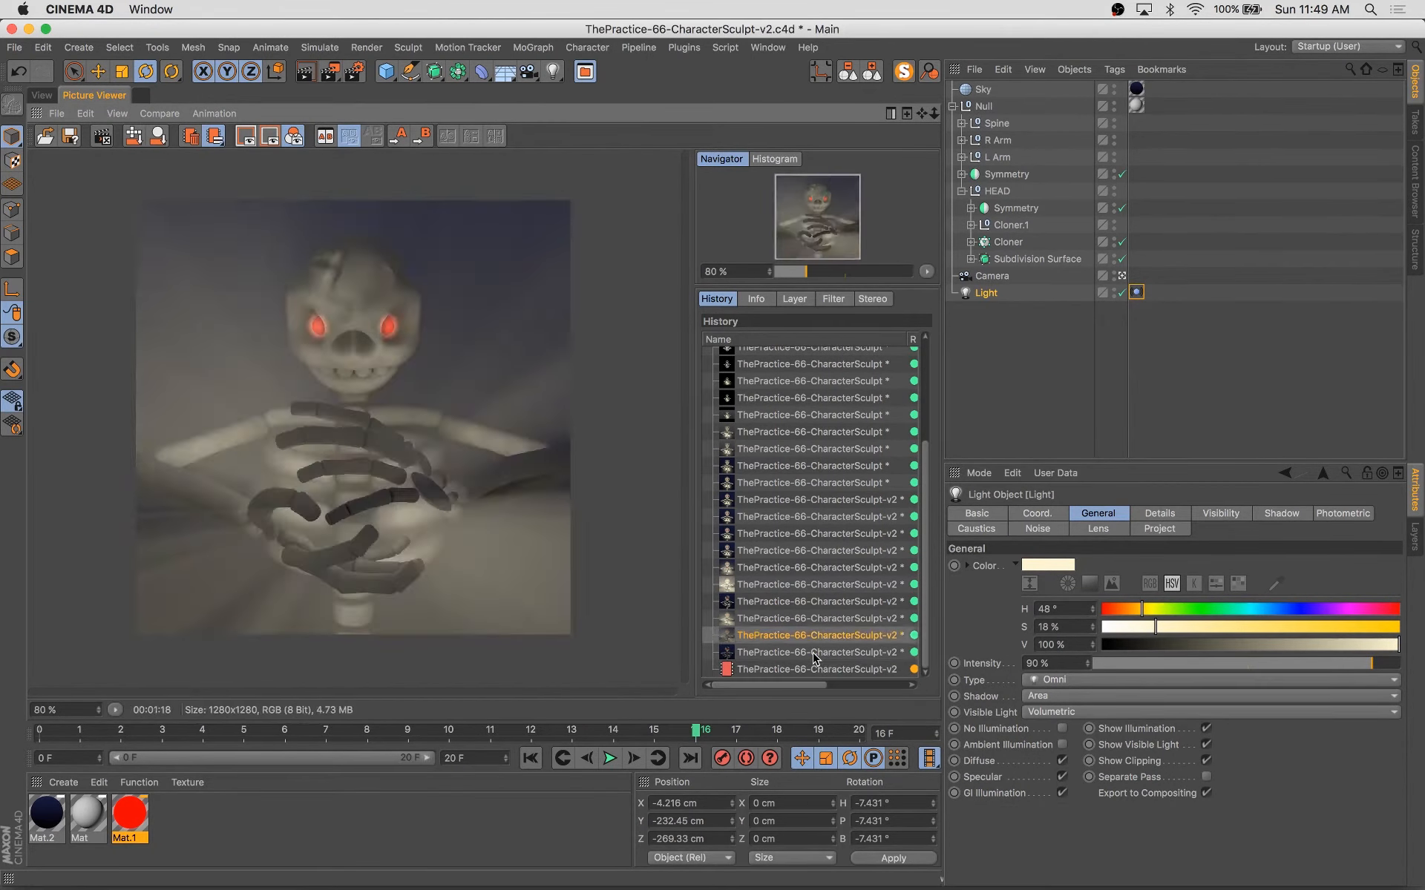
{"action": "left_click", "coordinate": [42, 95]}
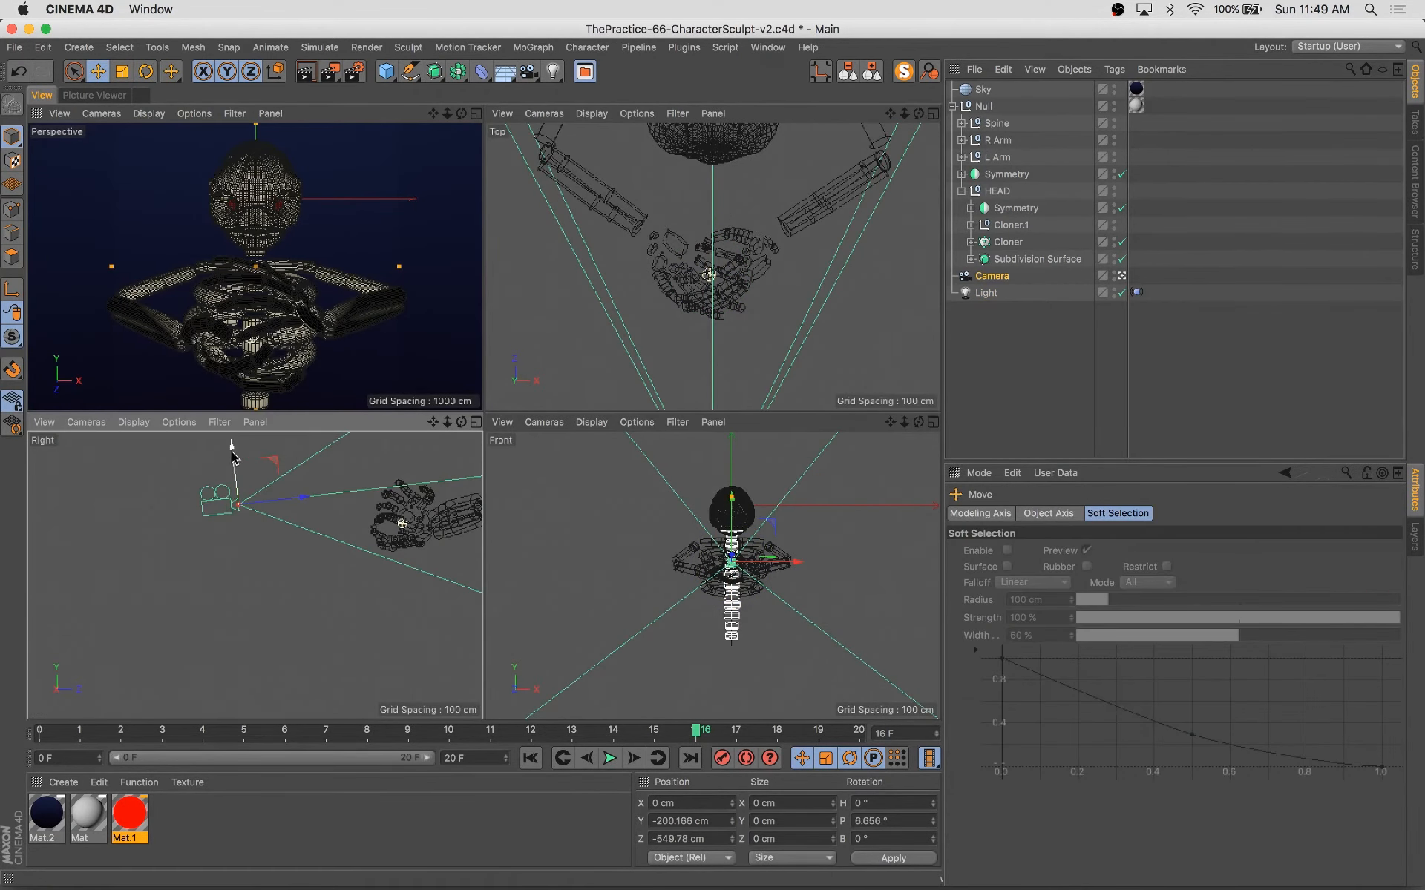
Render all 21 frames of the animation to Picture Viewer and step to the last frame.
{"action": "left_click", "coordinate": [998, 122]}
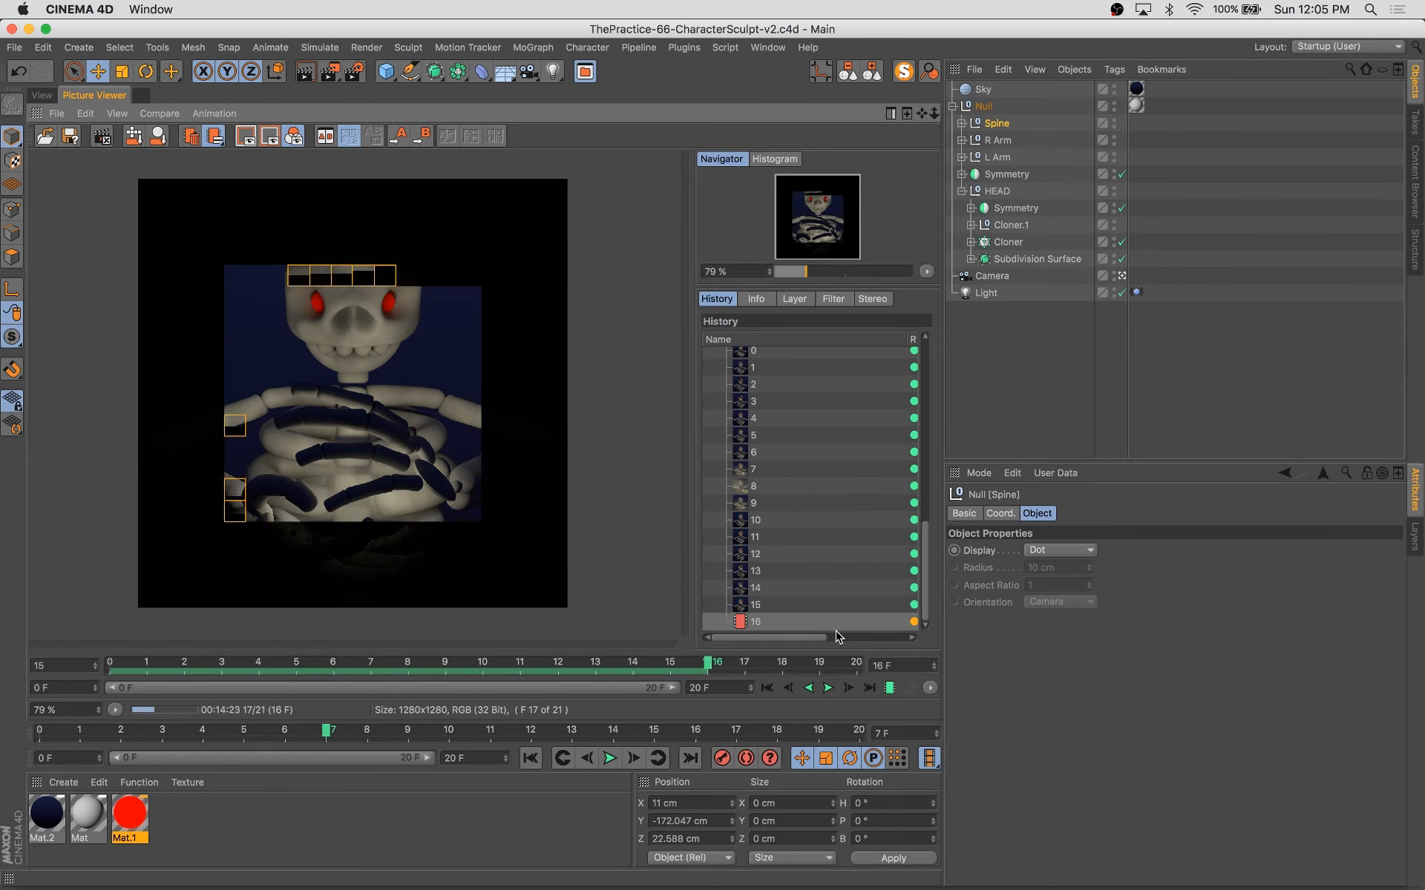
{"action": "left_click", "coordinate": [828, 688]}
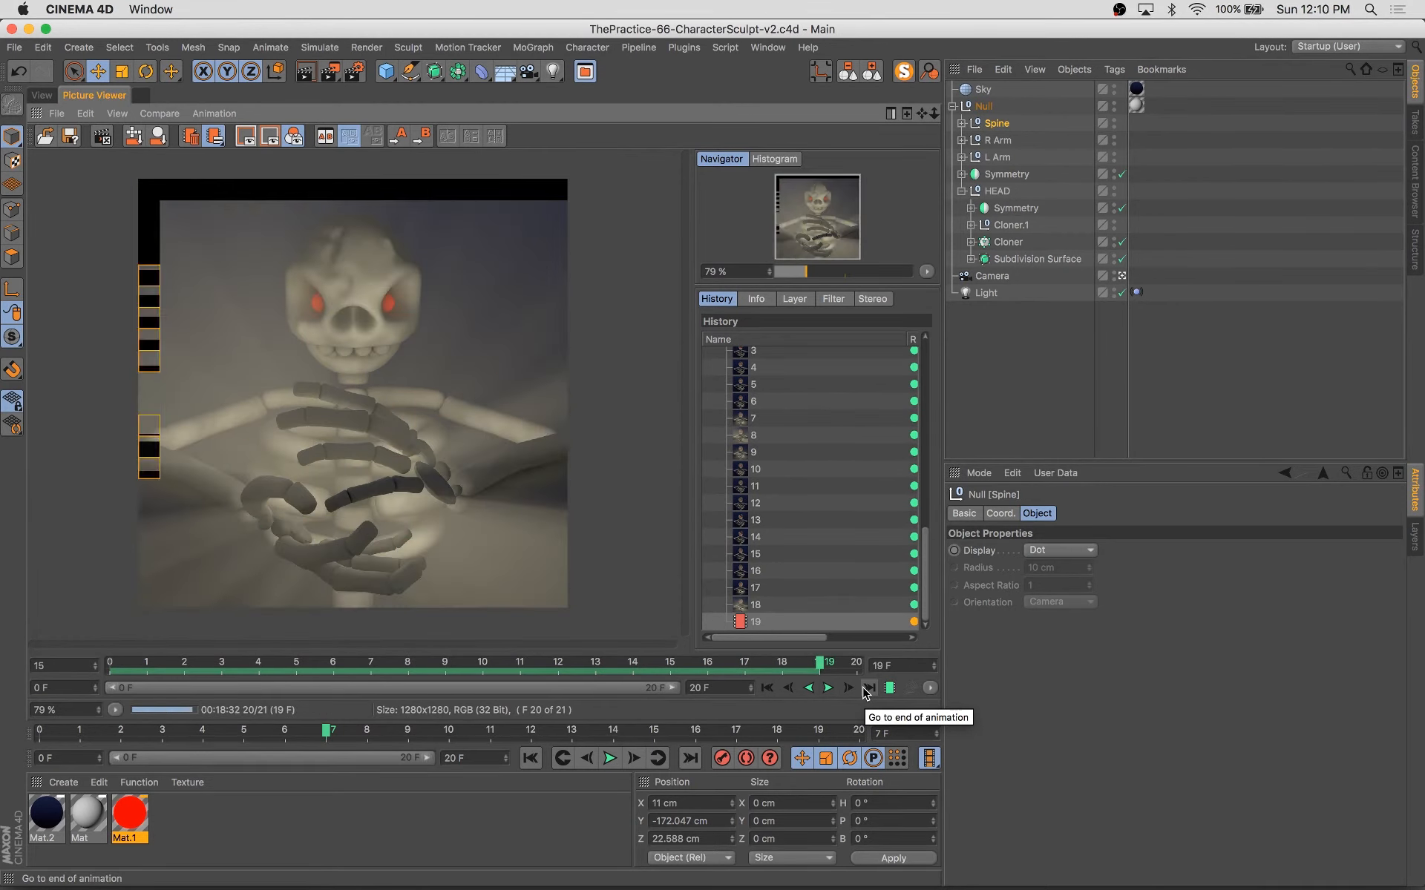
{"action": "left_click", "coordinate": [870, 688]}
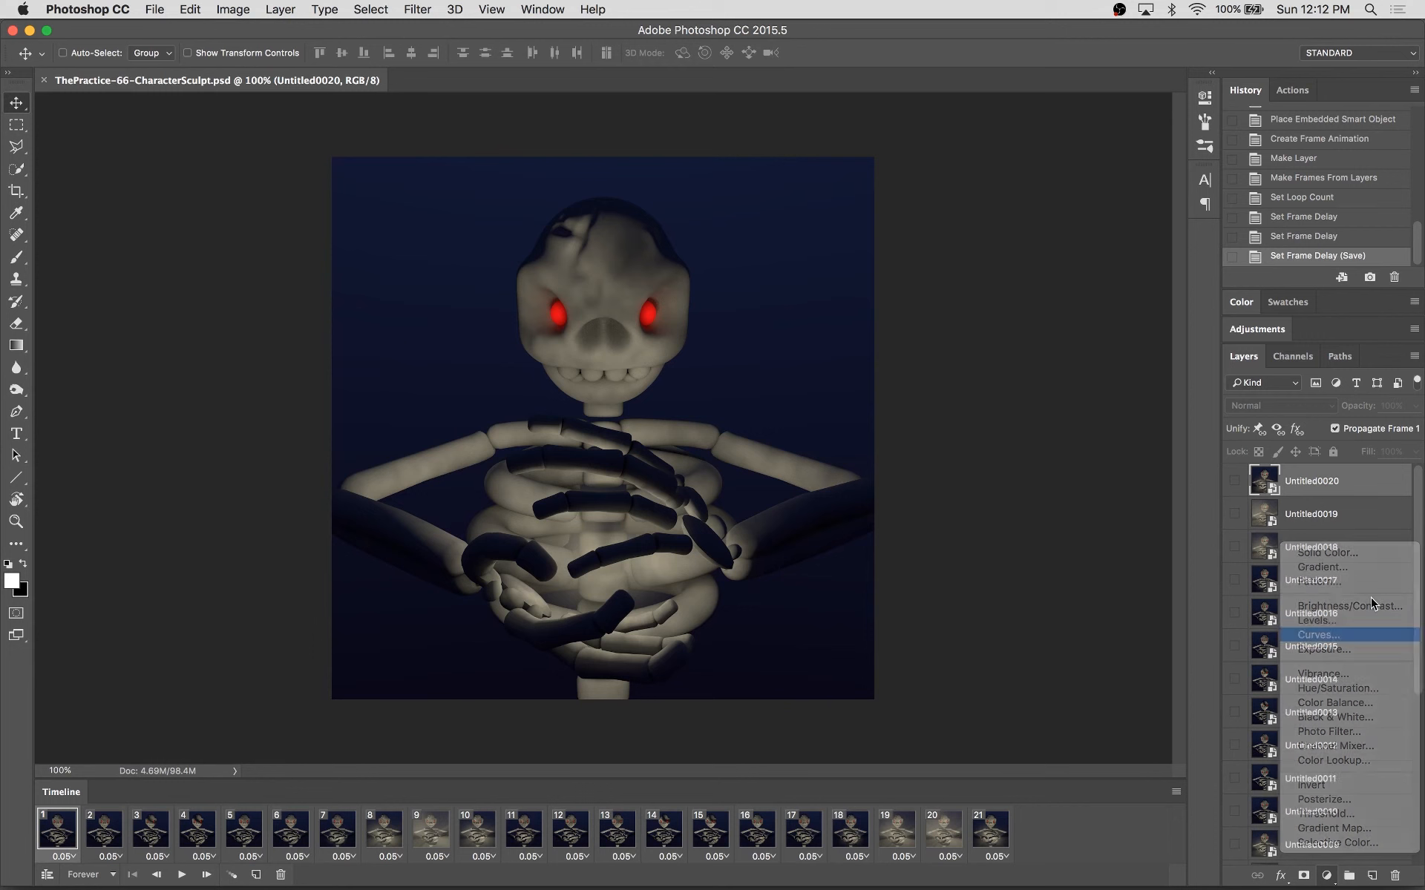
Add a Curves layer lifting the Blue channel and start Save for Web (Legacy).
{"action": "left_click", "coordinate": [1318, 636]}
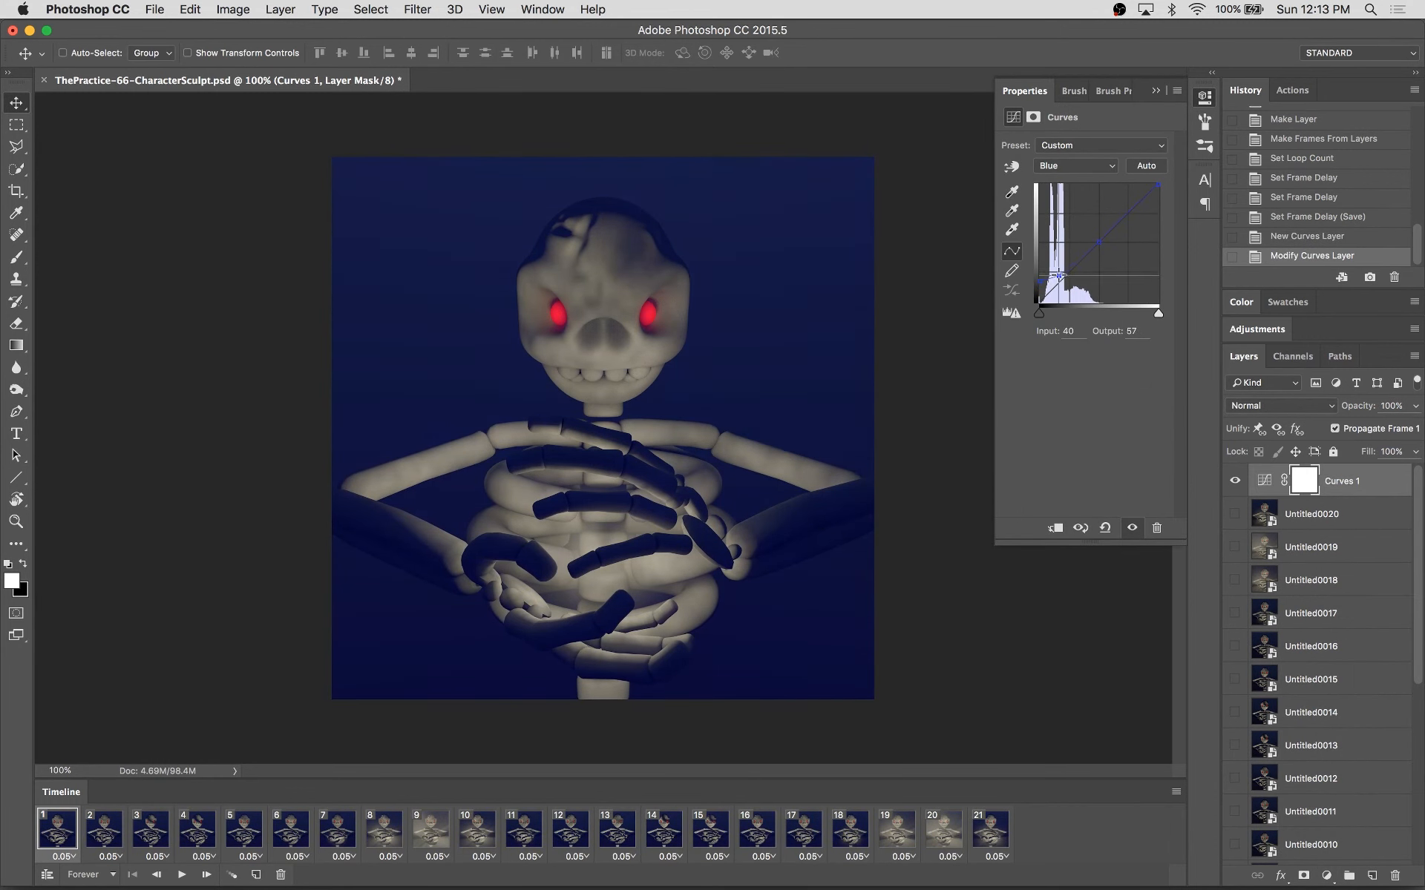
{"action": "left_click", "coordinate": [1075, 166]}
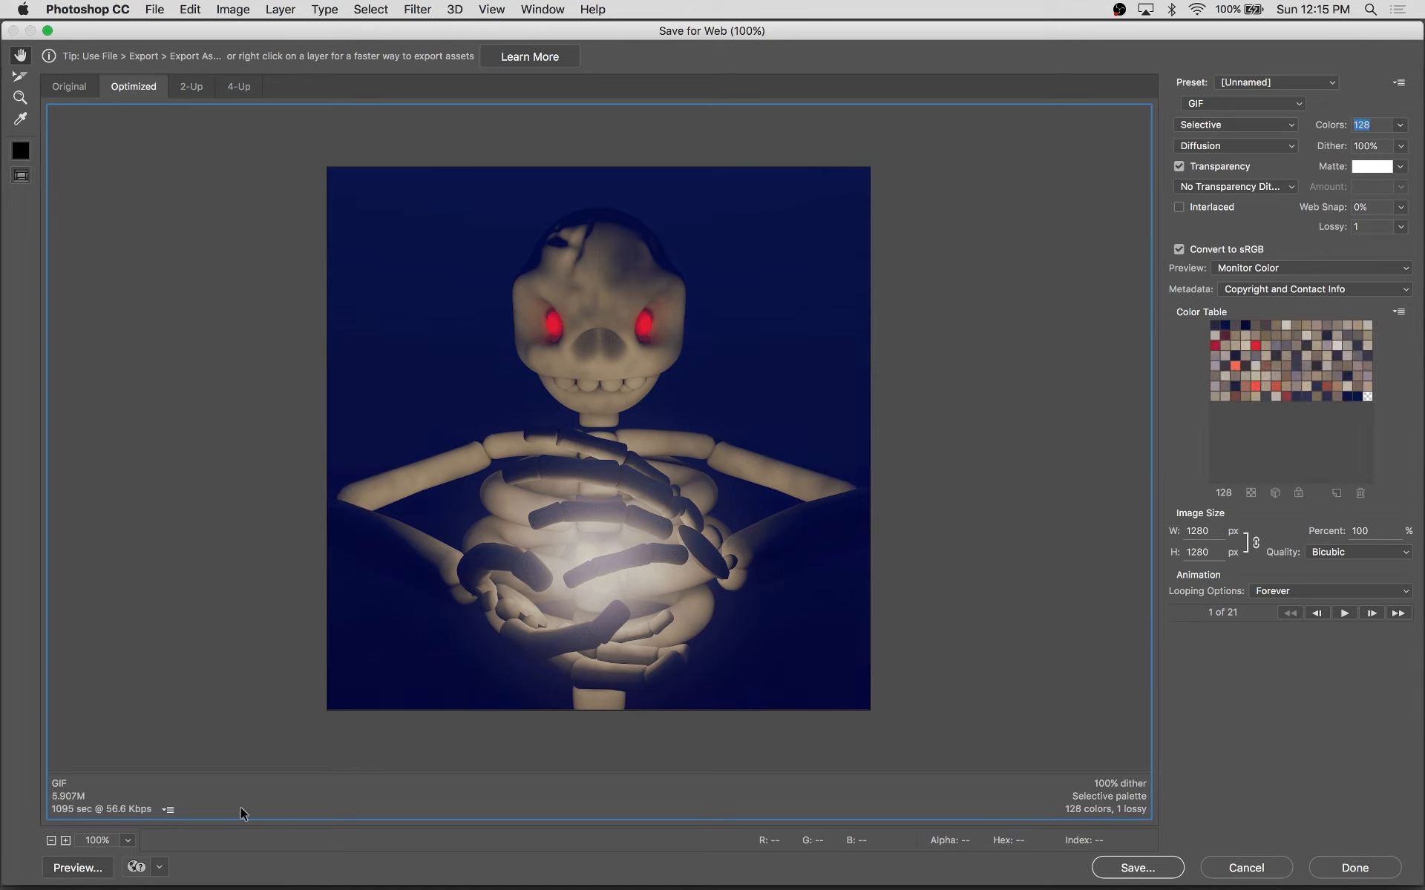
Export a 64-colour, Lossy 0 GIF as ThePractice-66-CharacterSculpt.gif and check it in Finder.
{"action": "left_click", "coordinate": [1344, 613]}
{"action": "type", "text": "64"}
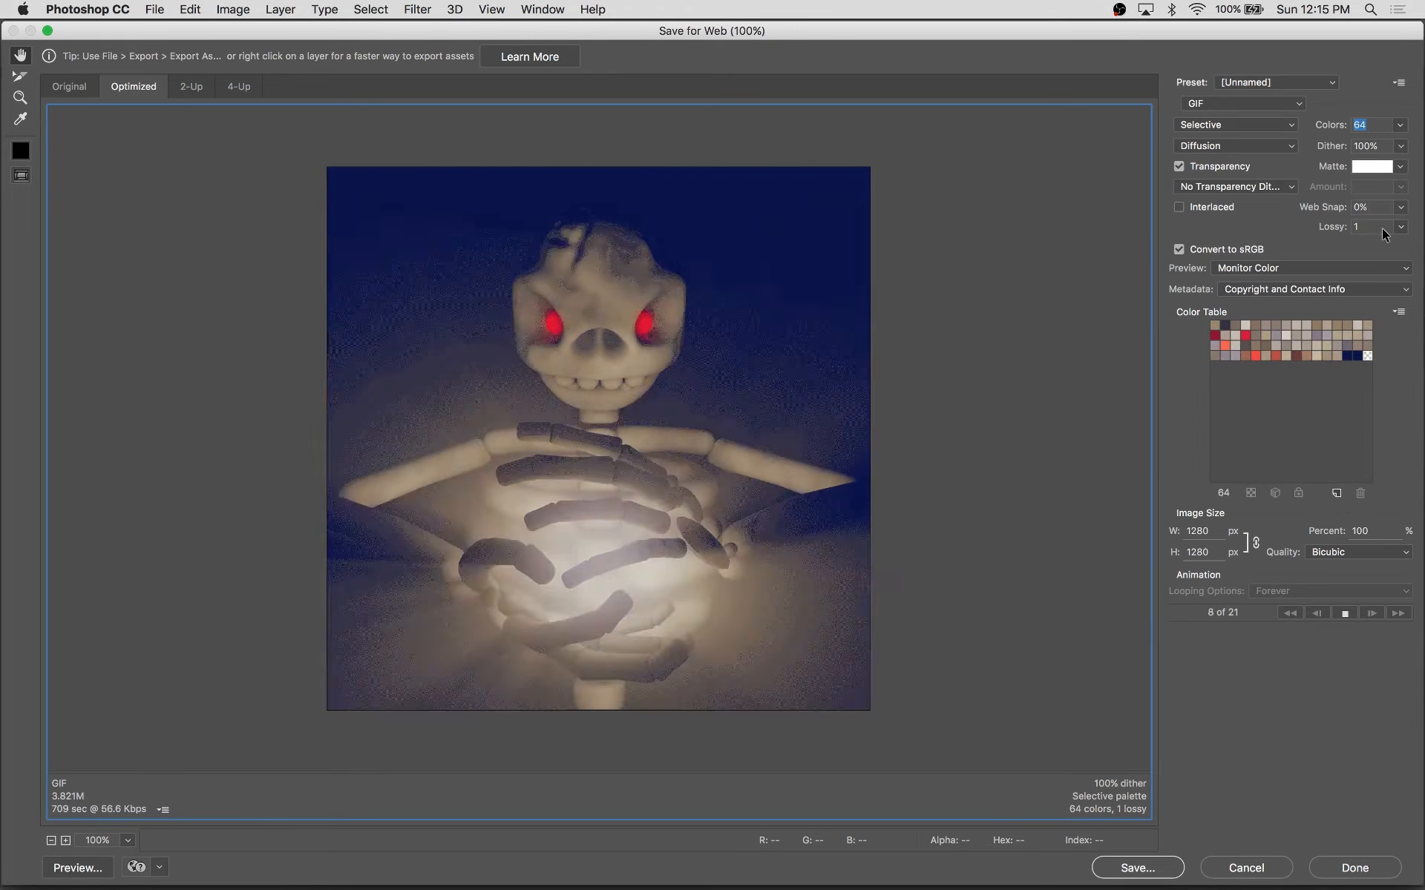
{"action": "left_click_drag", "start_coordinate": [1386, 245], "coordinate": [1341, 245]}
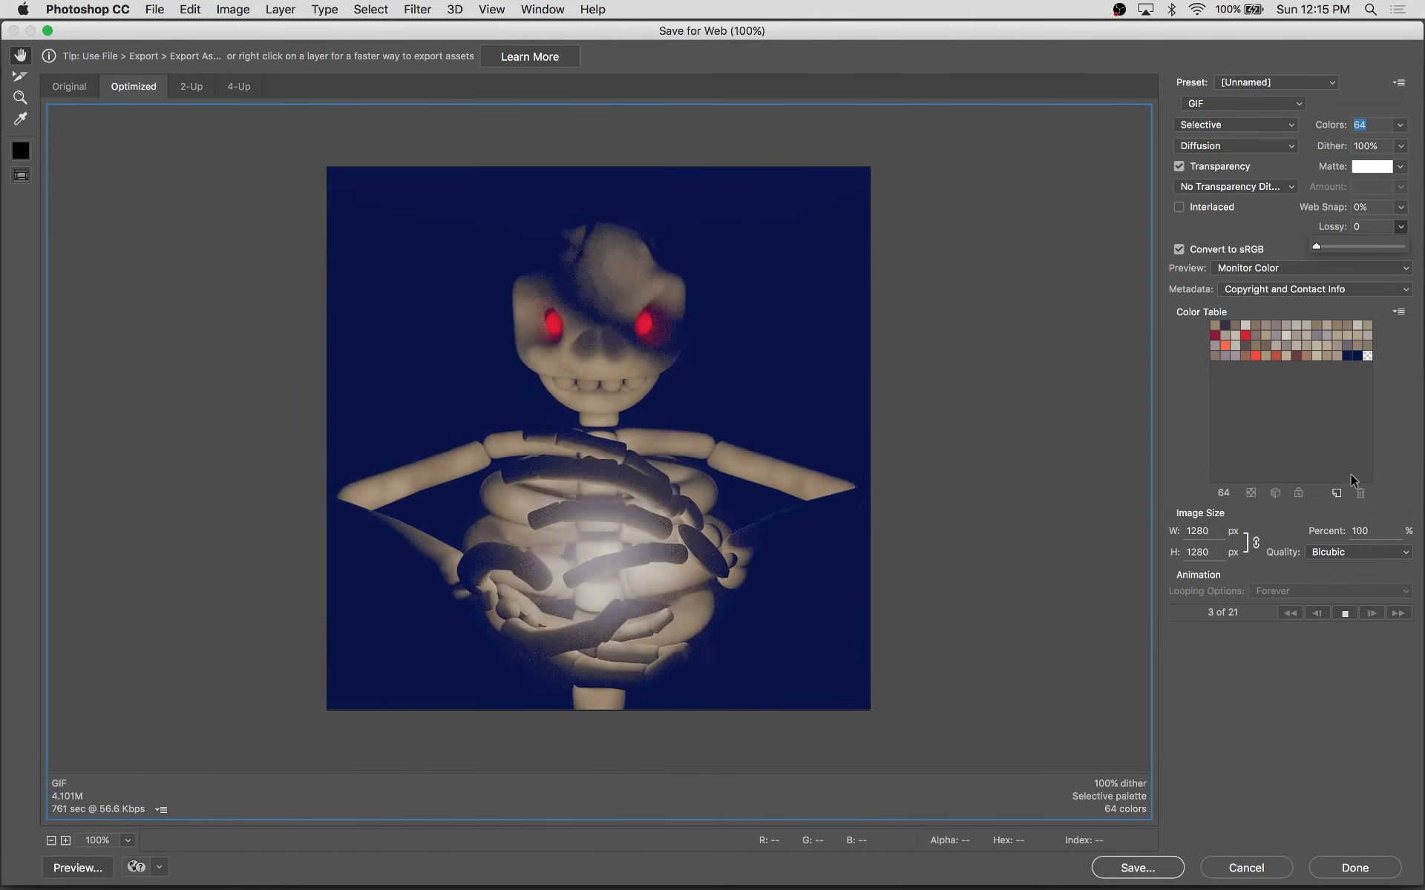
{"action": "left_click", "coordinate": [1136, 867]}
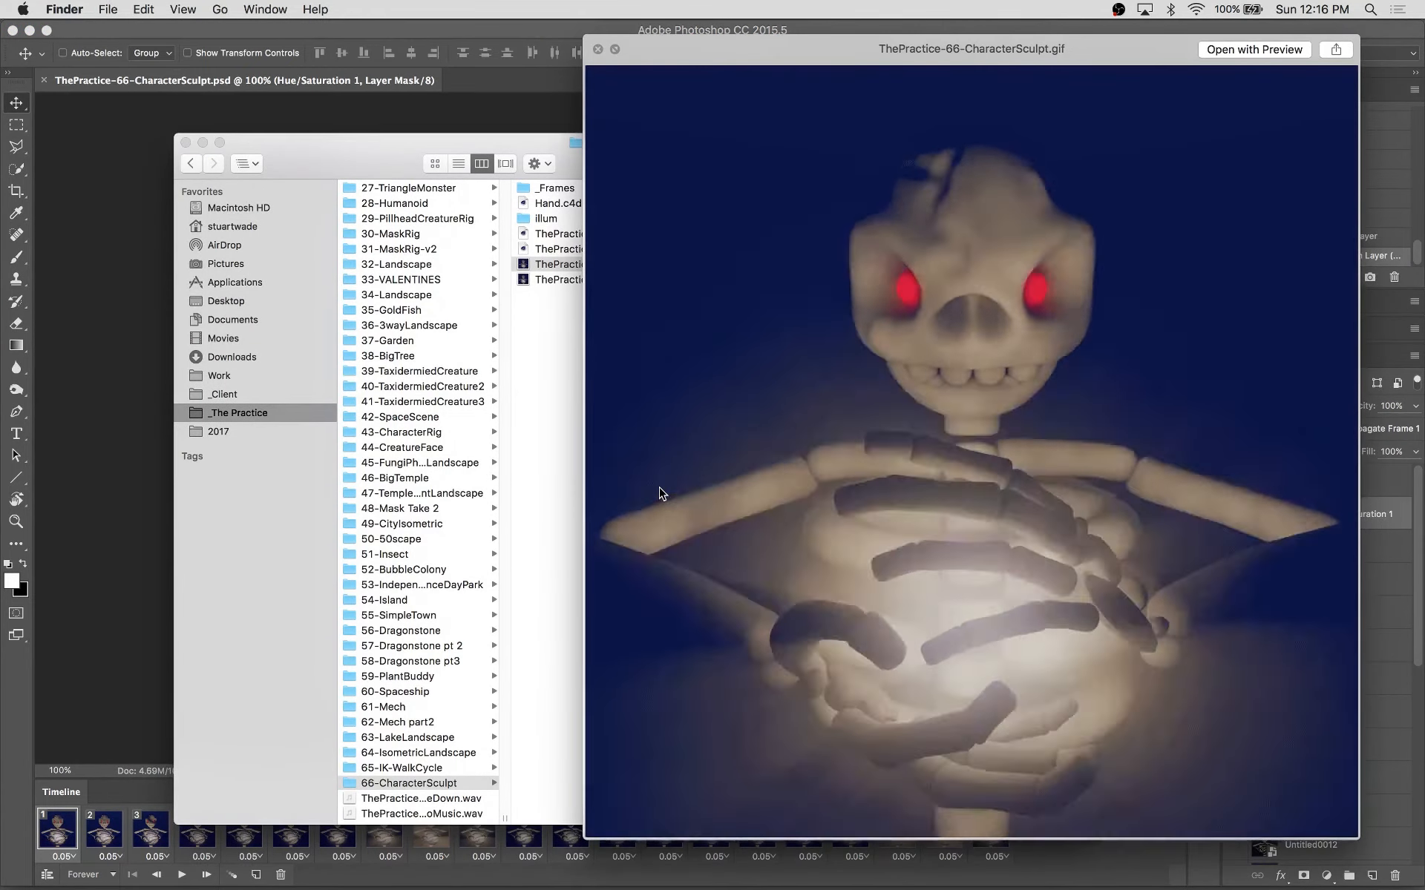
{"action": "left_click", "coordinate": [1119, 10]}
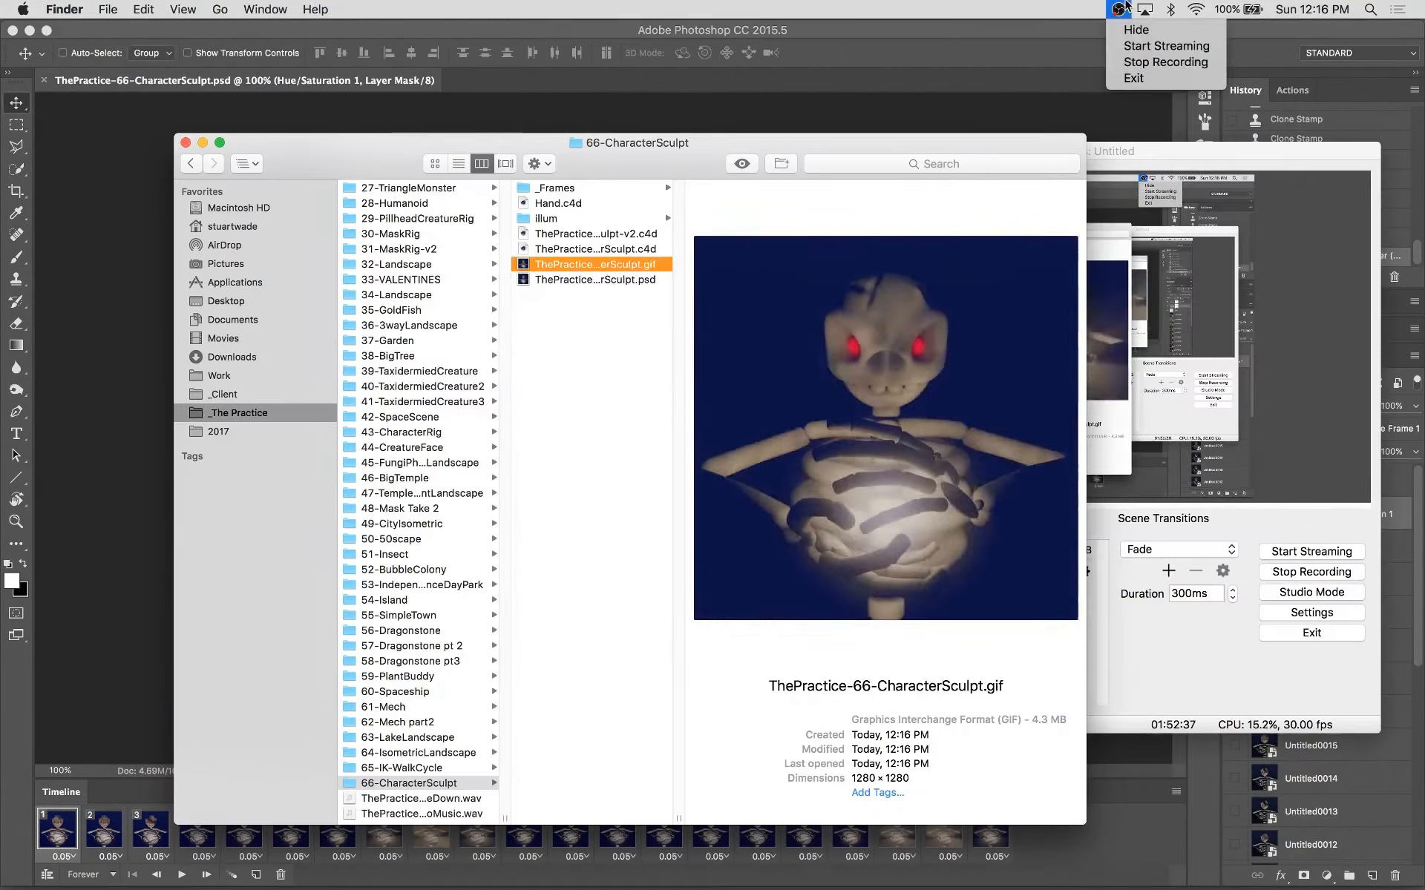